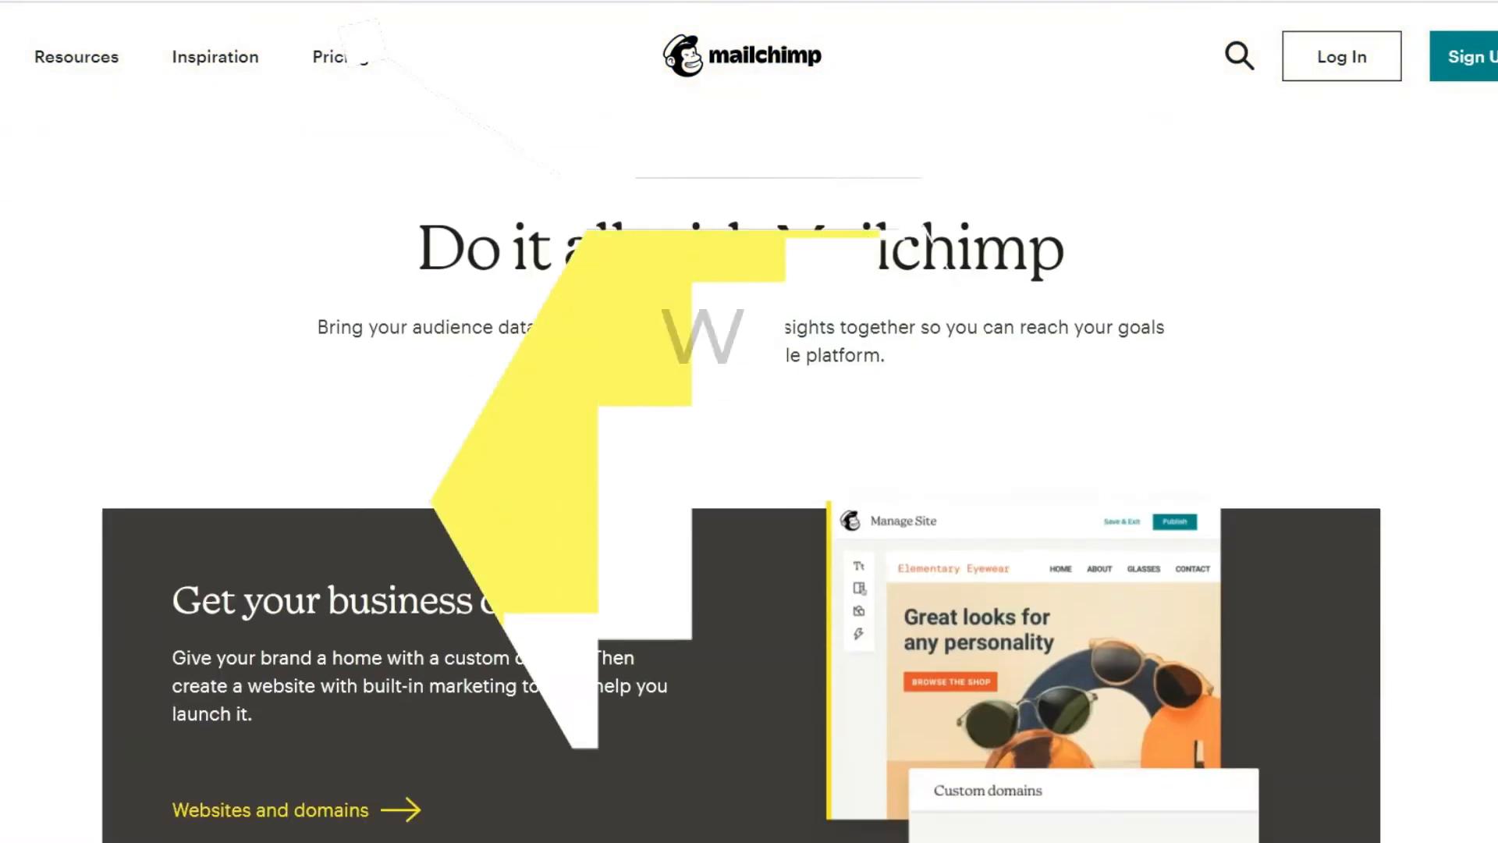
- Scroll down the Mailchimp plans page to reach the Free plan option
scroll(down, 3)
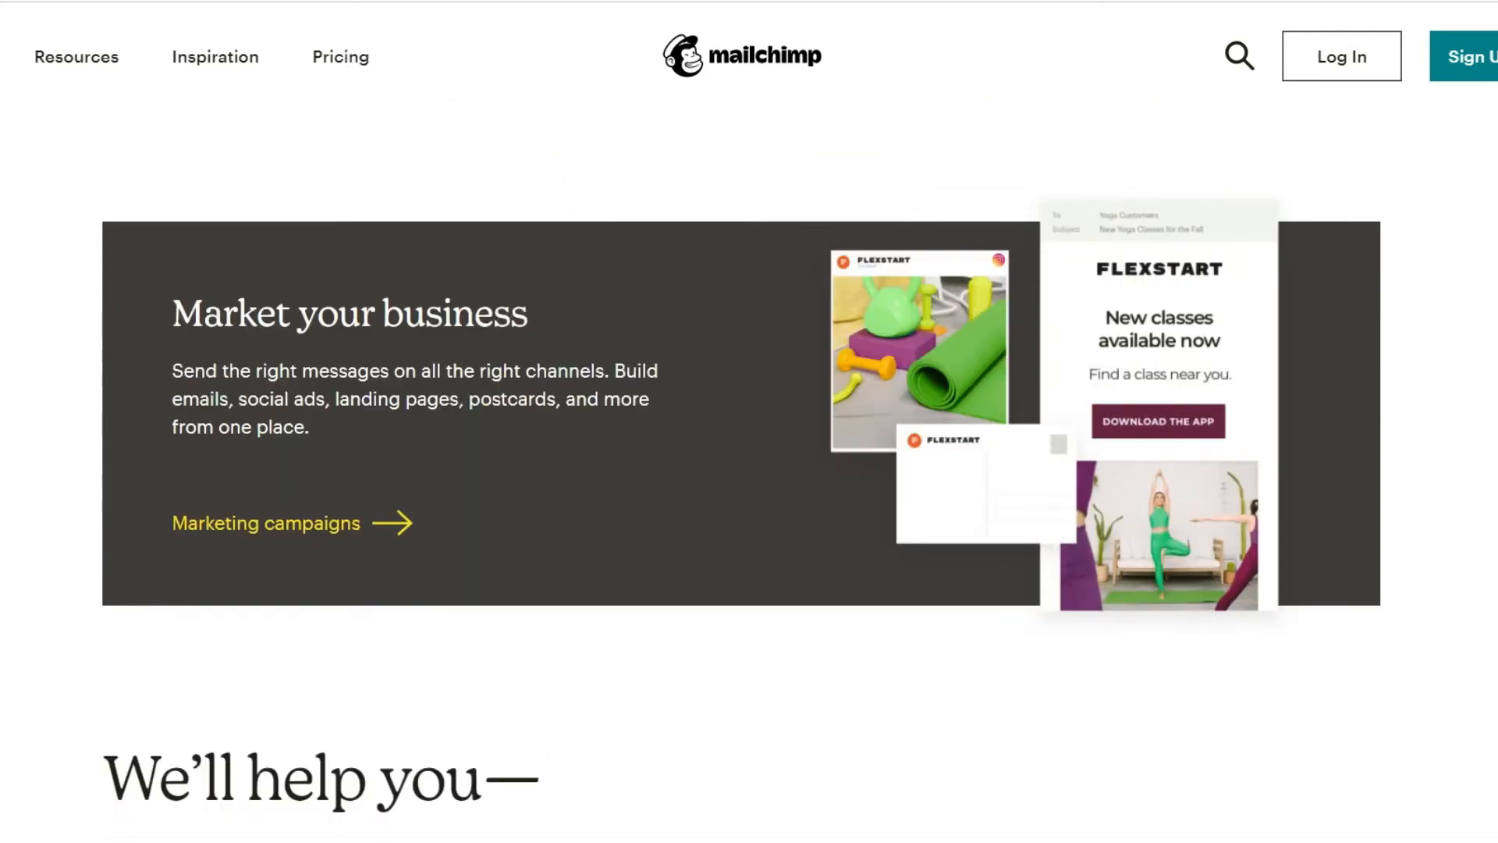
scroll(down, 3)
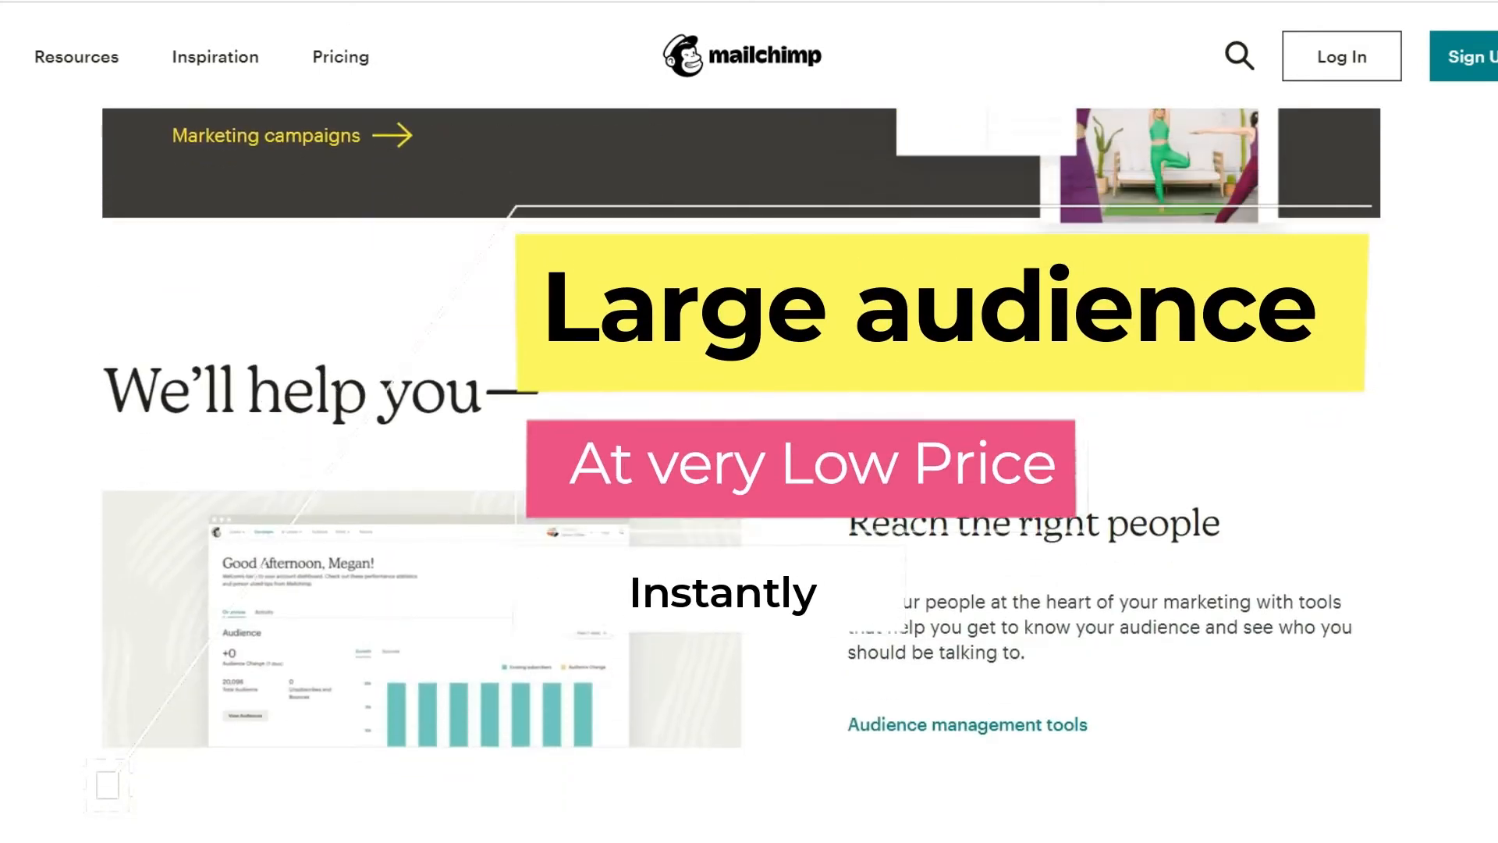
scroll(down, 3)
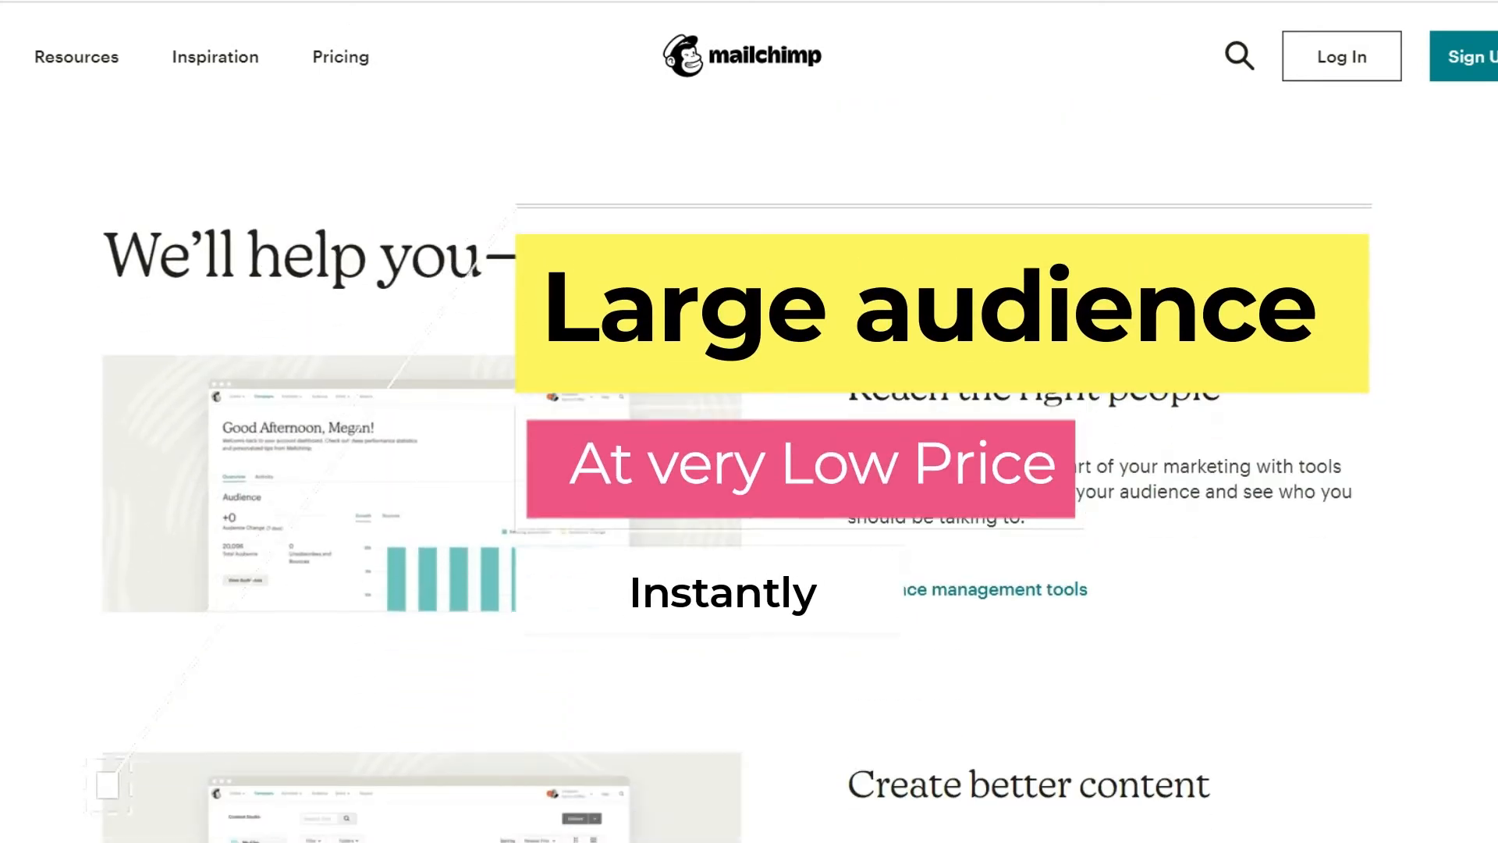
scroll(down, 3)
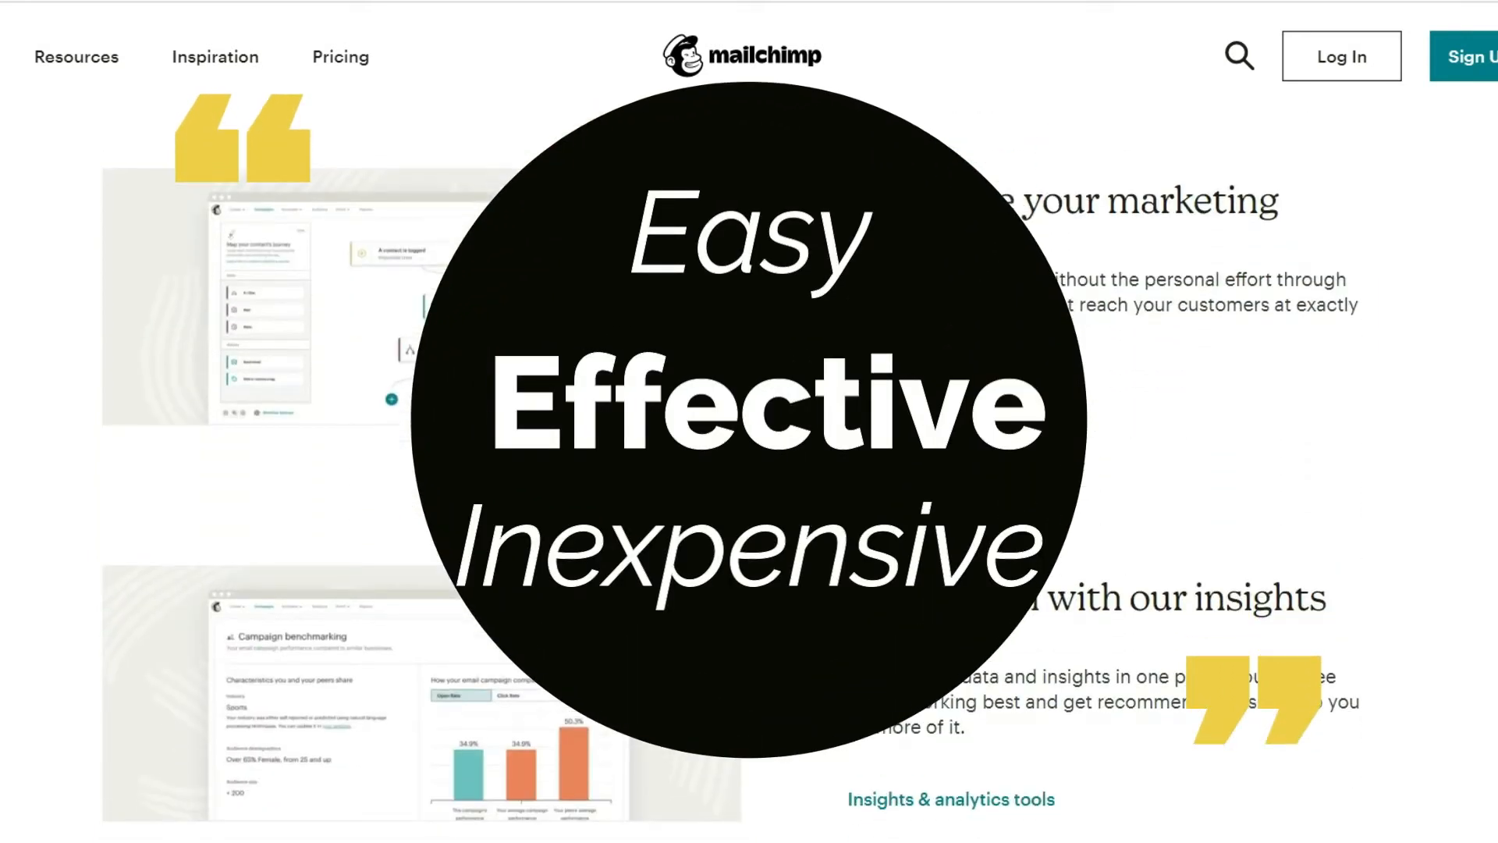
scroll(down, 3)
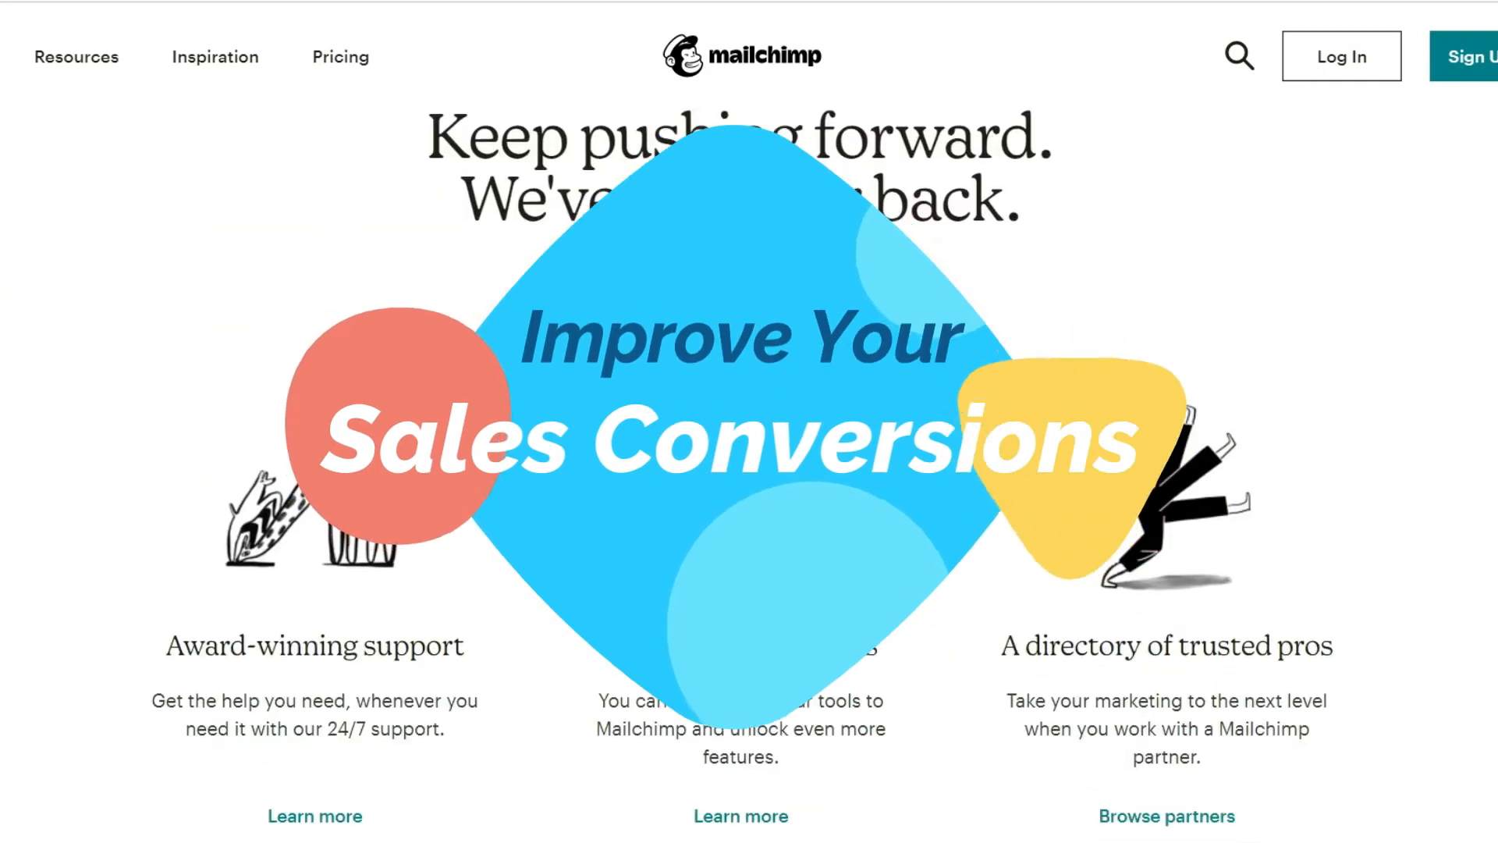
scroll(down, 3)
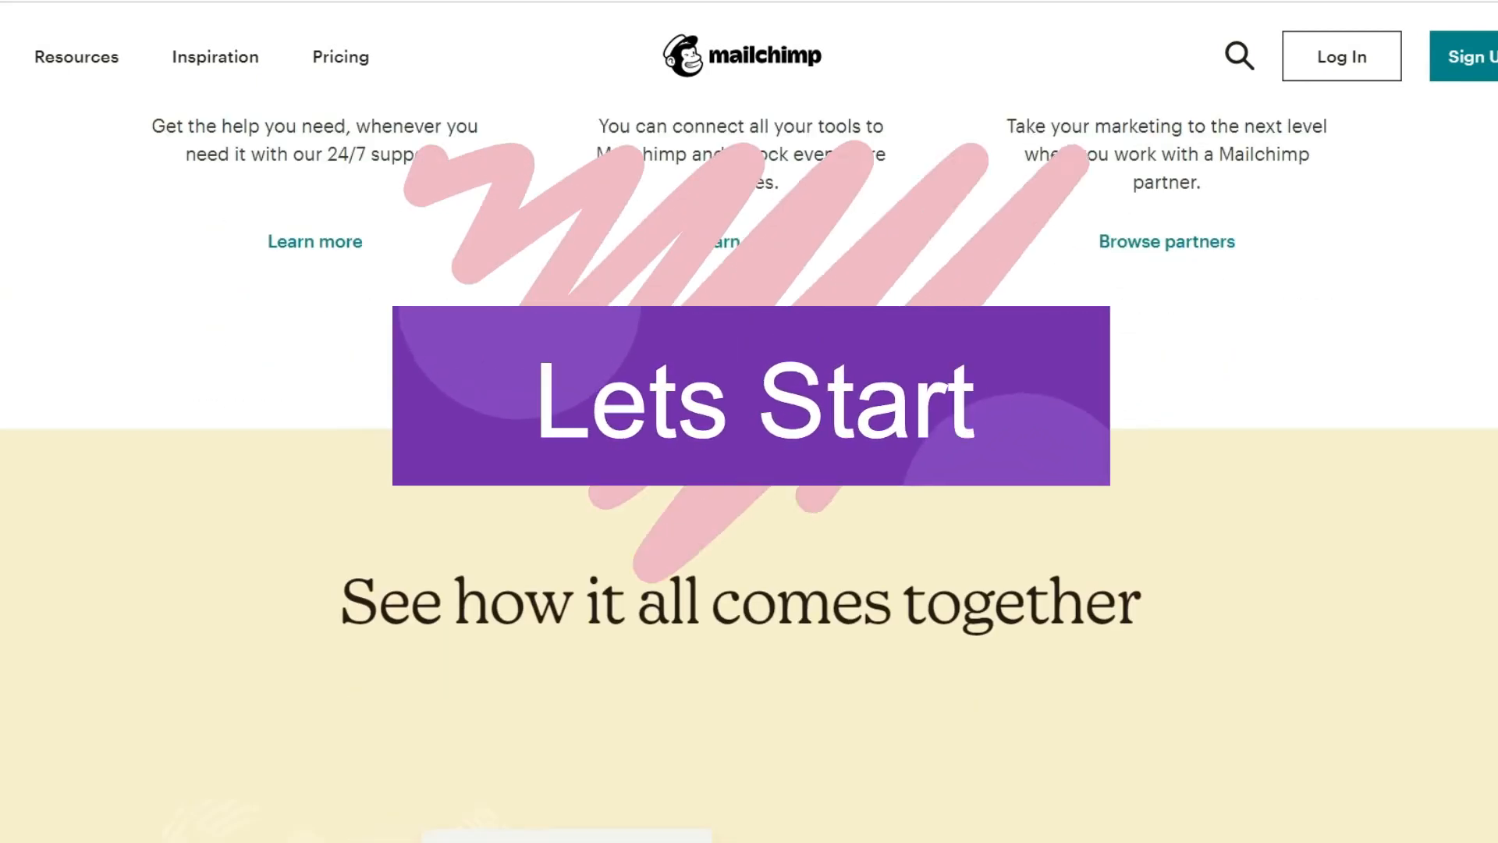
scroll(down, 3)
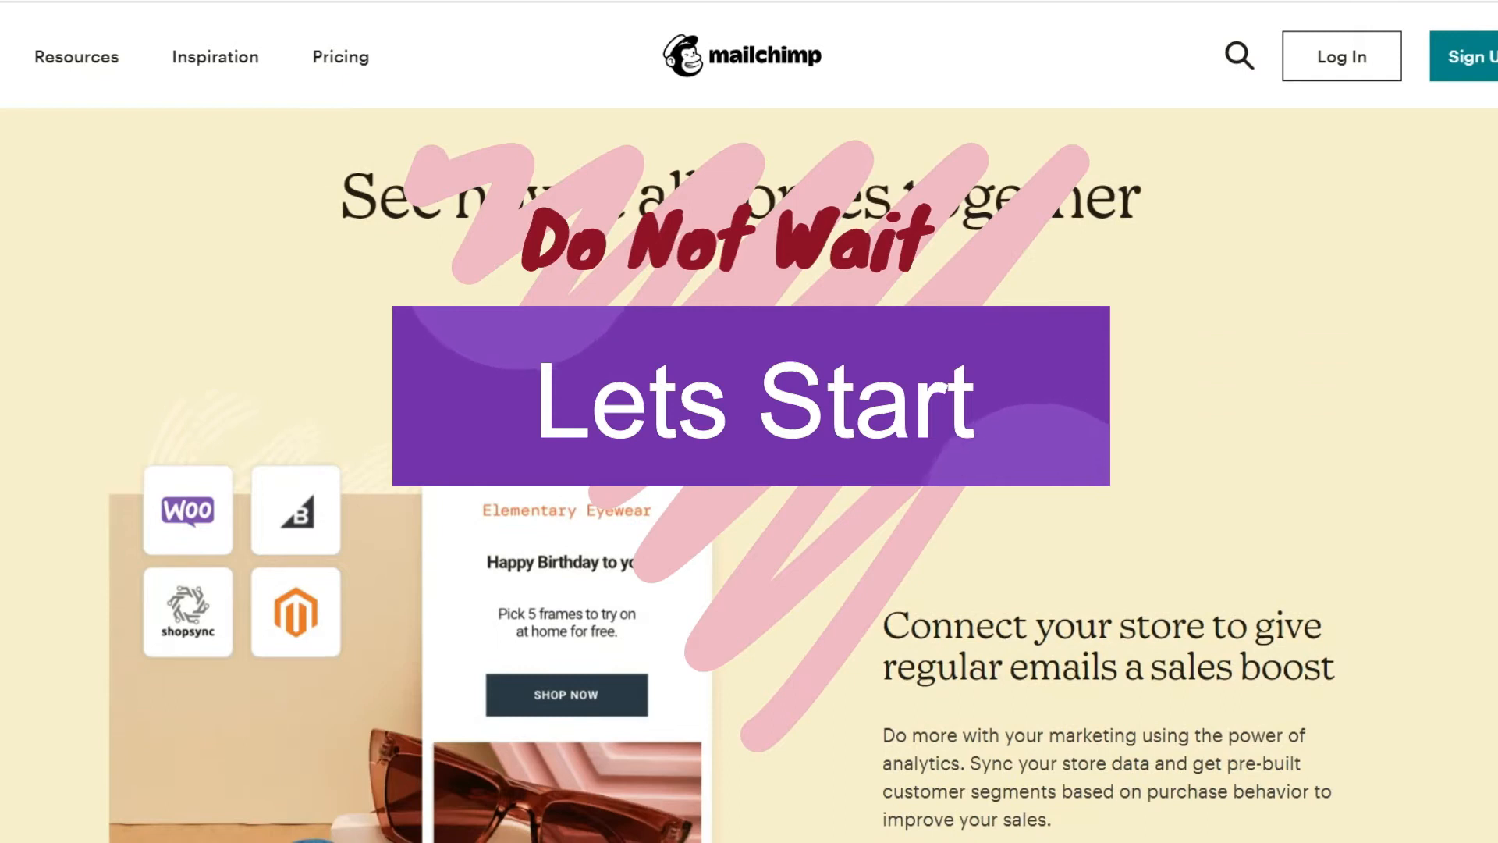
scroll(down, 3)
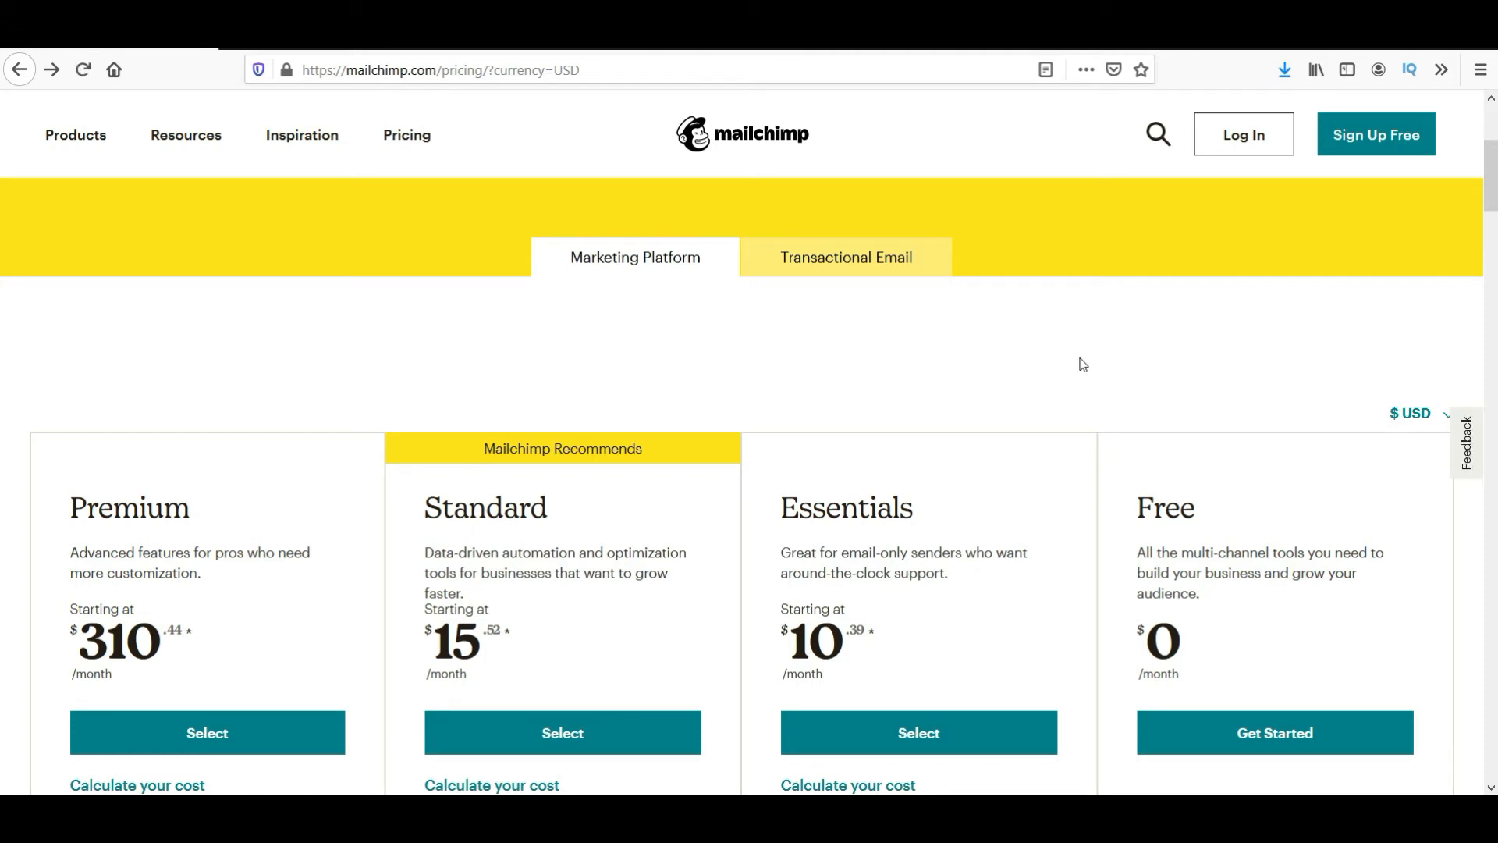
scroll(down, 3)
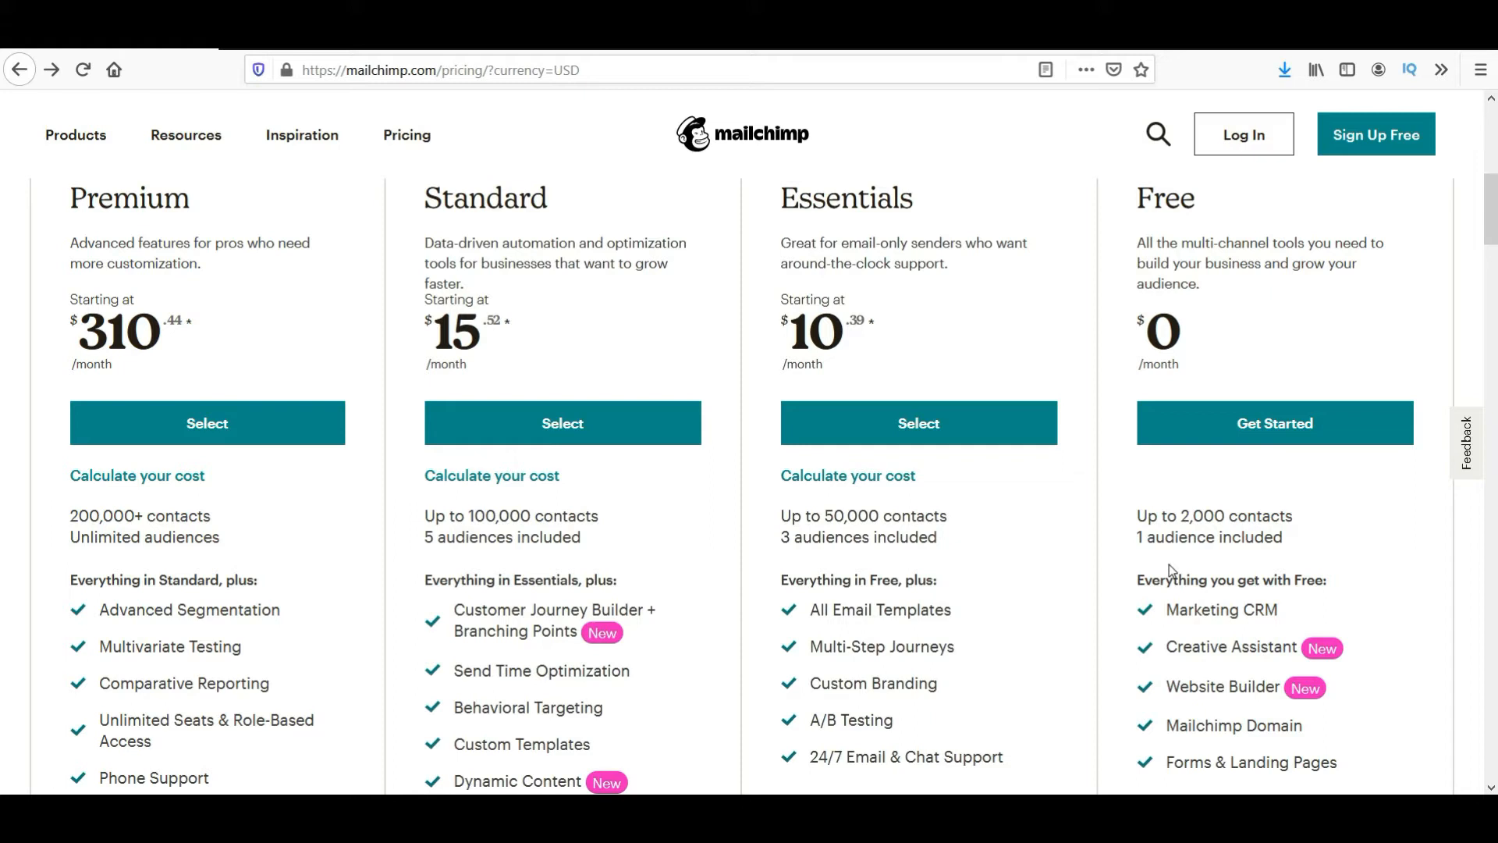
scroll(down, 3)
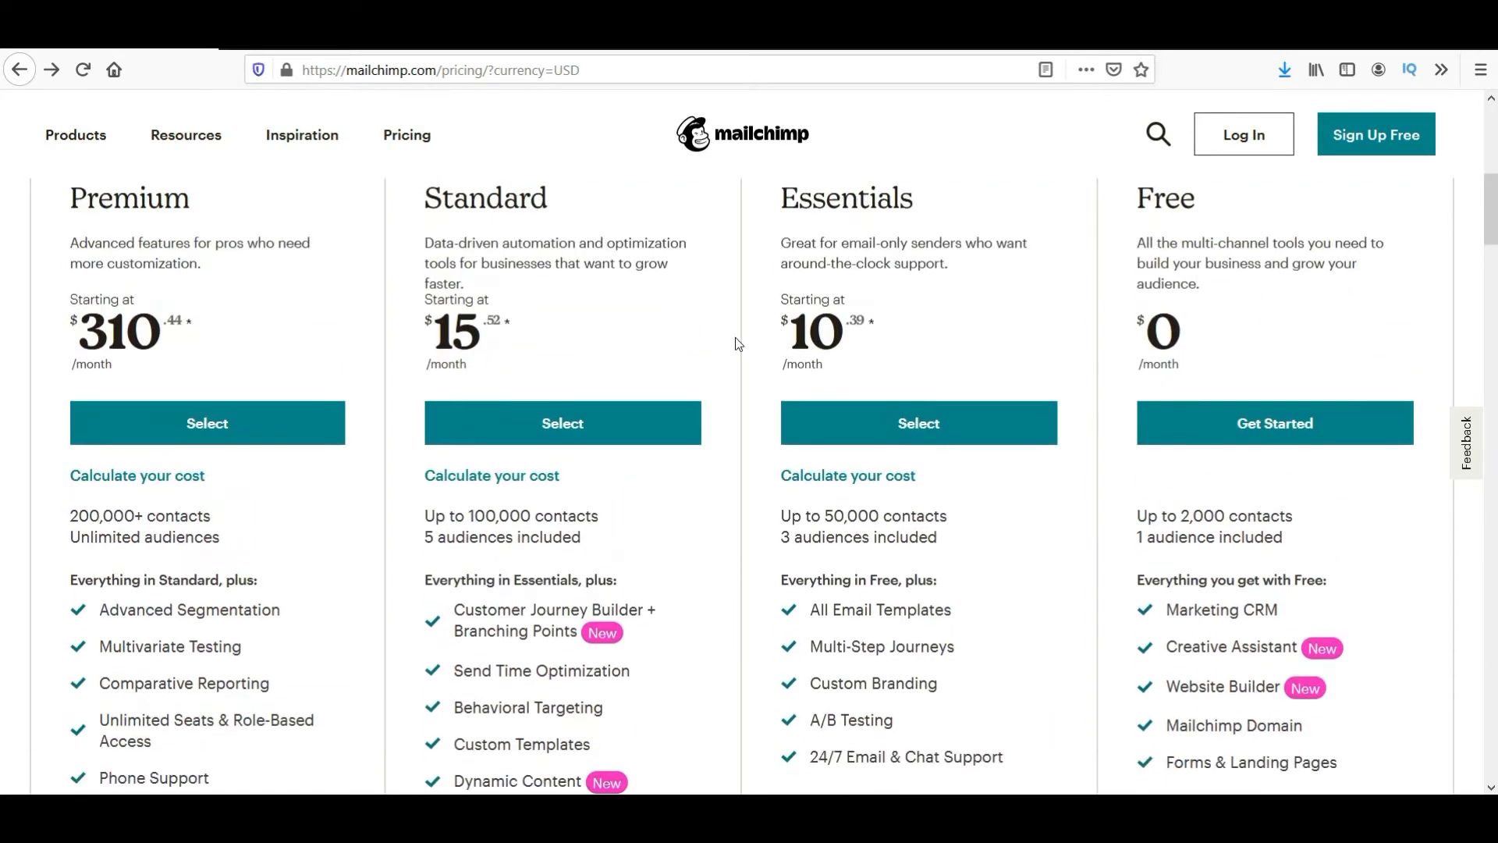
mouse_move(849, 283)
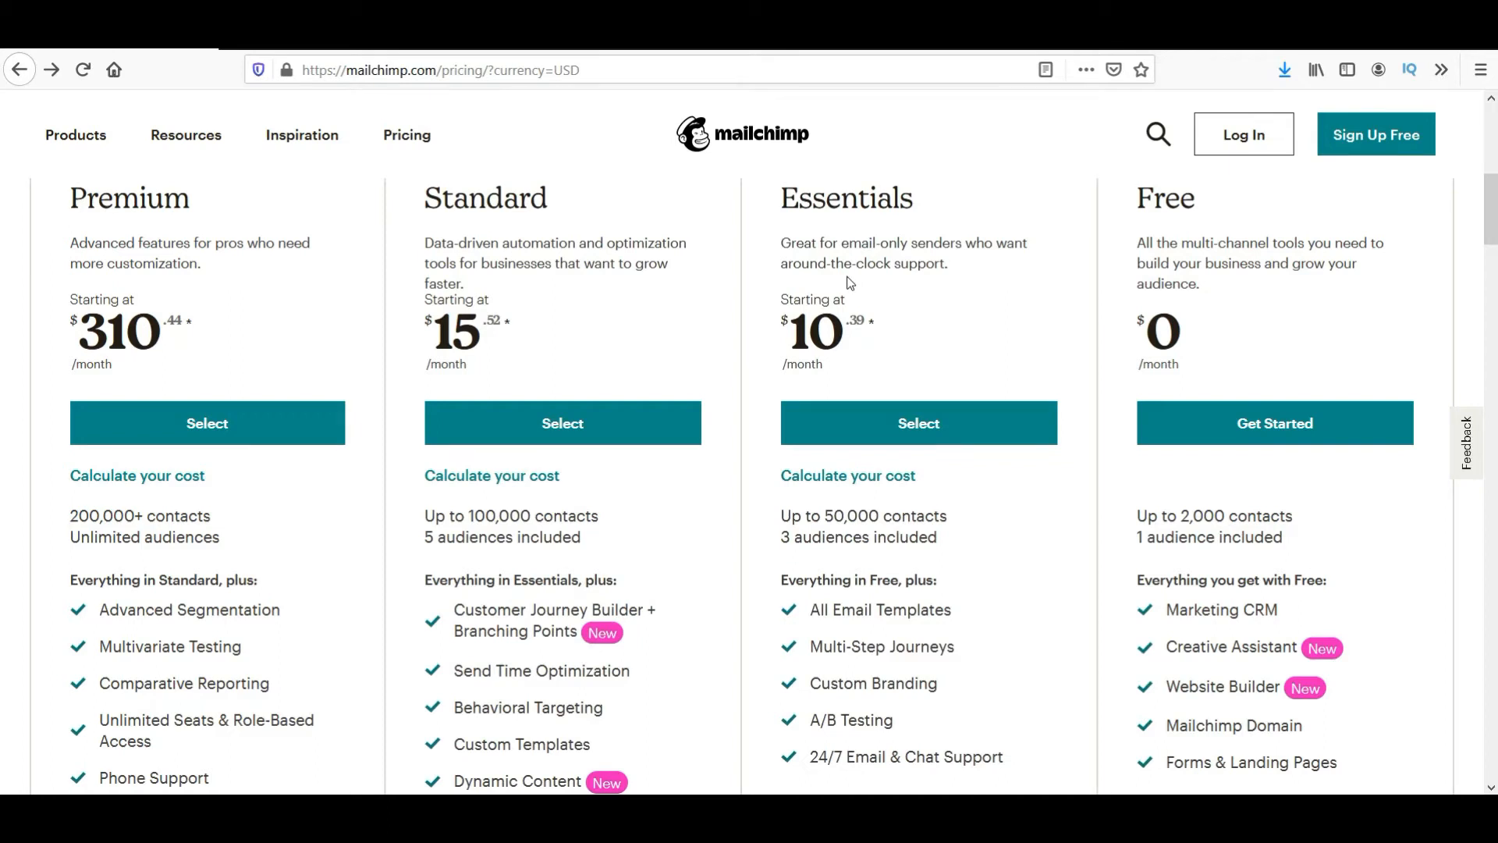
mouse_move(823, 544)
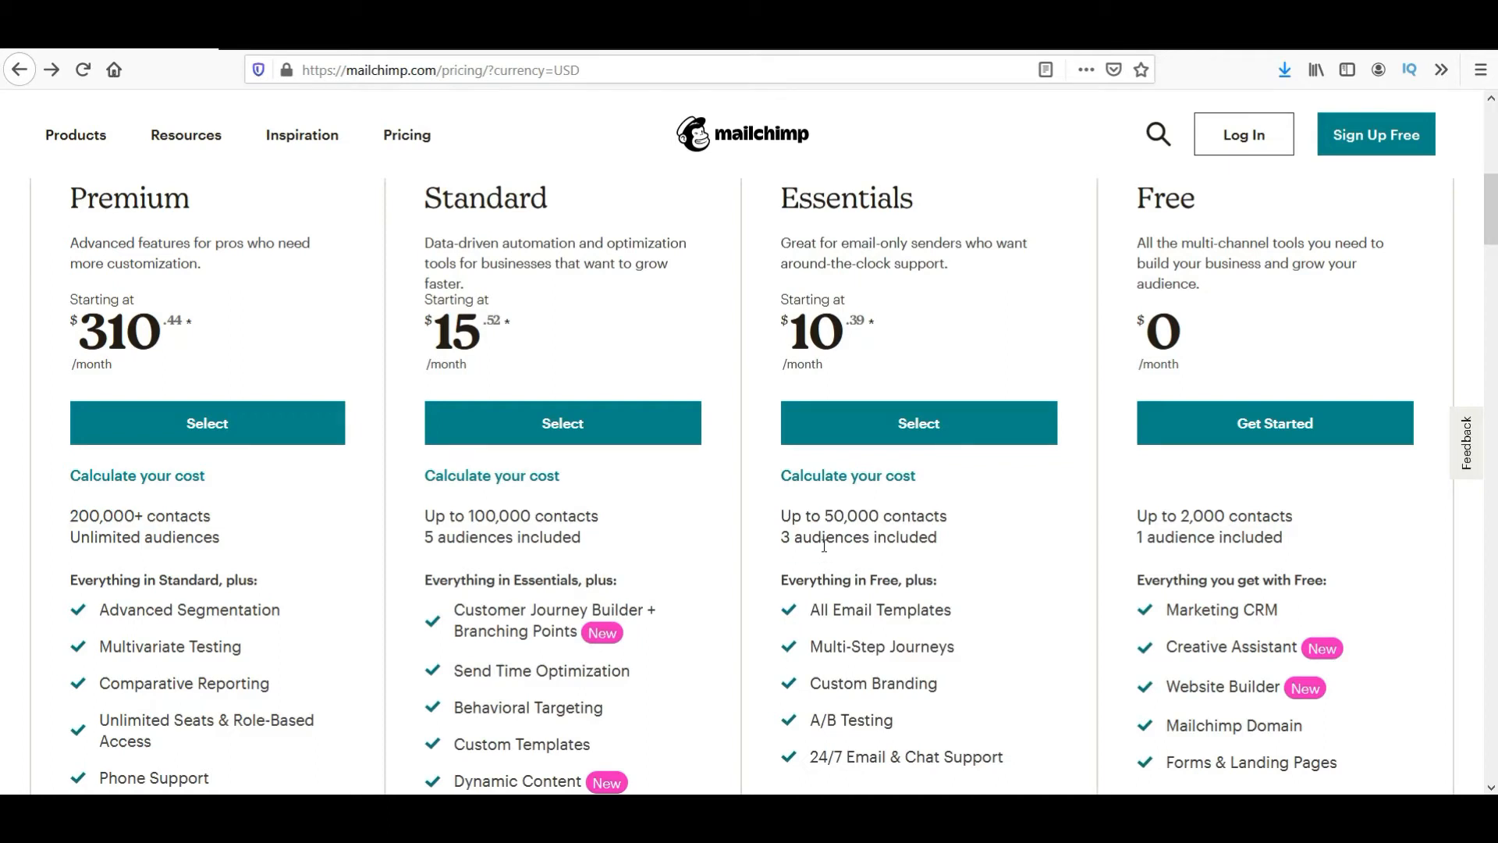
mouse_move(315, 231)
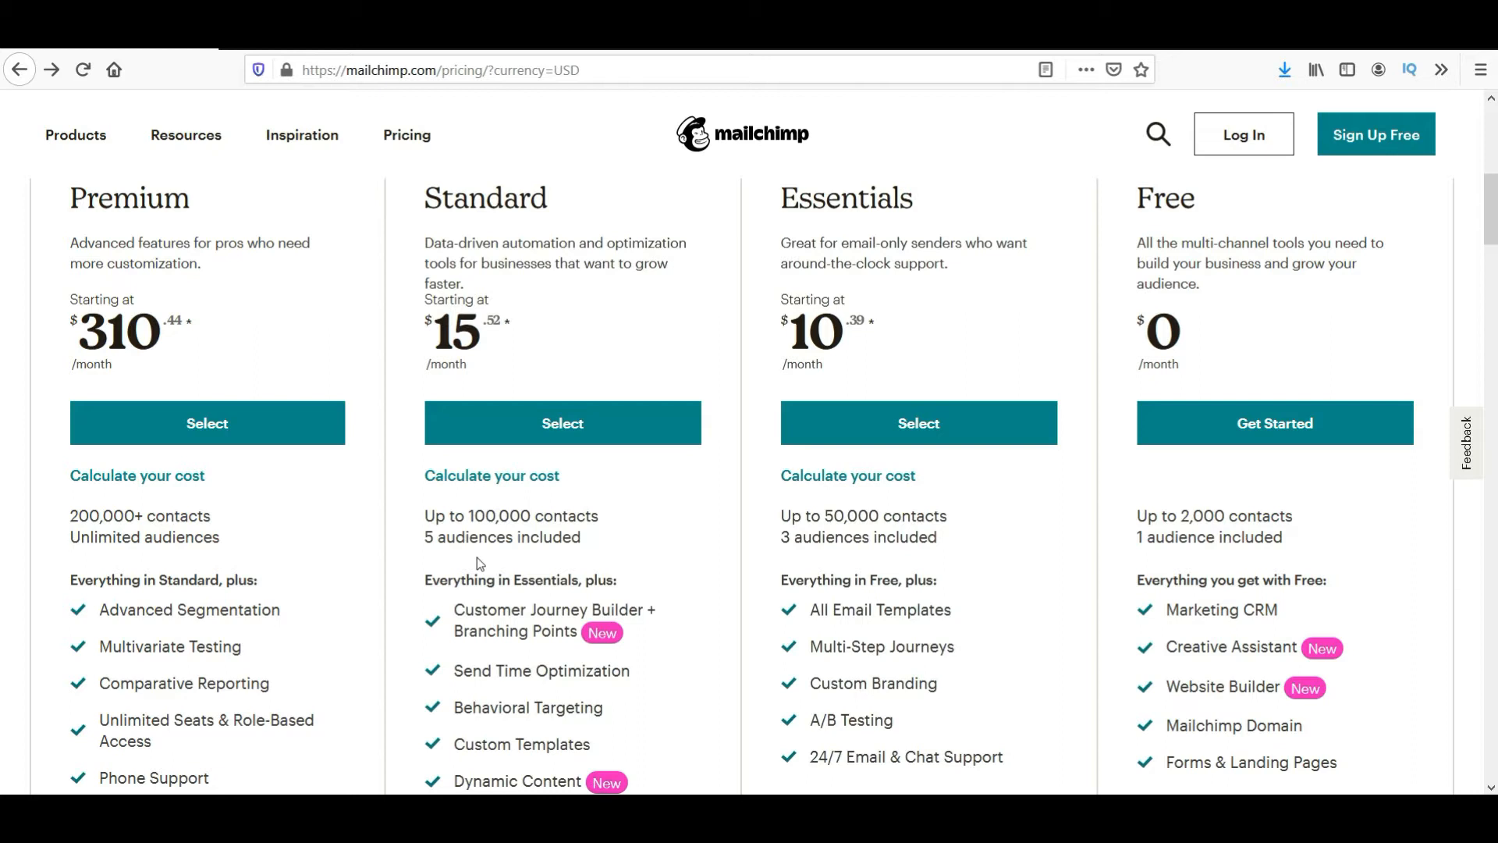
mouse_move(1414, 342)
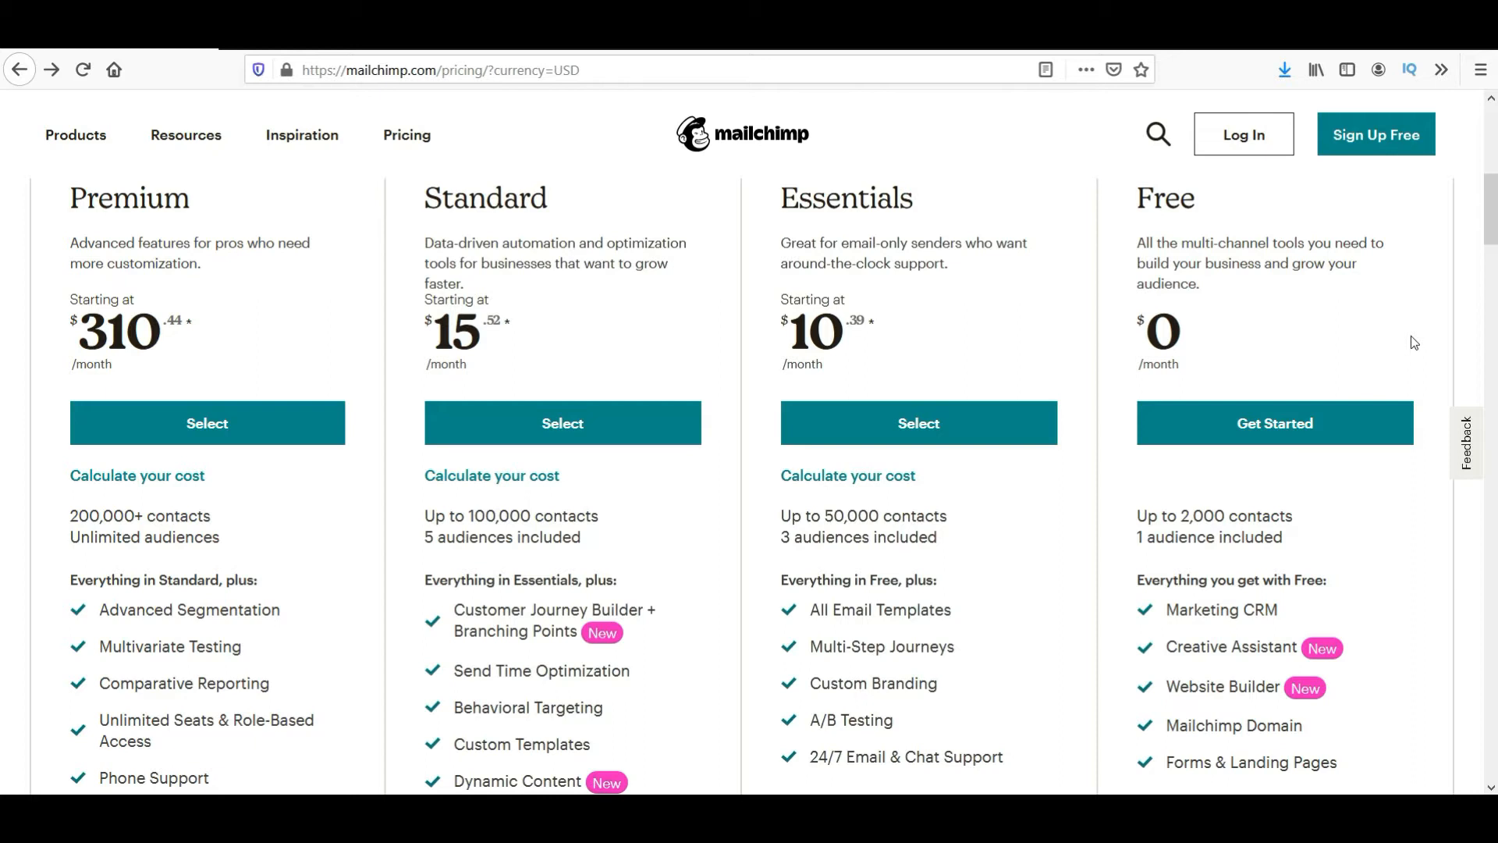
mouse_move(1275, 423)
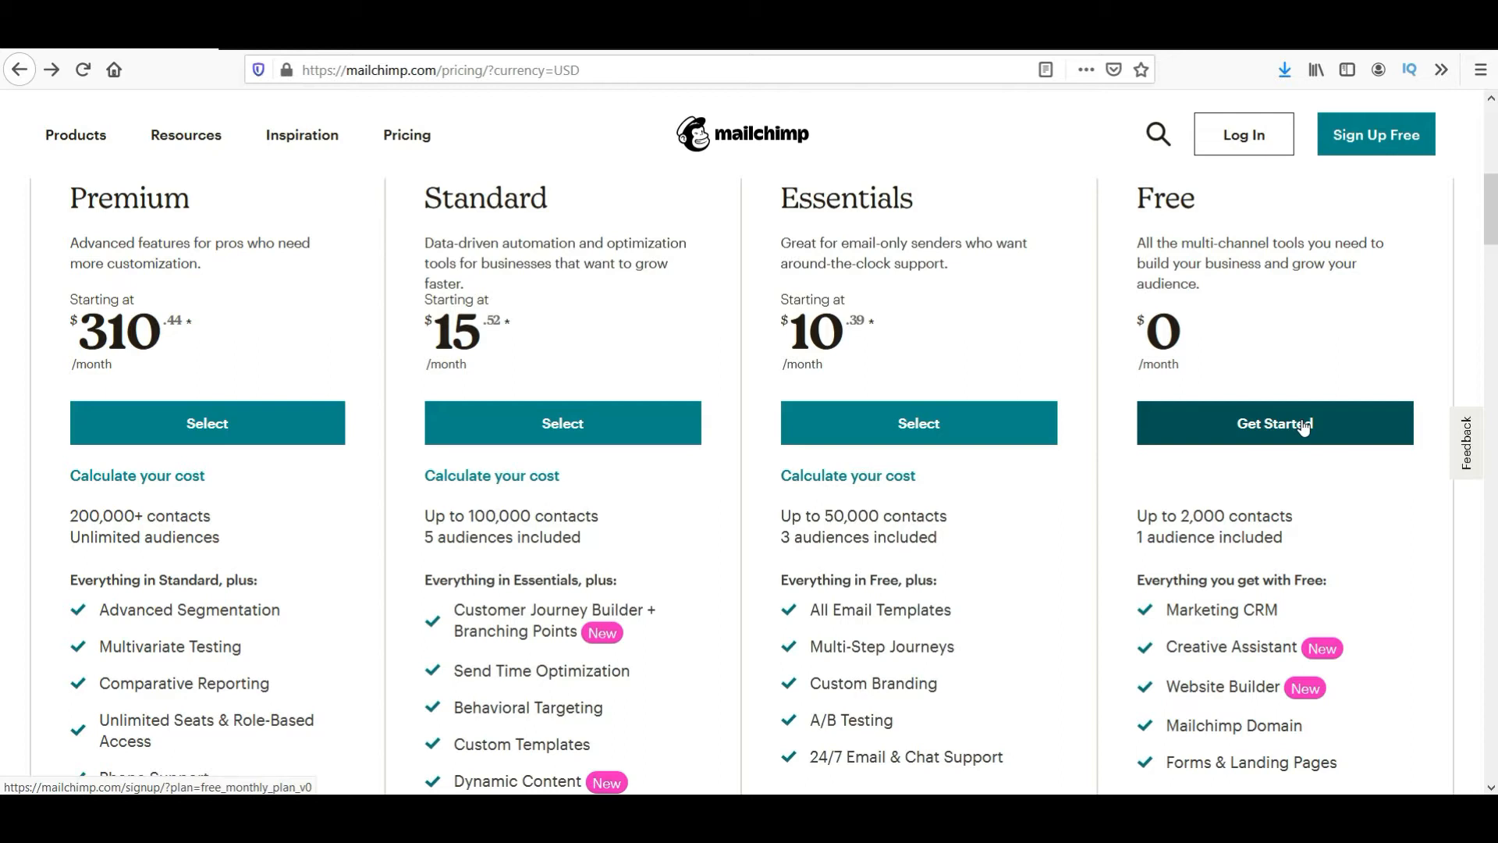
mouse_move(1351, 346)
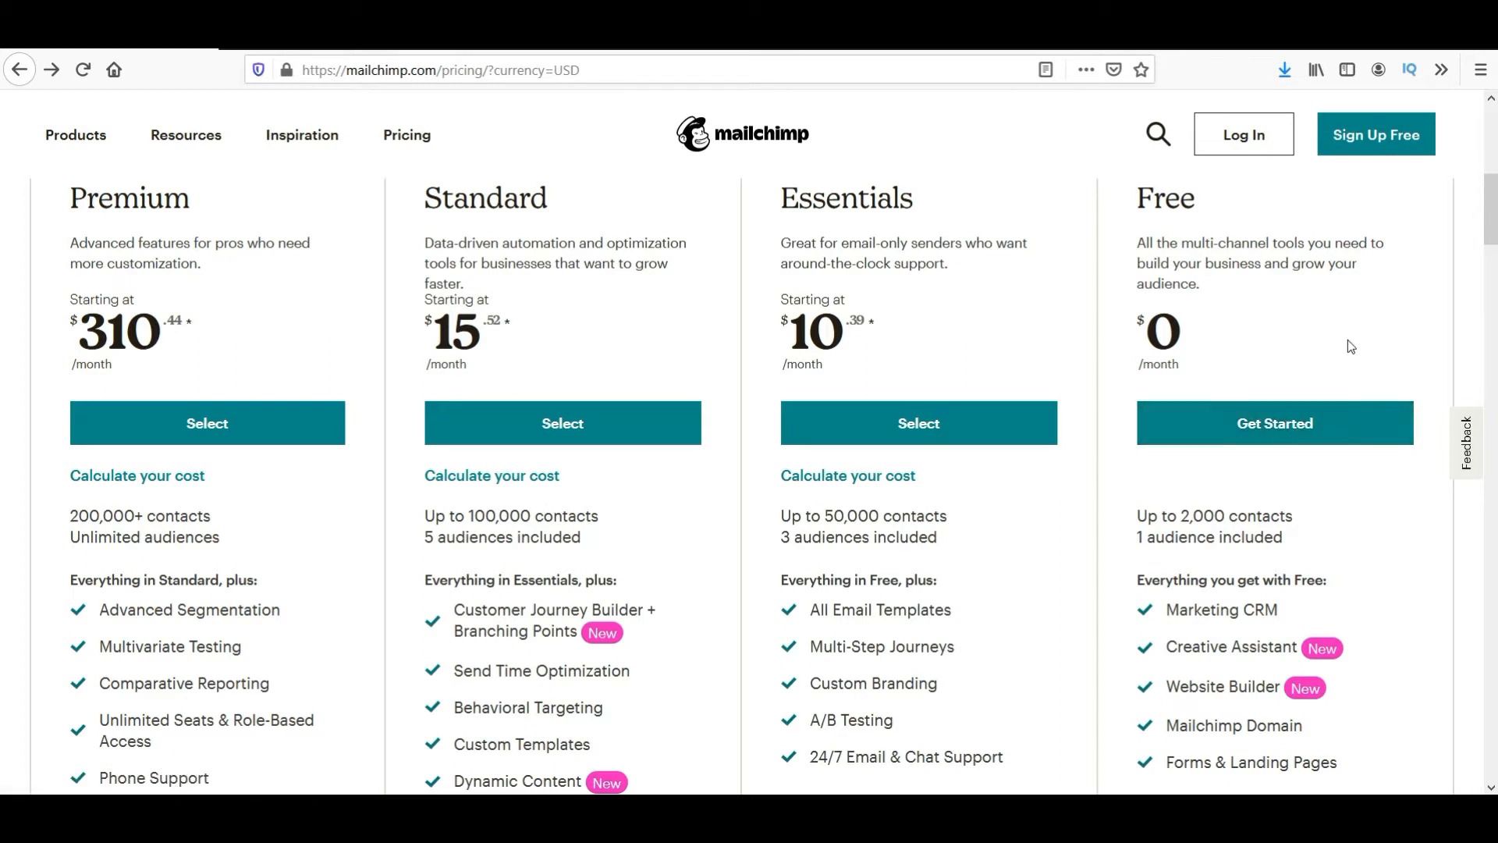
mouse_move(1376, 135)
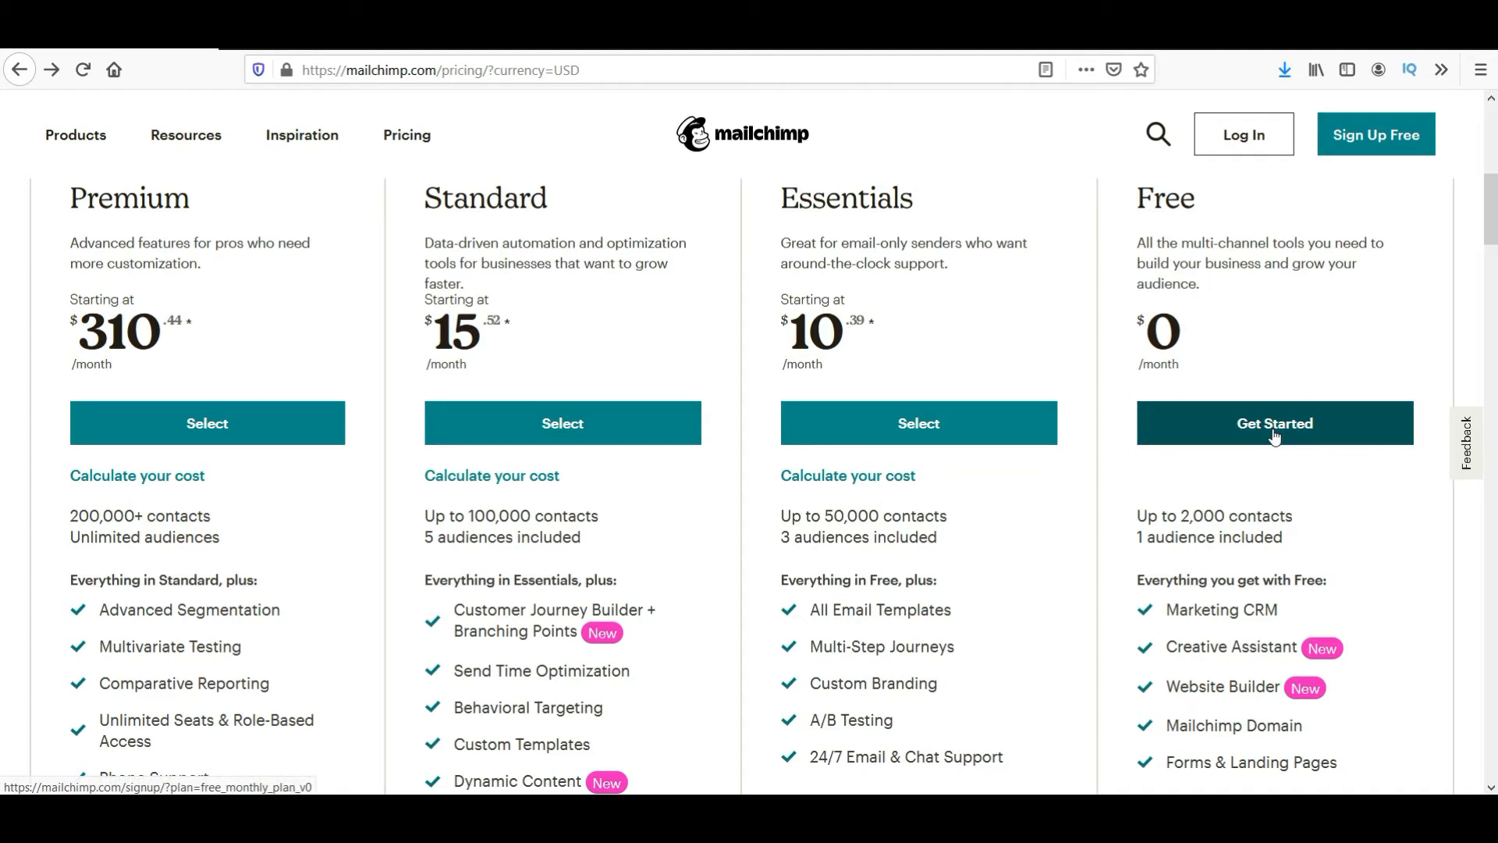
click(1275, 423)
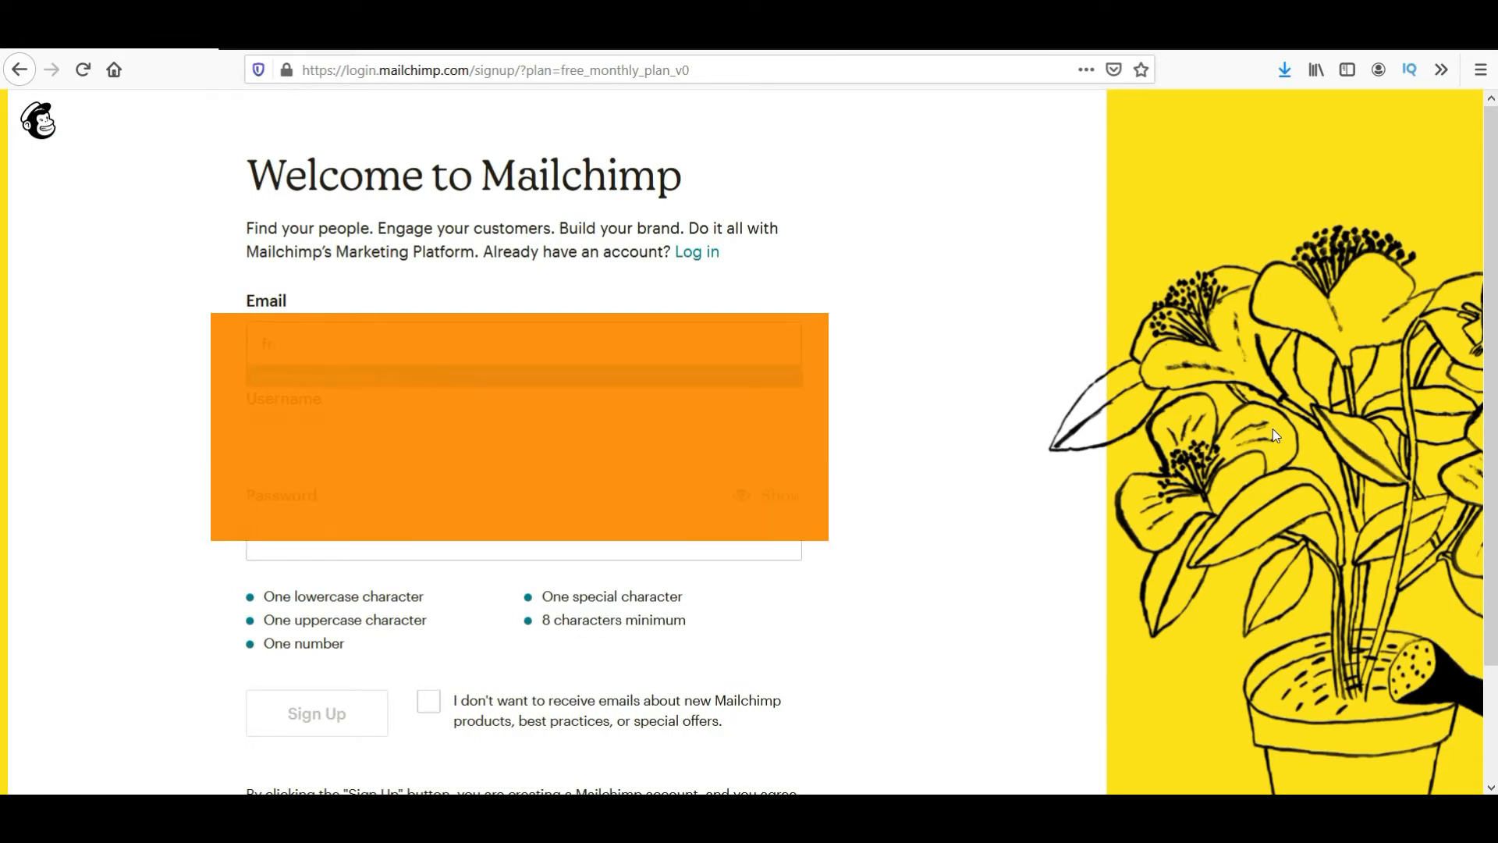
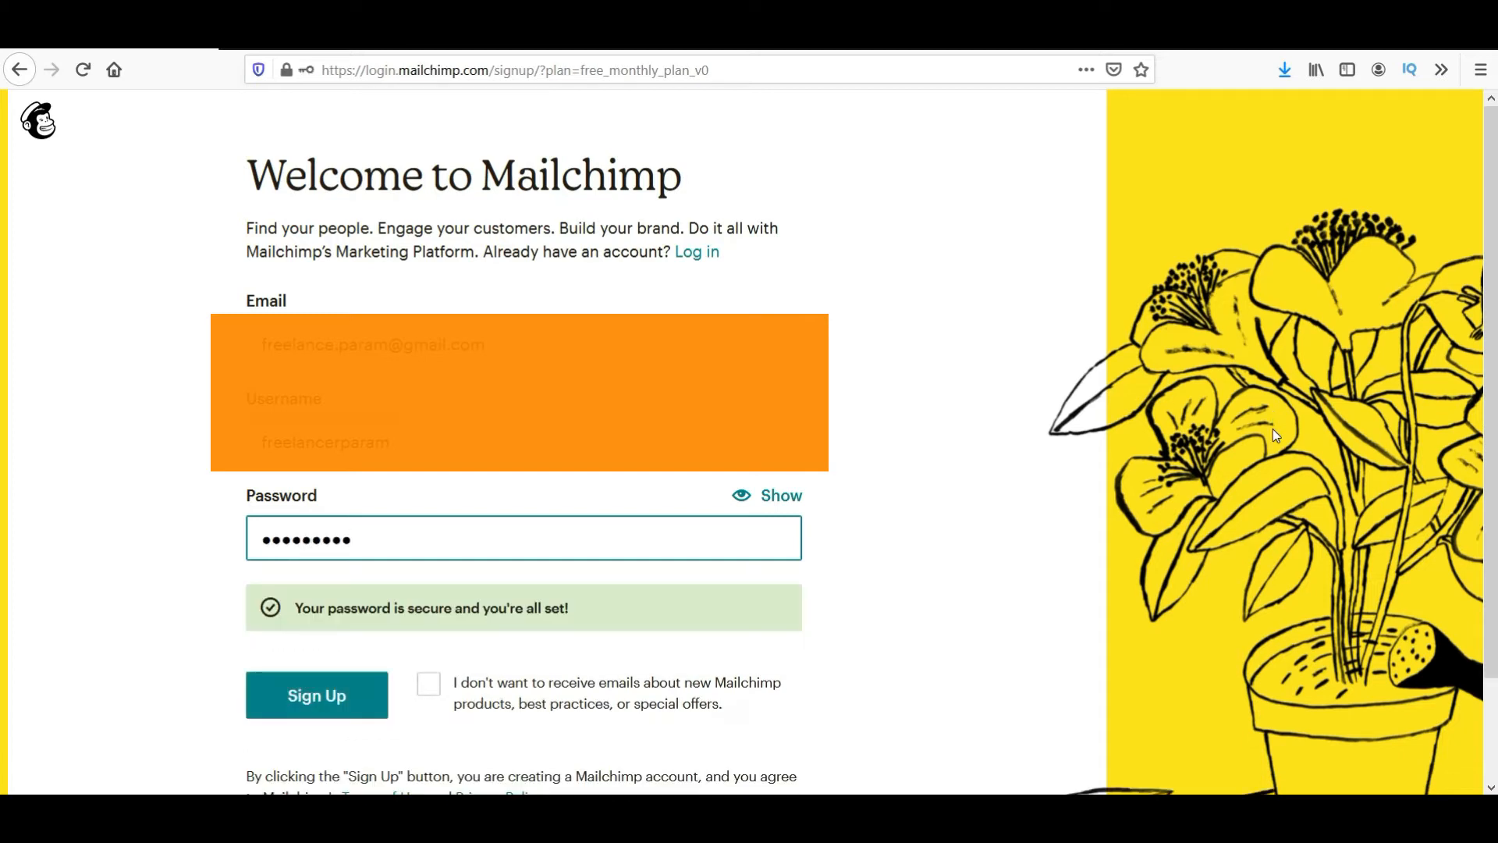
scroll(down, 3)
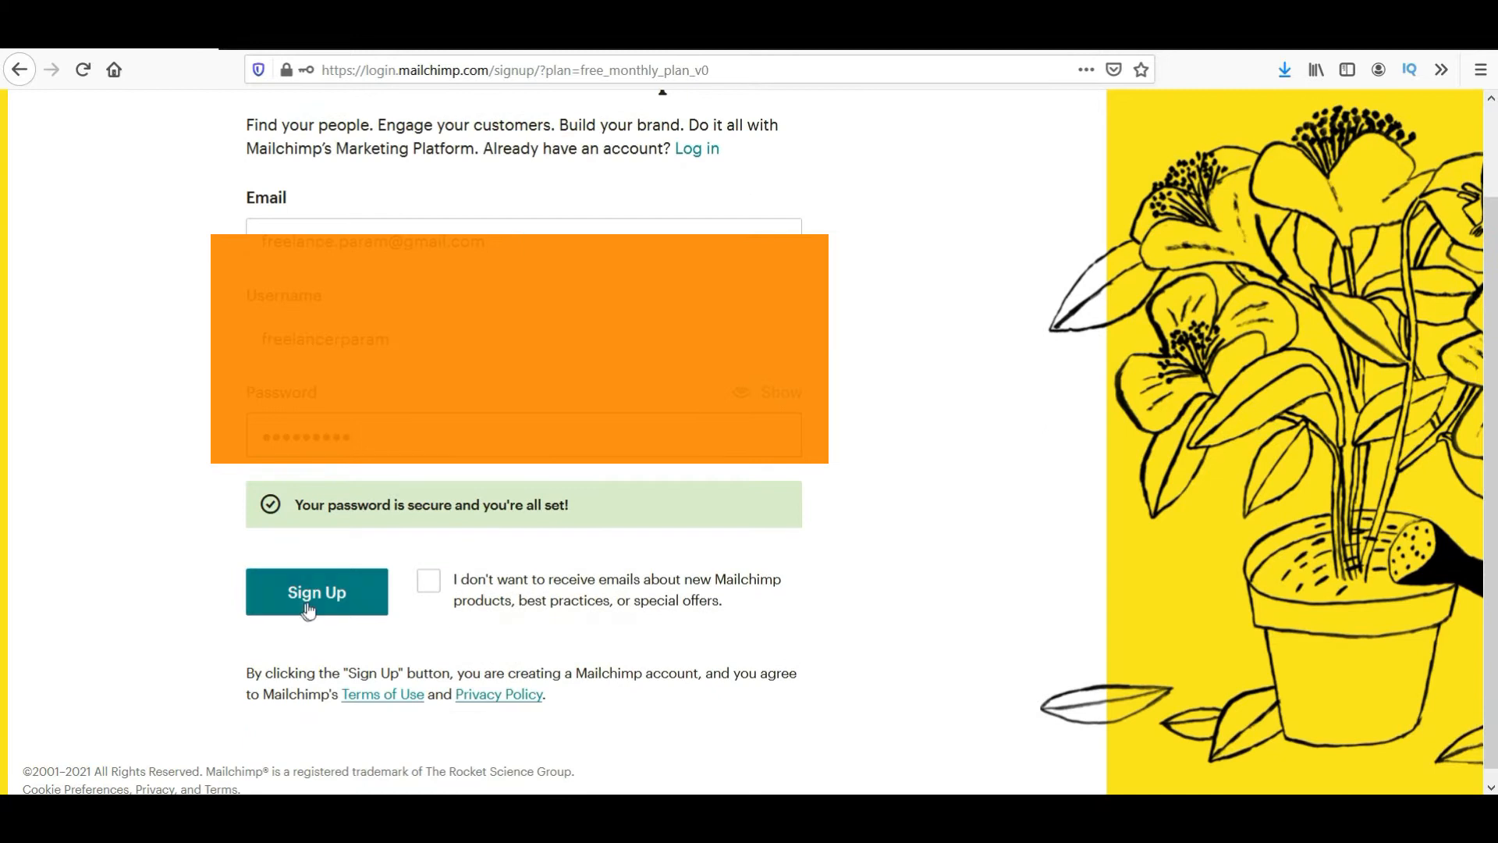
click(316, 591)
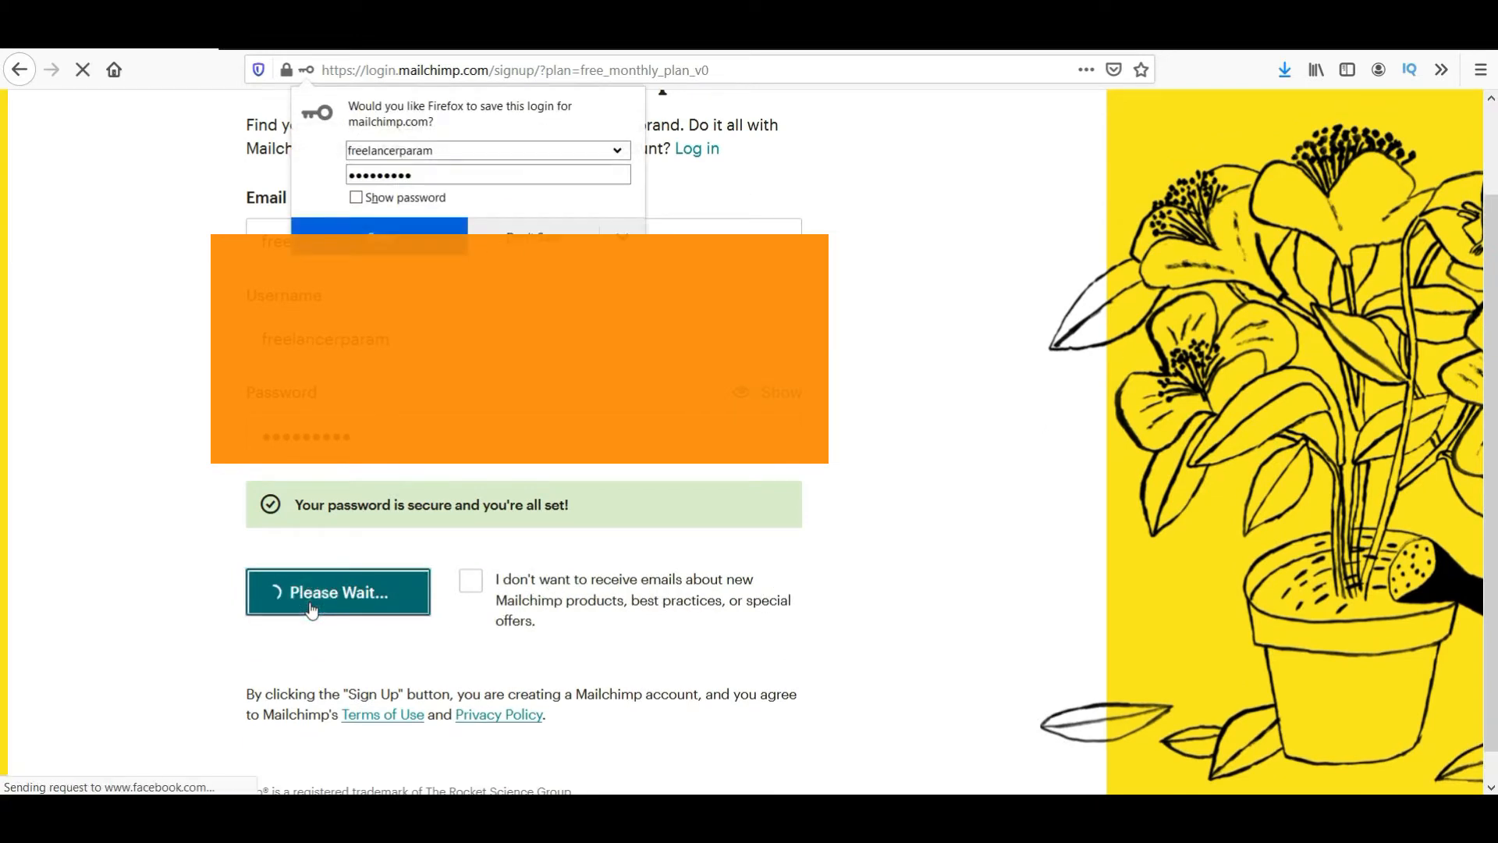
click(337, 591)
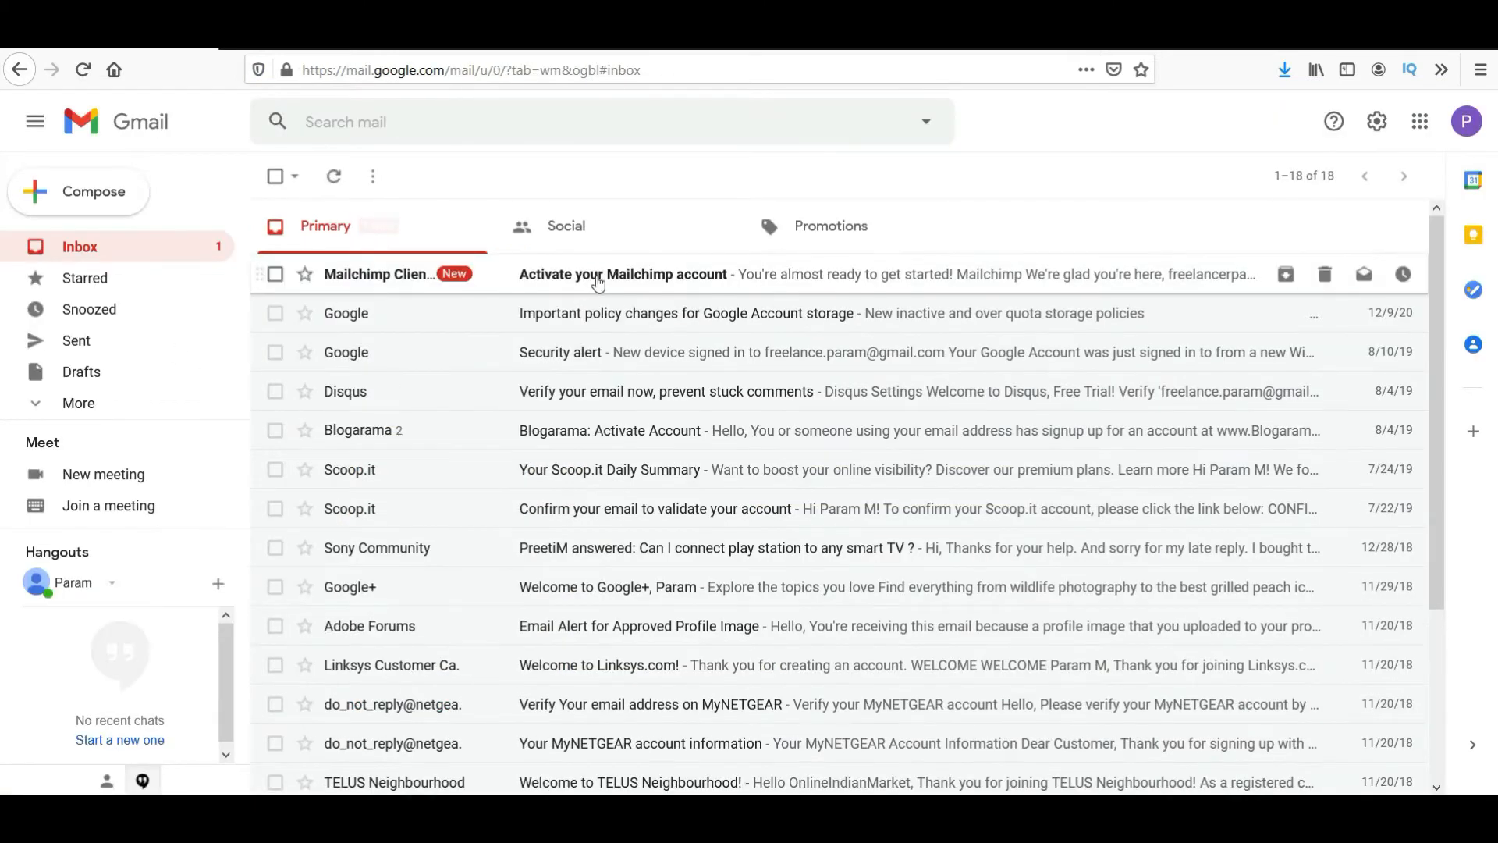
- Activate the new account from the 'Activate your Mailchimp account' email in Gmail
click(623, 274)
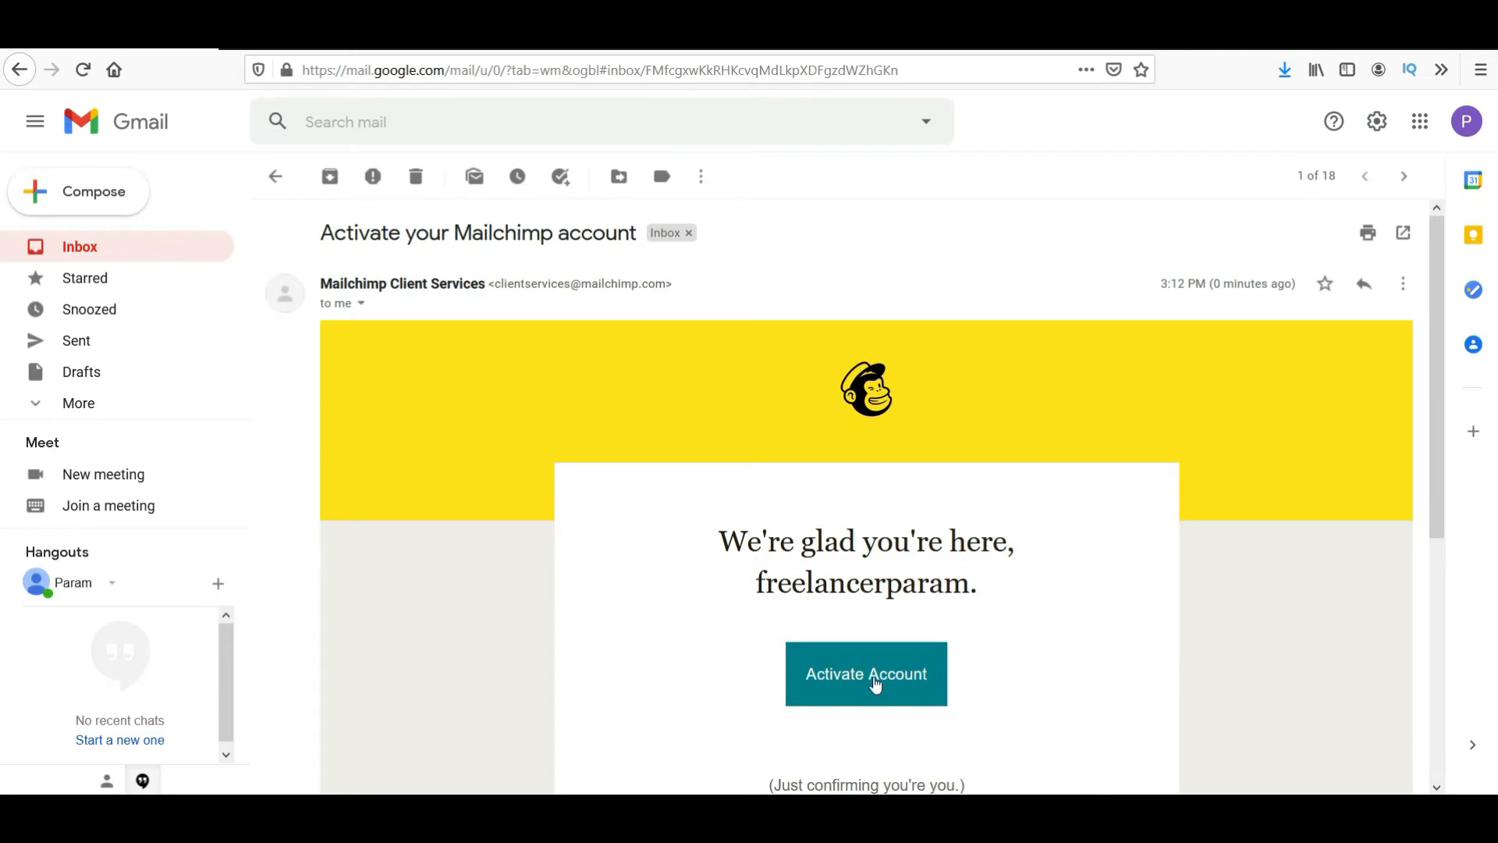
click(865, 672)
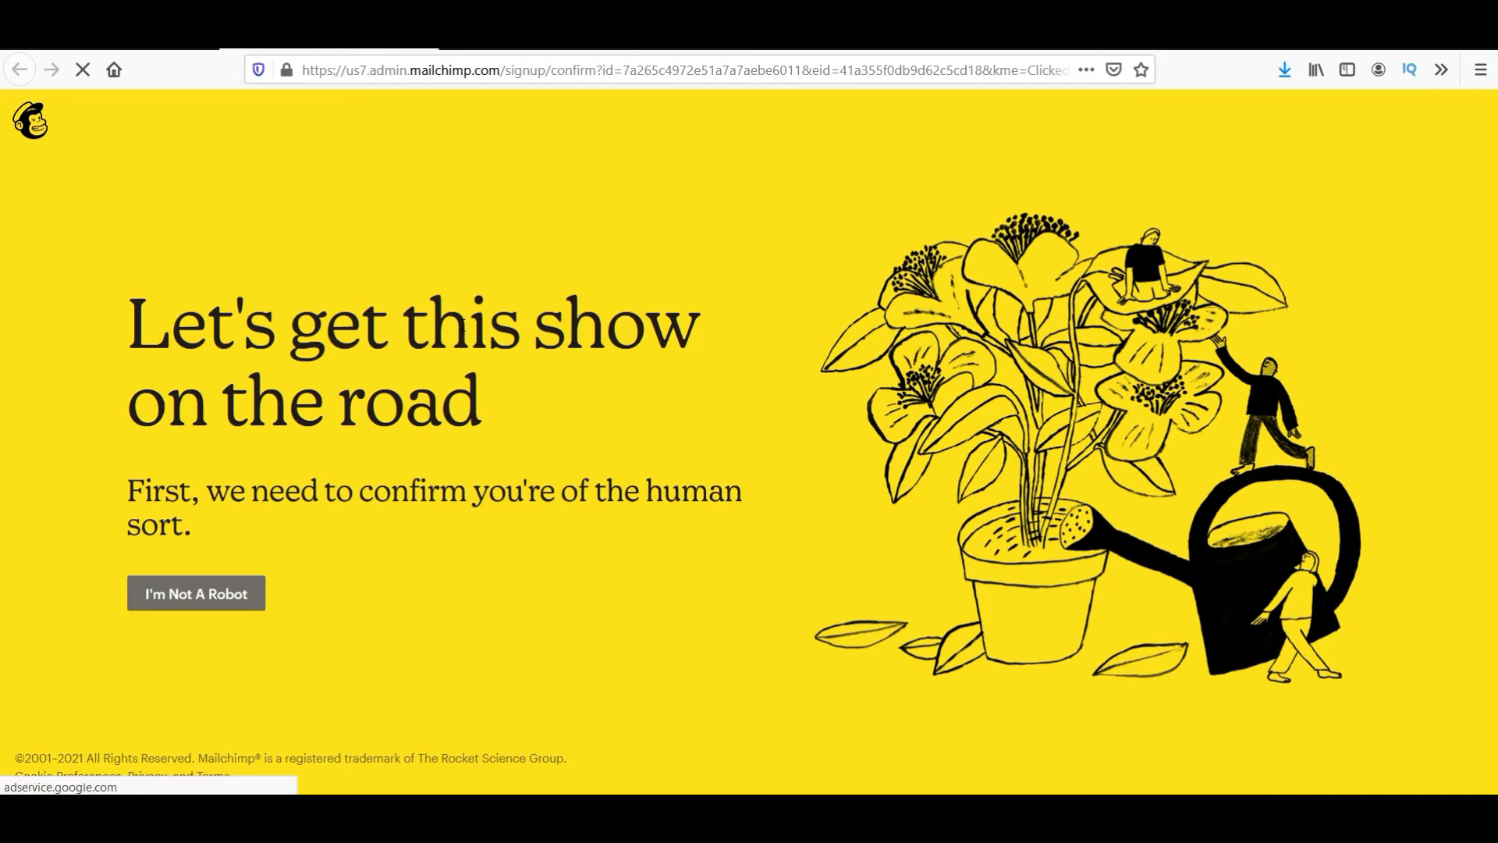
- Confirm being human, log in staying signed in, and continue setup on the Free plan
click(195, 593)
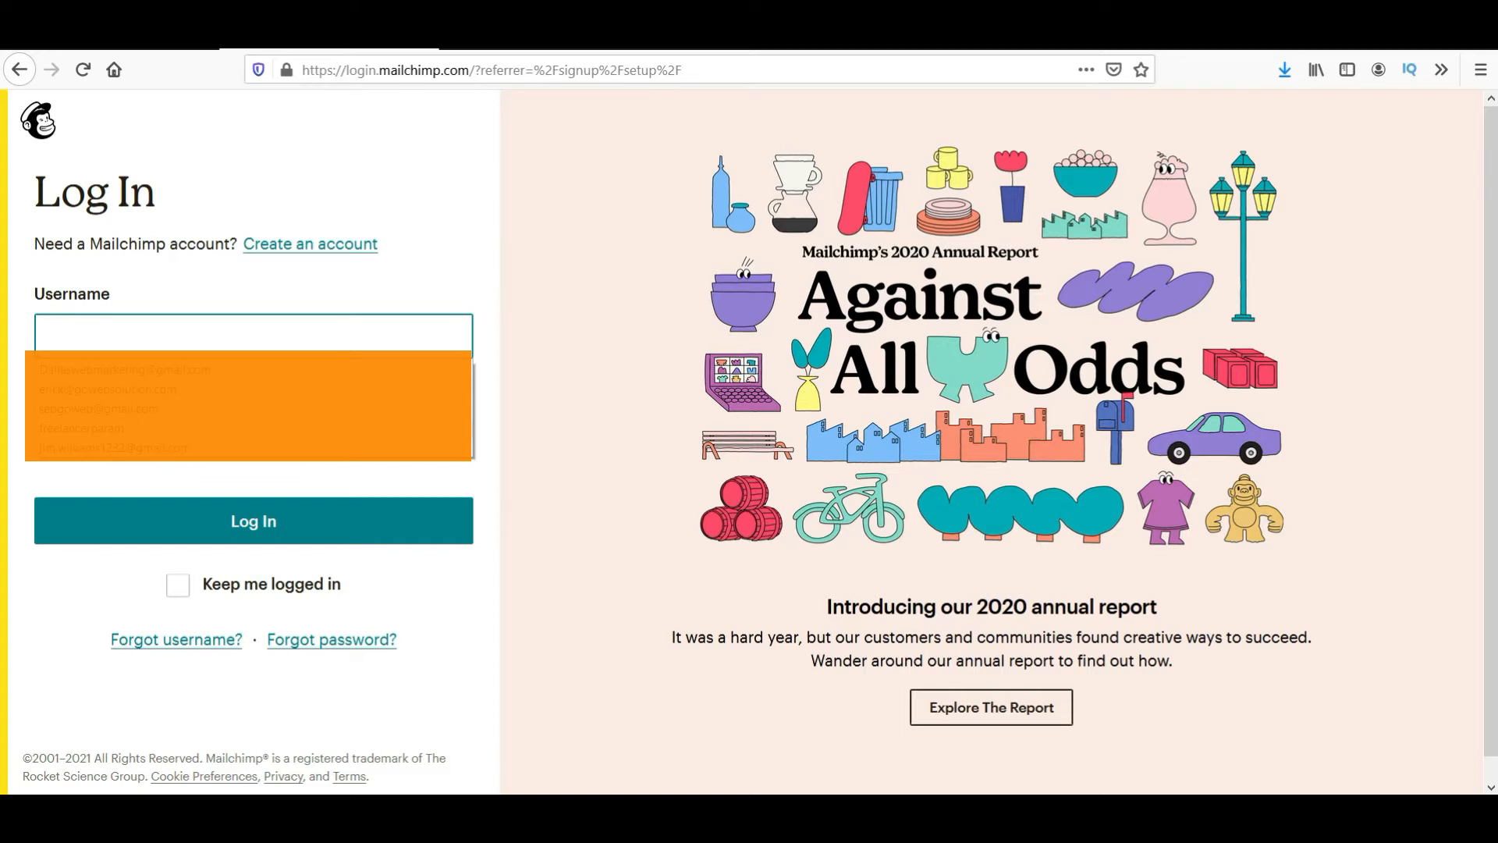
text(••)
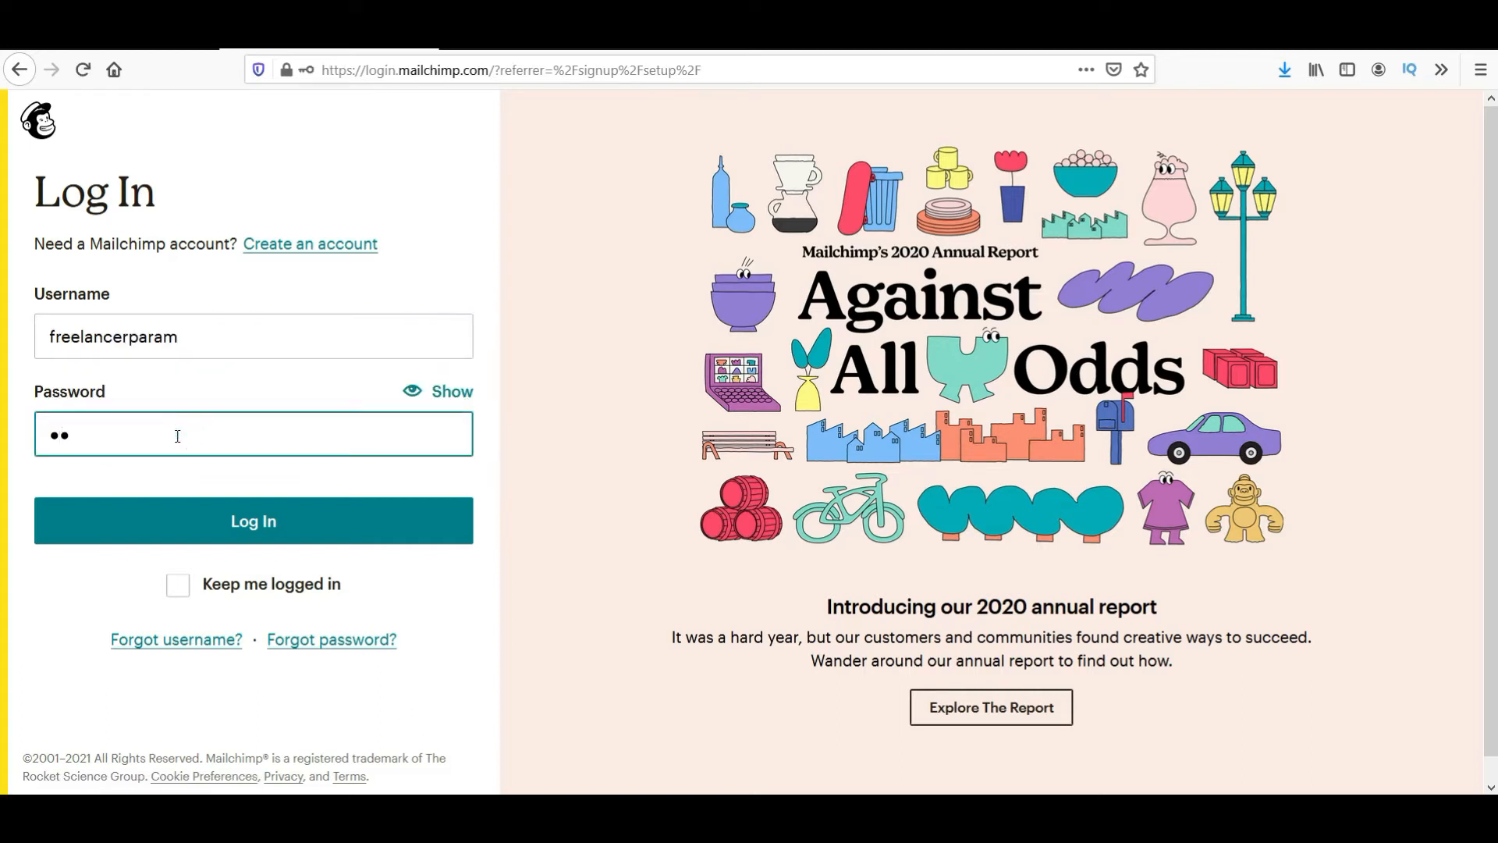
text(••••••)
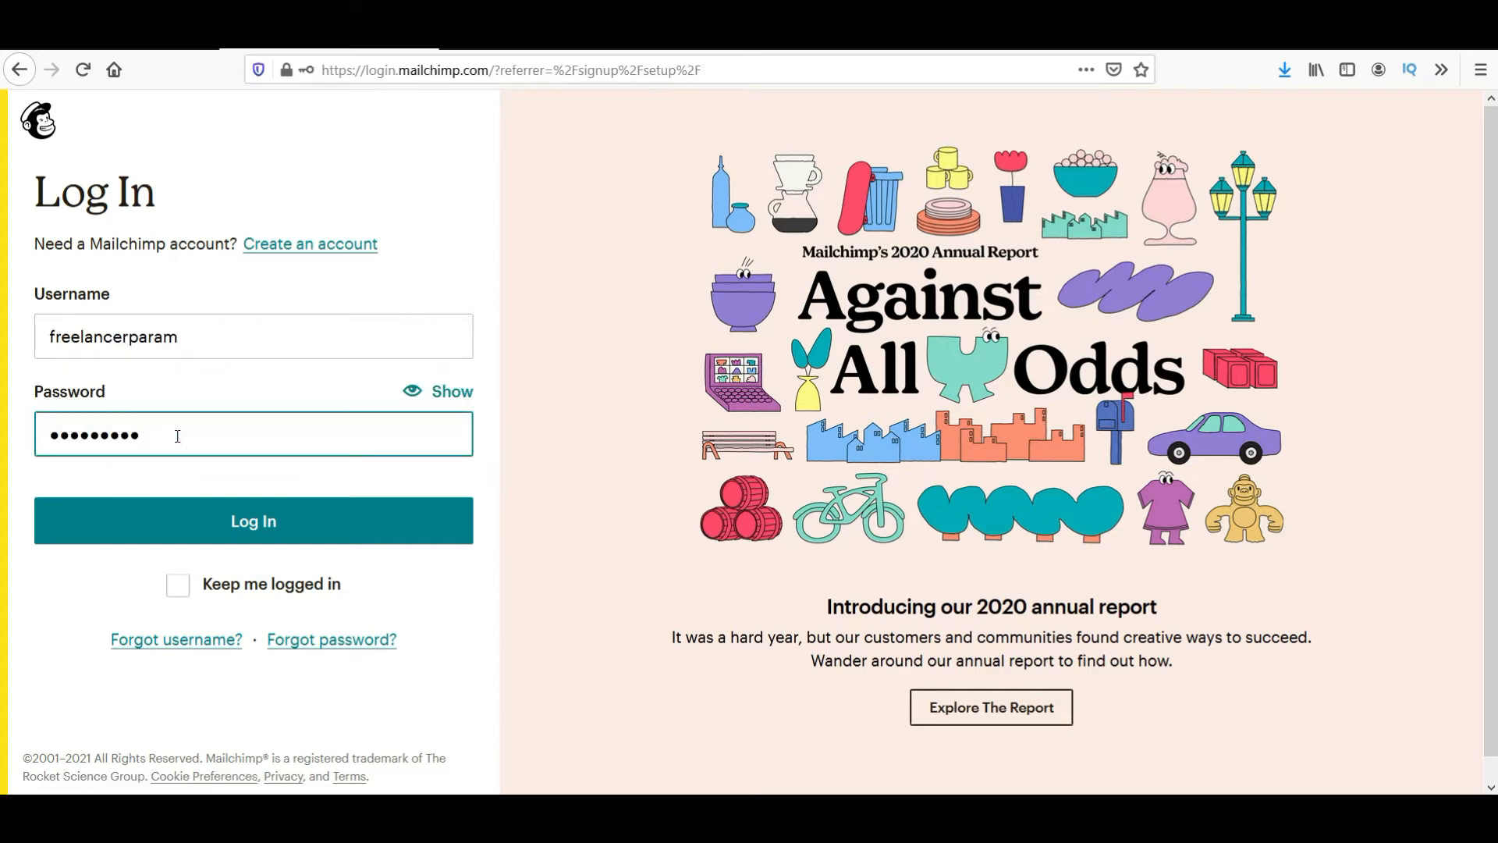
click(177, 584)
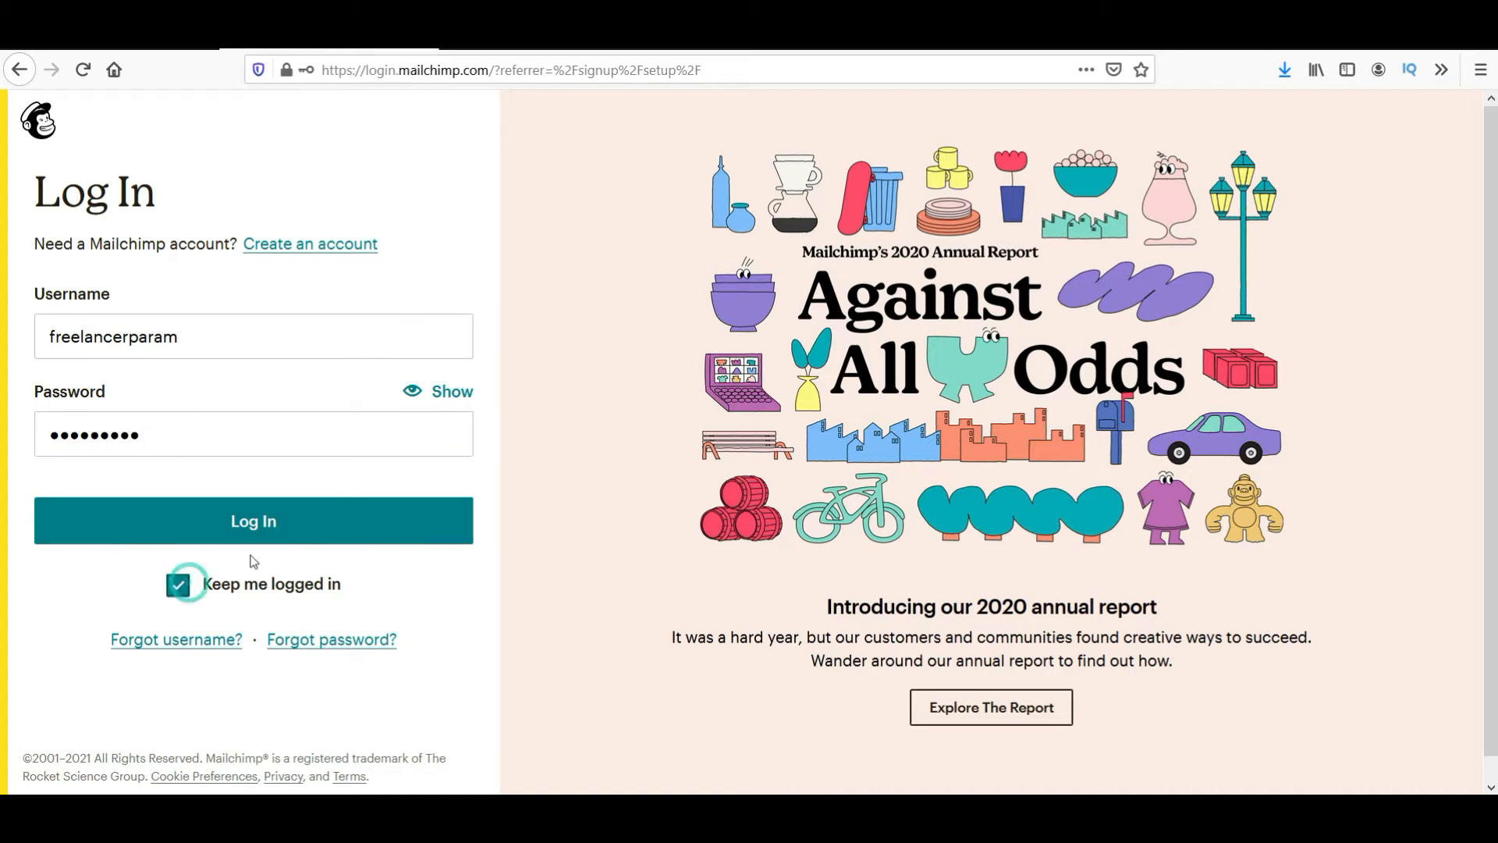
click(253, 521)
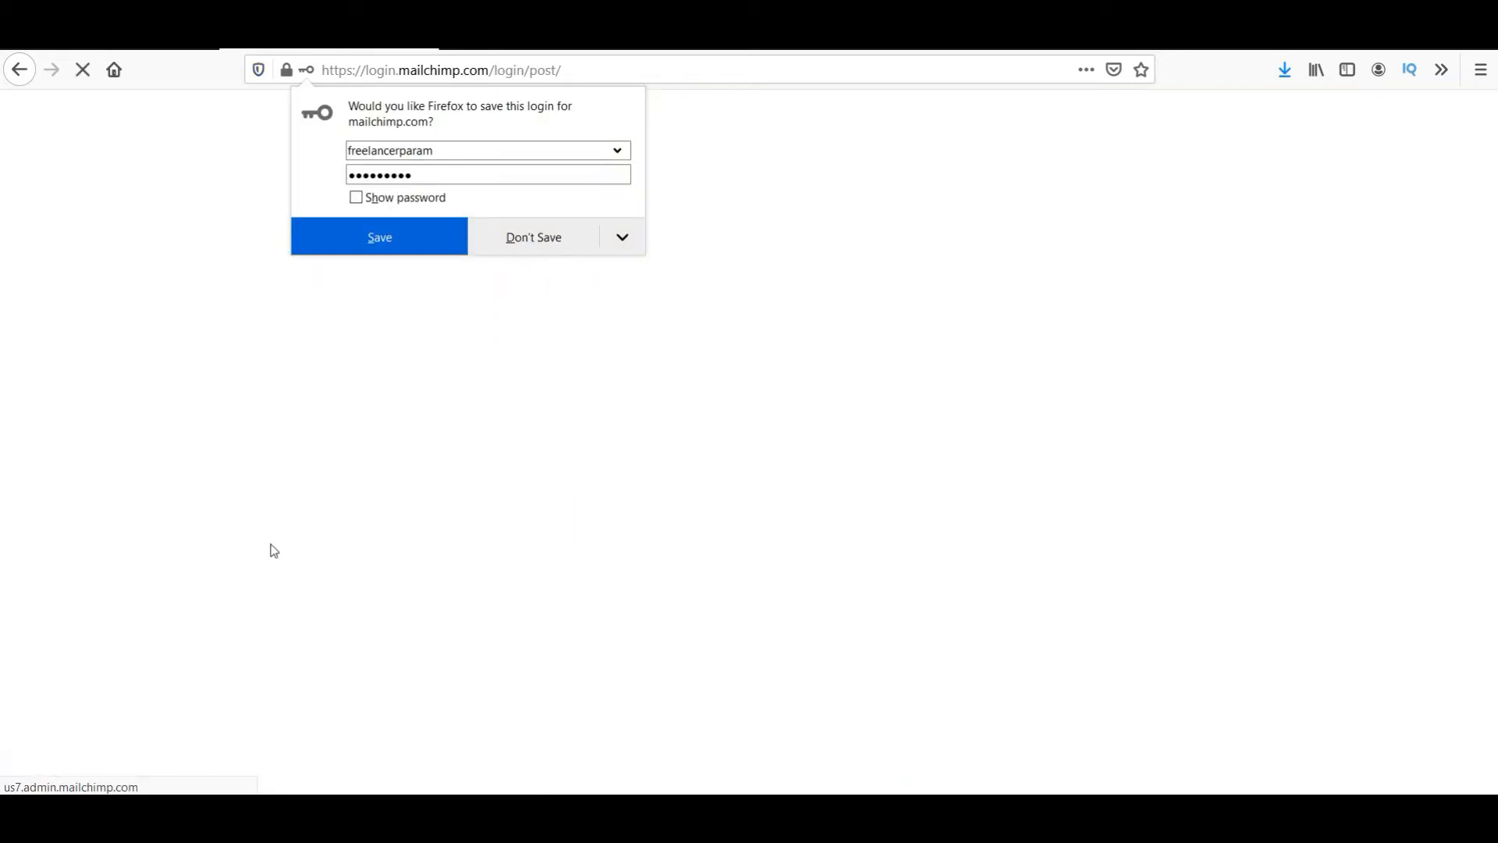
click(377, 237)
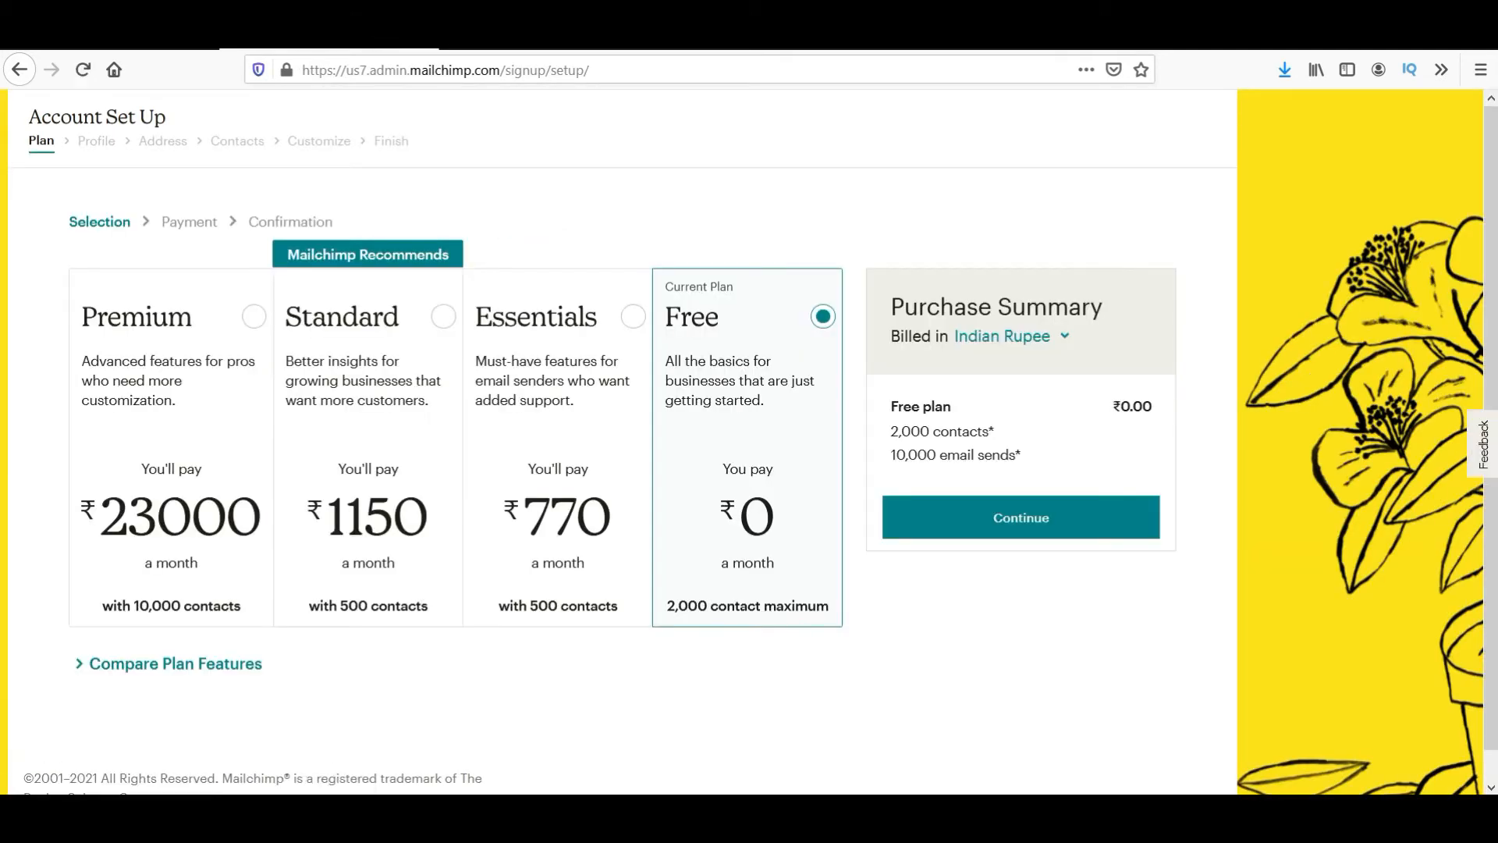
mouse_move(781, 339)
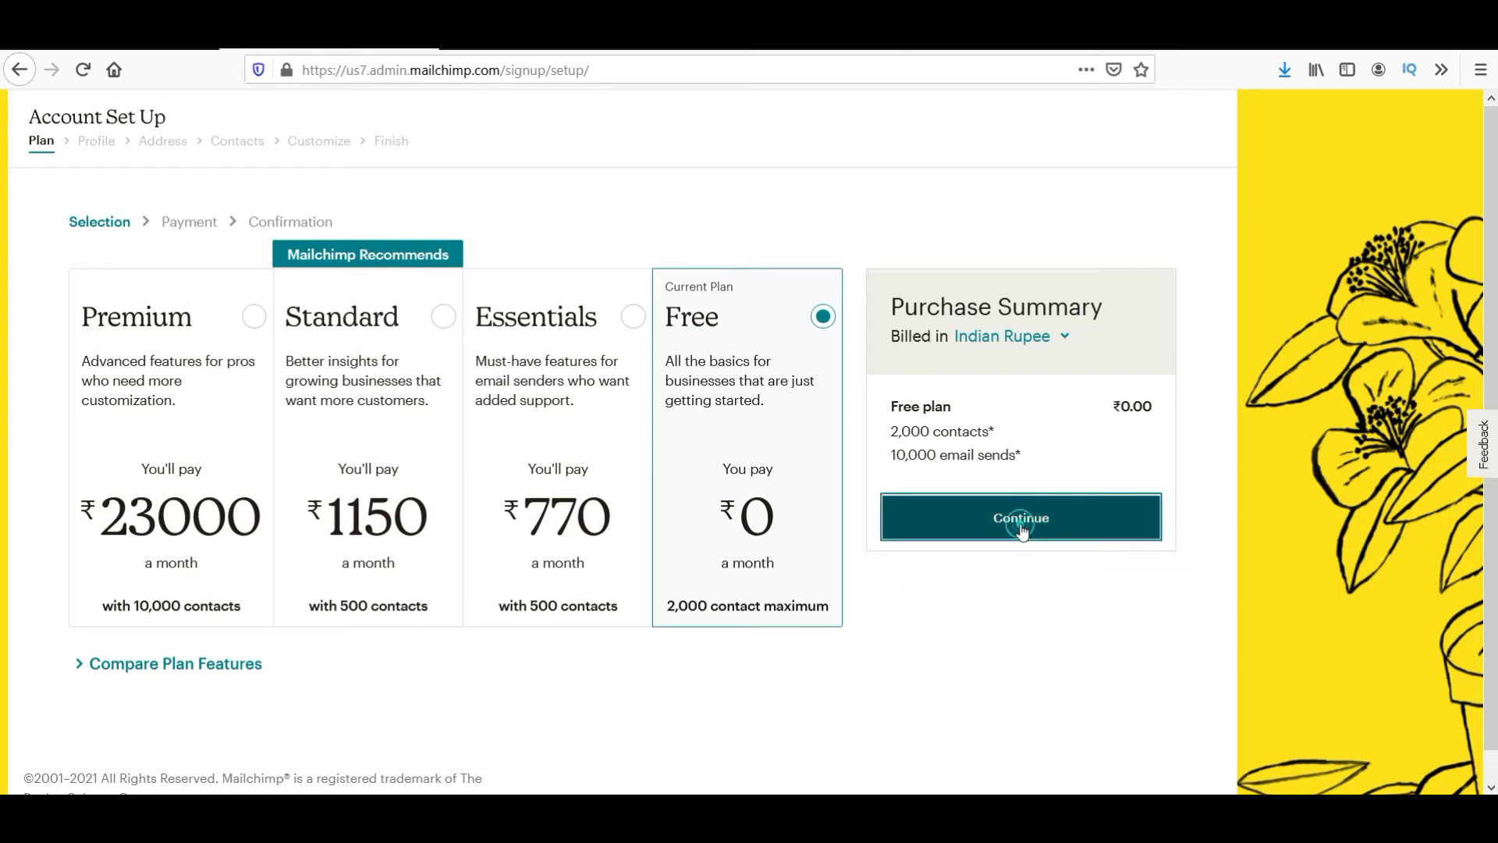
click(1019, 516)
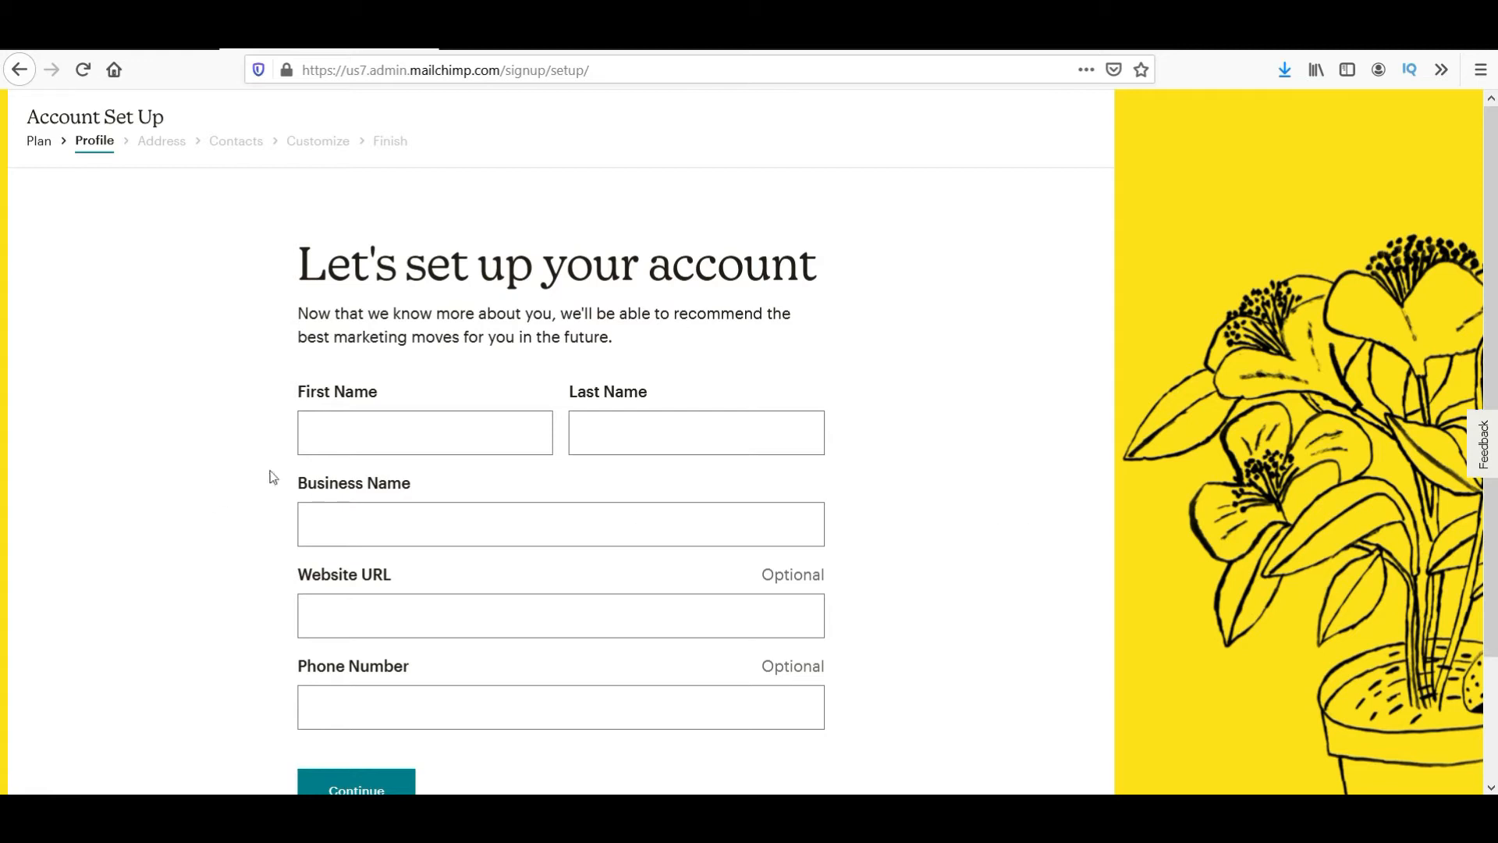
text(Pr)
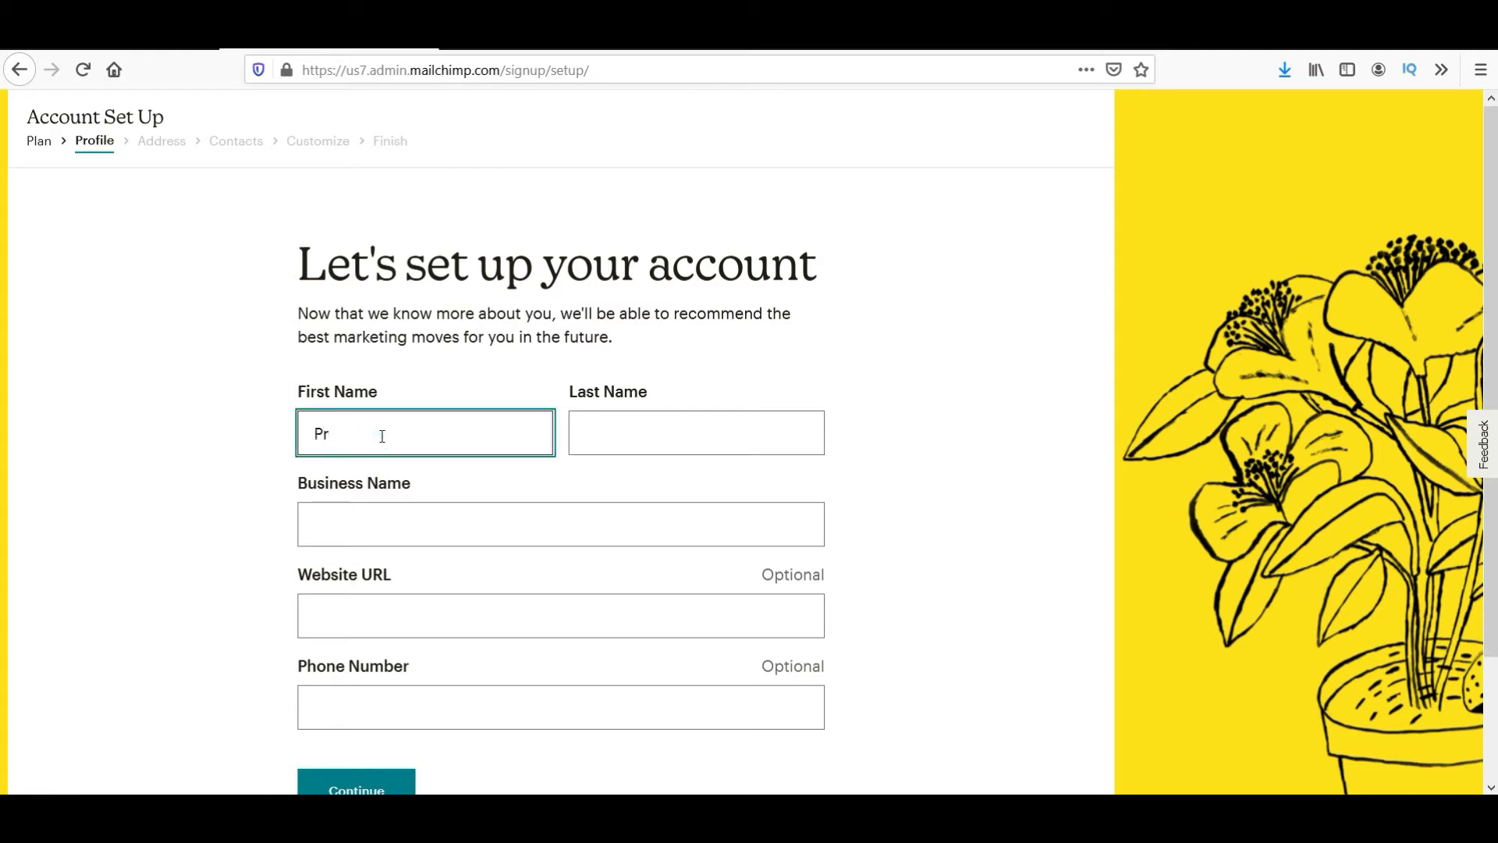
text(ash)
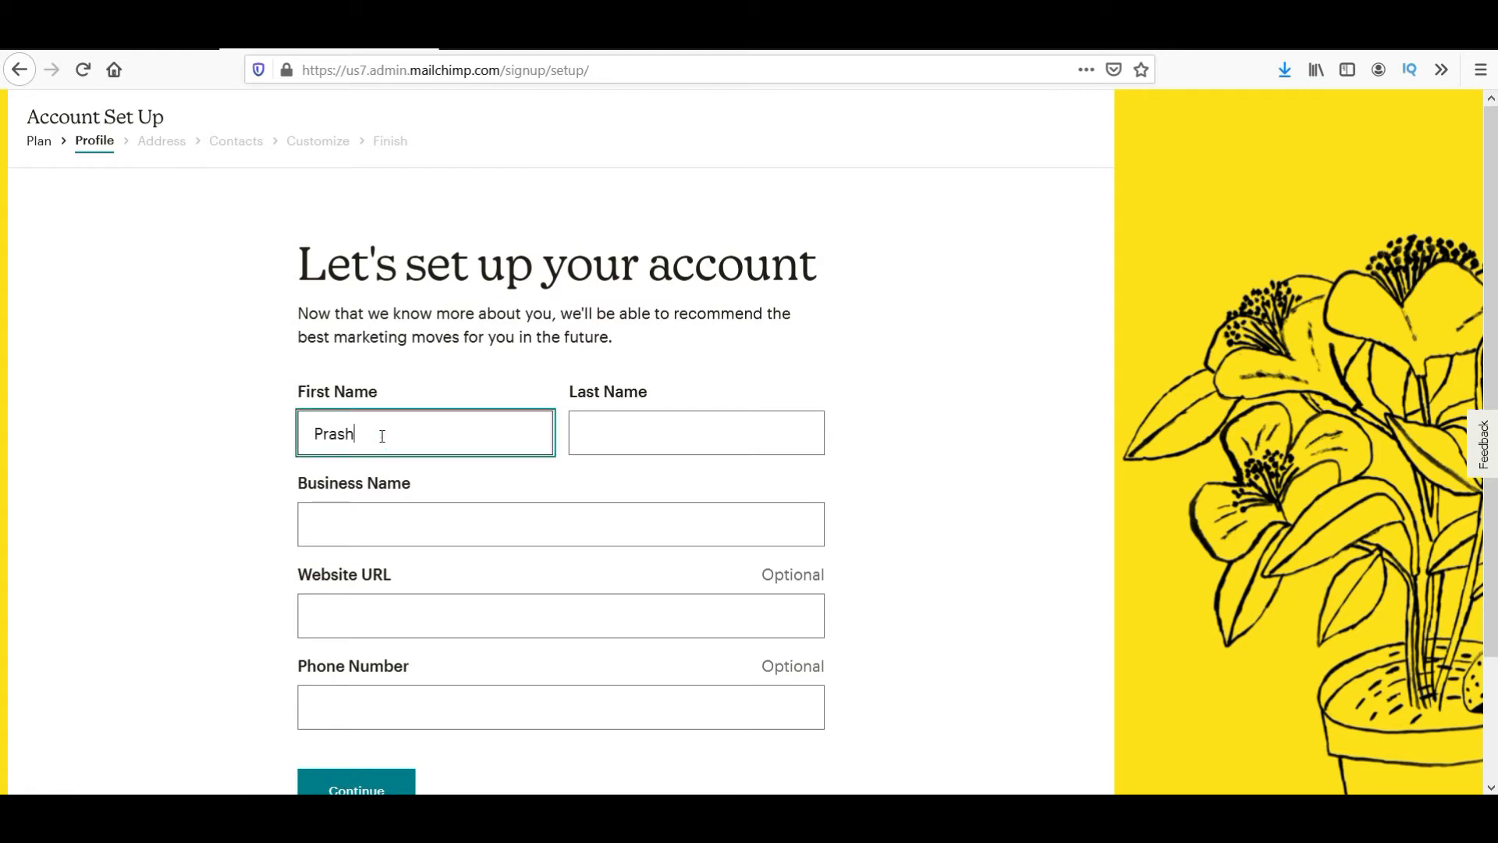
text(ant)
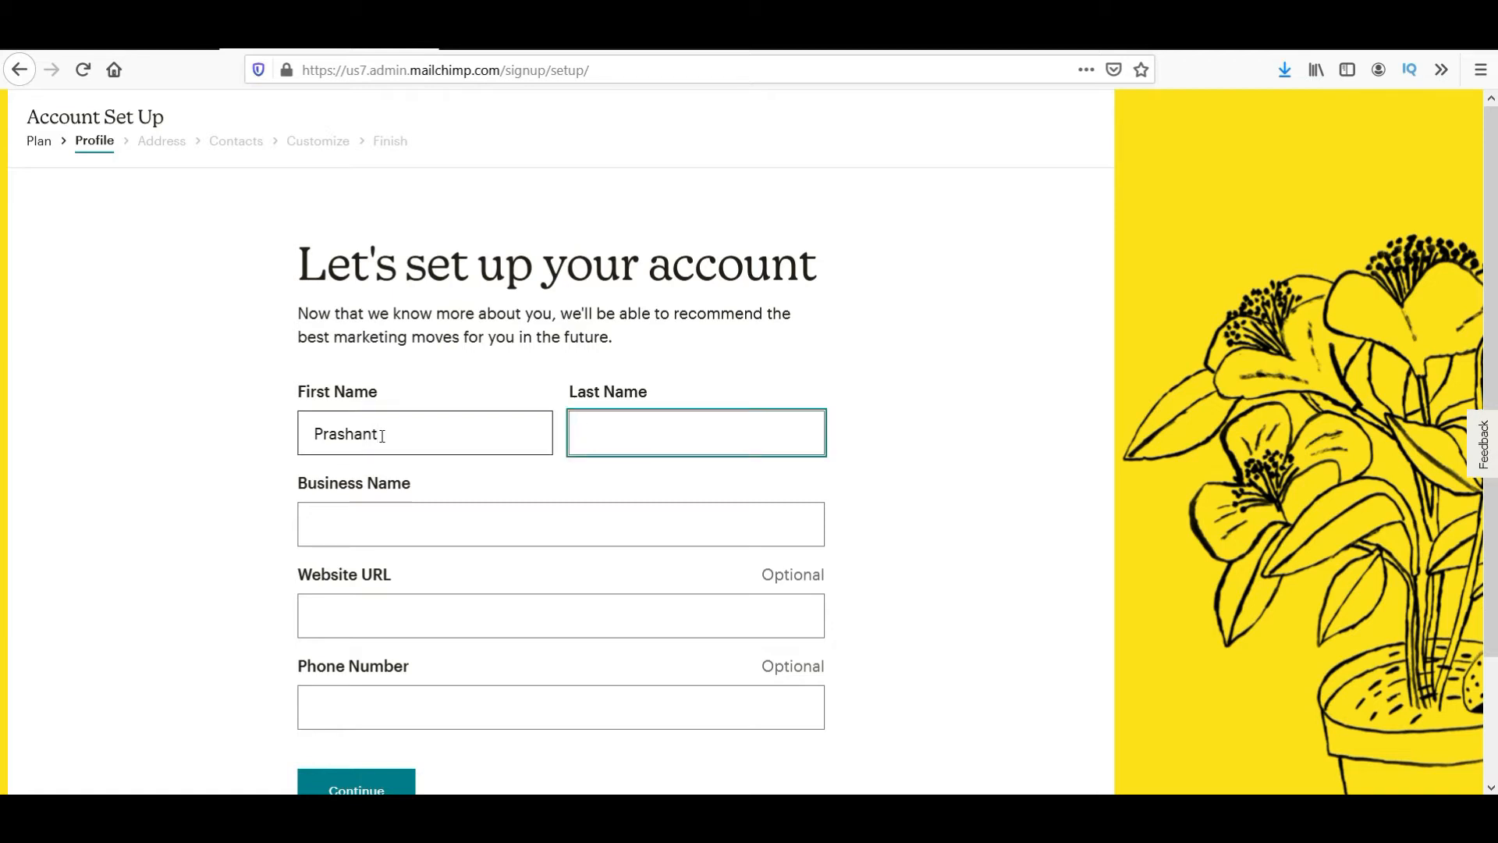
text(M)
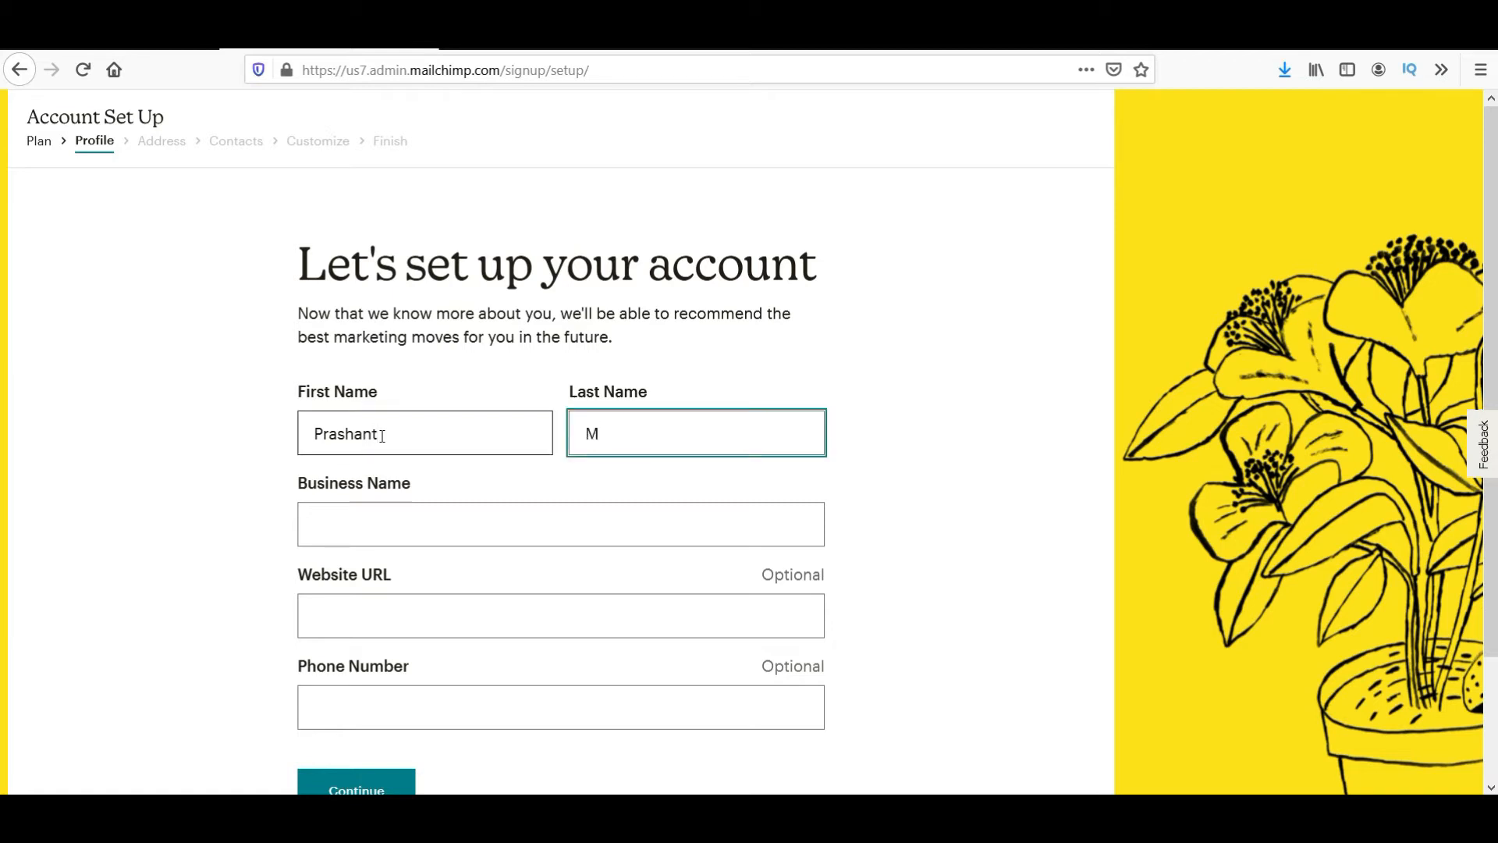
- Add business name Param Freelance and website freetrialplans.com, then submit the profile
click(560, 525)
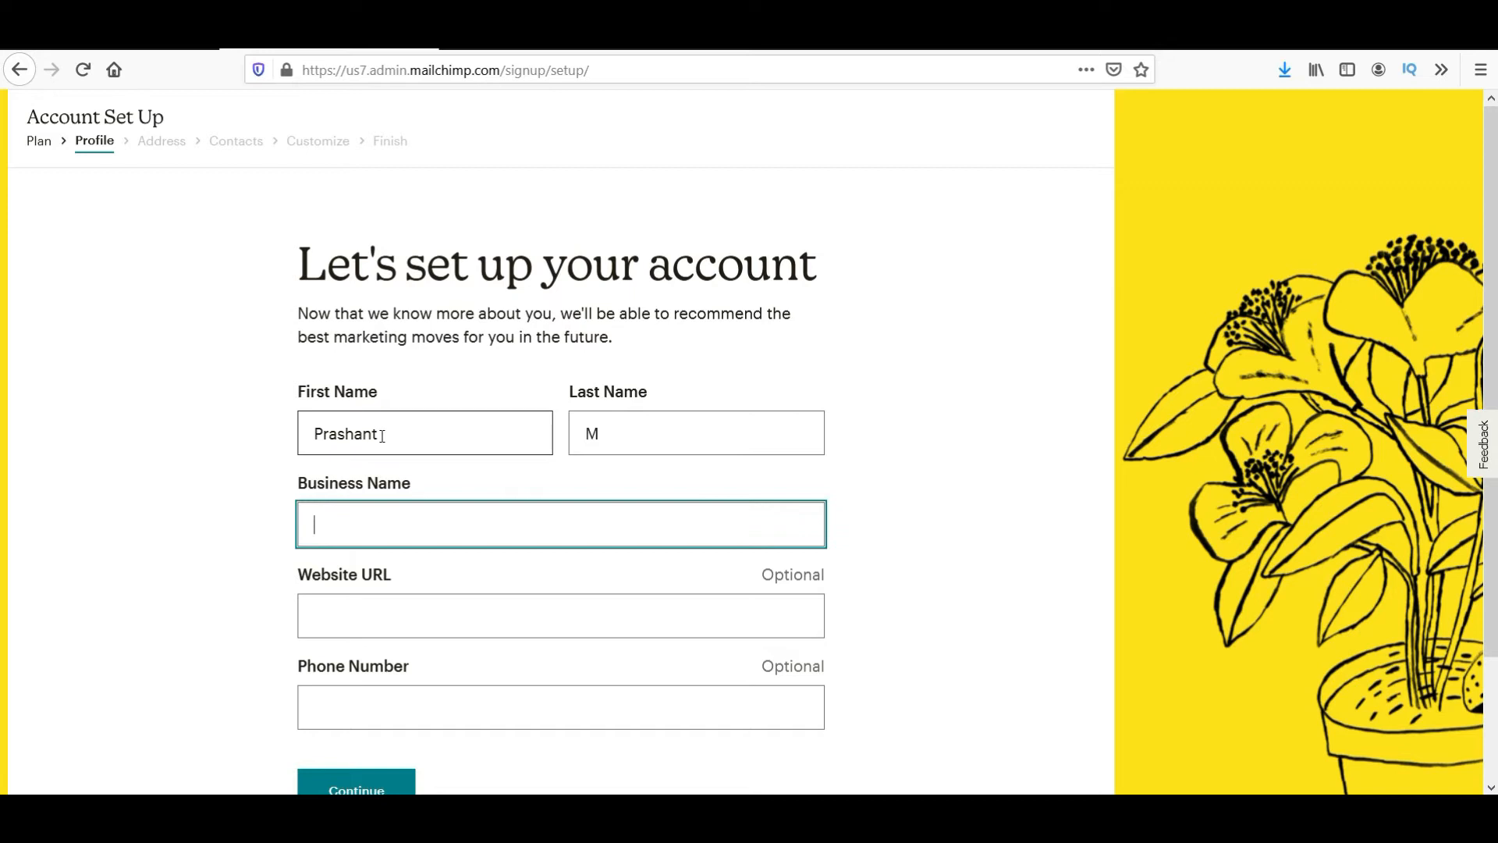
text(Param Freelance)
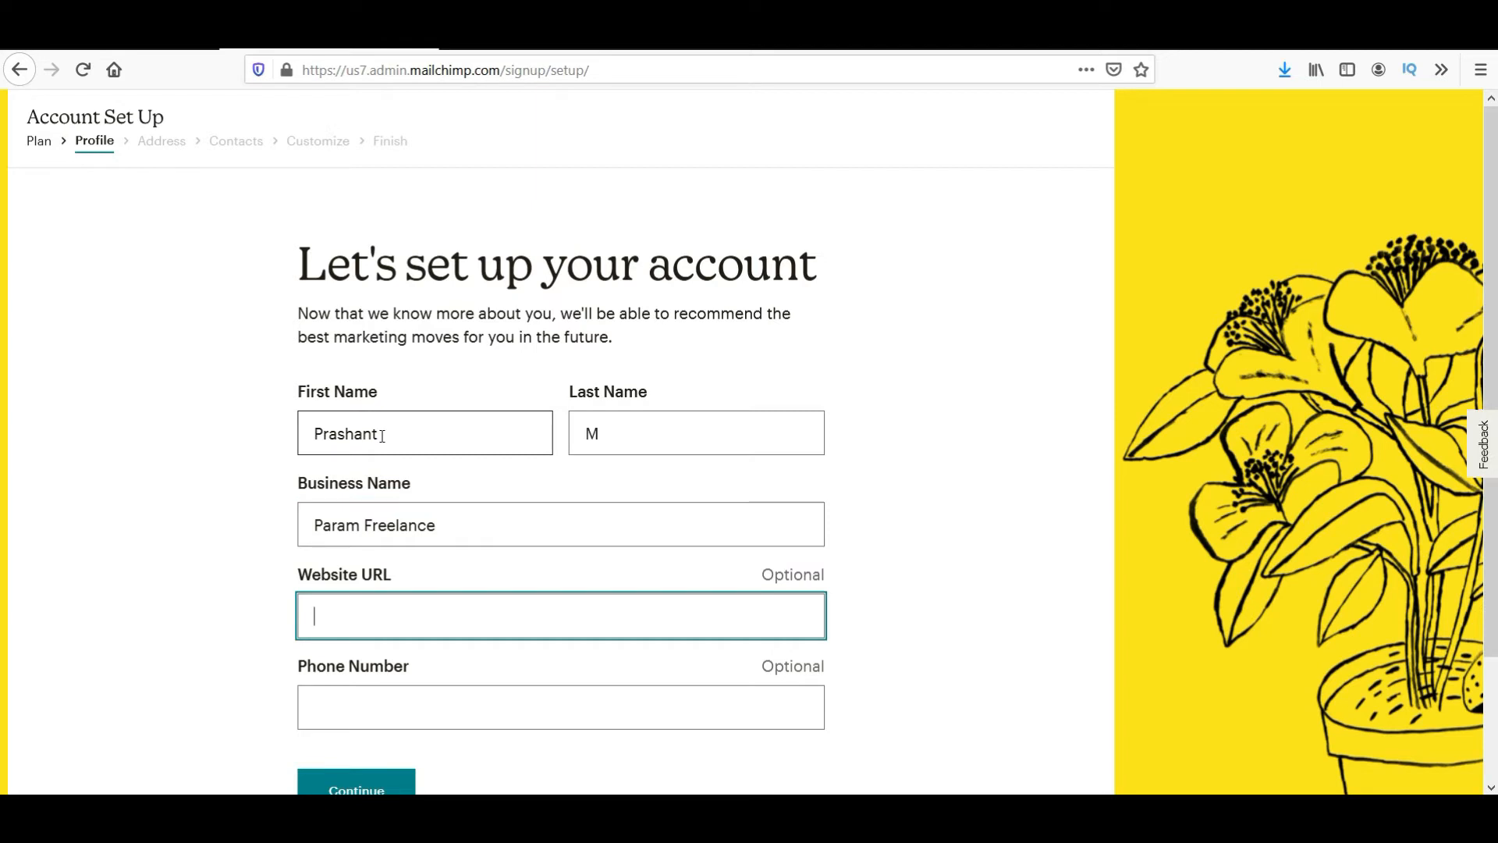
text(freetrialplans.com)
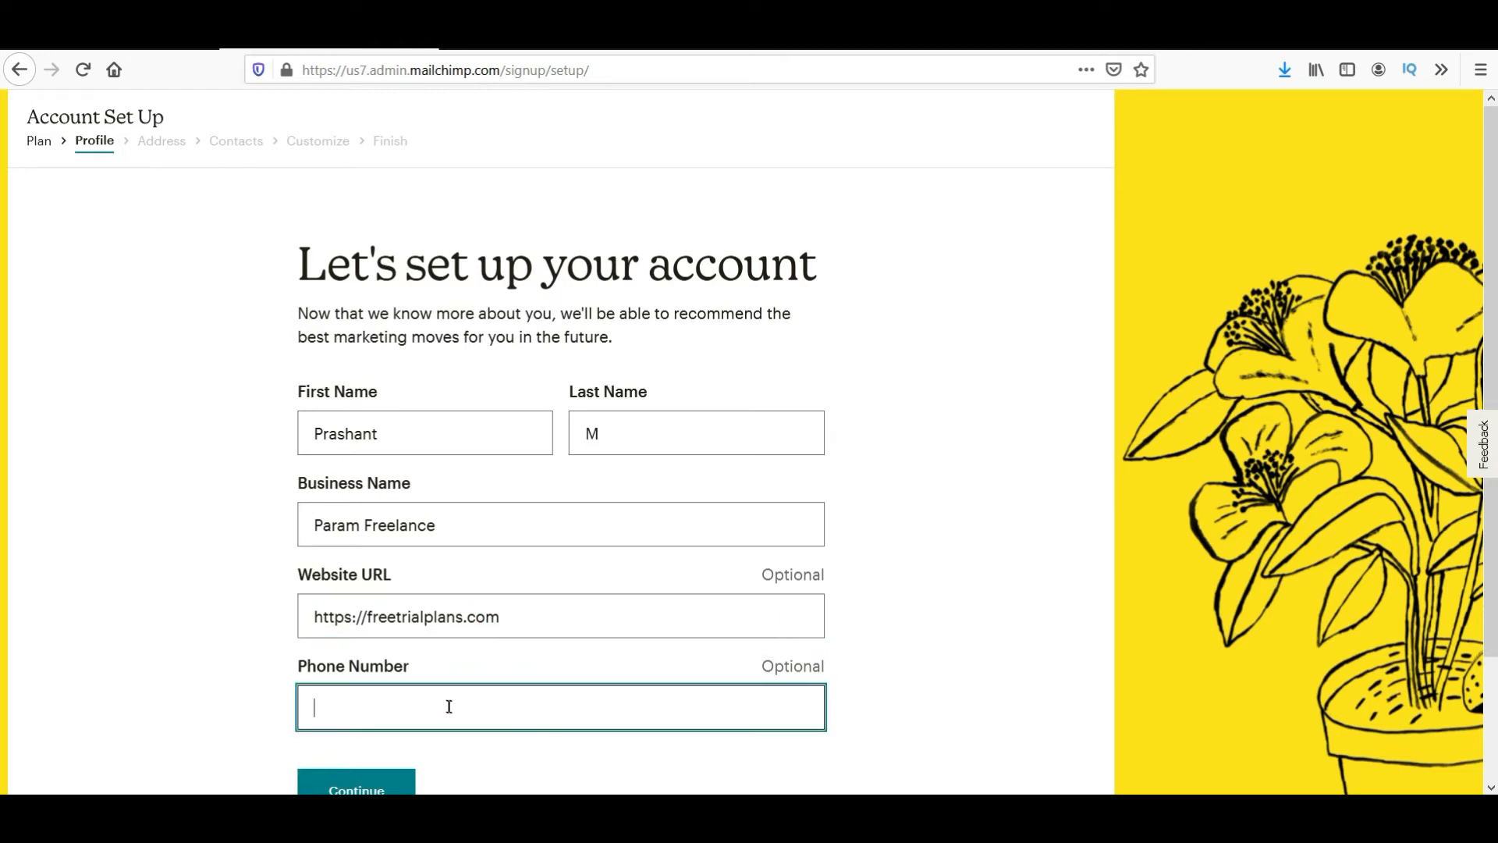
scroll(down, 3)
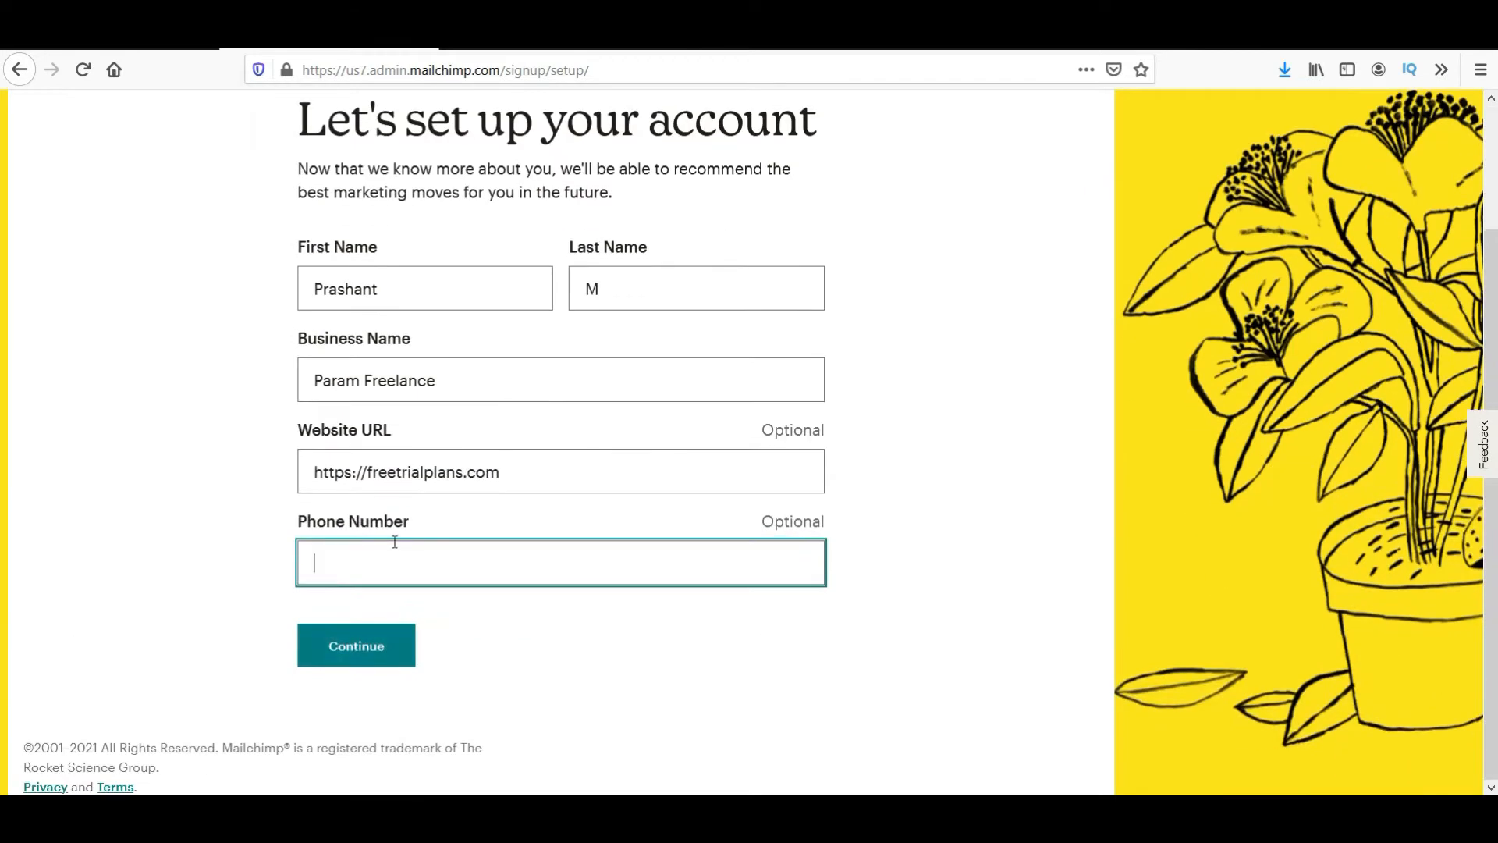
click(355, 644)
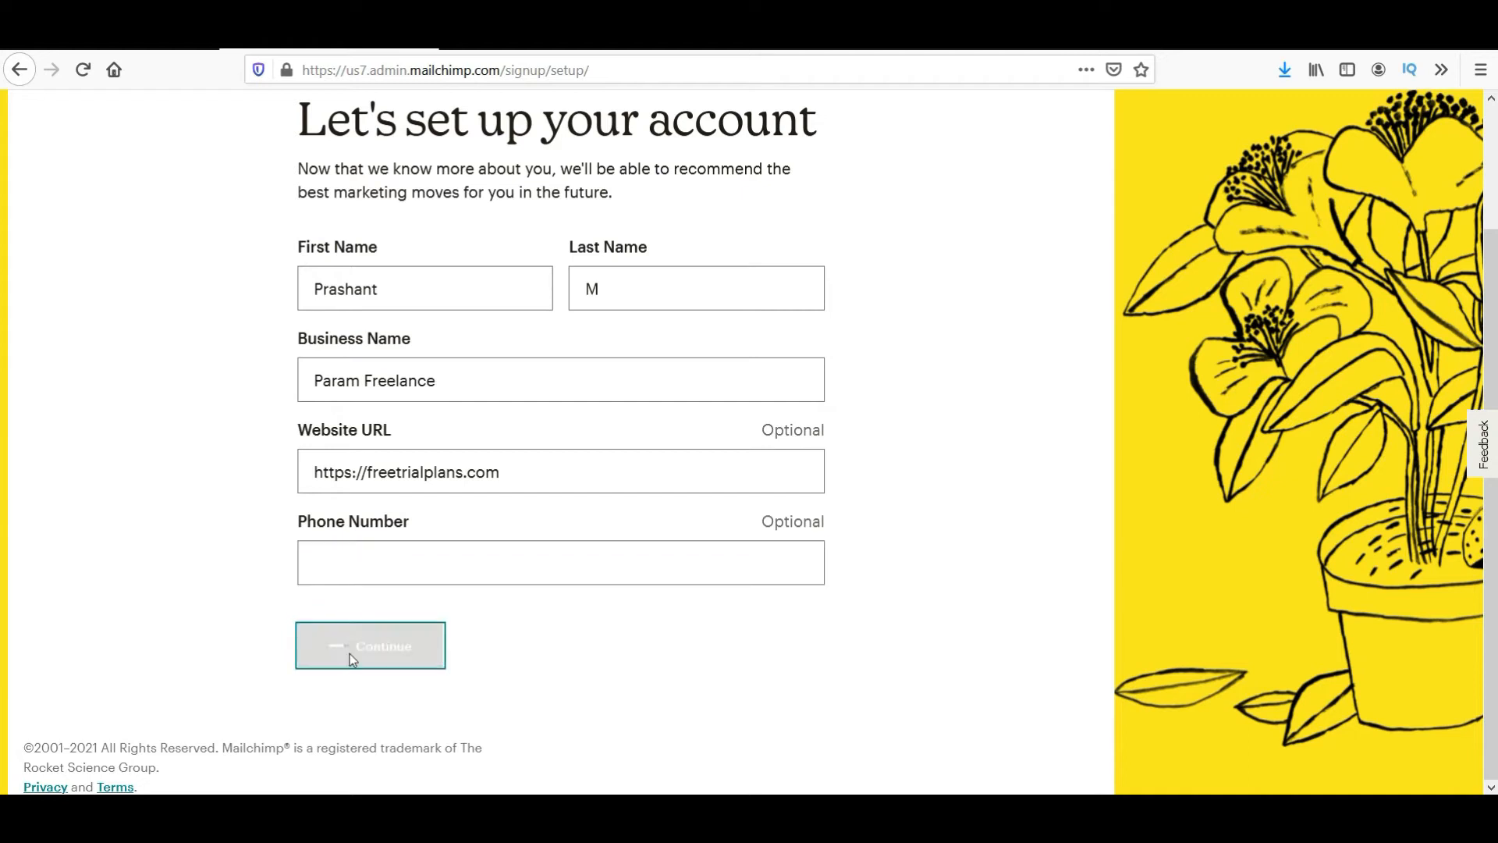
click(370, 644)
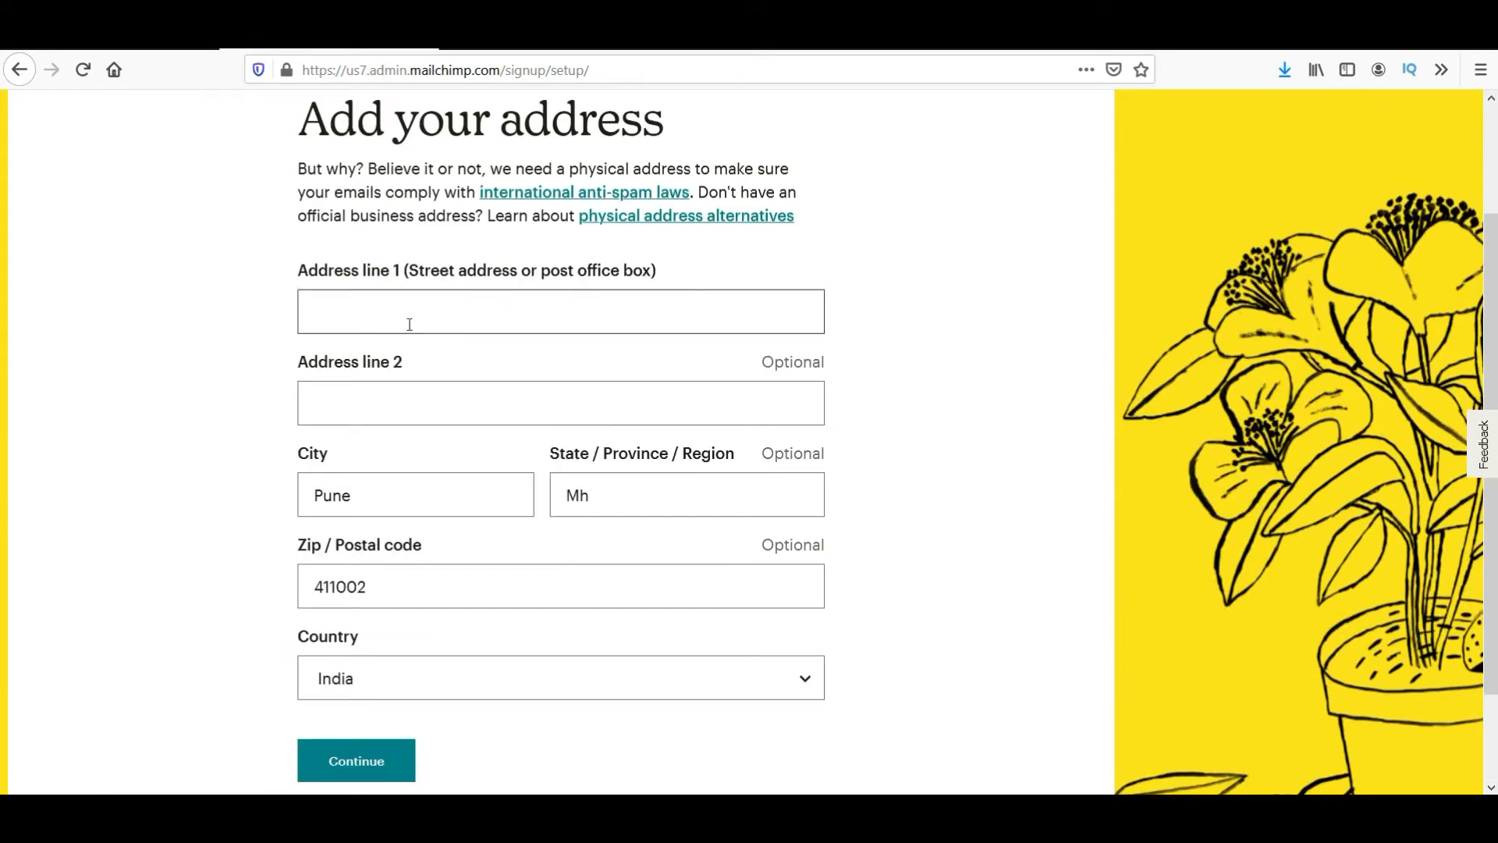
- Submit a street address and answer No to having an existing contact list
click(560, 311)
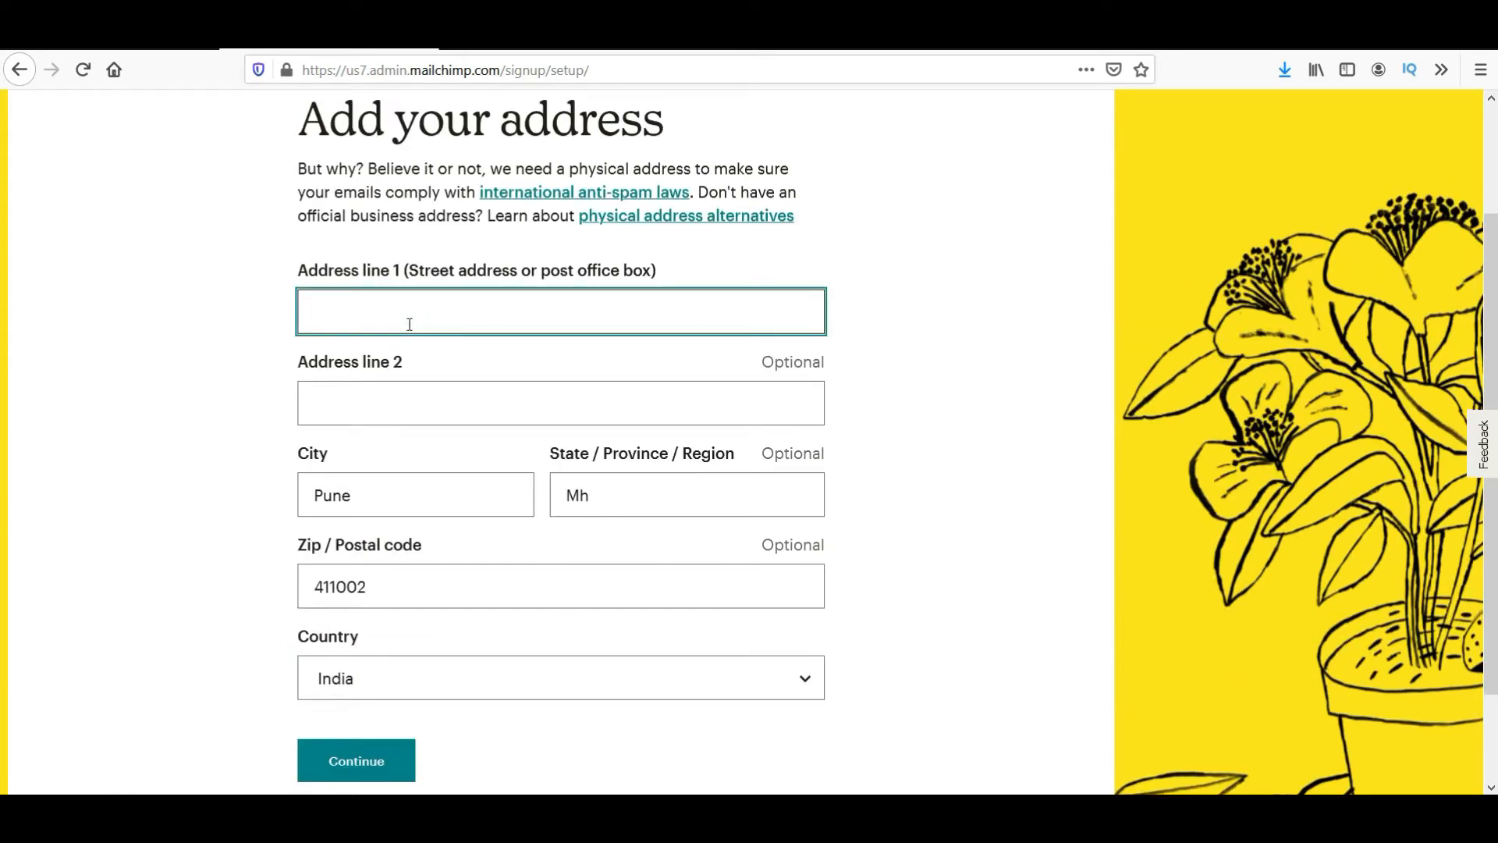
text(amit)
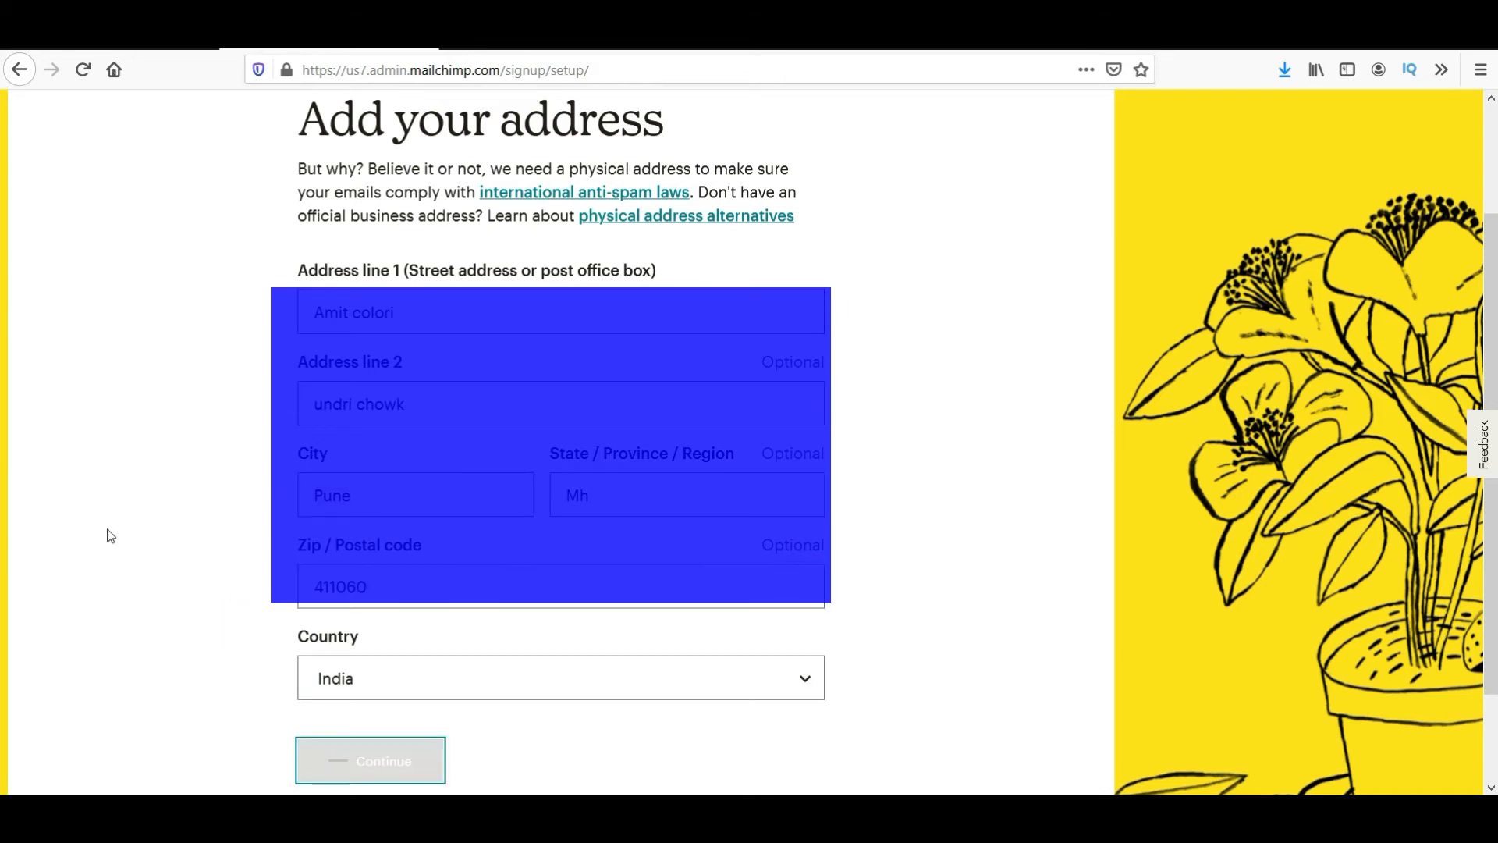
click(371, 760)
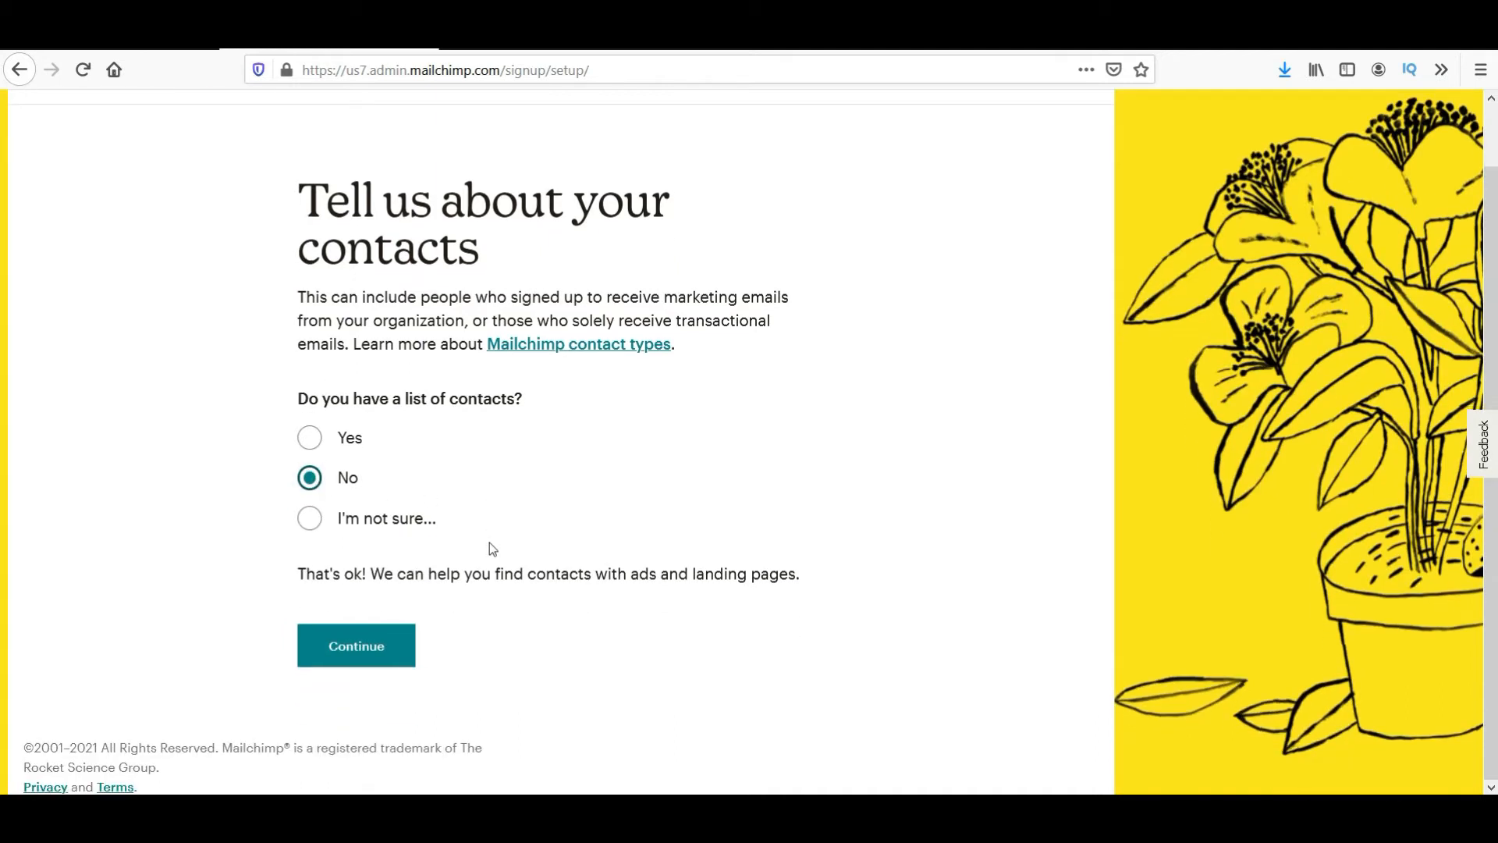
click(355, 644)
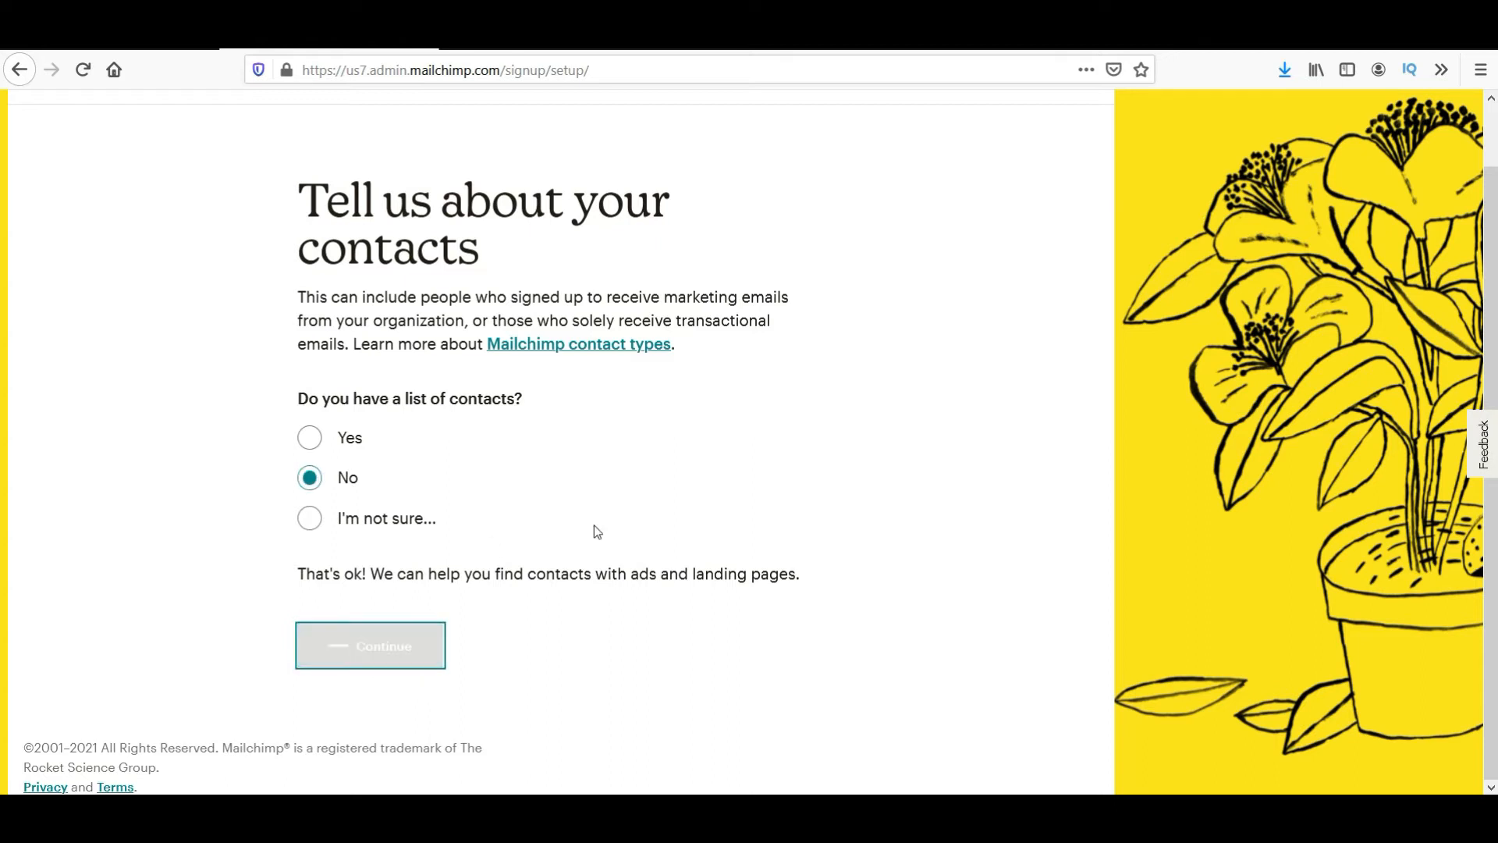
click(370, 645)
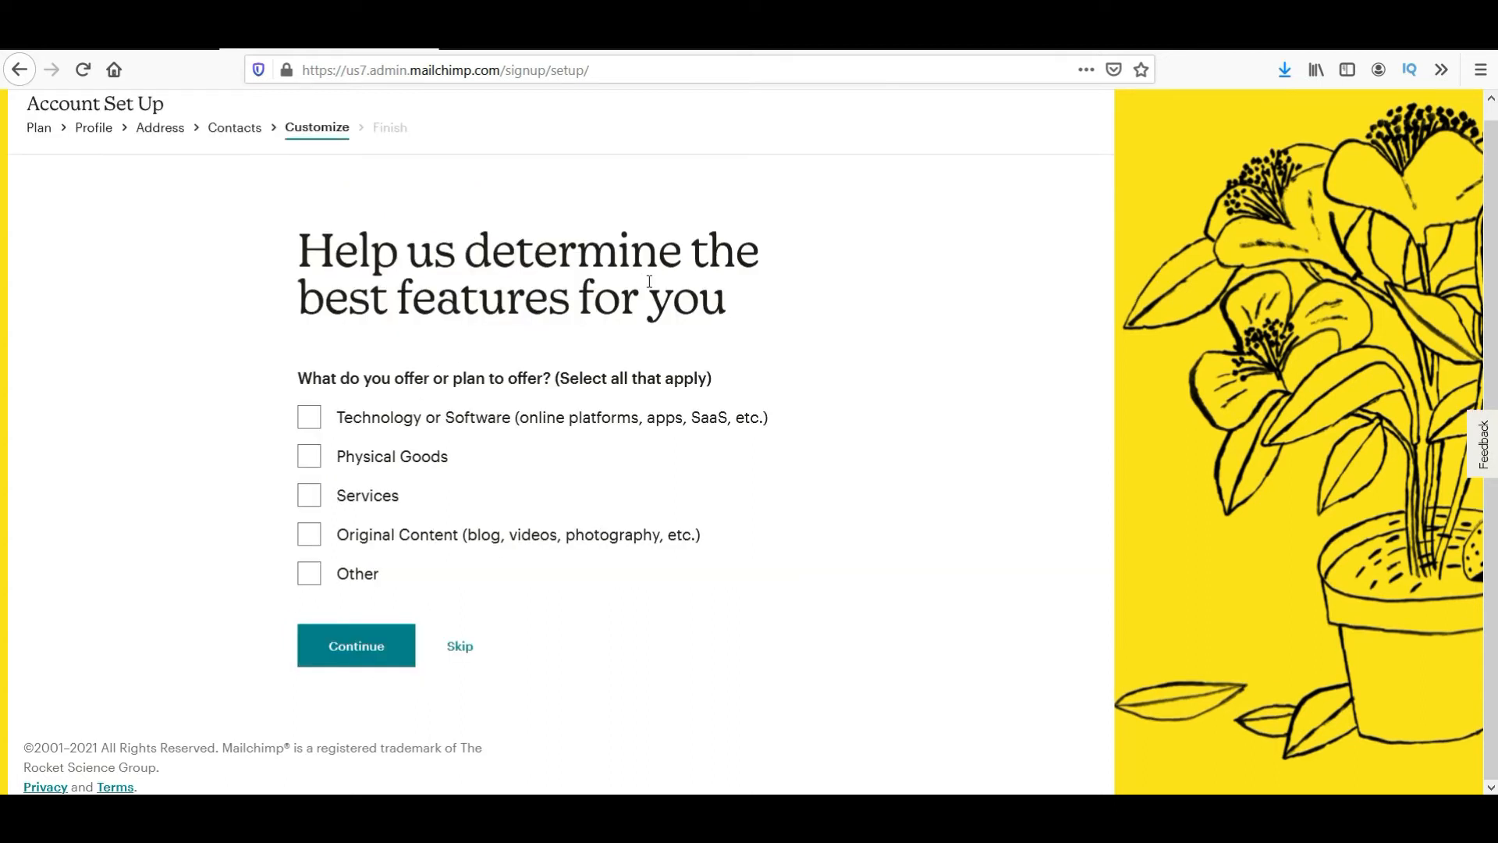
mouse_move(782, 406)
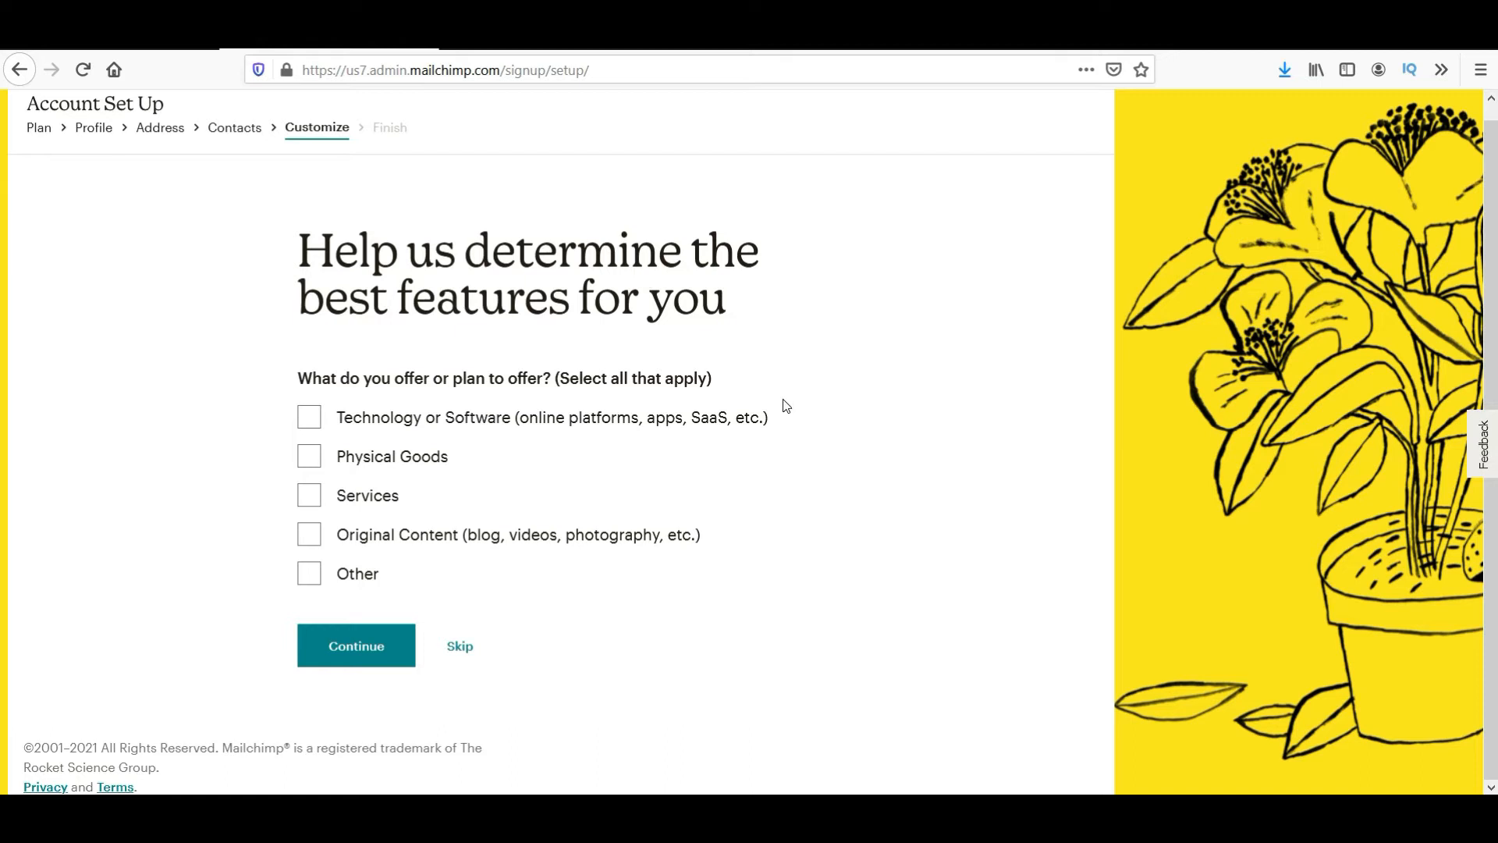
- Select all four offering types and confirm Original Content as the primary offering
click(309, 418)
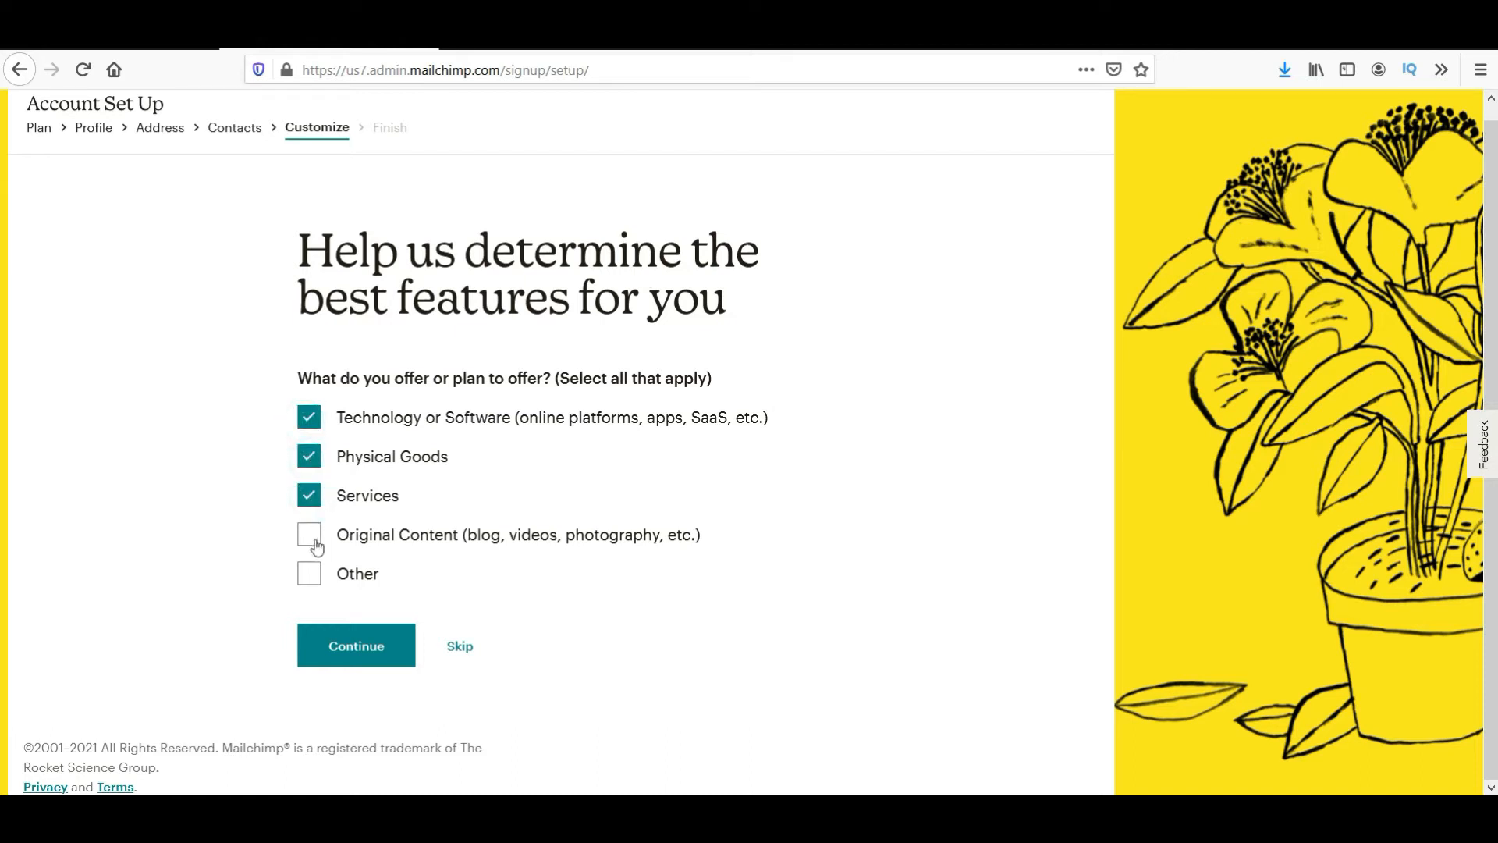
click(309, 534)
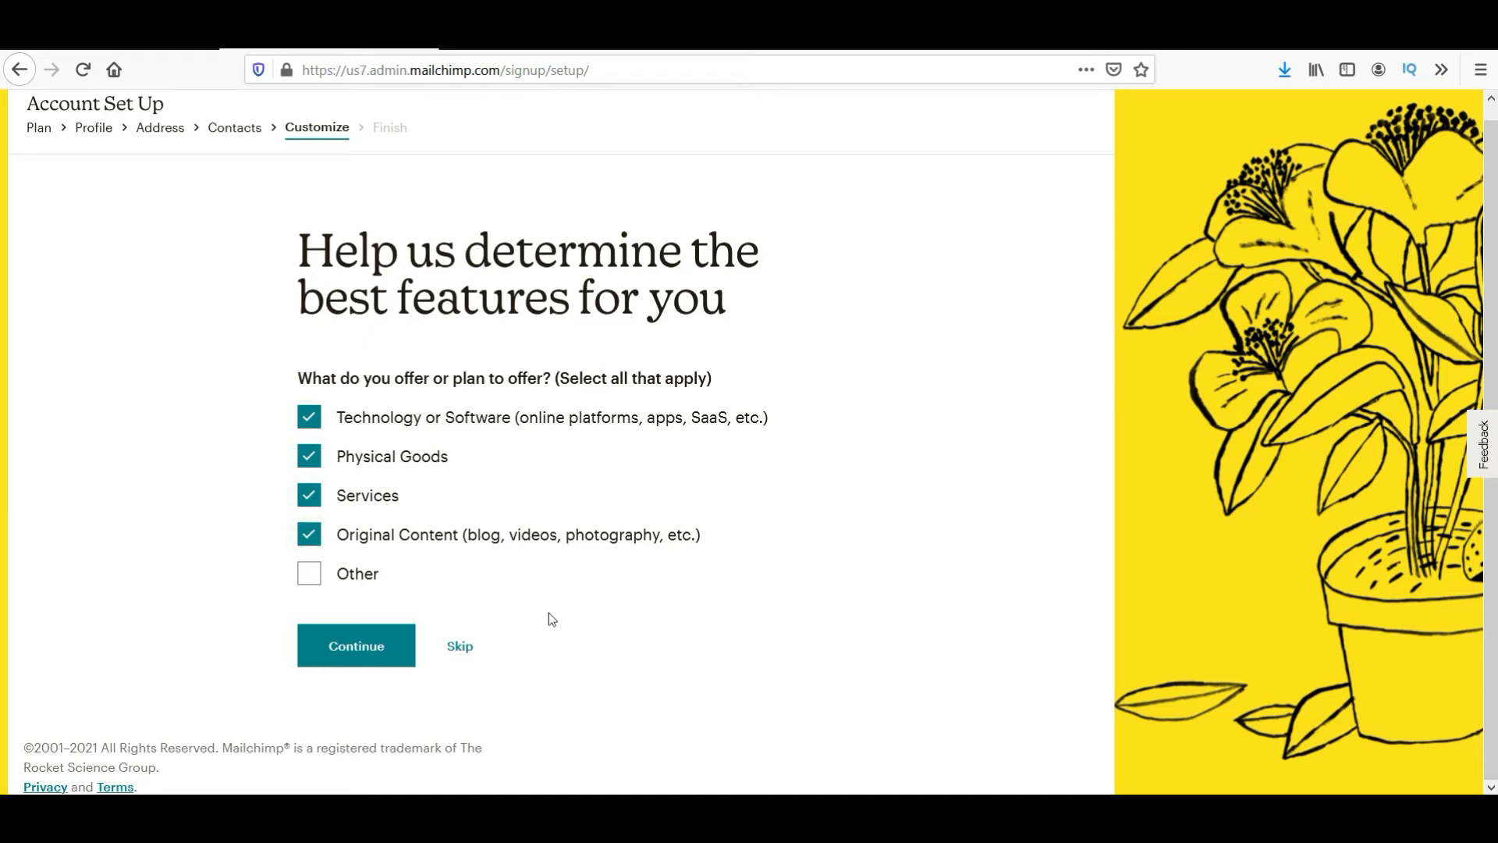
click(355, 644)
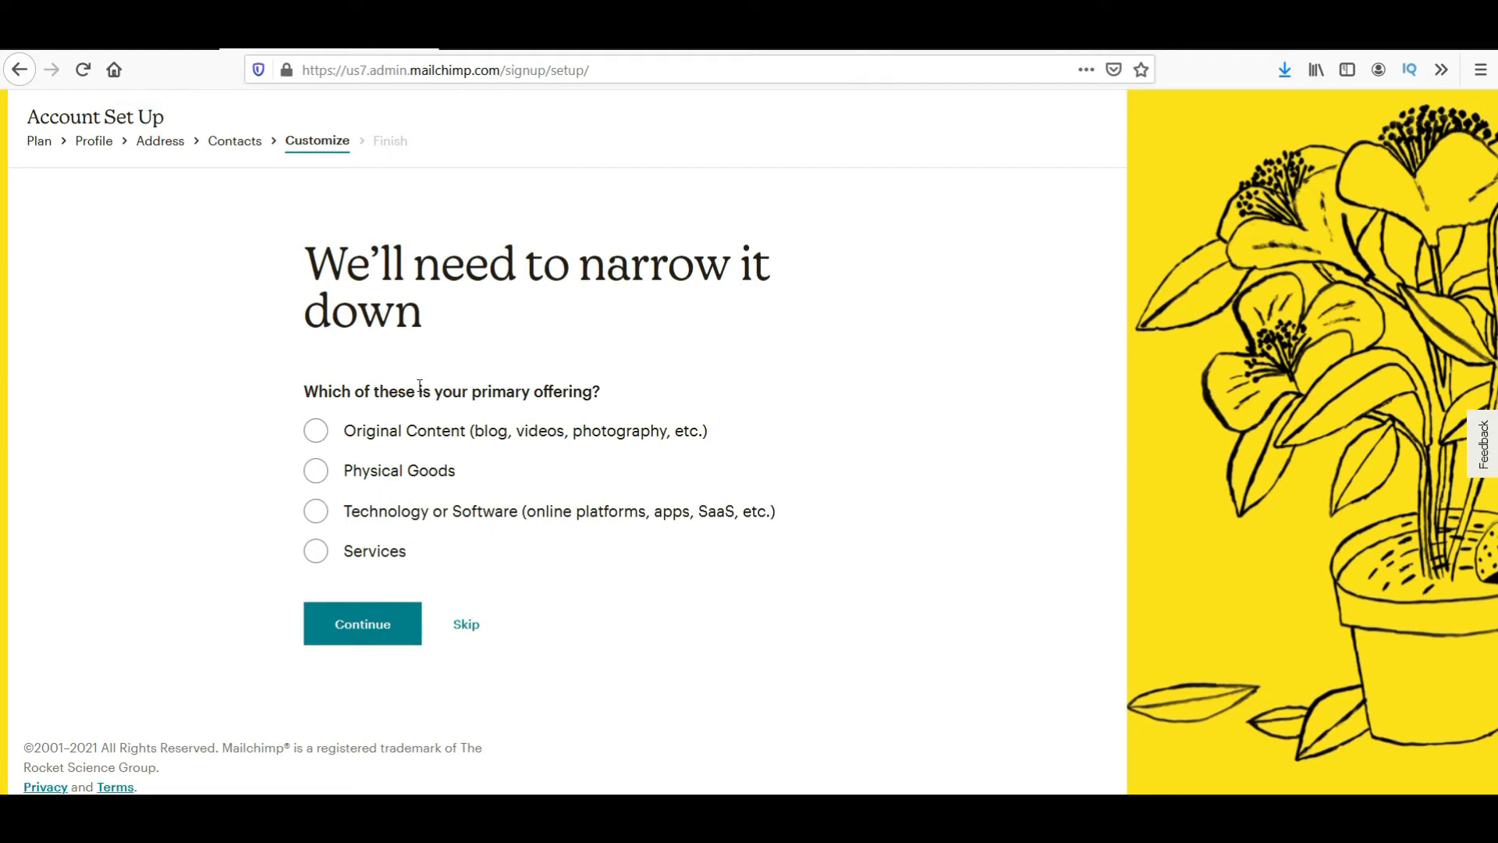
click(315, 431)
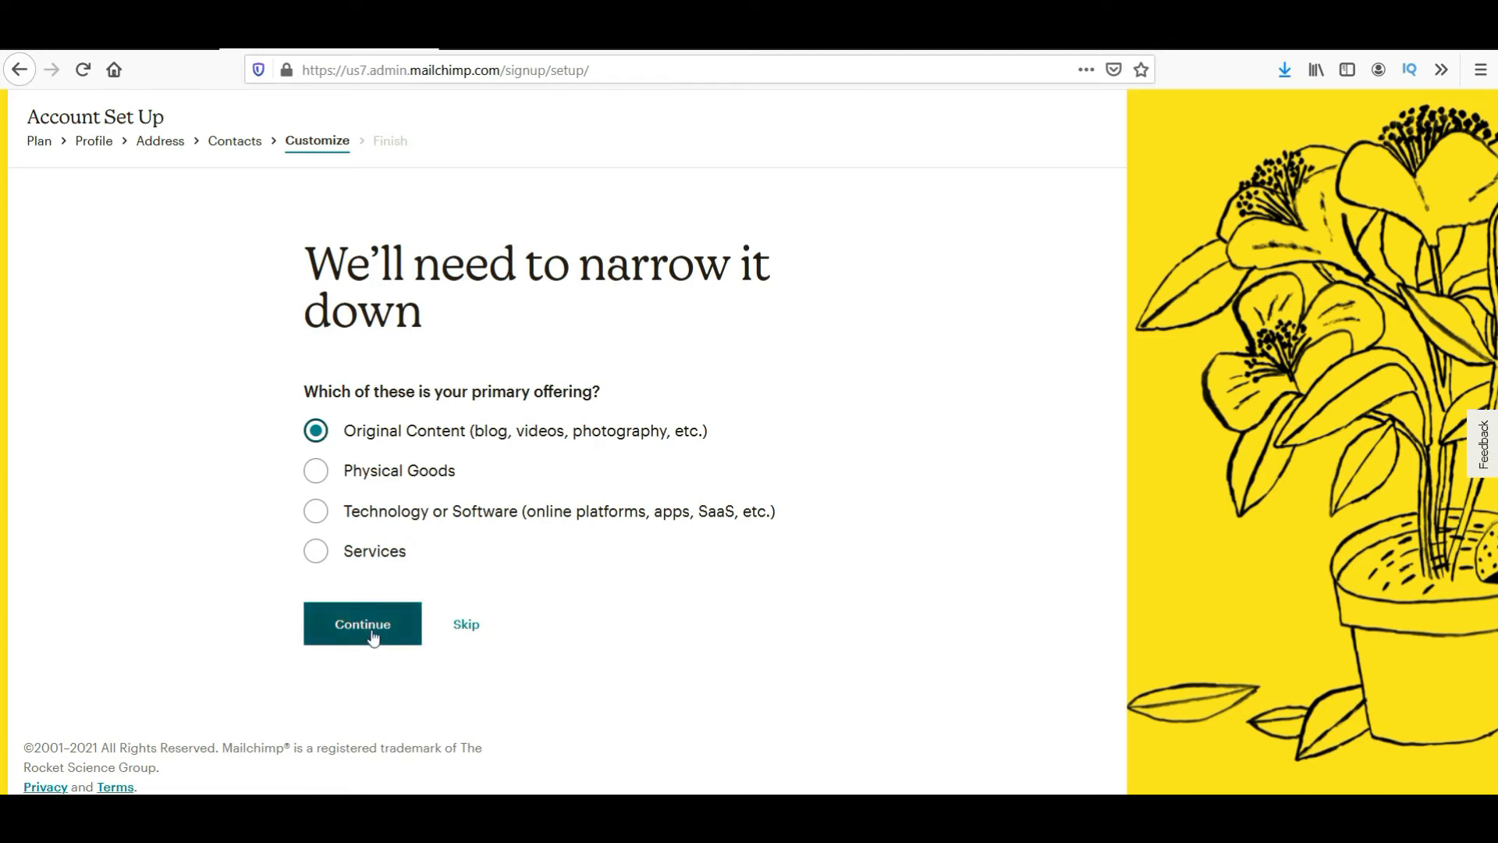
click(361, 622)
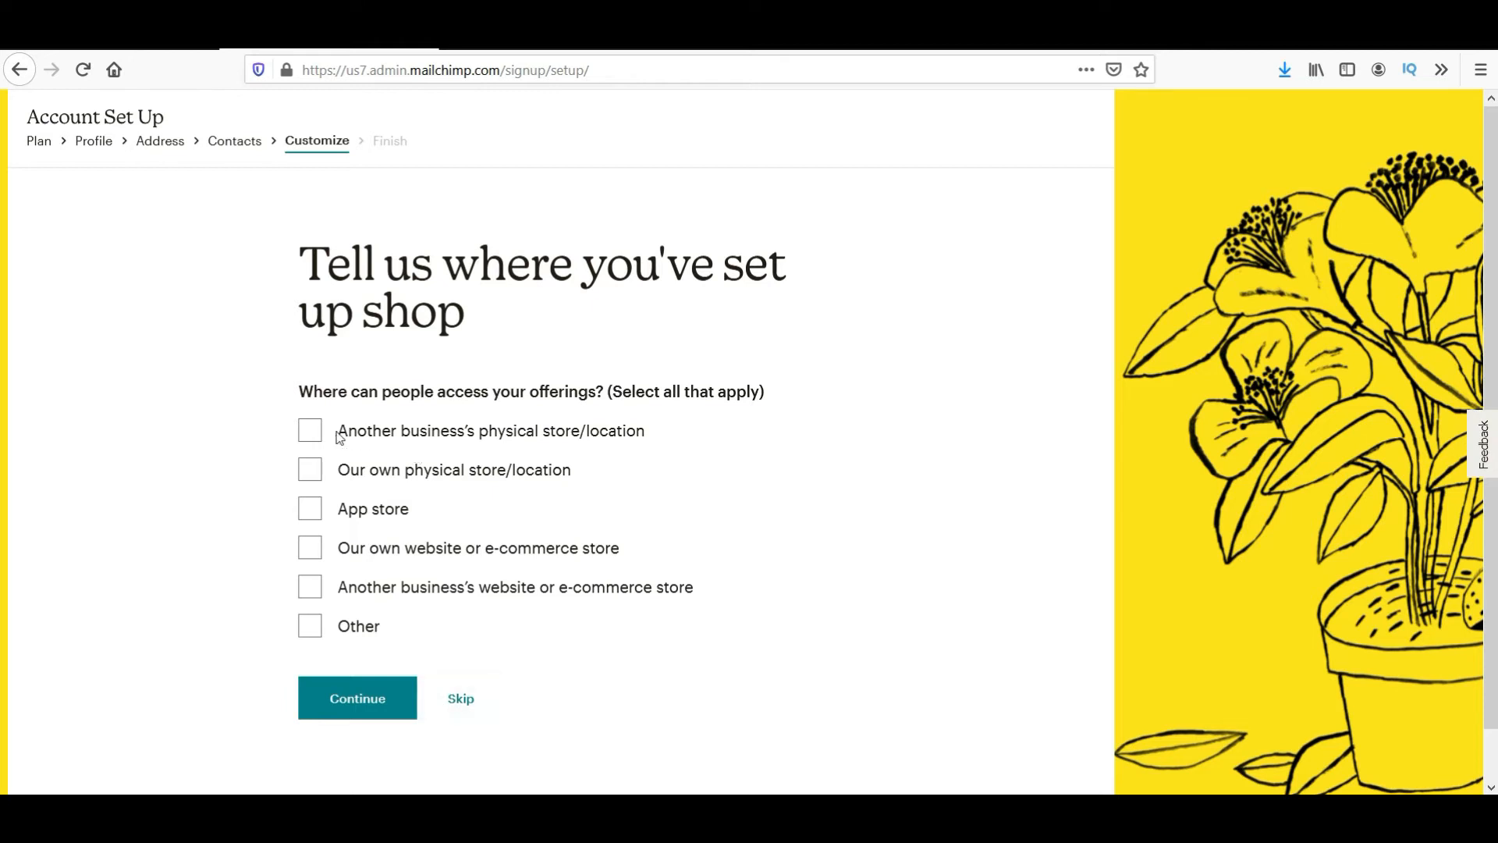
- Mark another business's store, own physical store and own website as sales locations and continue
click(308, 431)
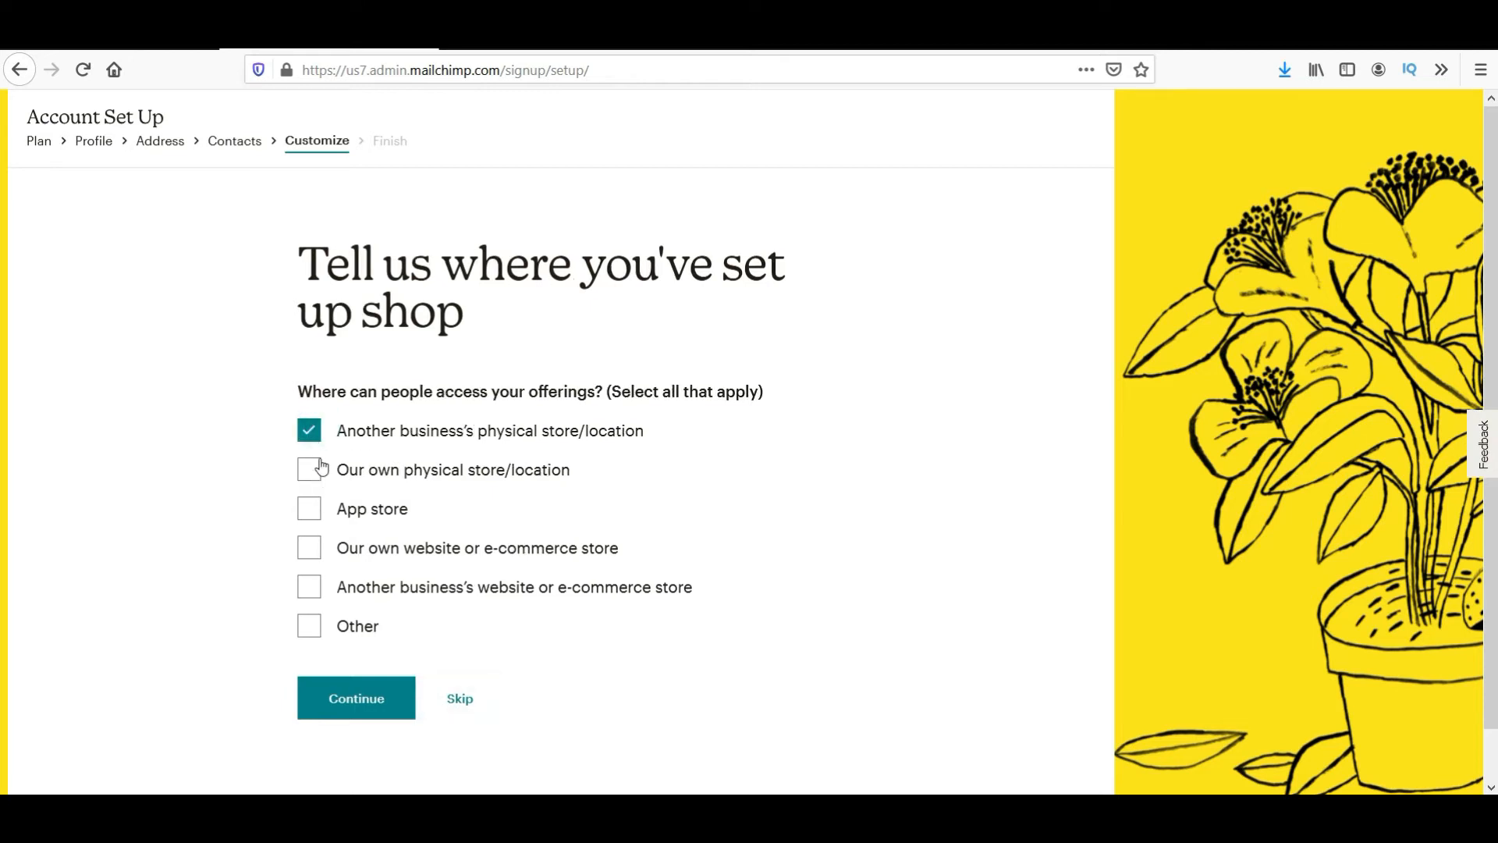
click(309, 469)
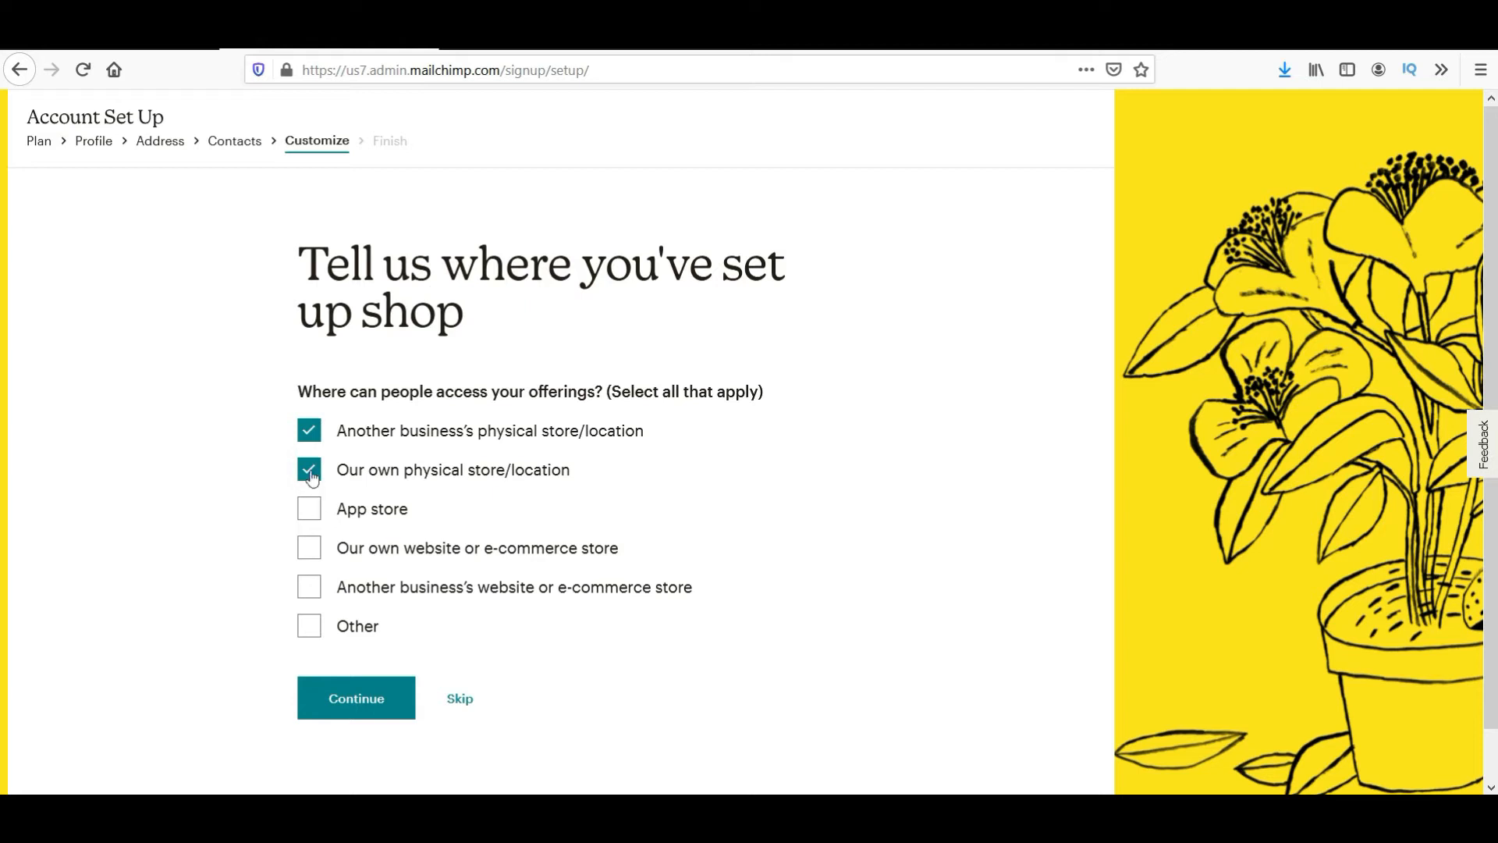
click(309, 547)
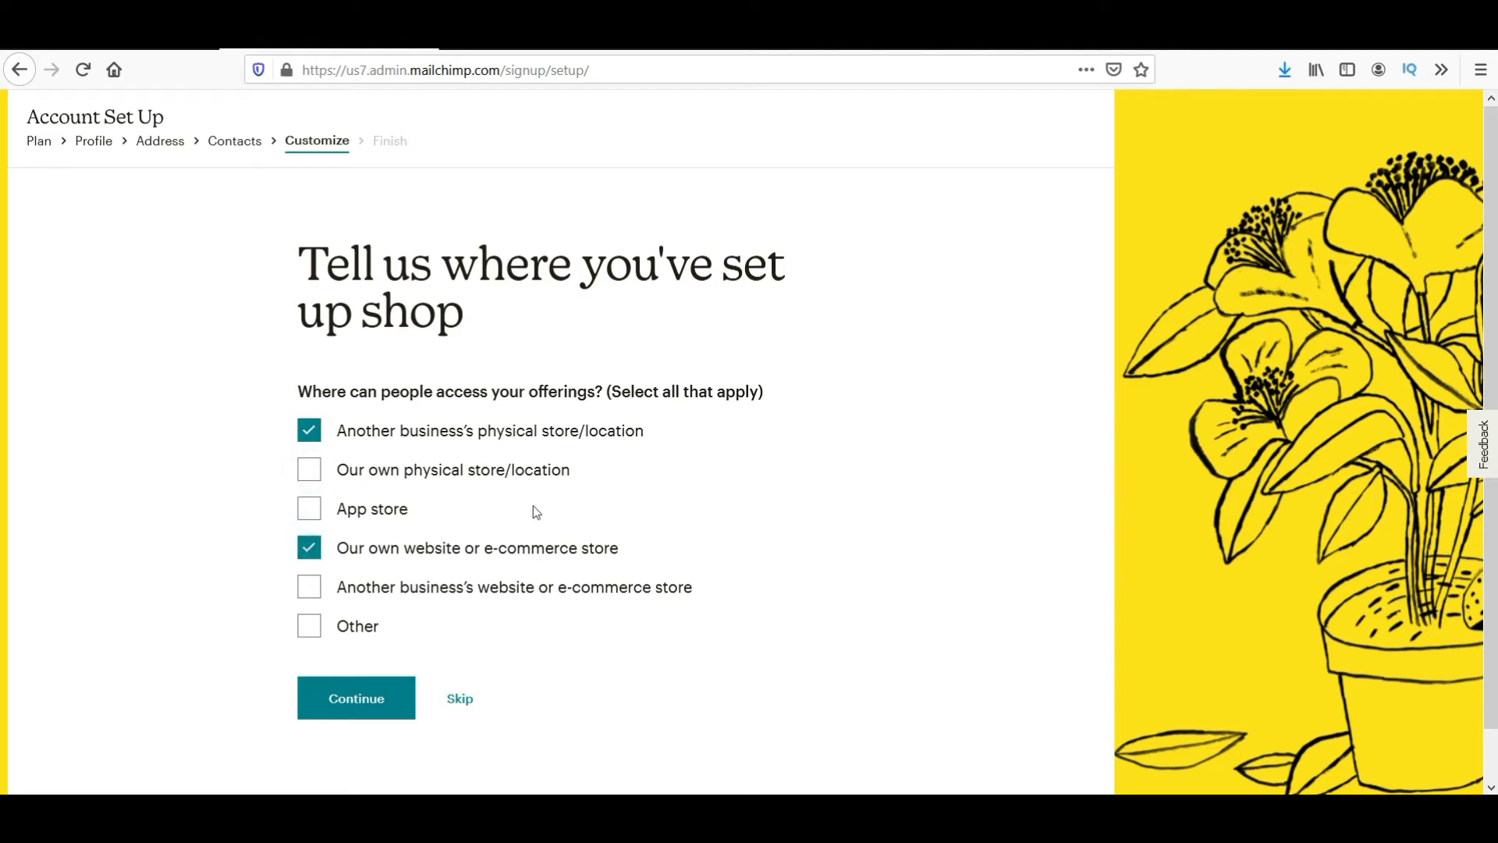
scroll(down, 3)
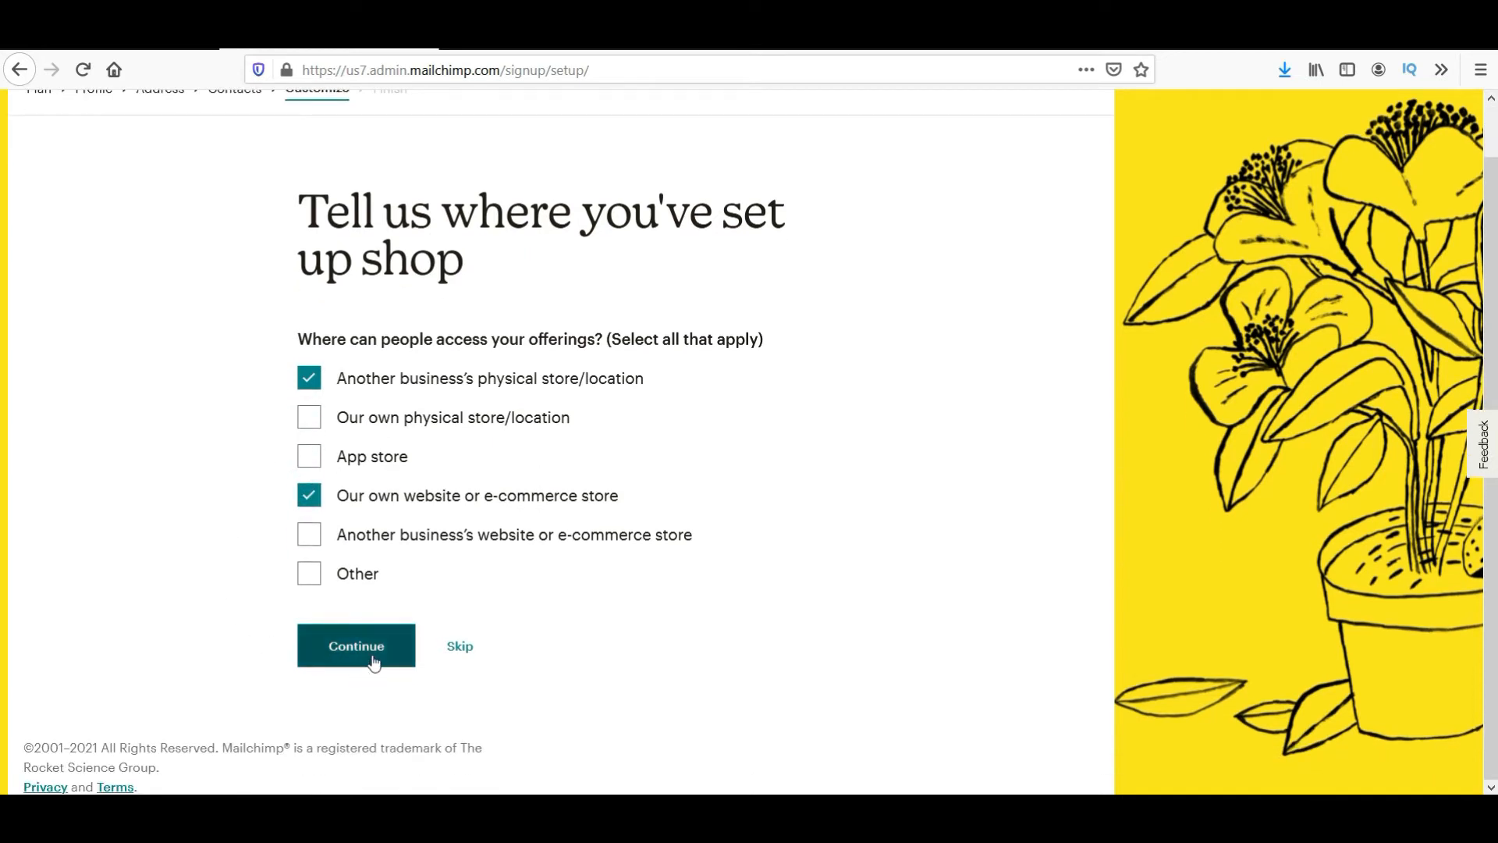
click(356, 644)
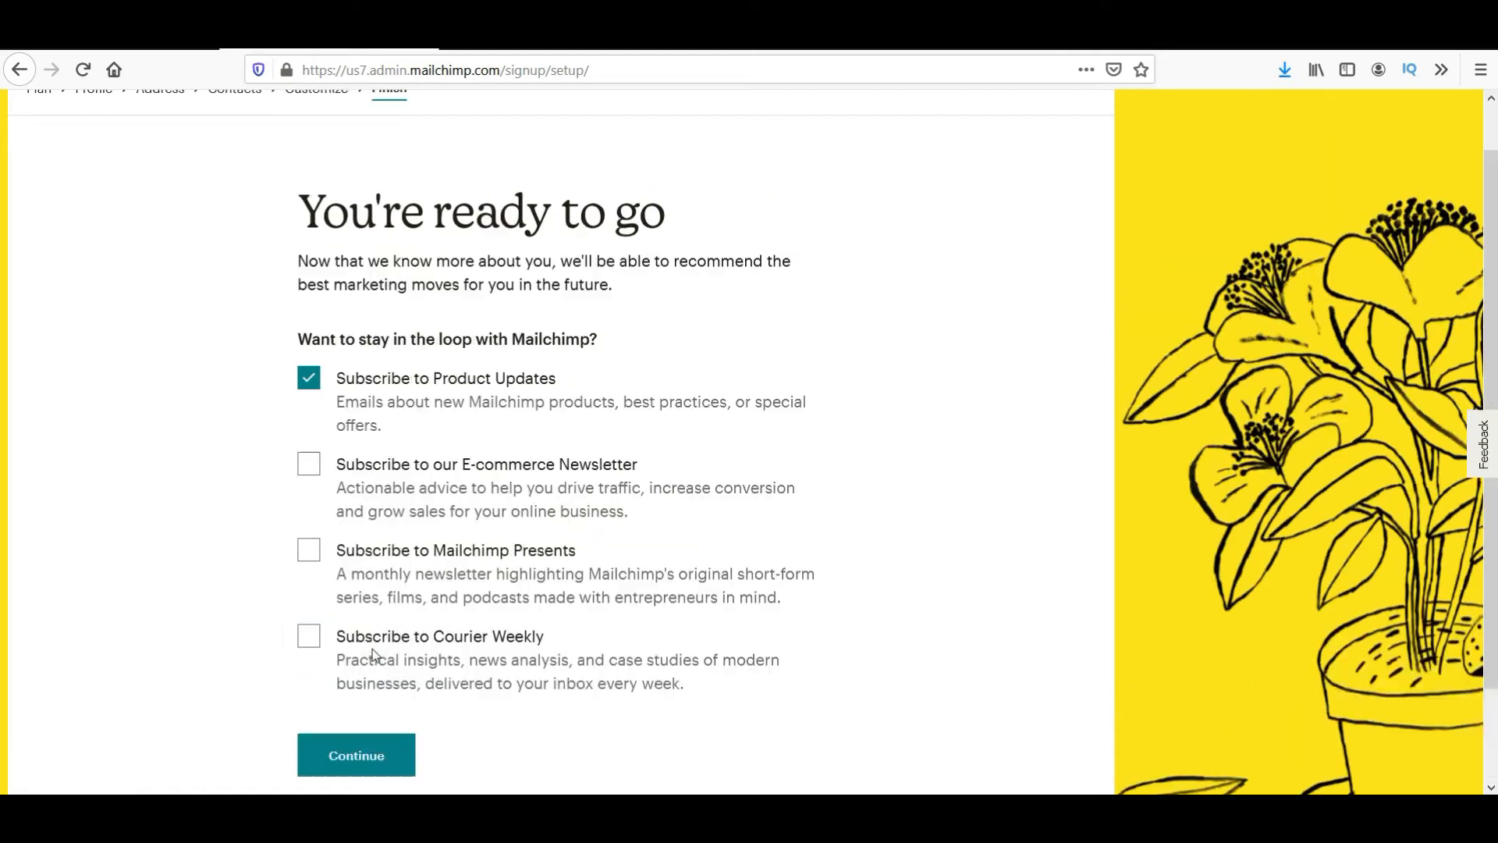
mouse_move(611, 428)
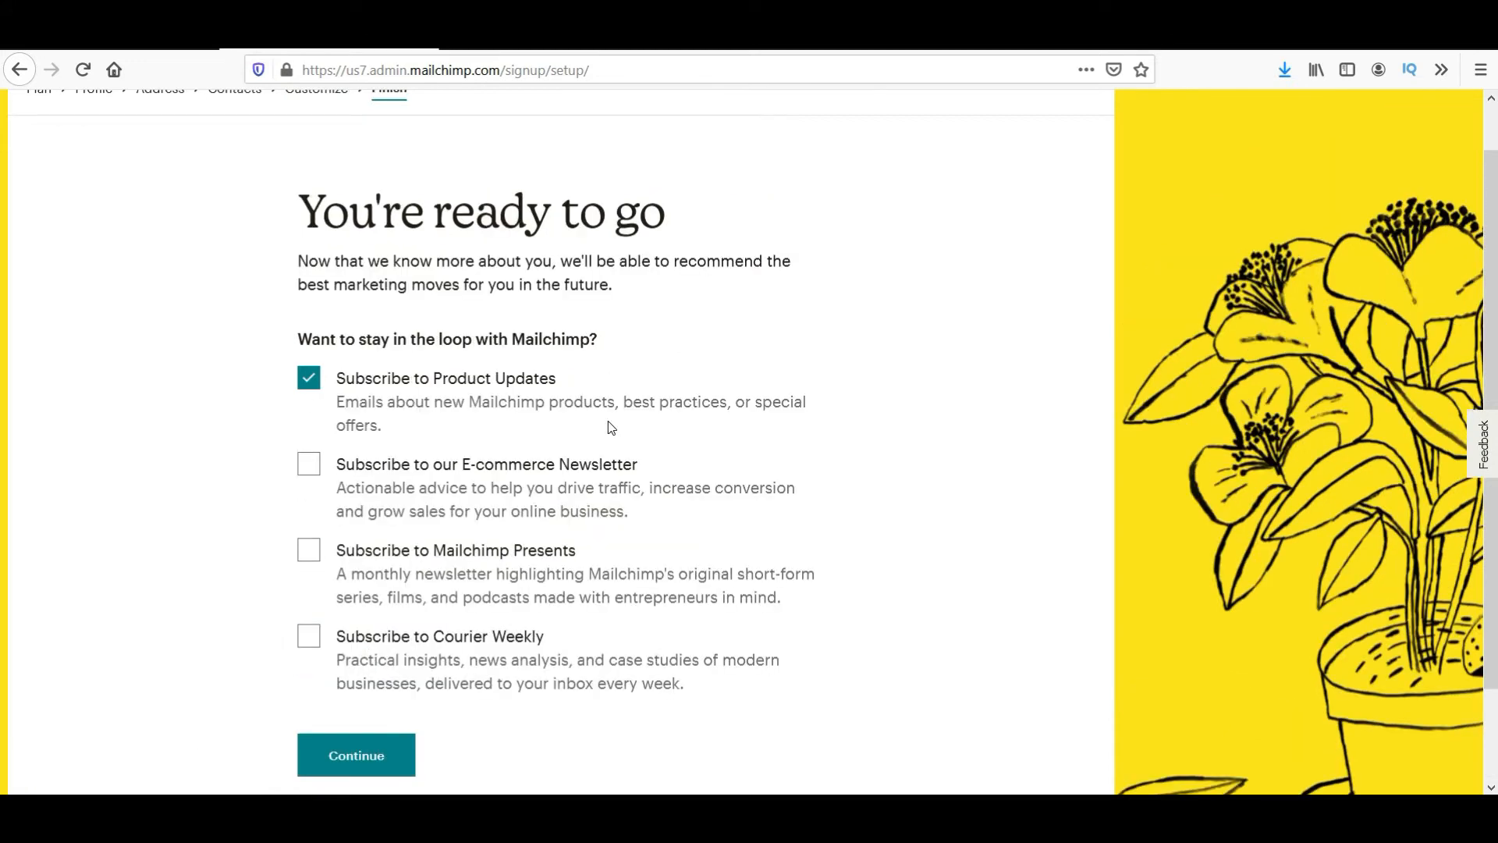
- Finish setup on the 'You're ready to go' page with only Product Updates subscribed
scroll(down, 3)
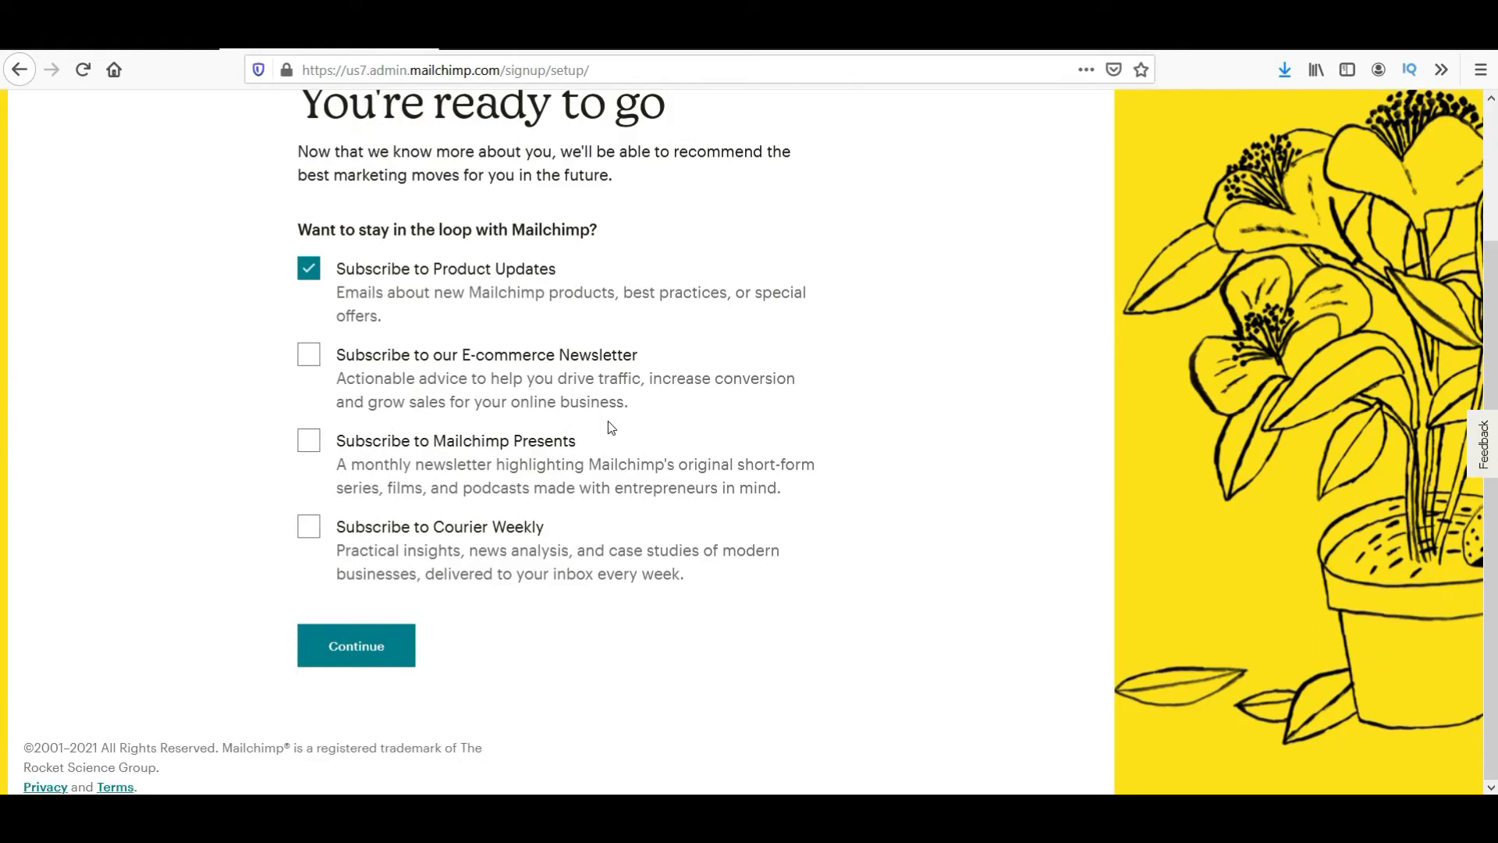
mouse_move(627, 364)
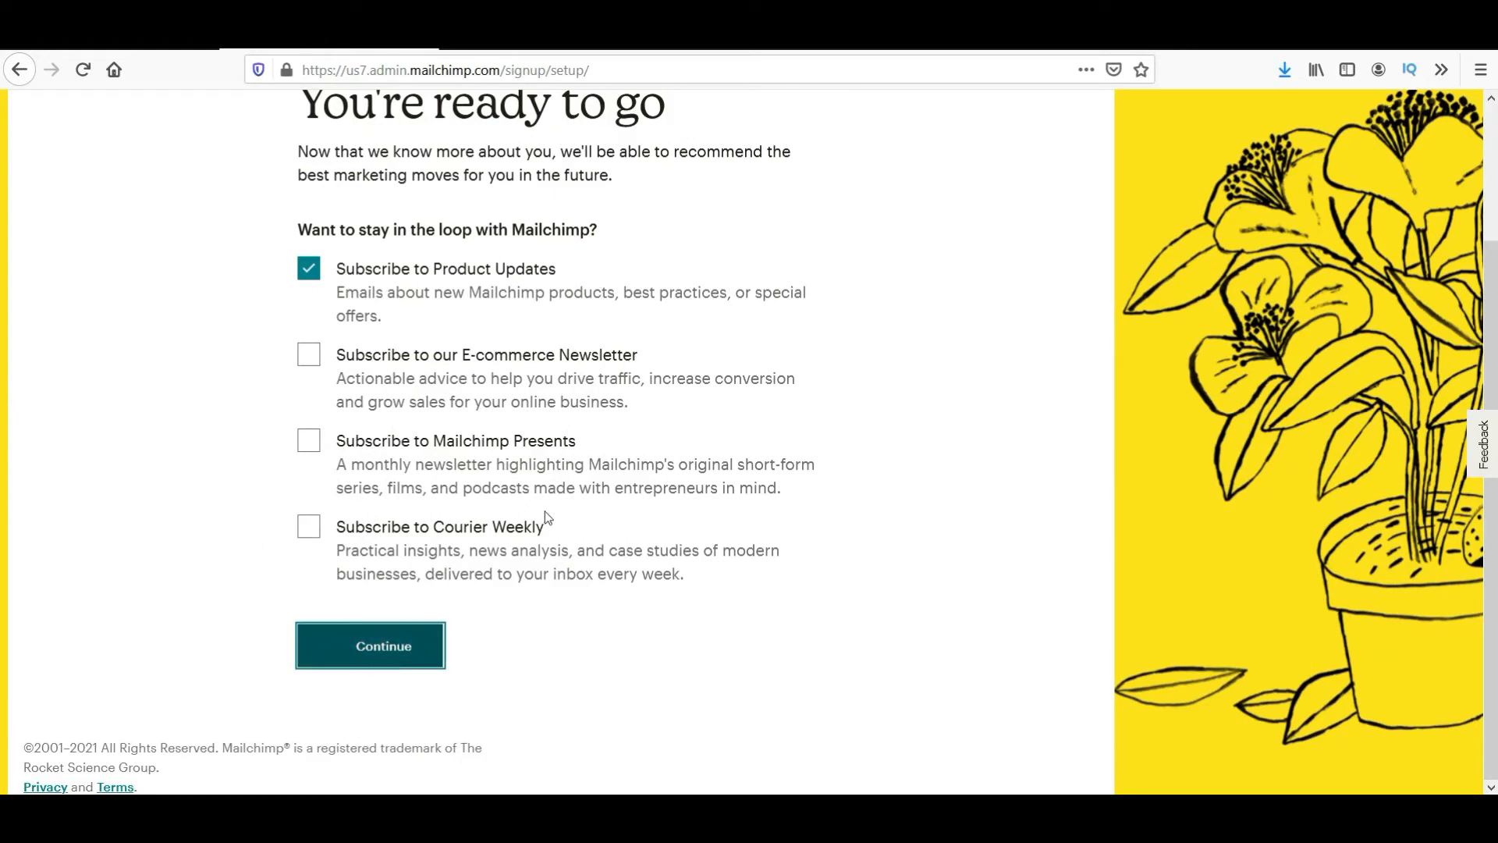
click(368, 644)
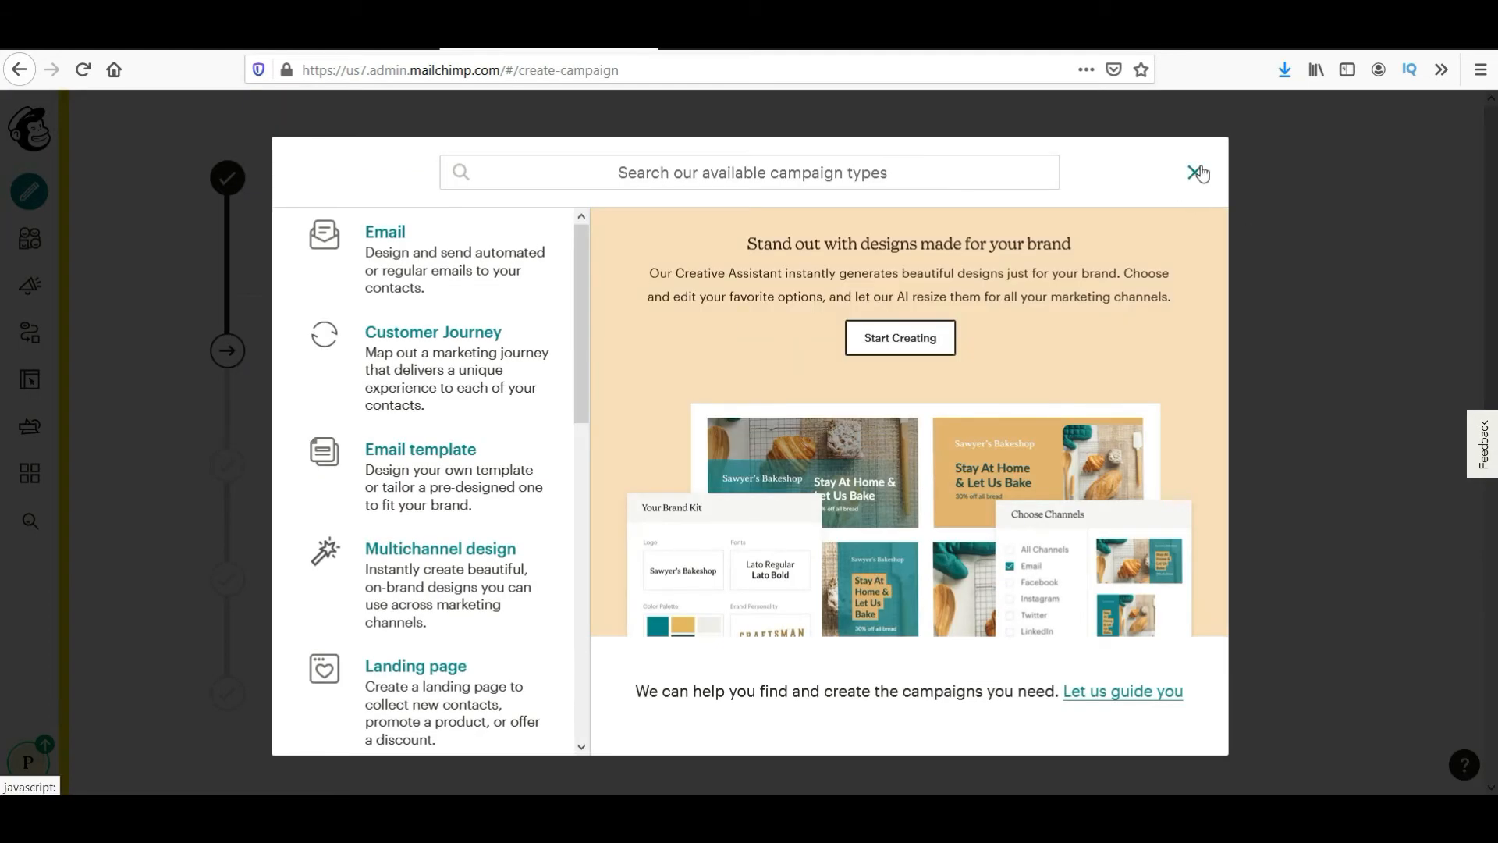
- Reopen the Create chooser and start a new Email template
click(1200, 171)
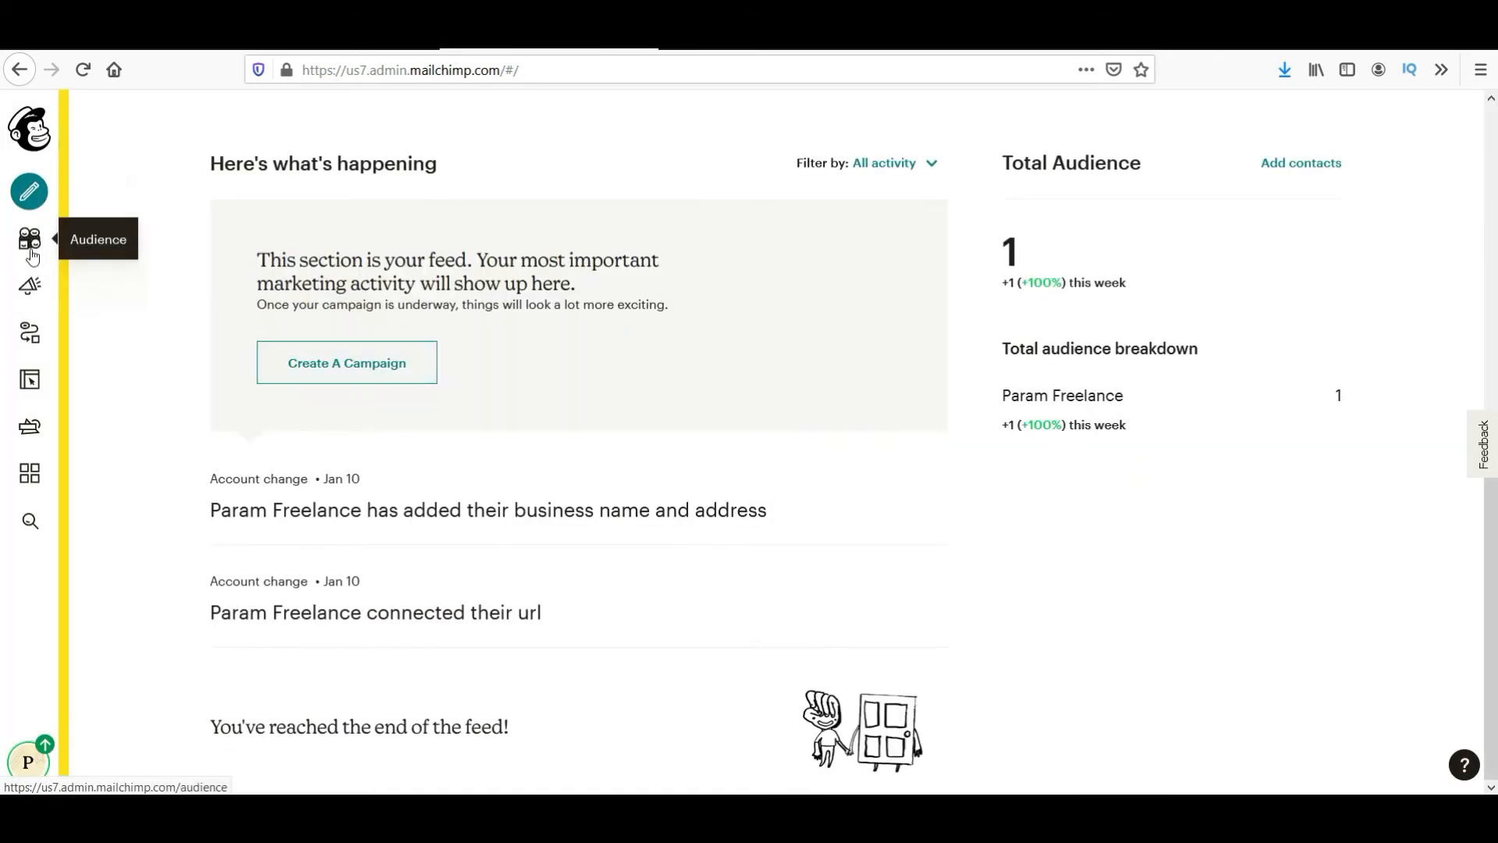
click(347, 362)
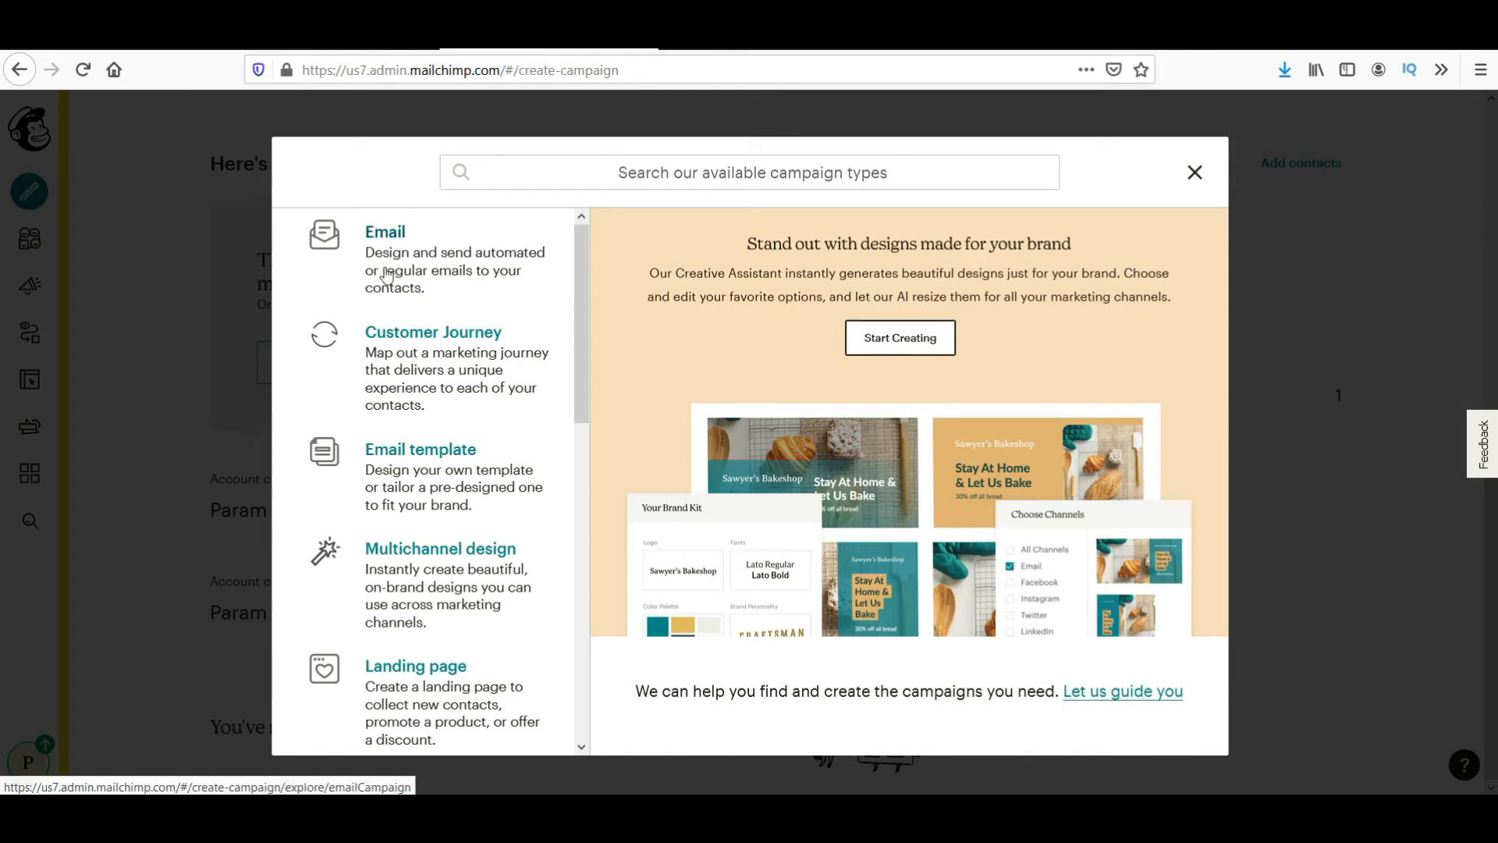
mouse_move(448, 395)
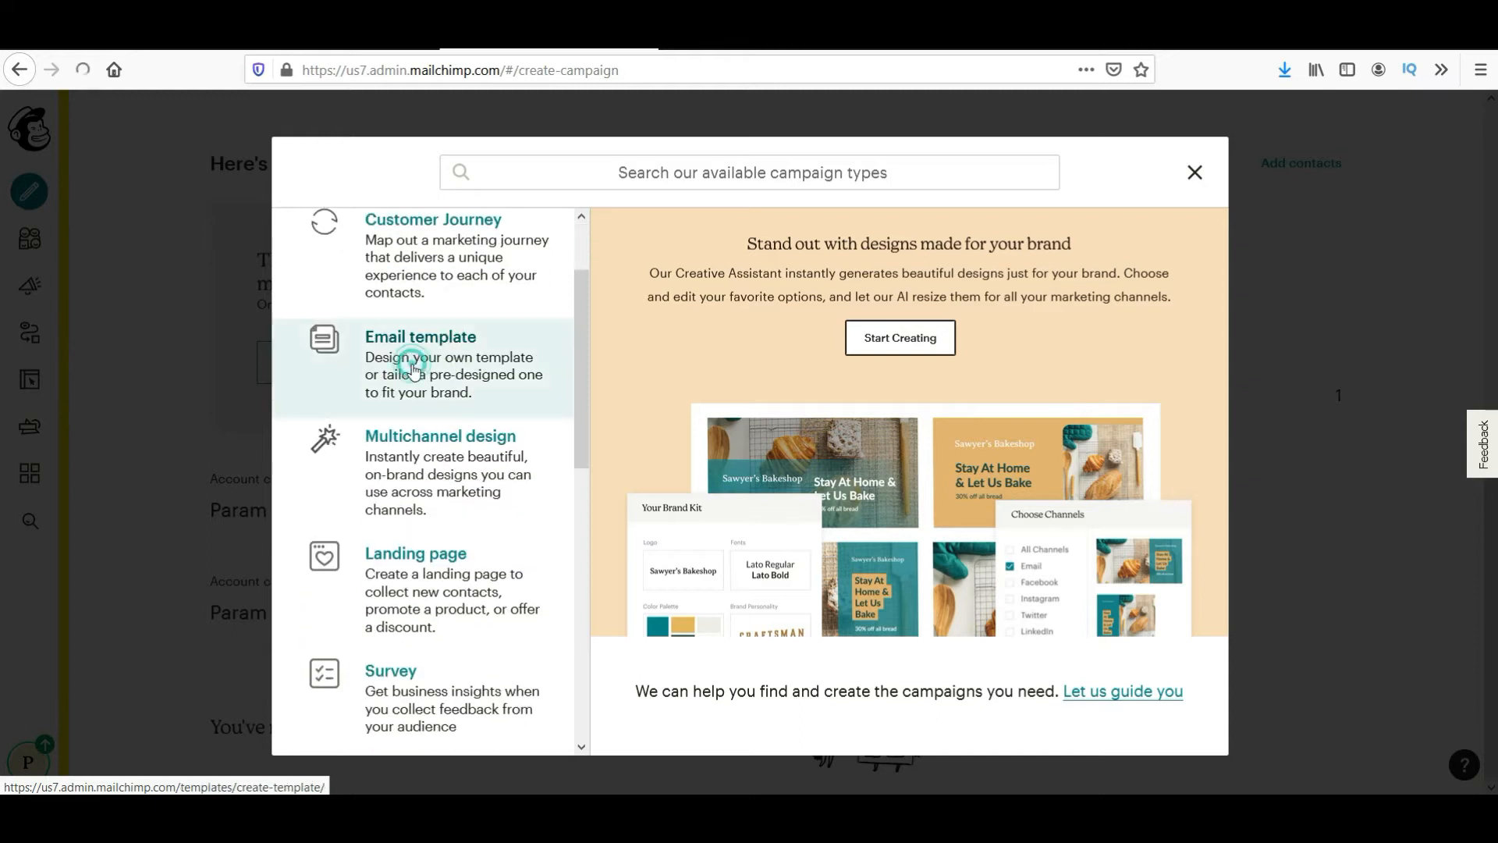
click(420, 337)
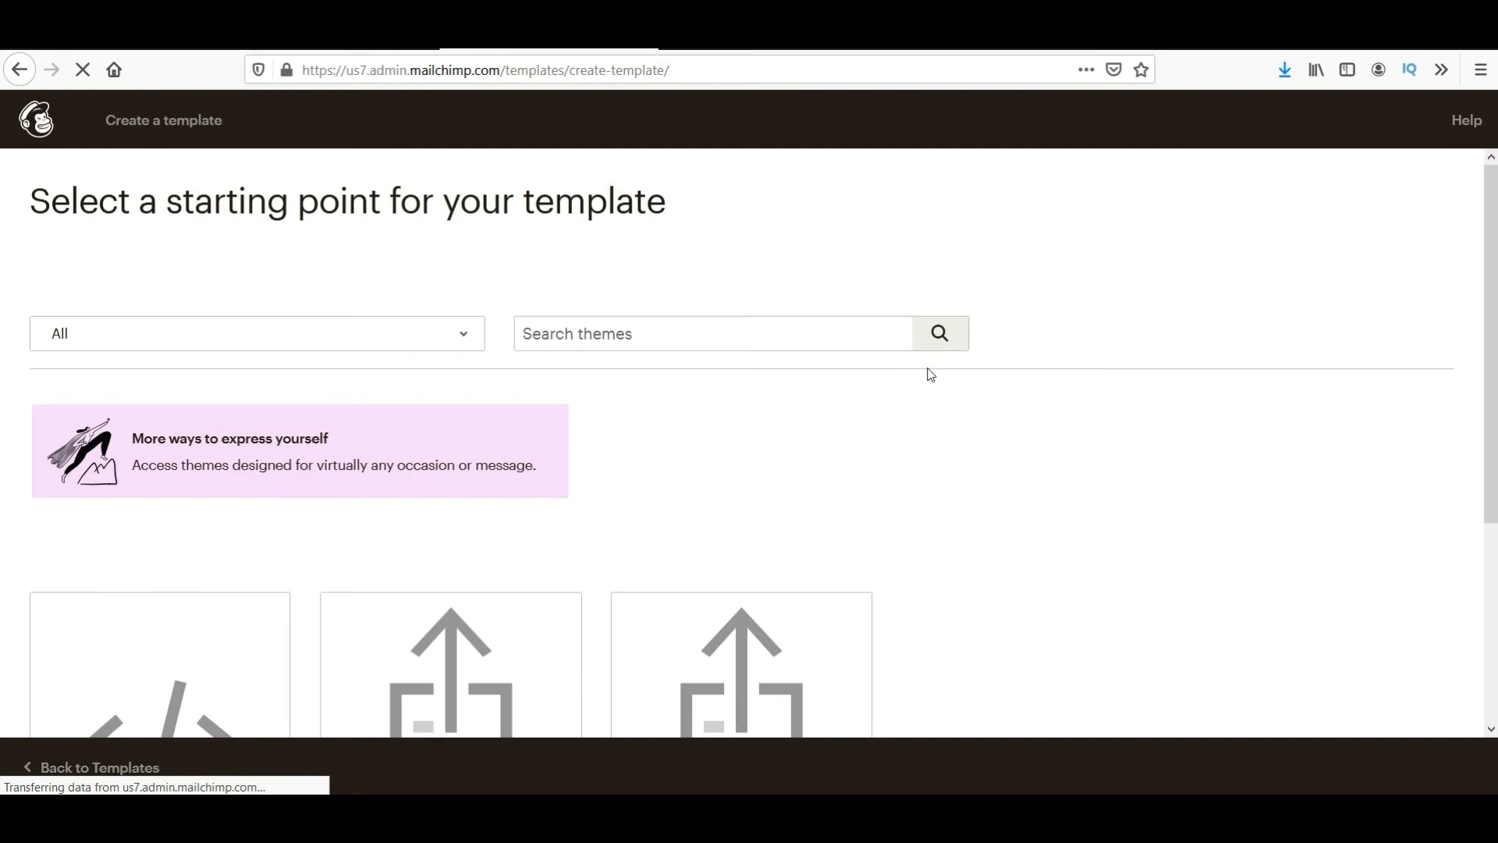
- Leave the template builder via Back to Templates toward the Campaigns list
scroll(down, 3)
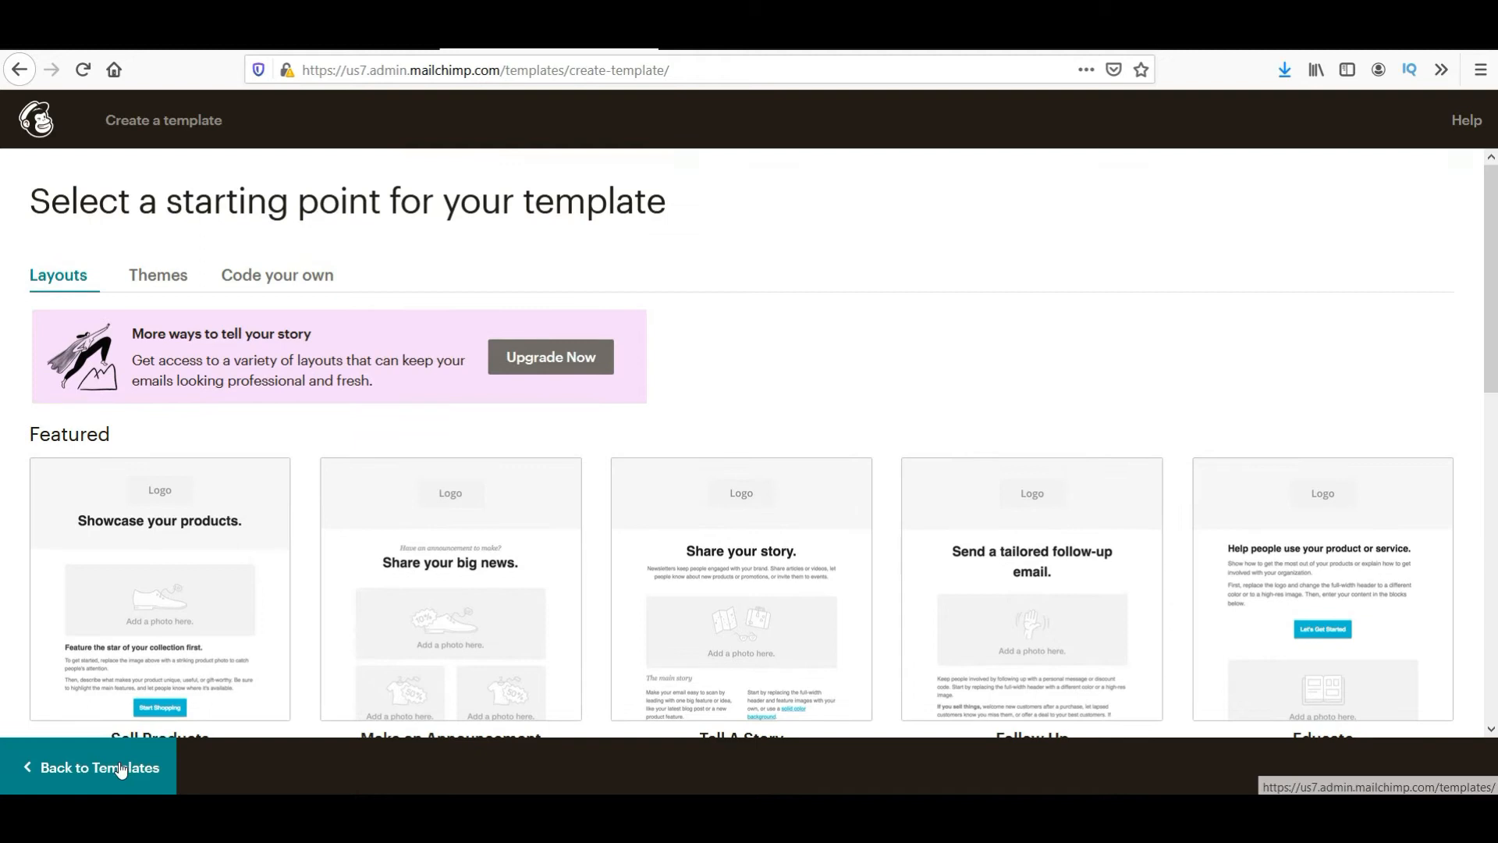
click(99, 768)
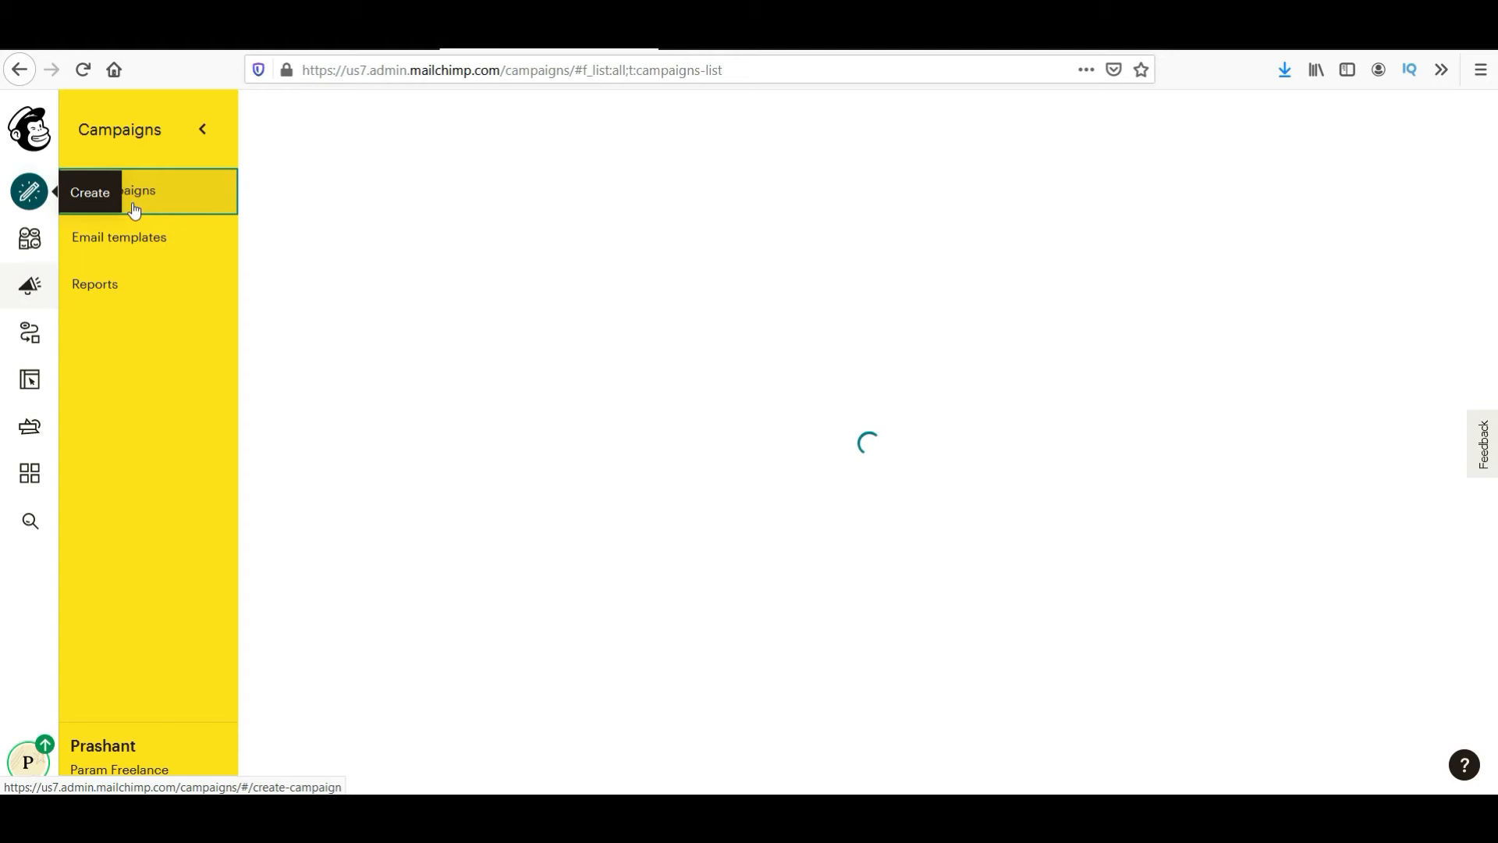
- From All campaigns, browse the Create Campaign type chooser and close it
click(114, 190)
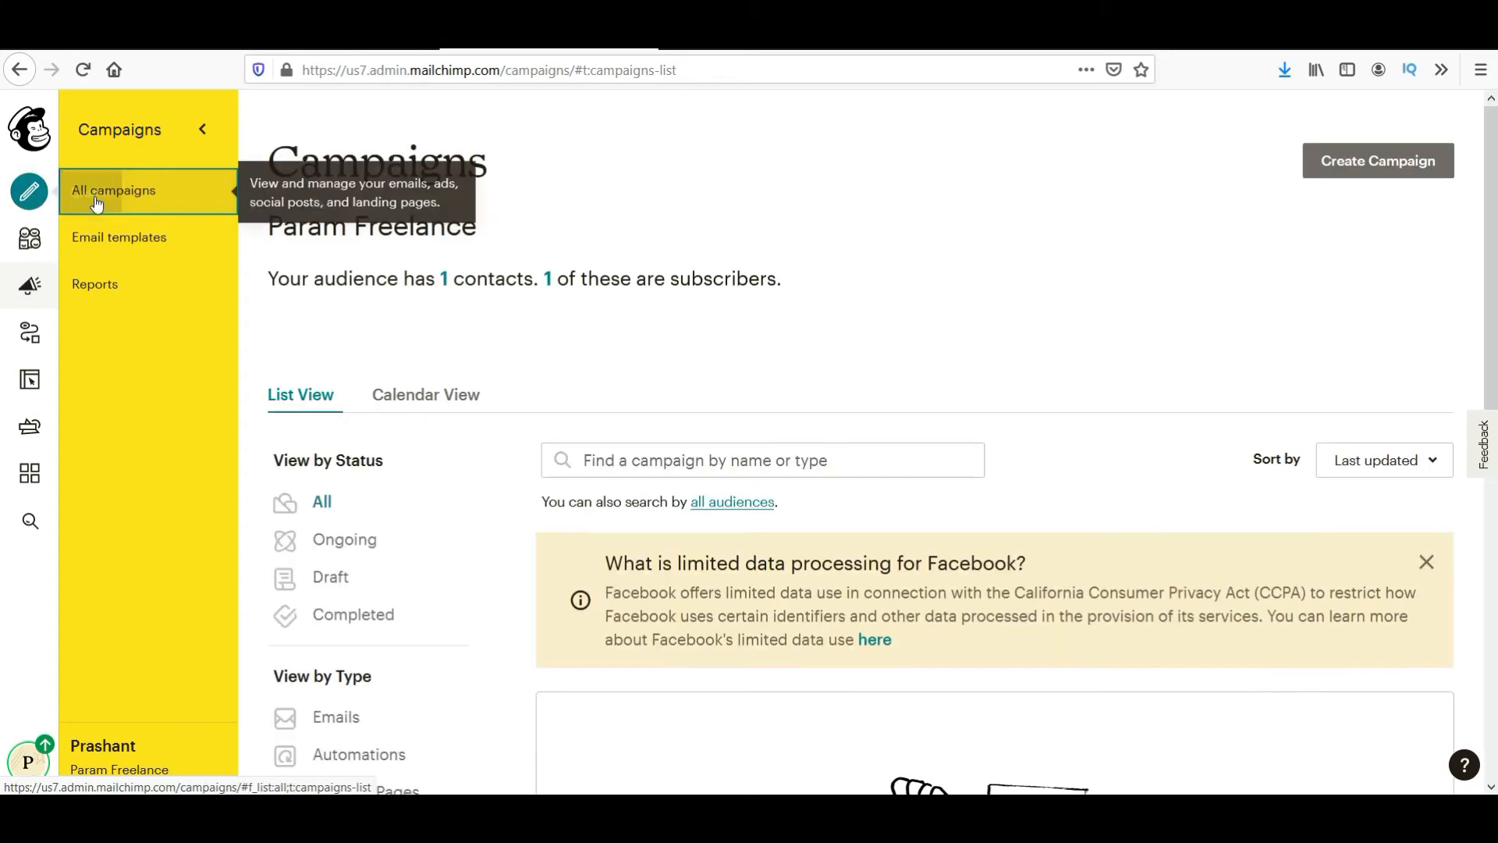
click(1376, 161)
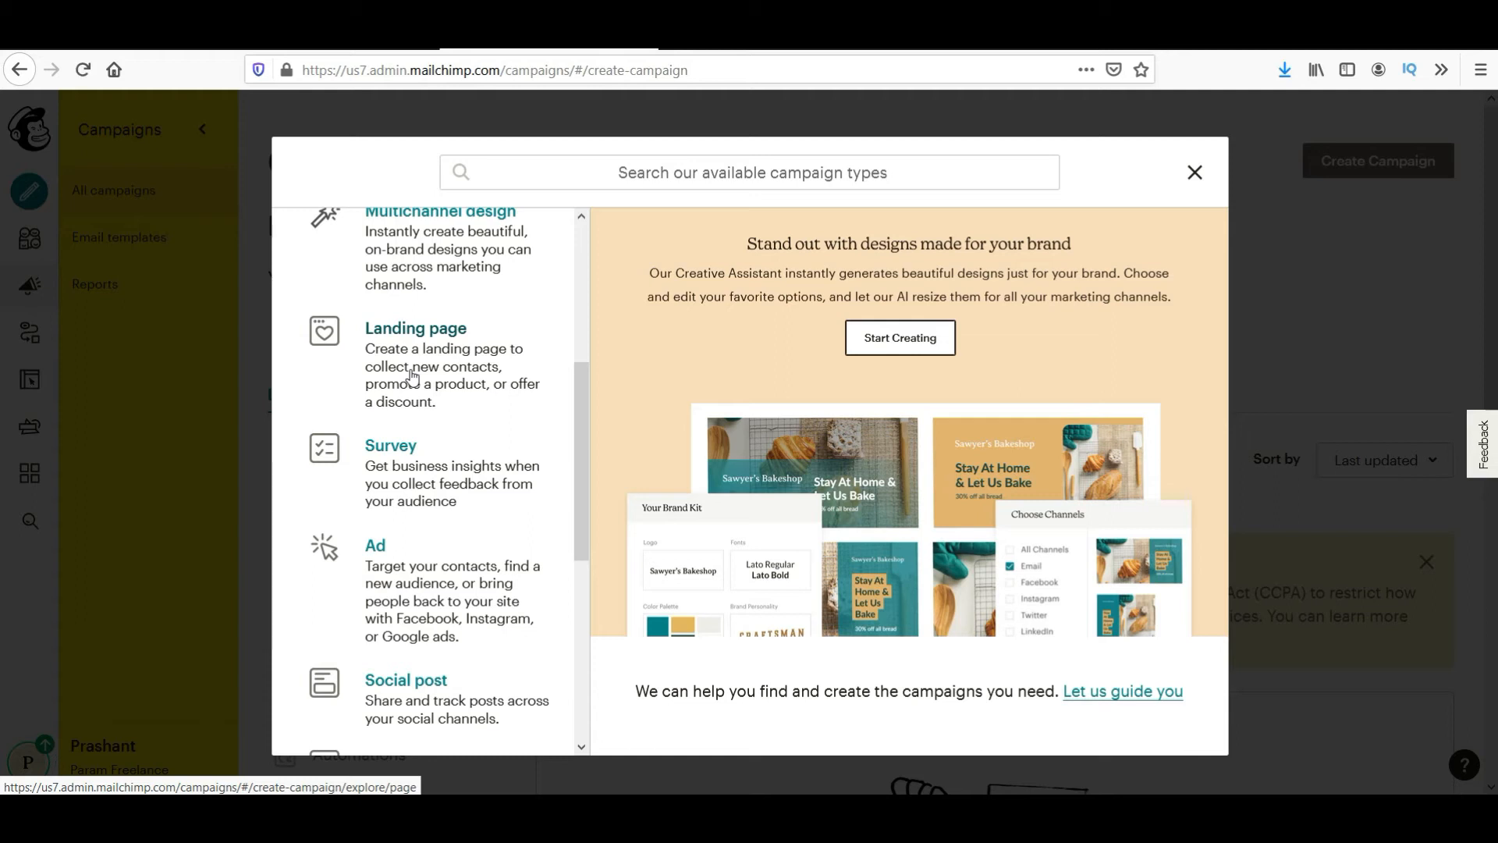
scroll(down, 3)
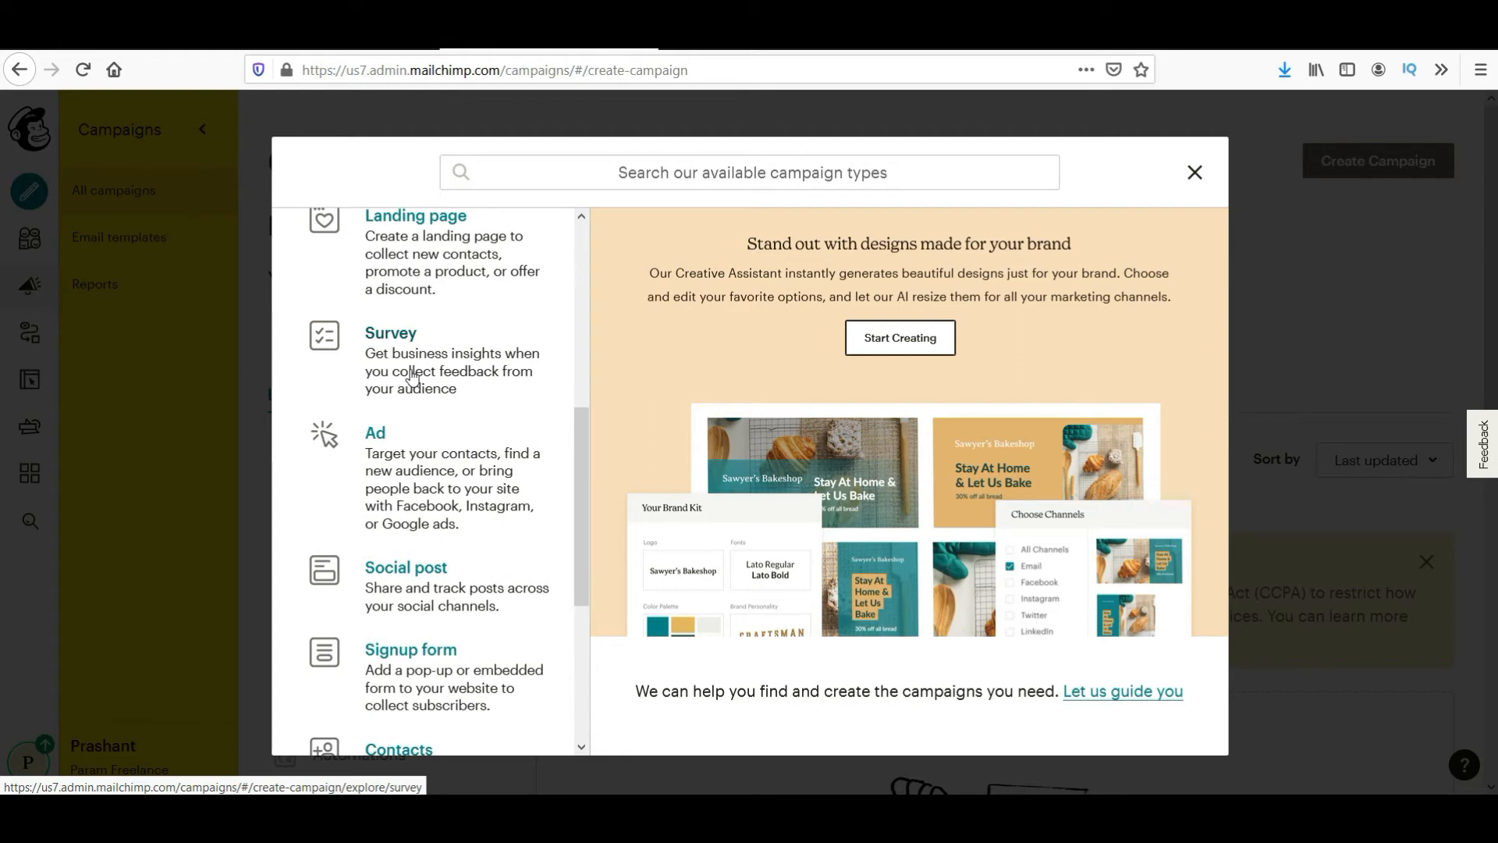
scroll(down, 3)
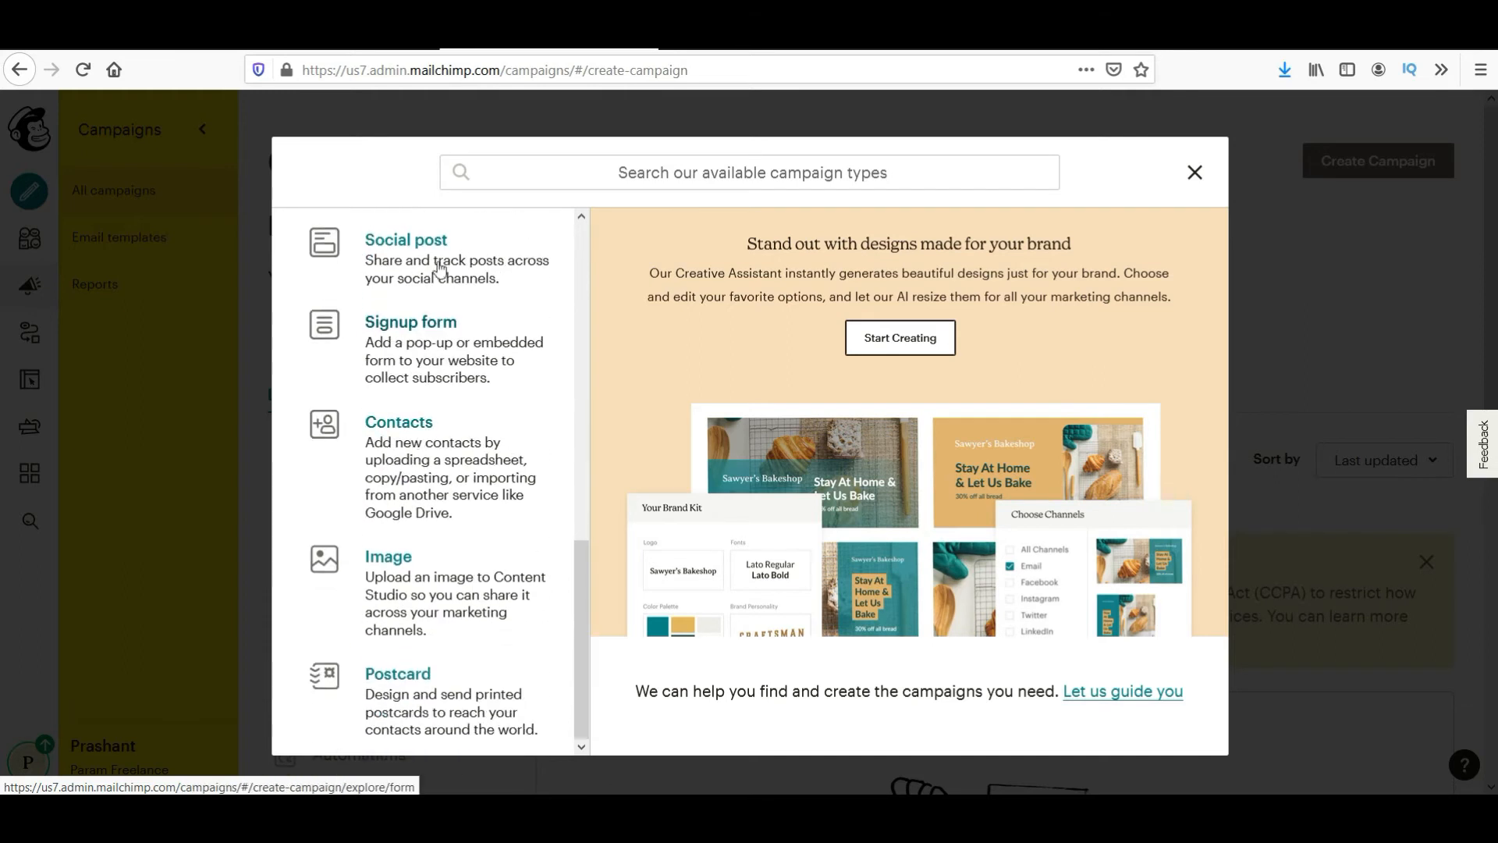
mouse_move(468, 496)
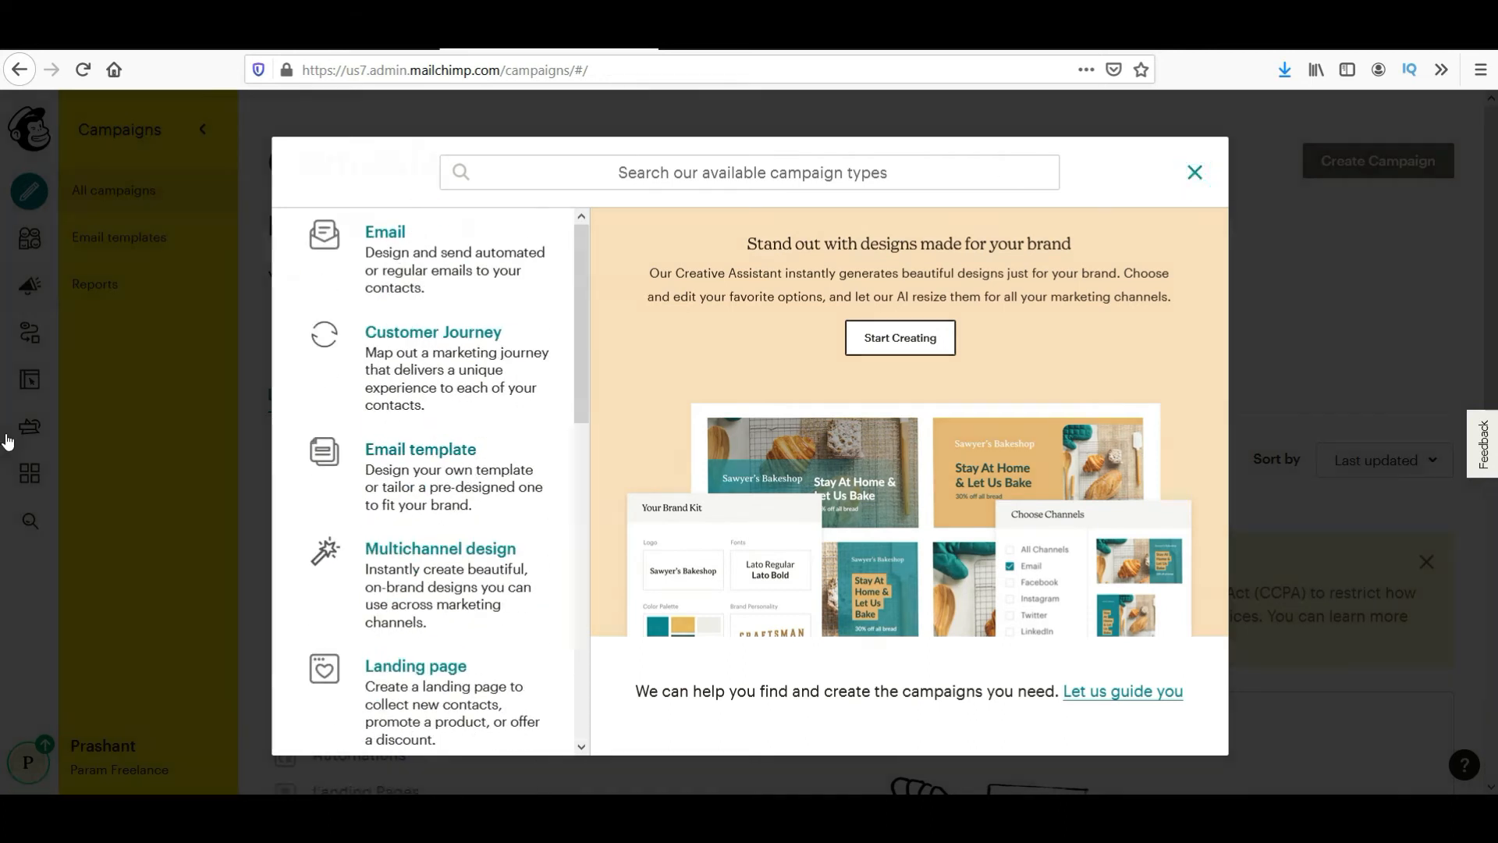
click(1193, 171)
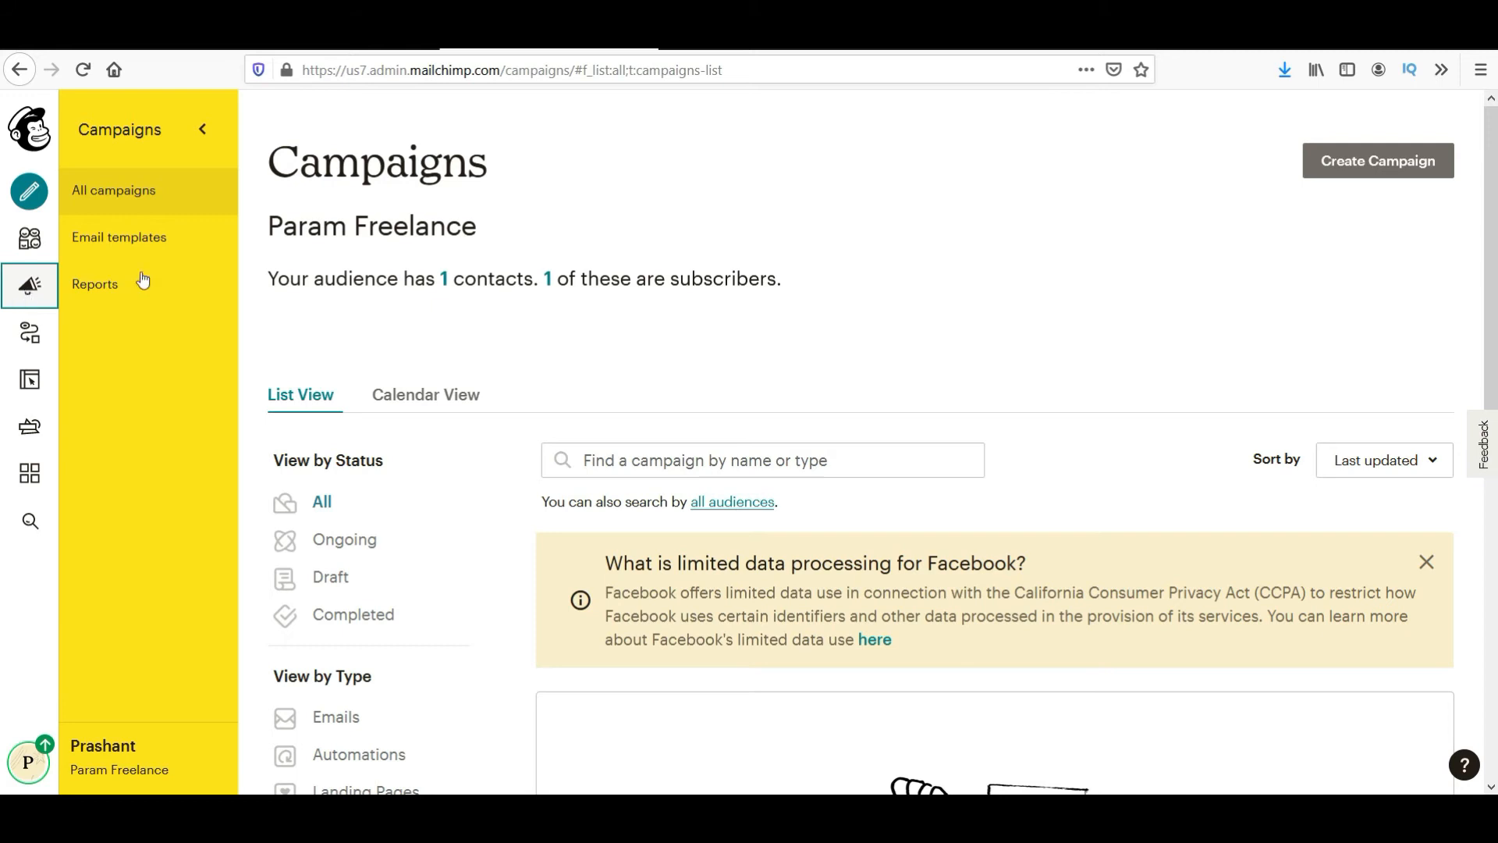
- Review the empty campaigns list, then go to the Customer Journeys automations page
scroll(down, 3)
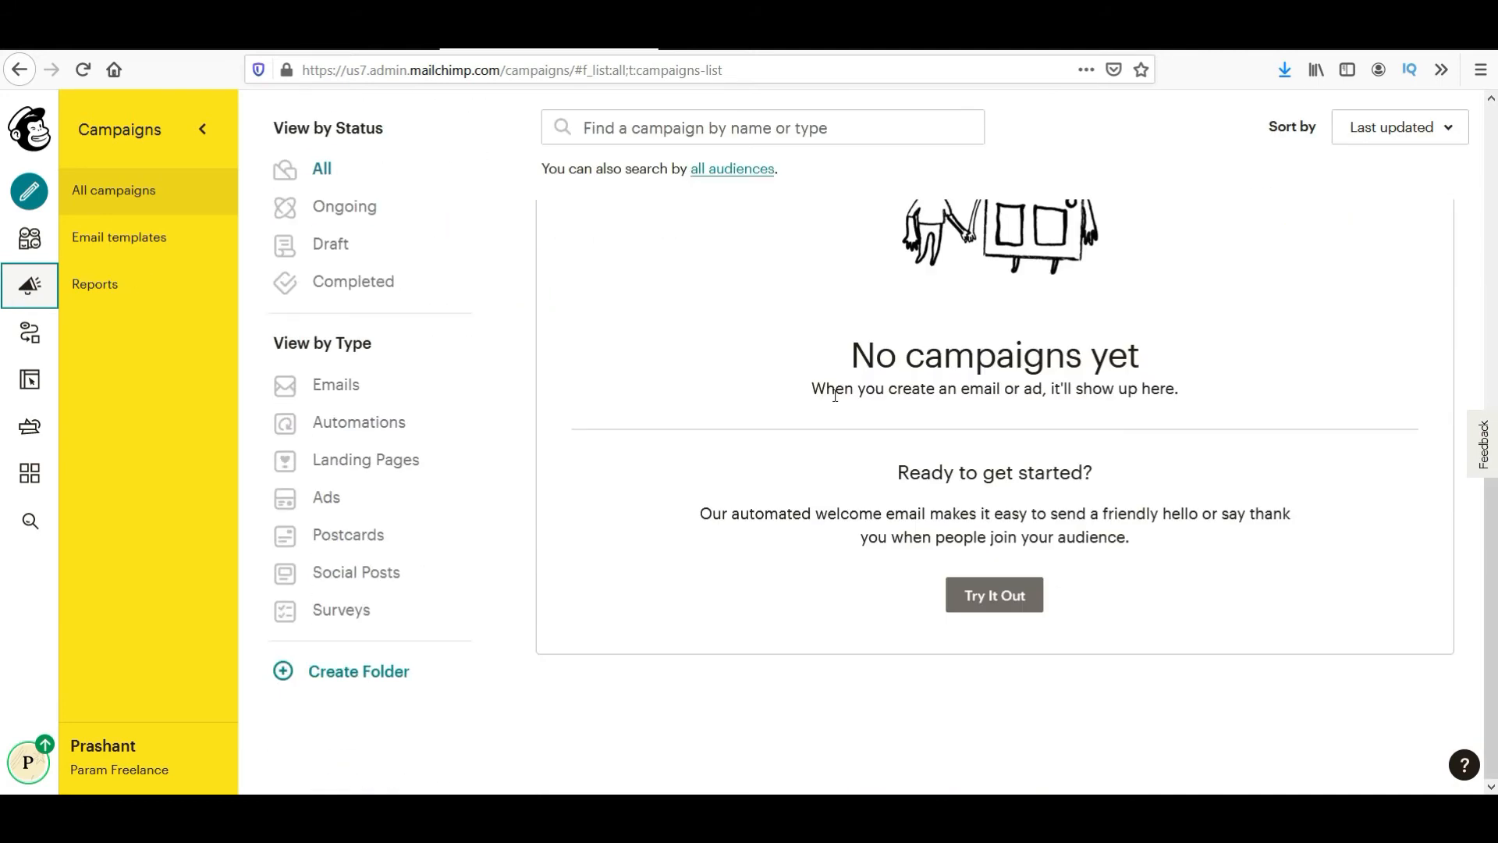
mouse_move(29, 334)
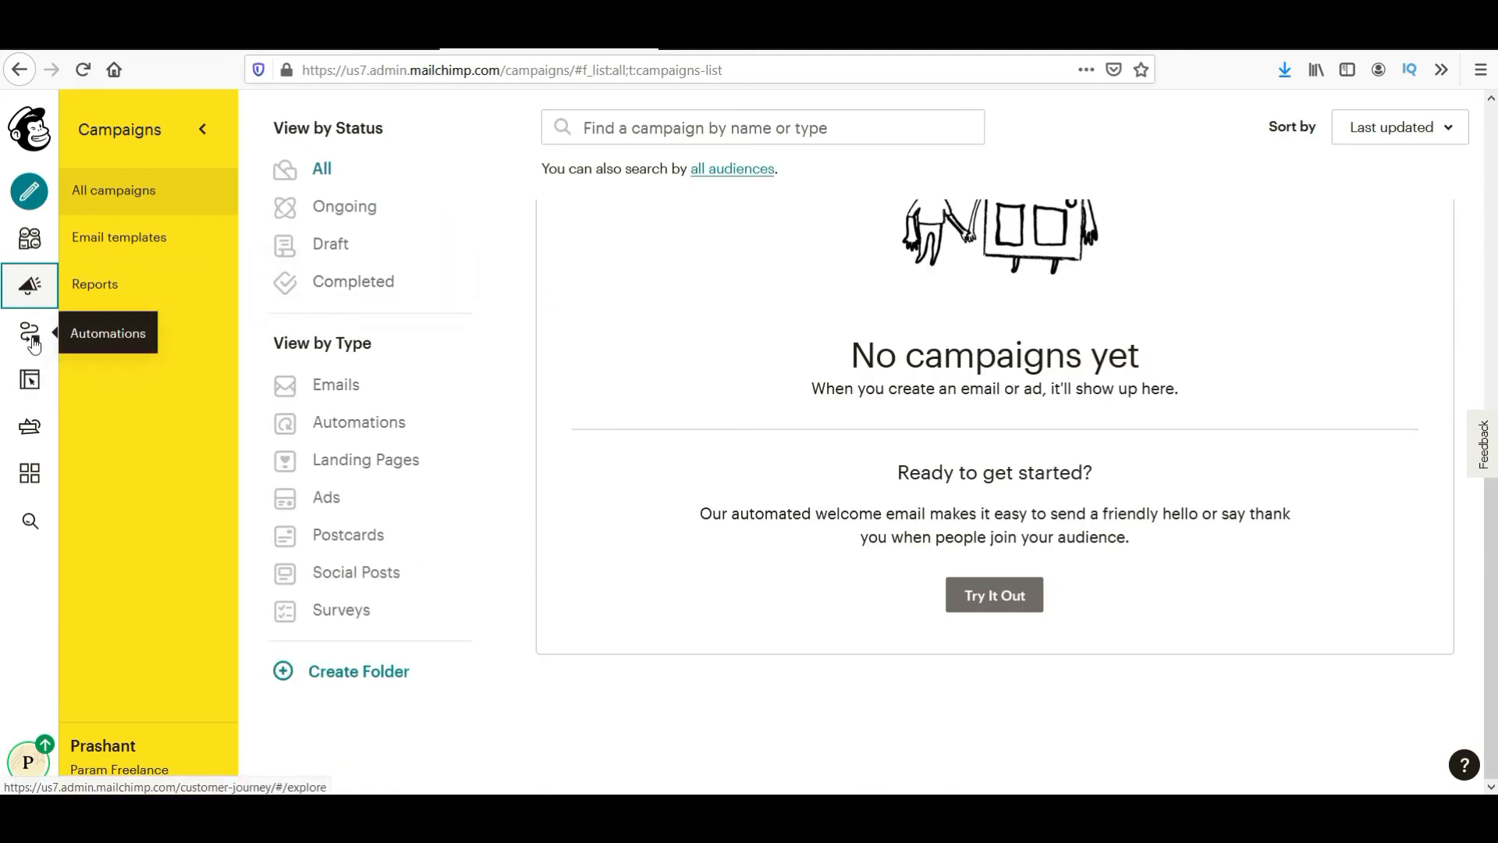
click(30, 333)
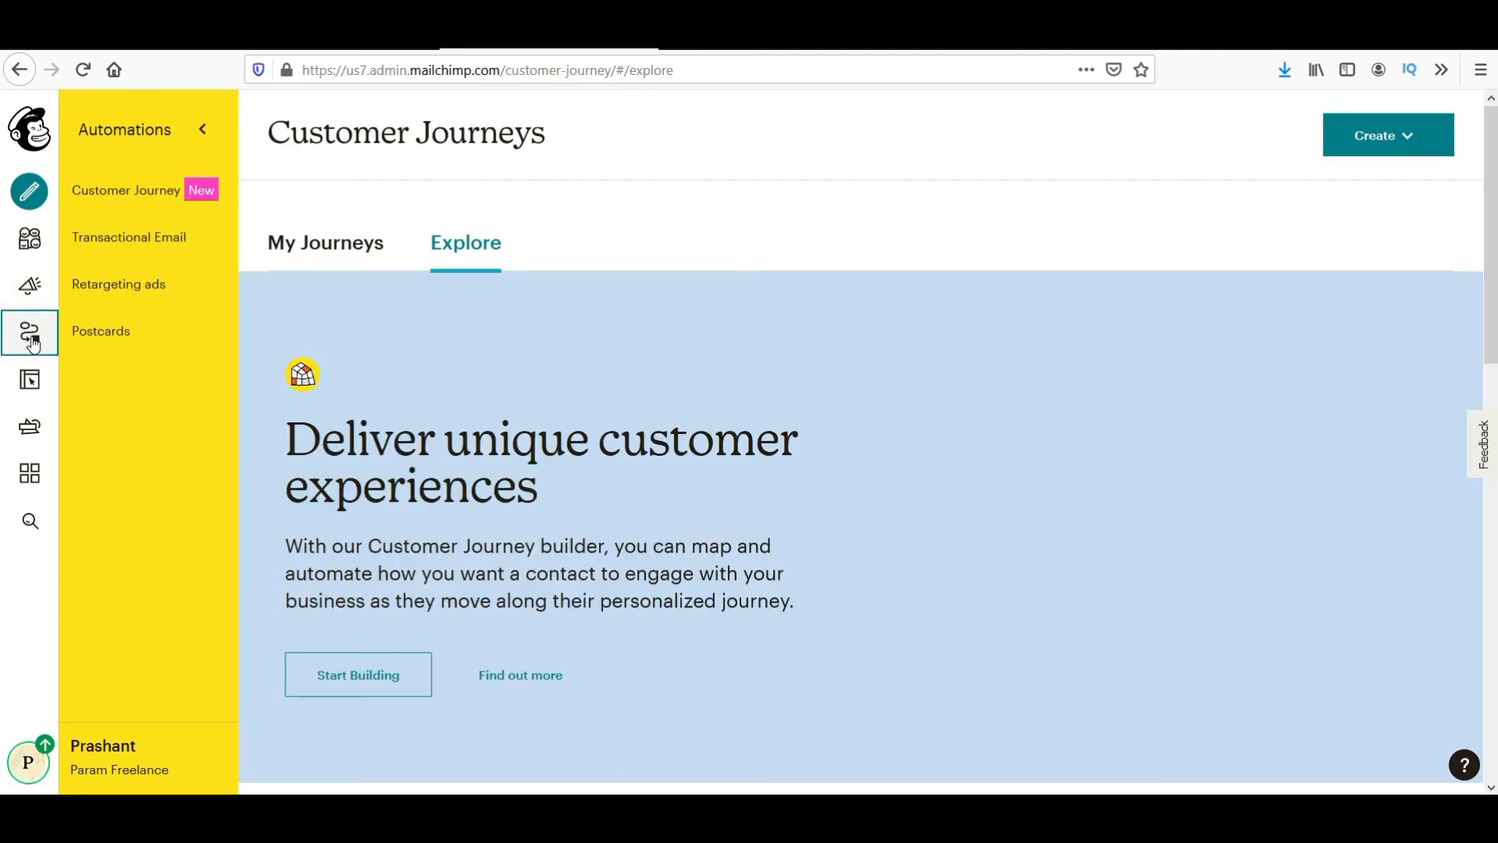
scroll(down, 3)
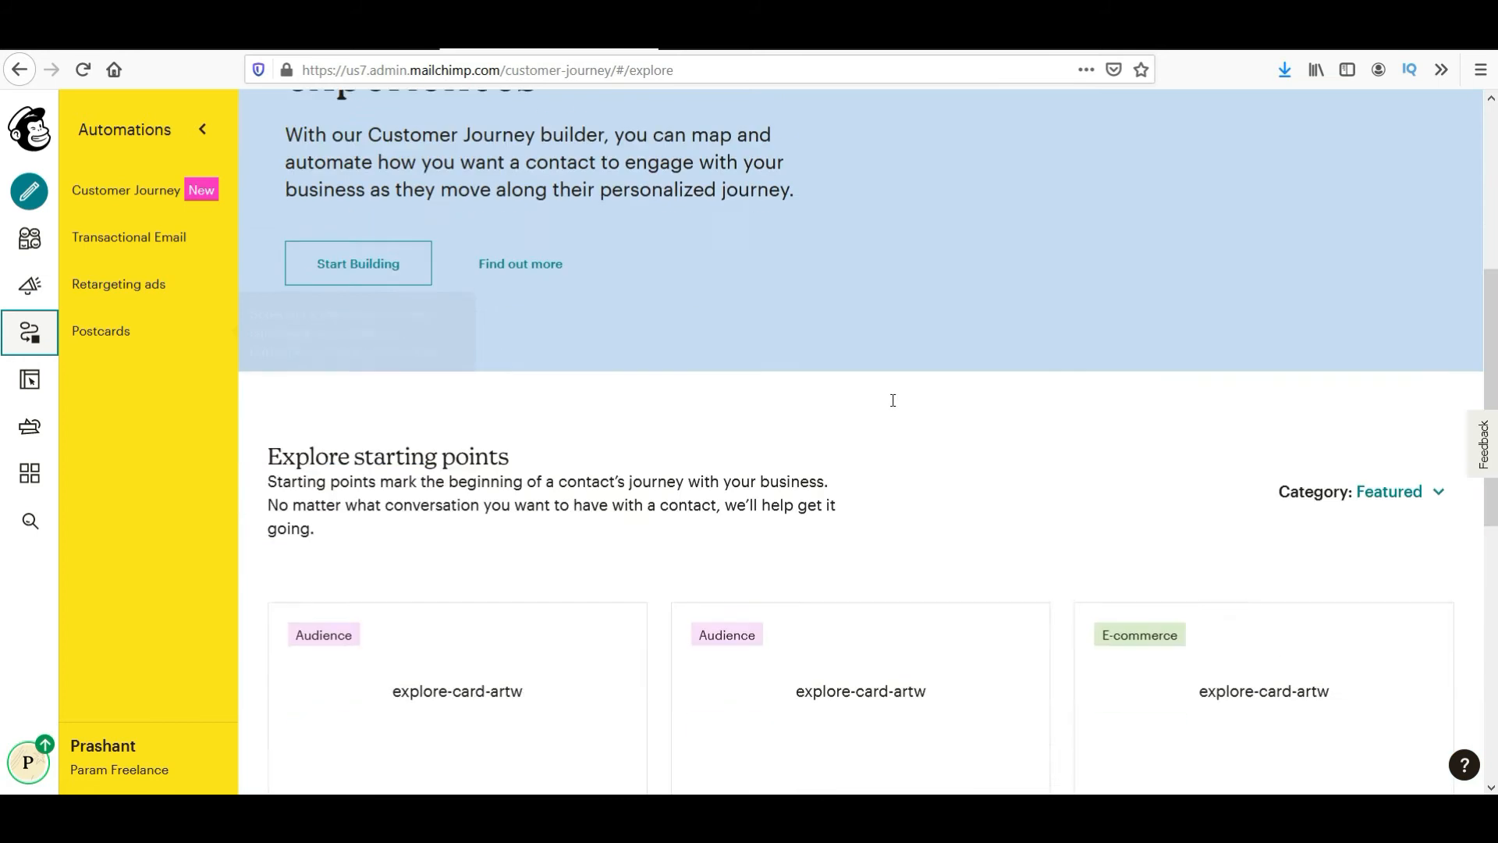
scroll(down, 3)
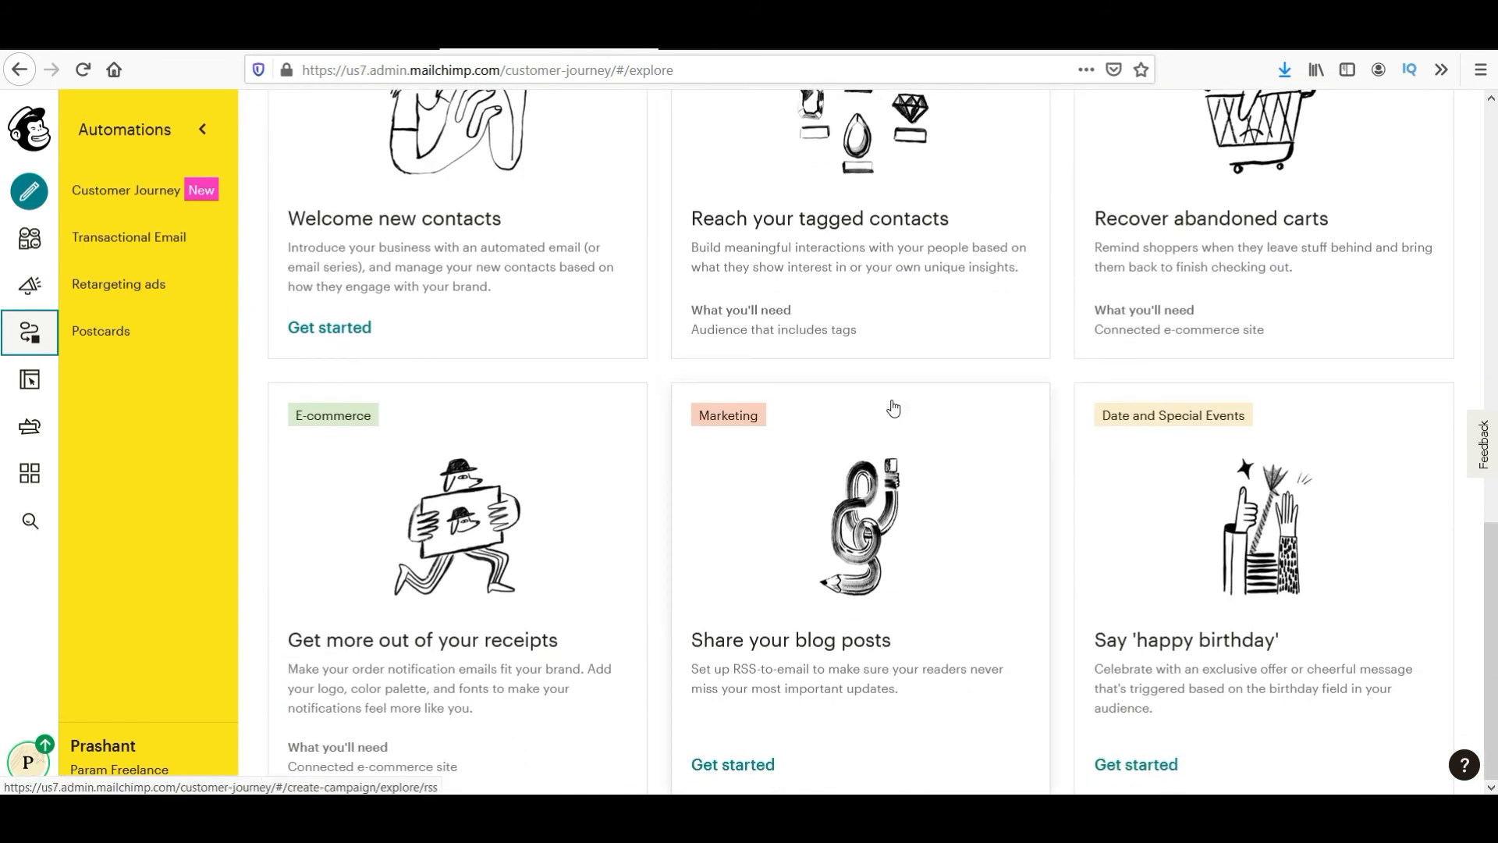
mouse_move(29, 426)
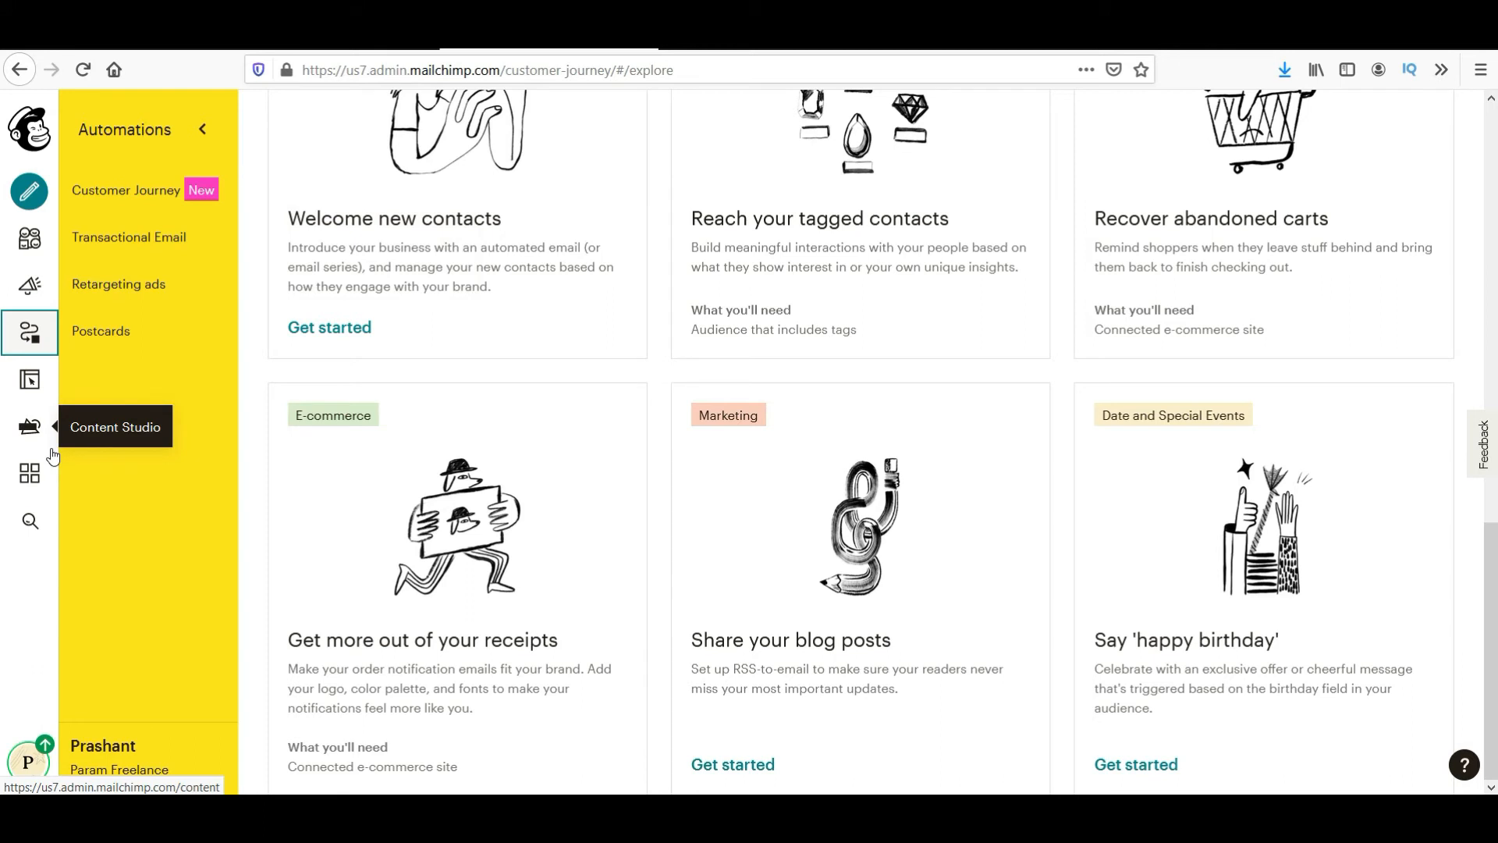
mouse_move(482, 438)
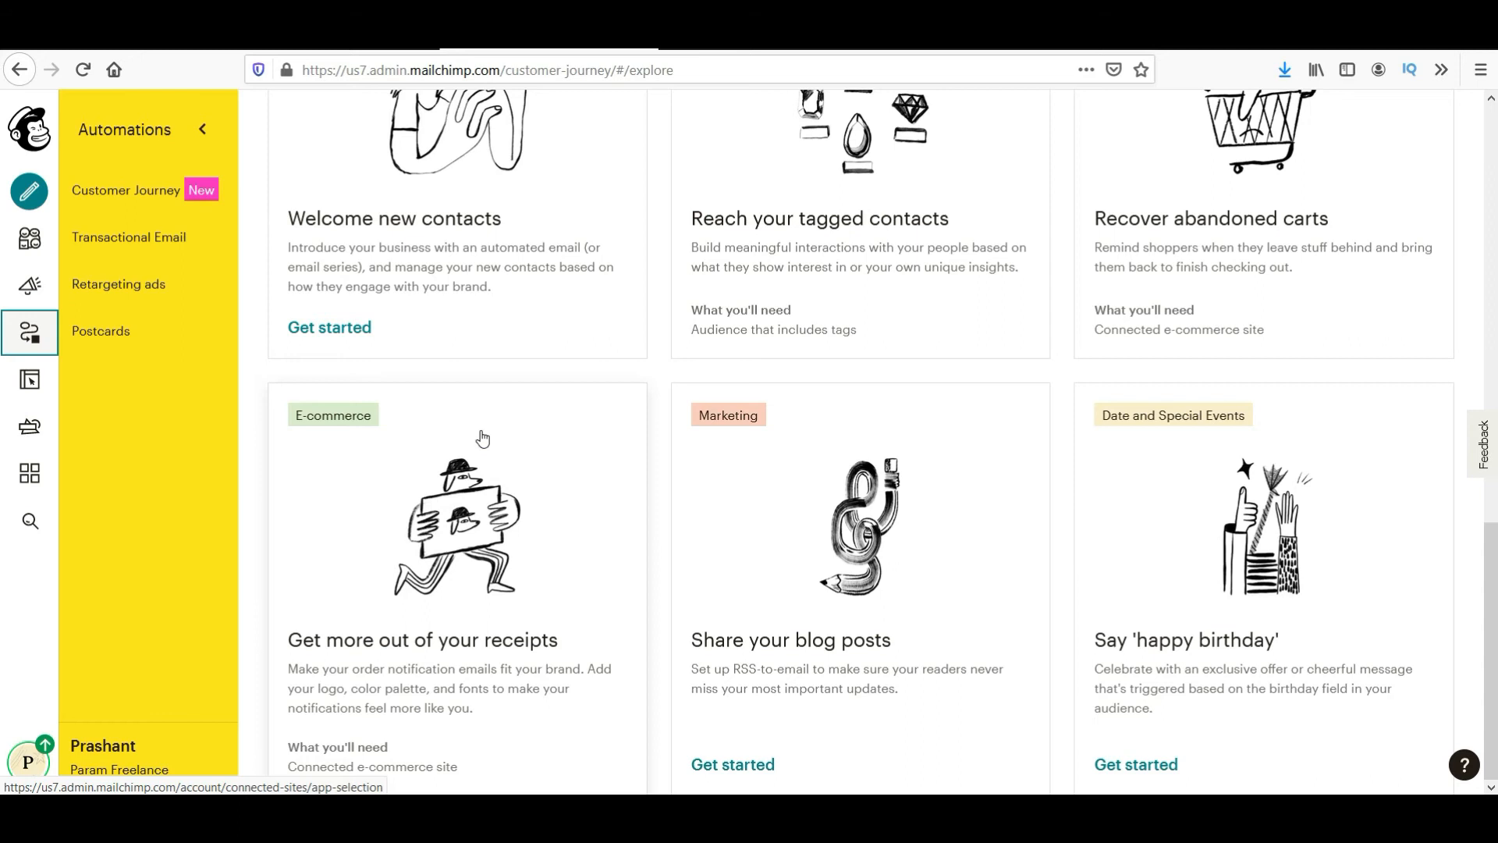
mouse_move(29, 379)
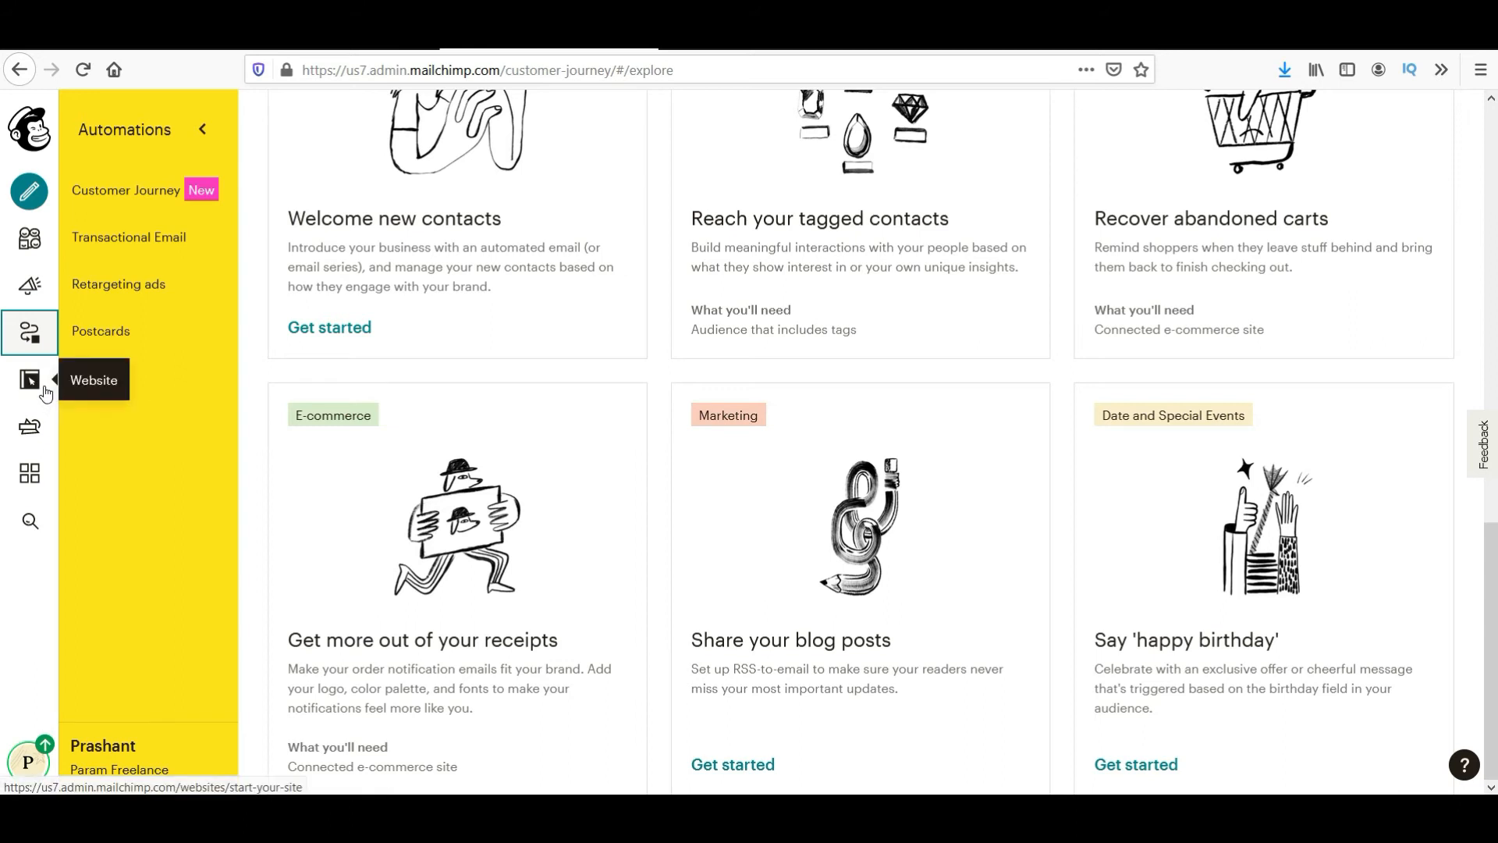
- Go to the Website section proposing Param Freelance as the site name
click(30, 379)
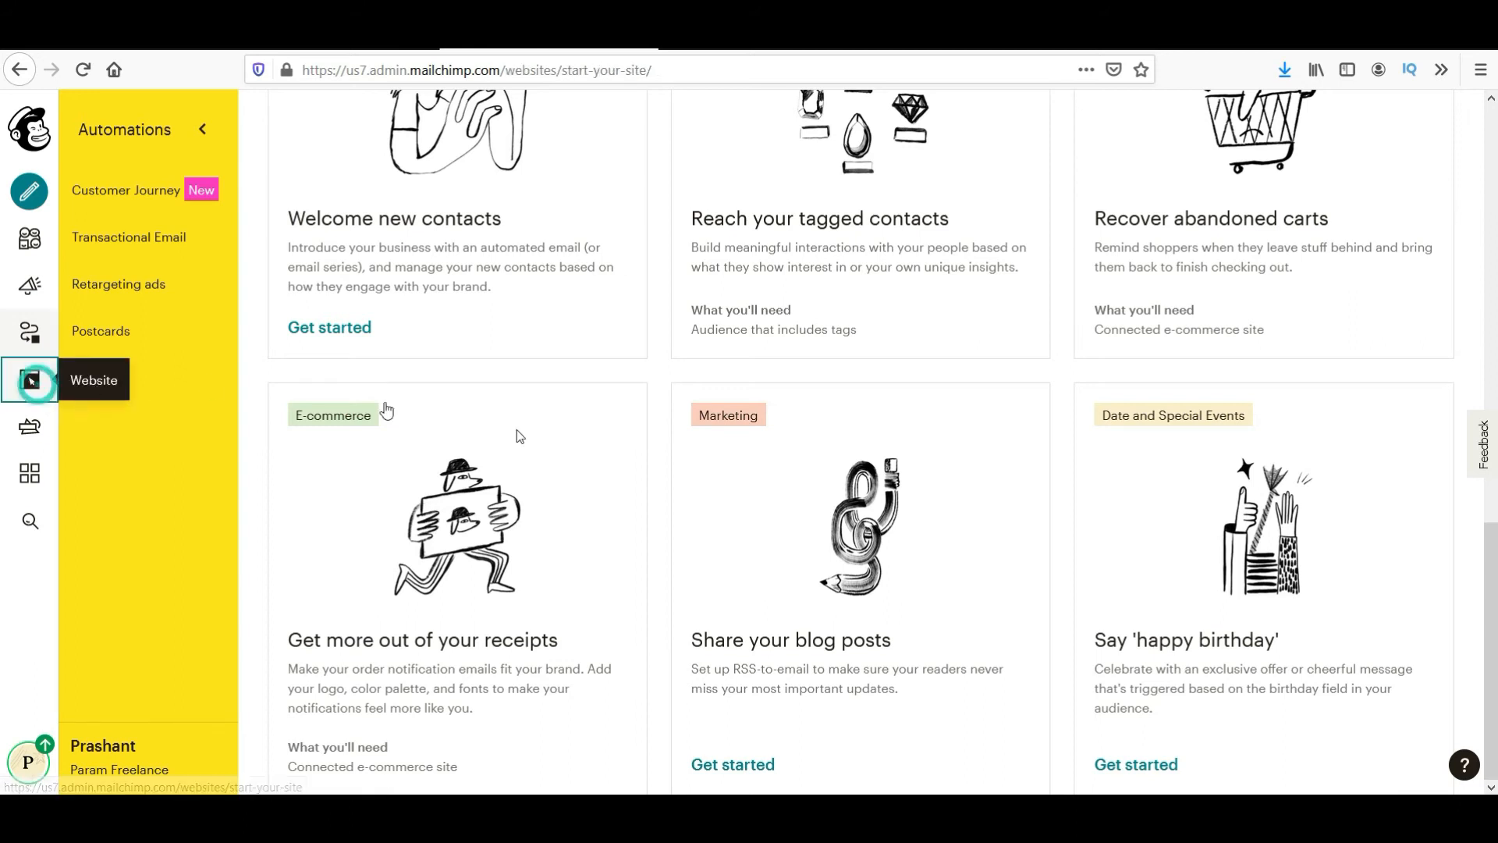
click(30, 379)
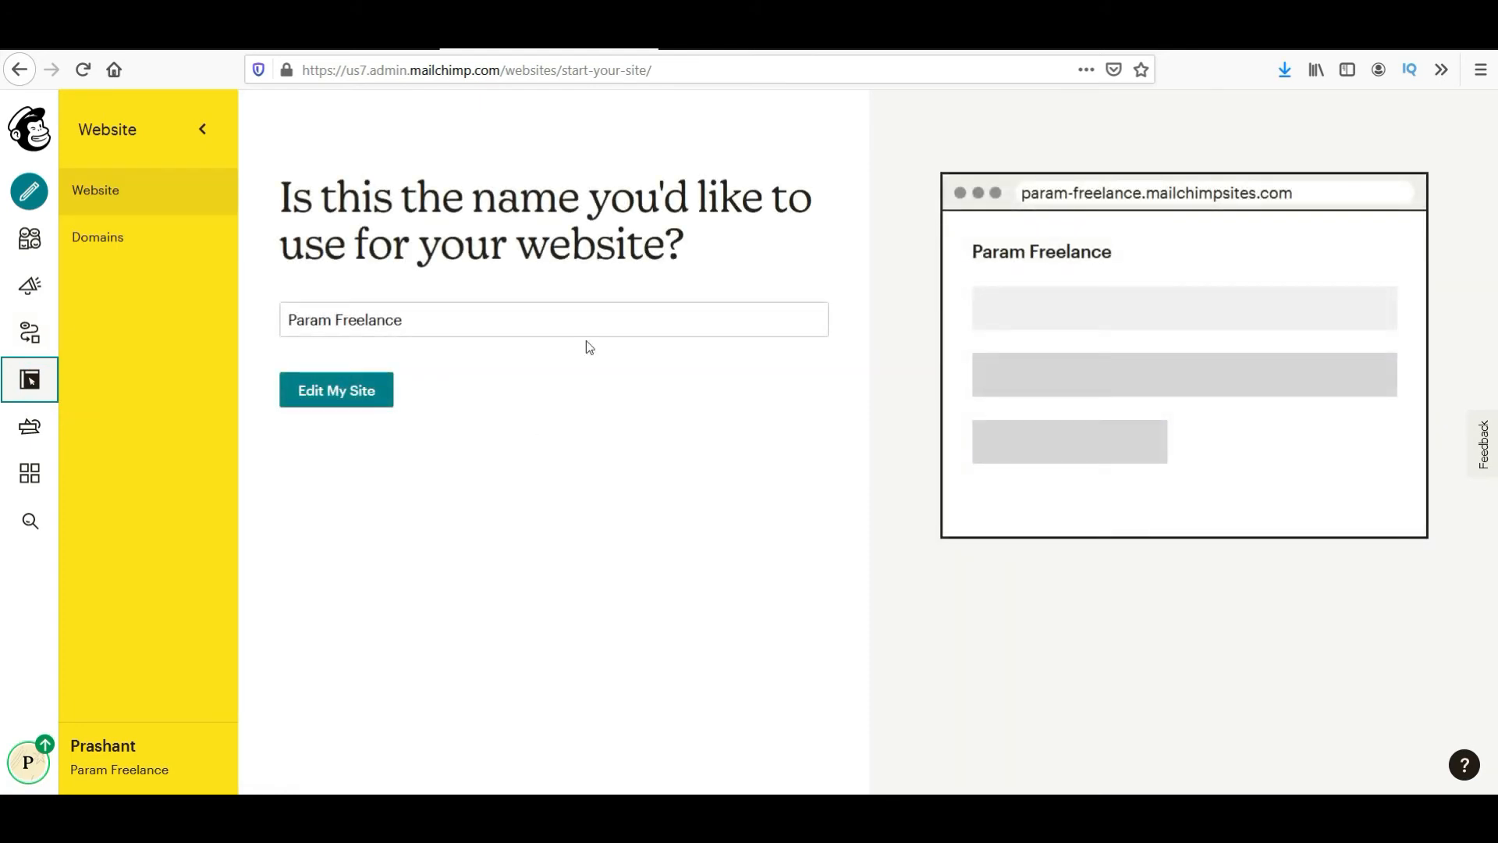
mouse_move(777, 518)
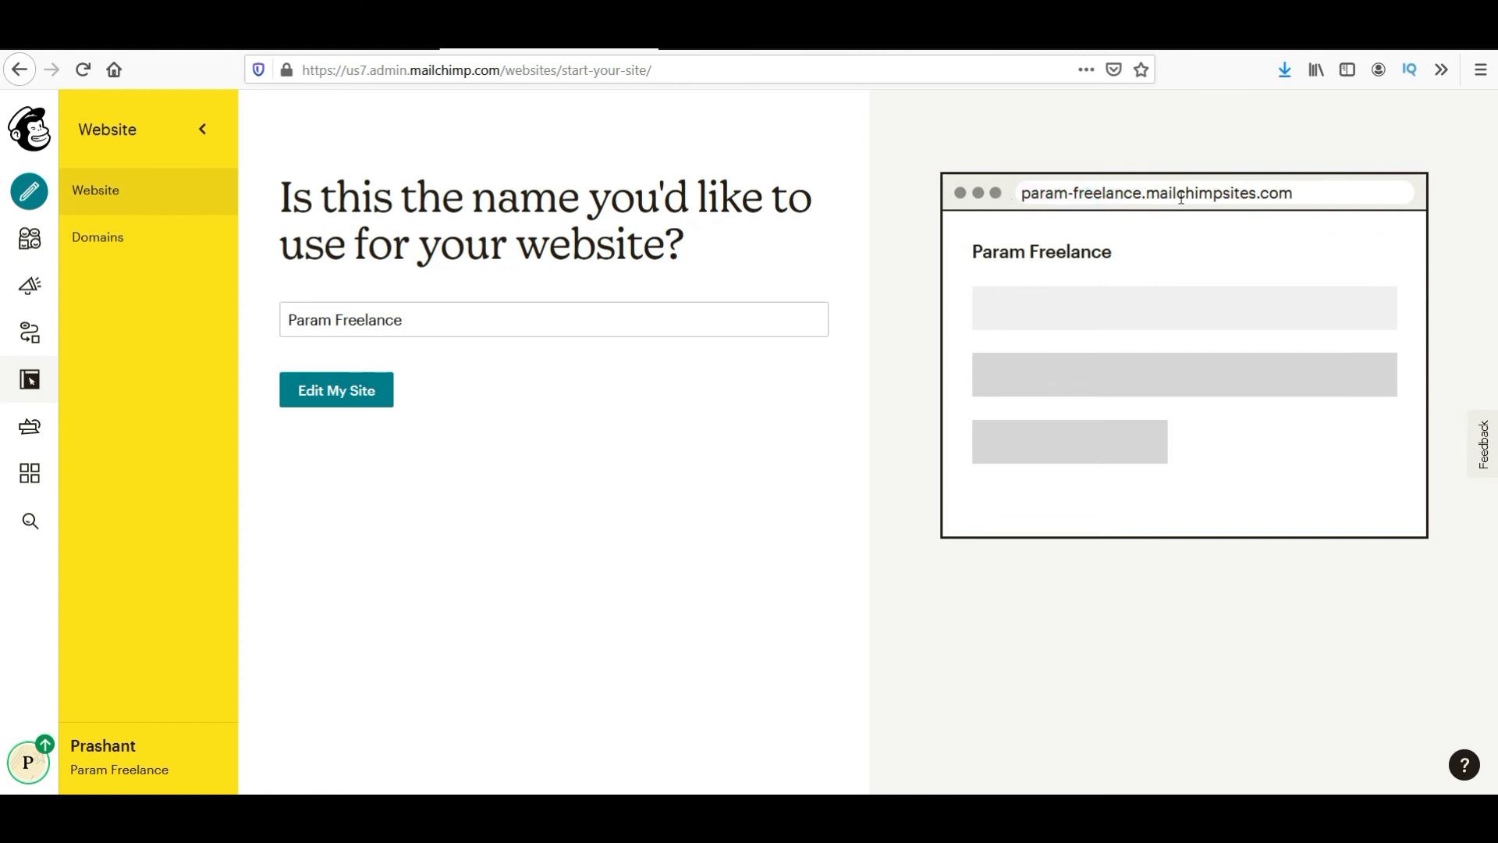
mouse_move(702, 537)
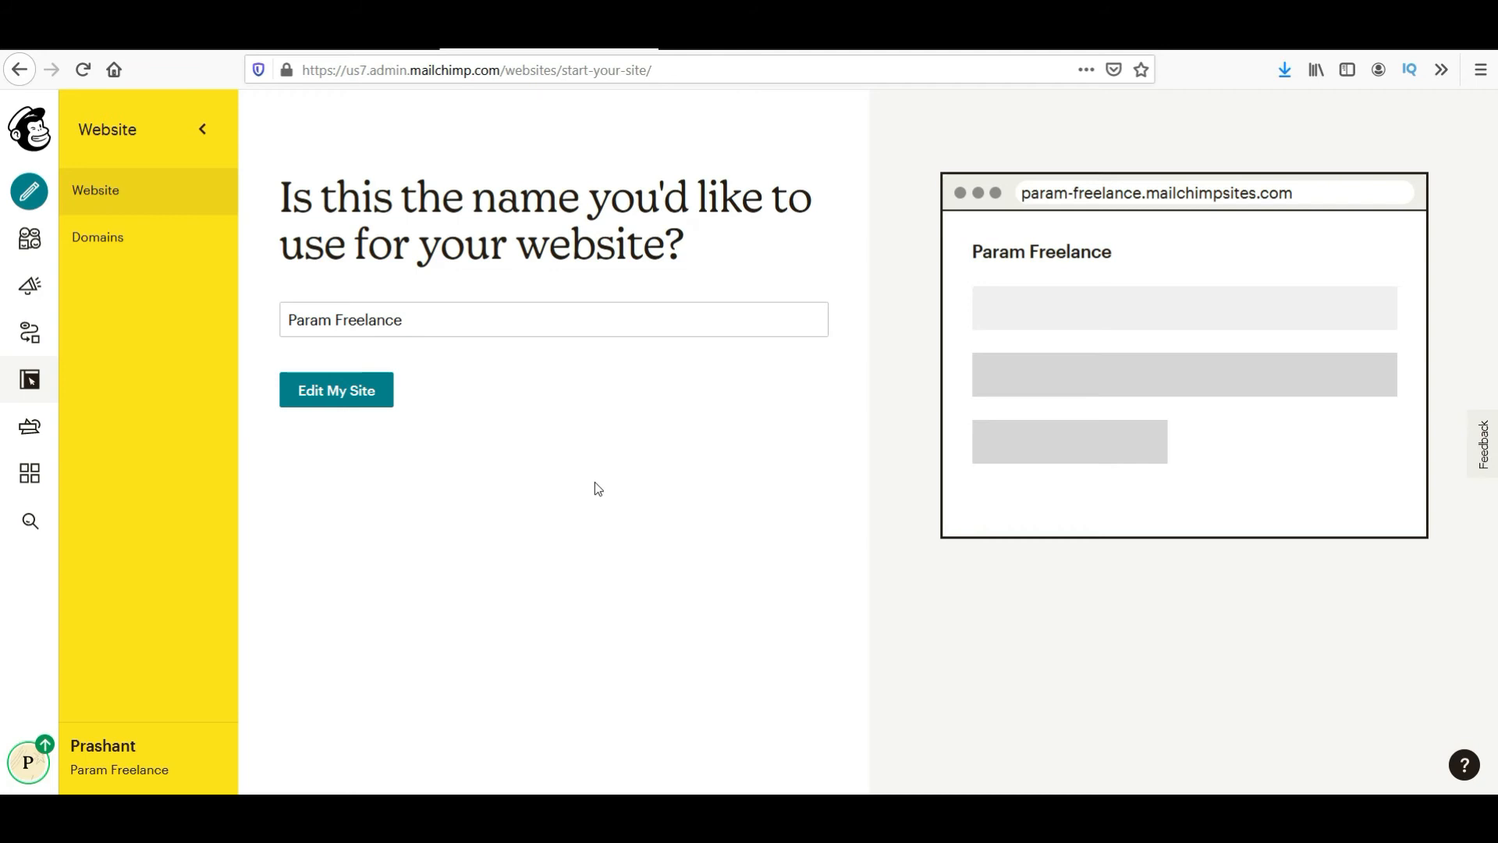
mouse_move(30, 474)
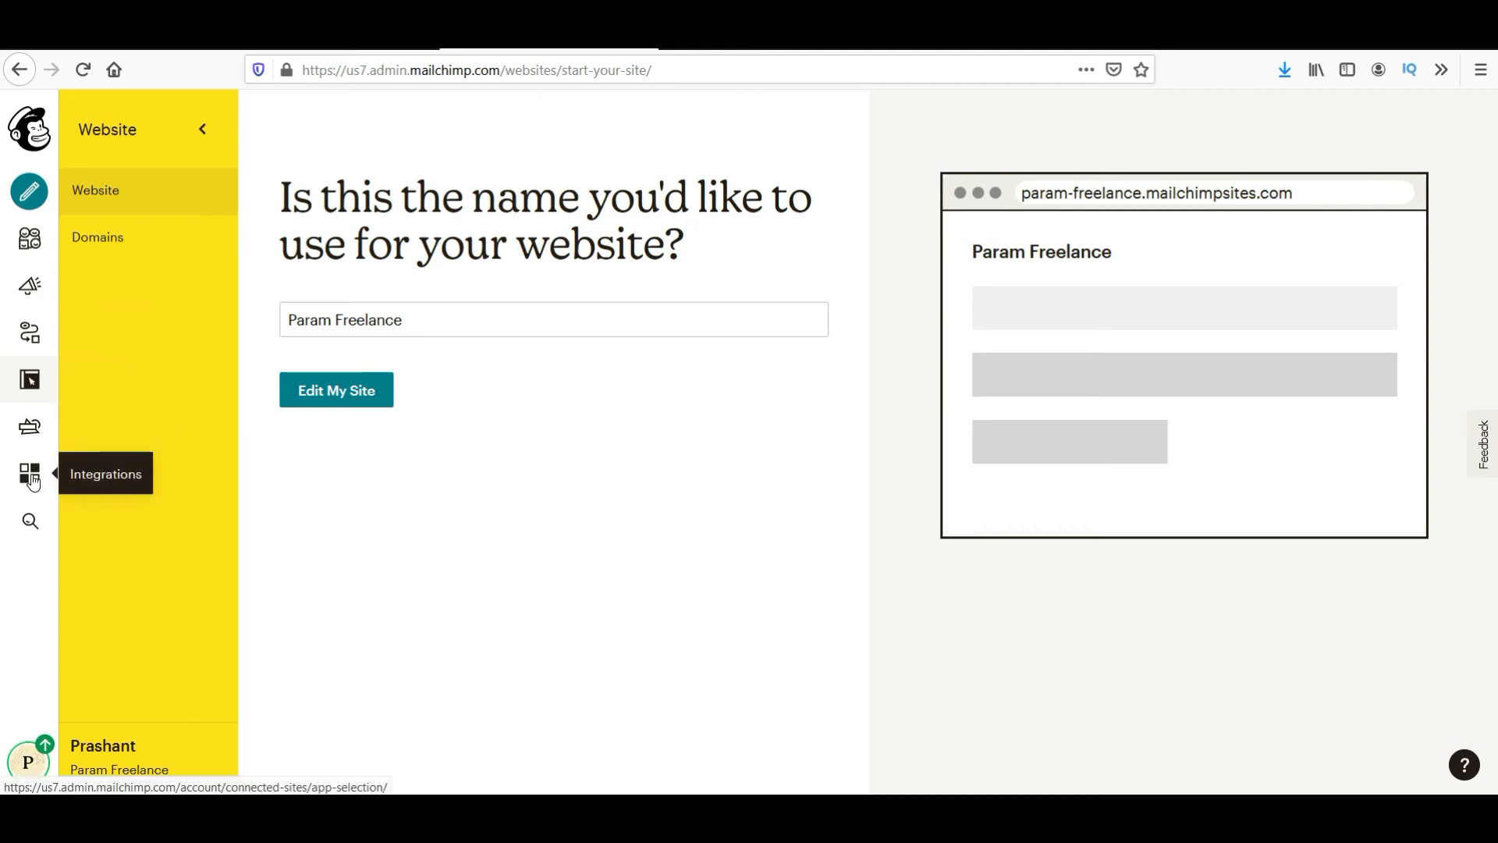
- Browse the Integrations catalogue from Facebook and Google down to Squarespace and WordPress
click(29, 474)
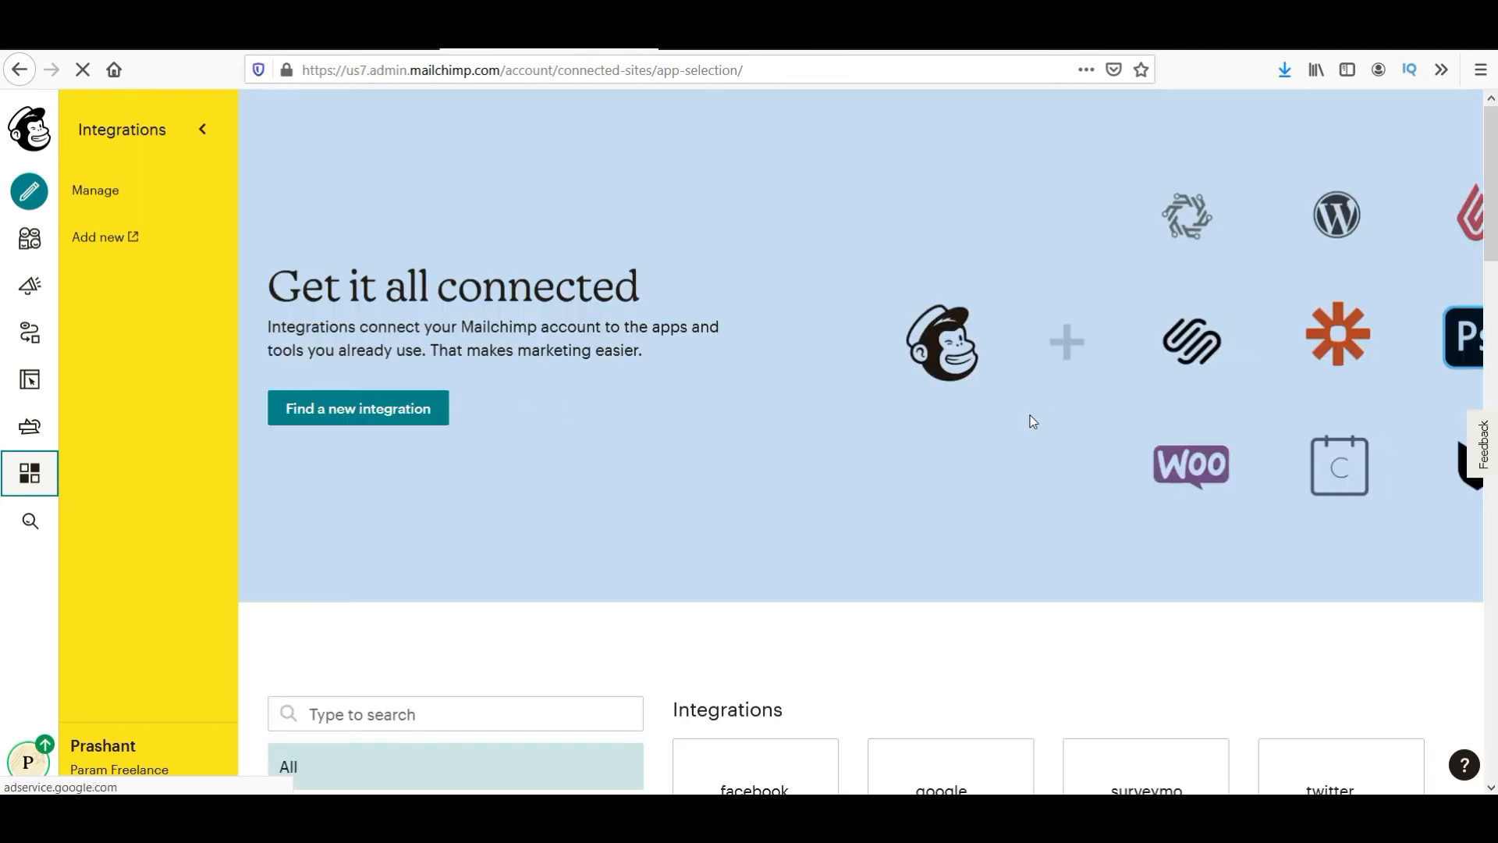
scroll(down, 3)
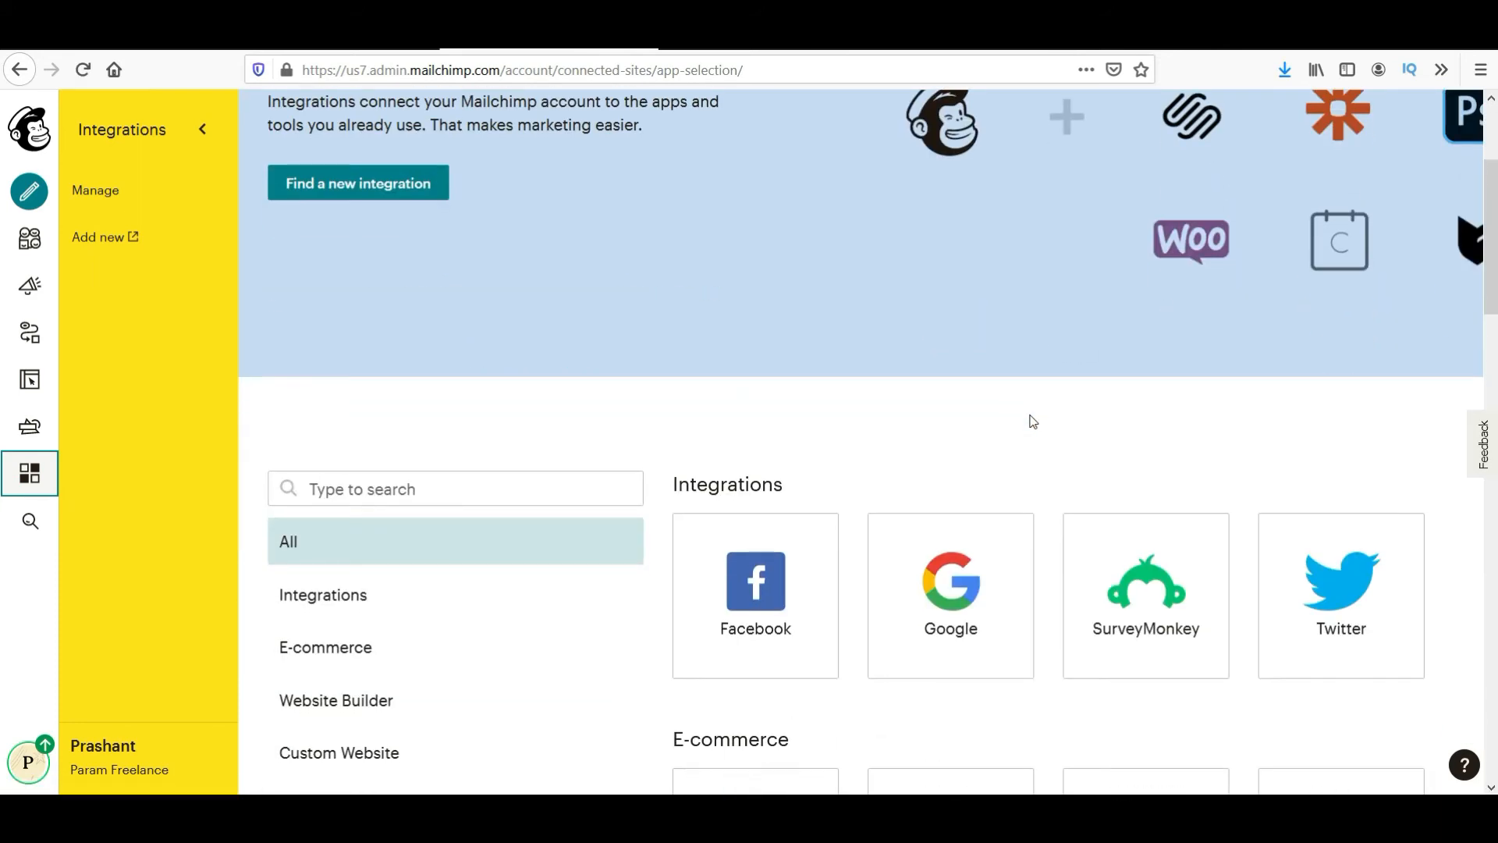
scroll(down, 3)
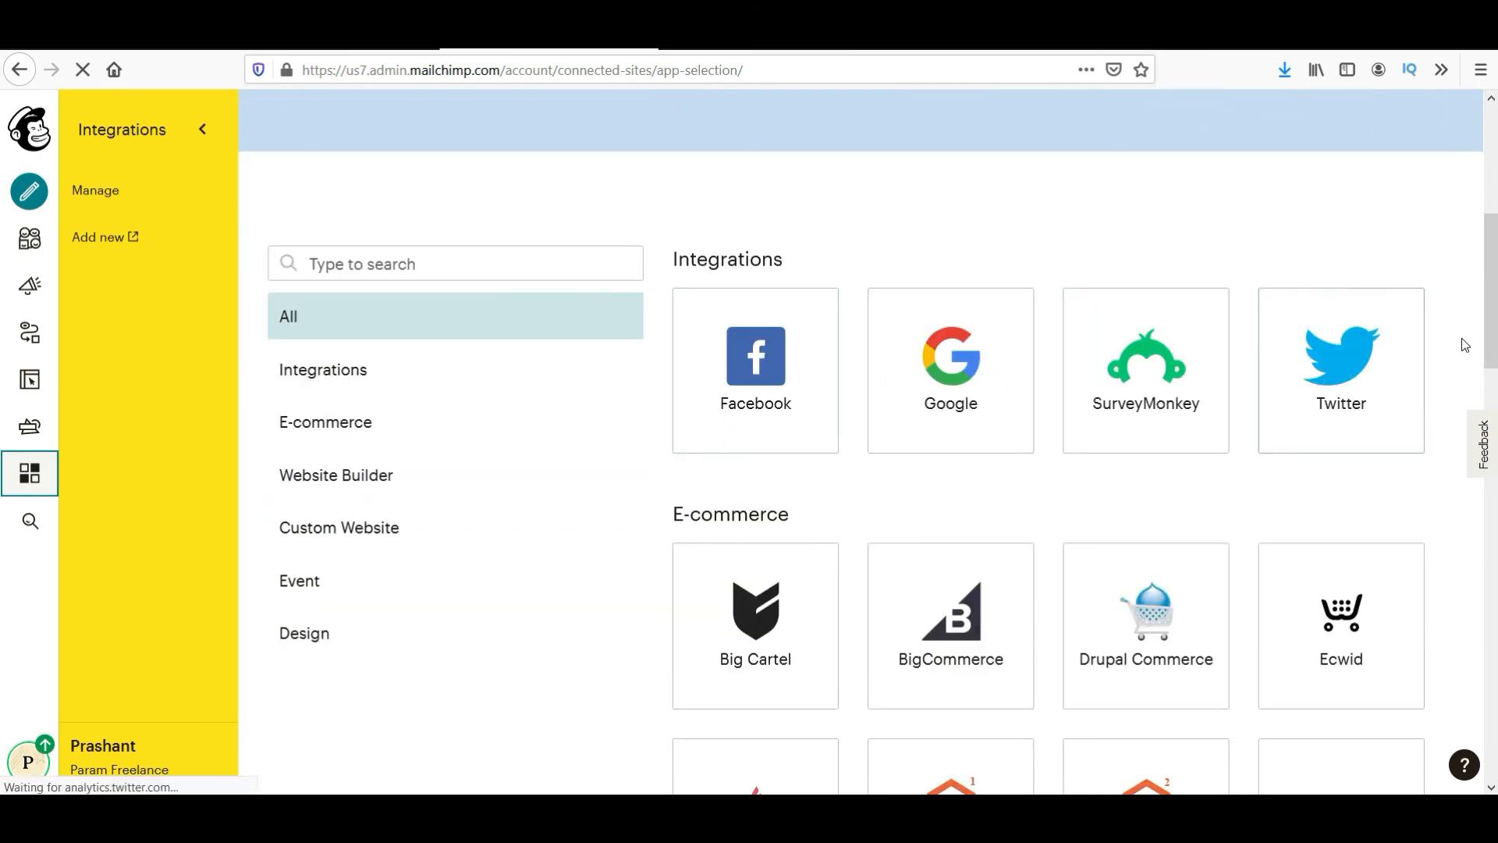
scroll(down, 3)
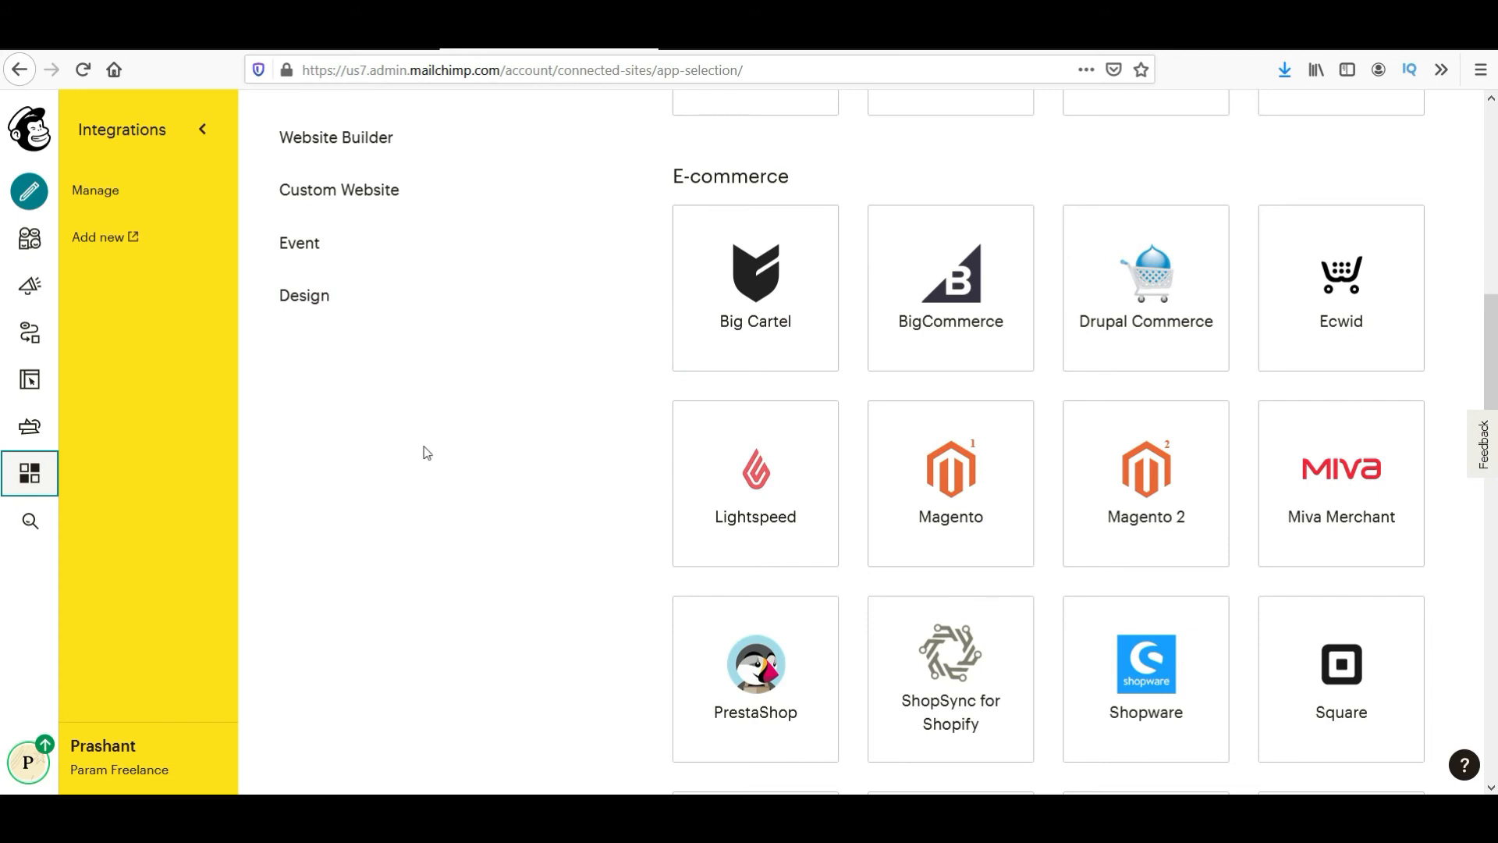
scroll(down, 3)
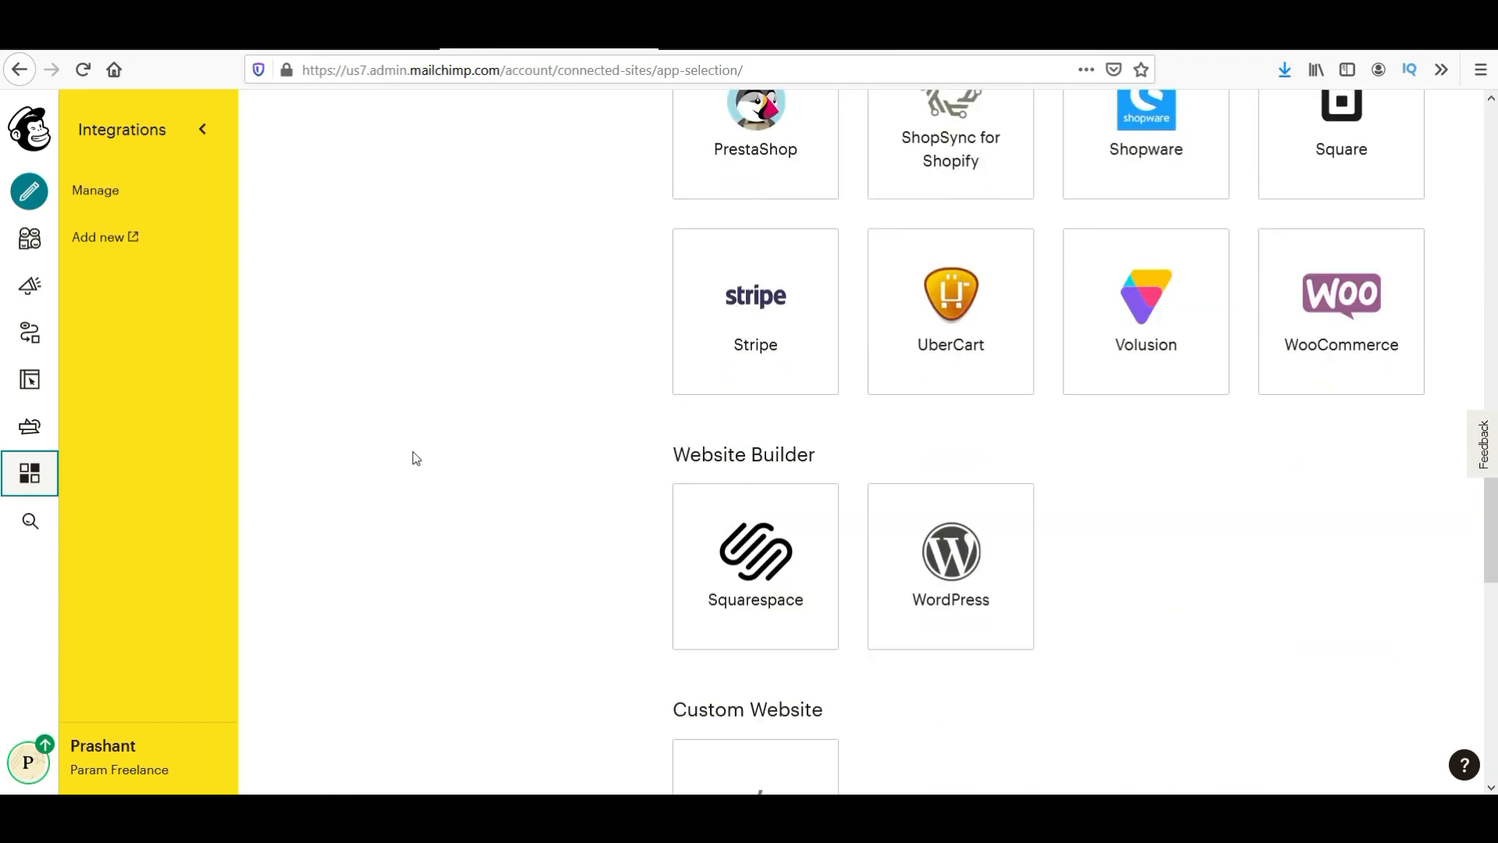
mouse_move(453, 437)
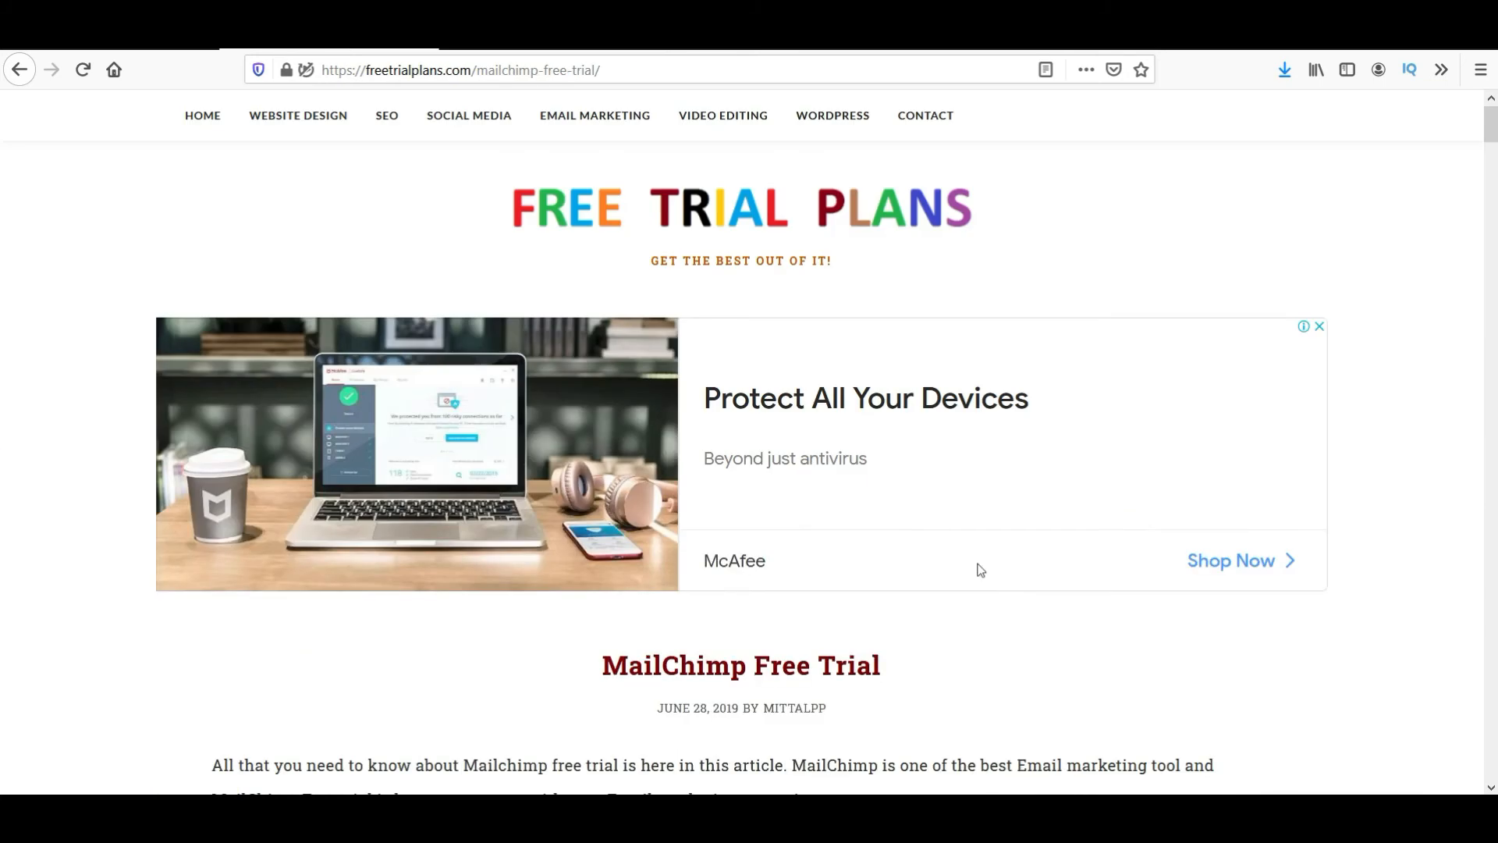
- Read the MailChimp Free Trial article down through the free plan features to the Alternatives list
scroll(down, 3)
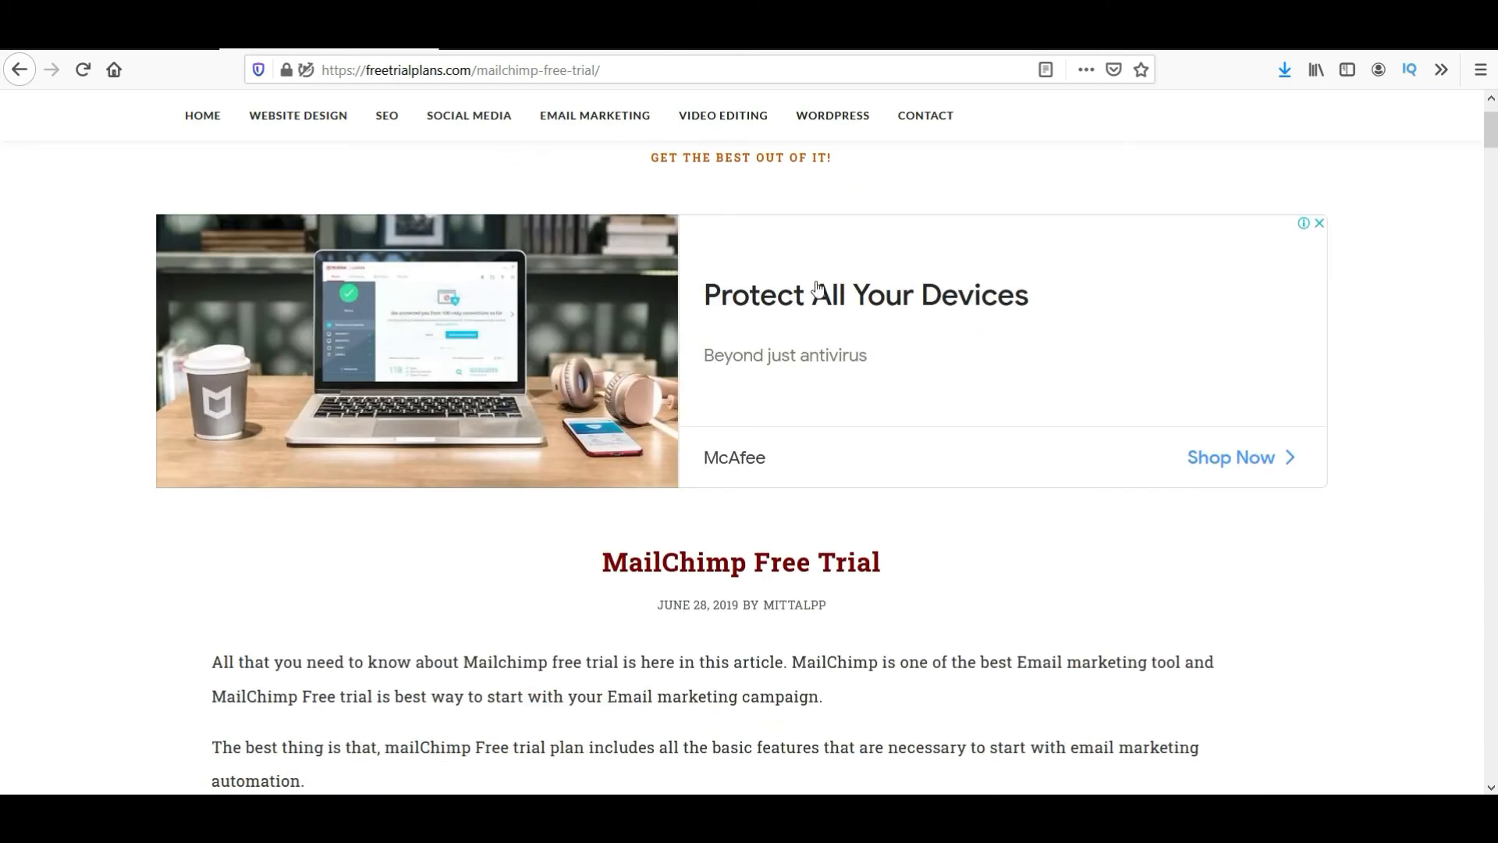
mouse_move(1371, 488)
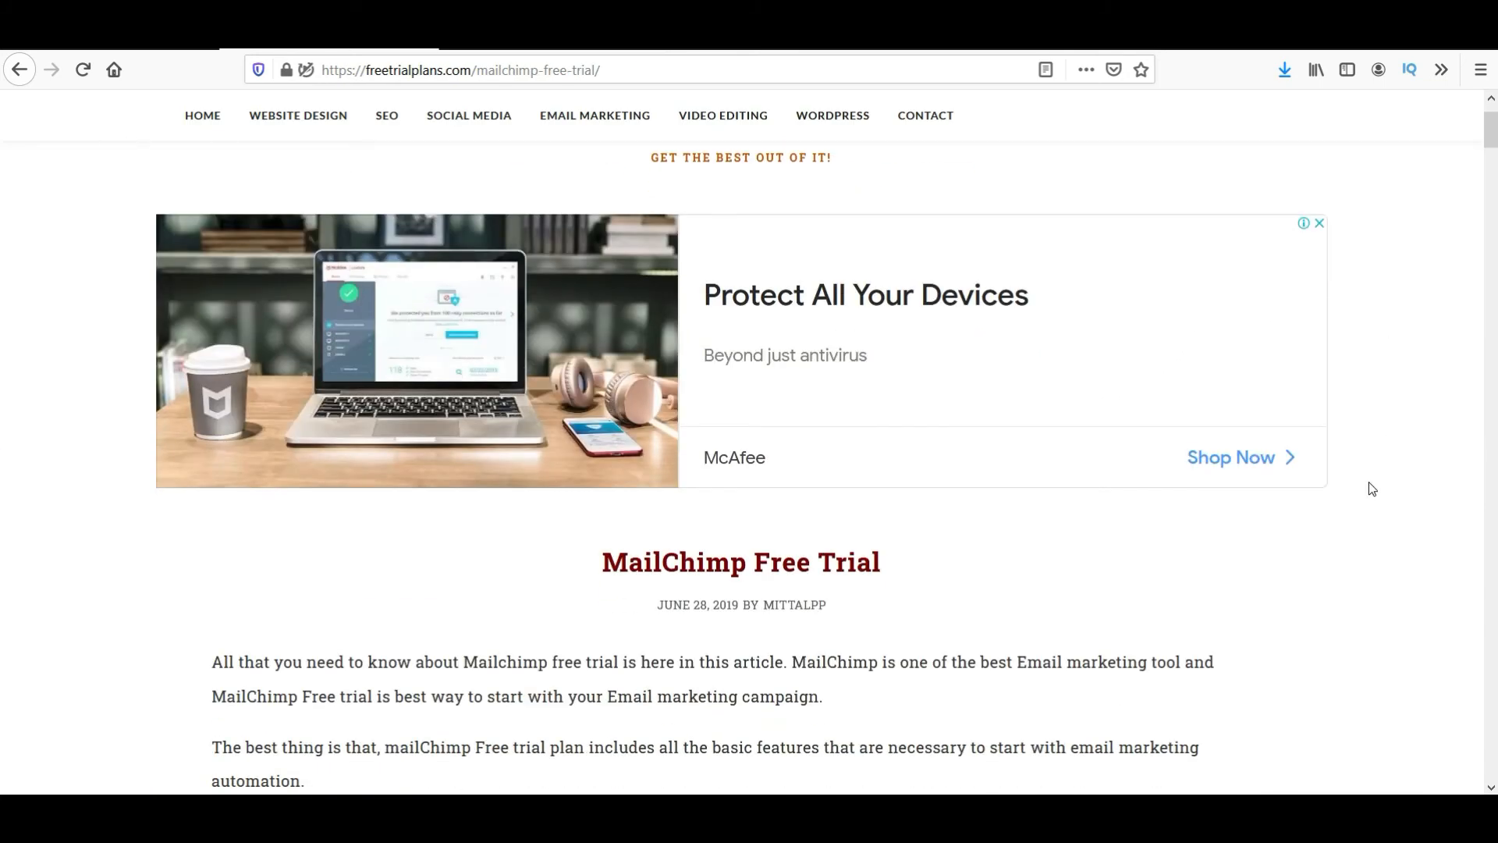
mouse_move(1411, 428)
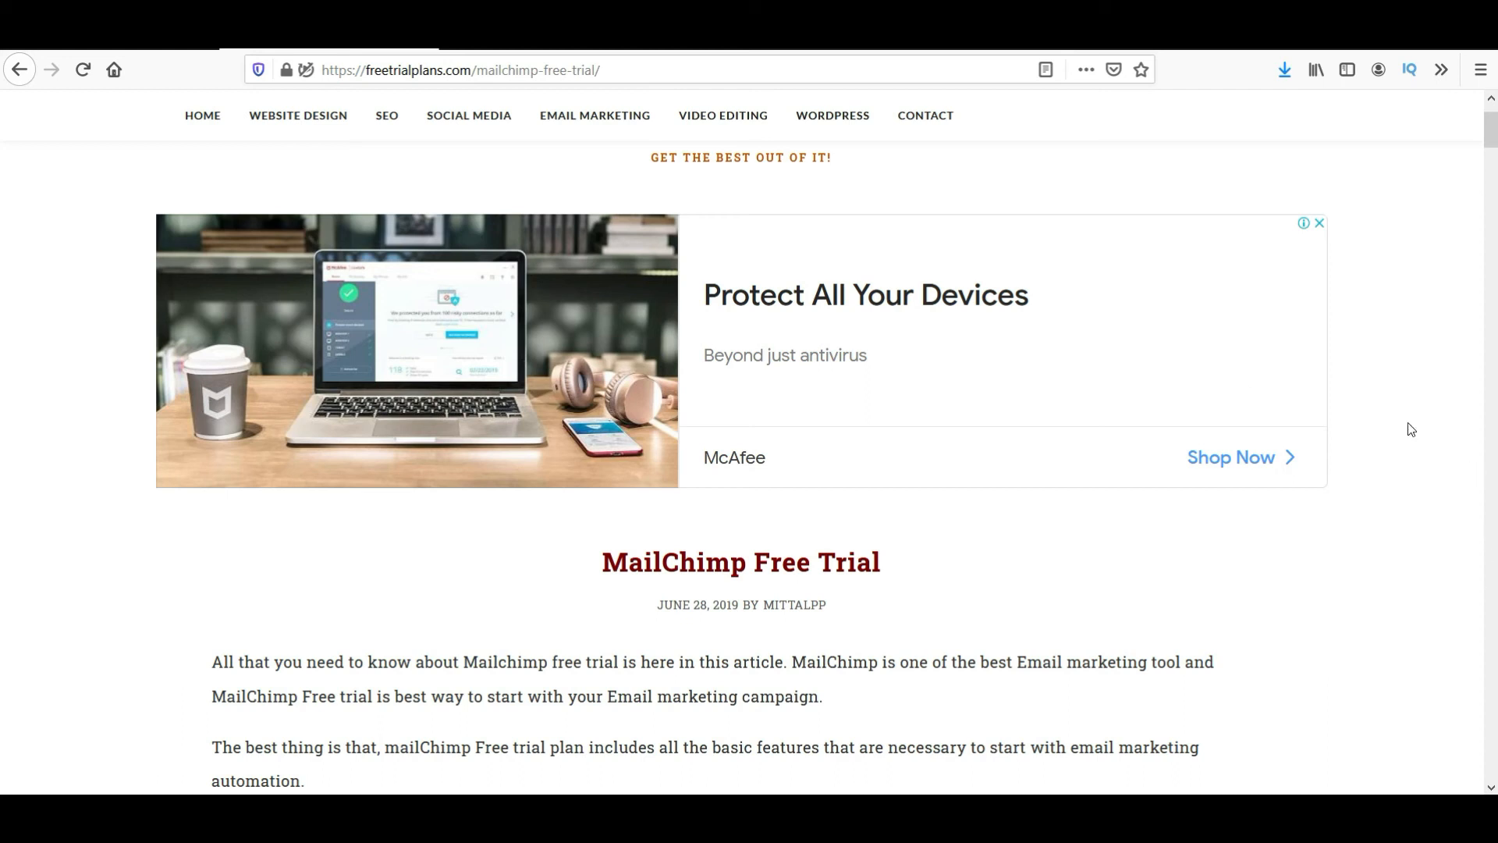
mouse_move(23, 452)
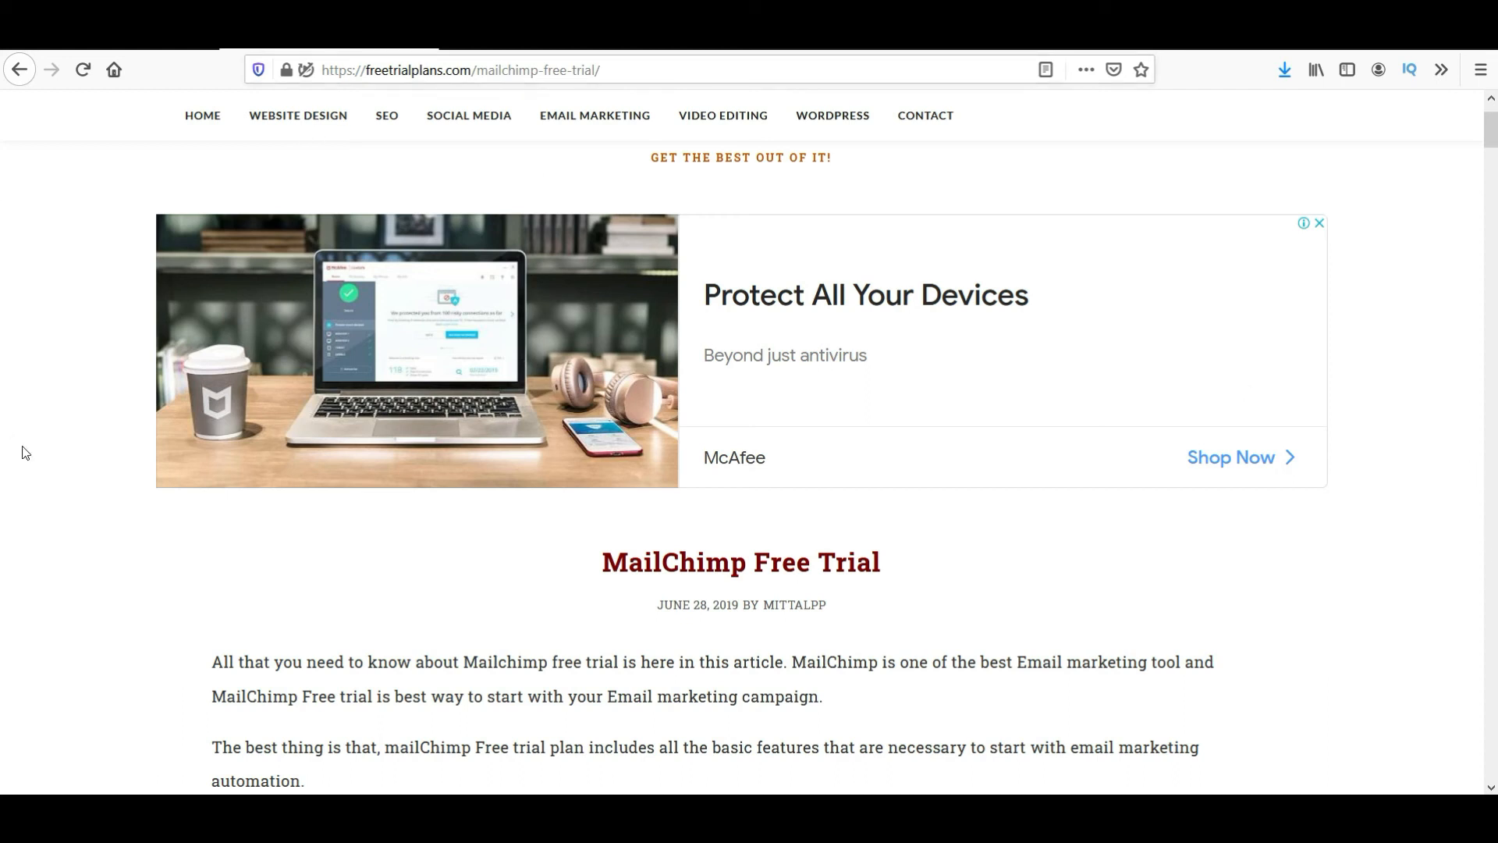
mouse_move(44, 423)
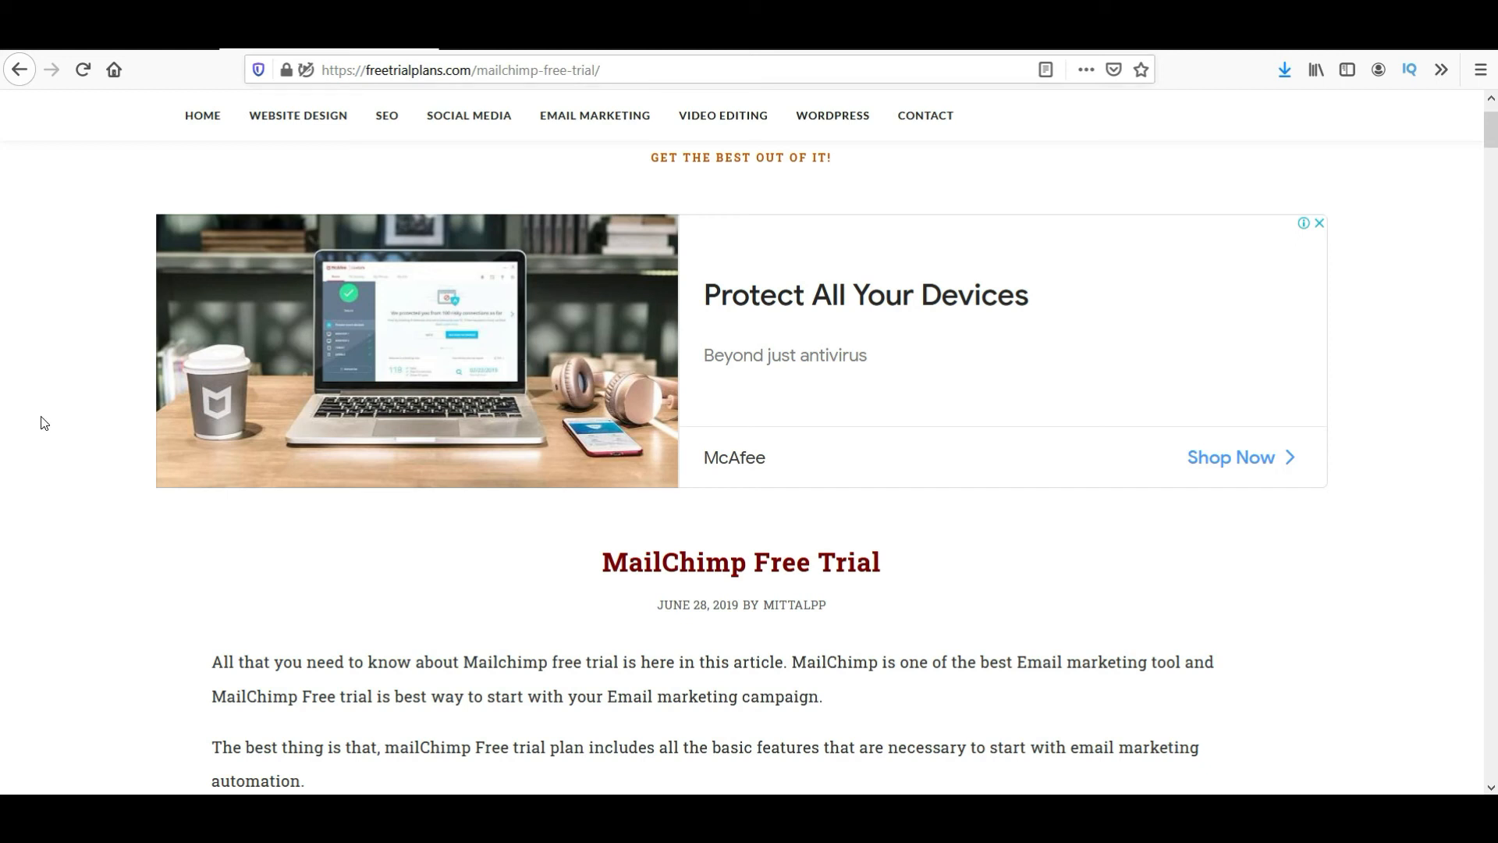
scroll(down, 3)
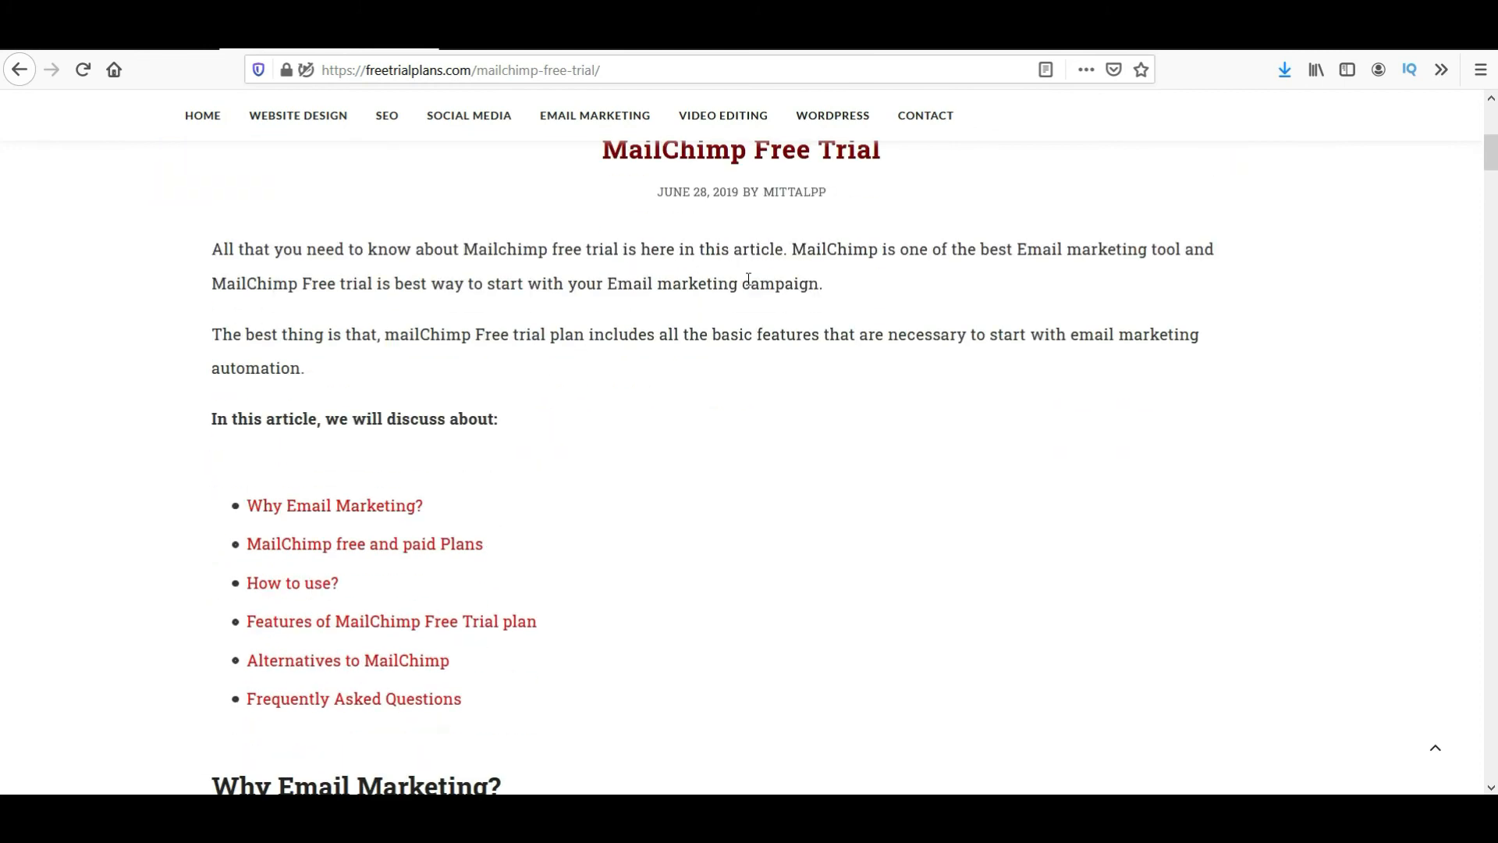
mouse_move(880, 355)
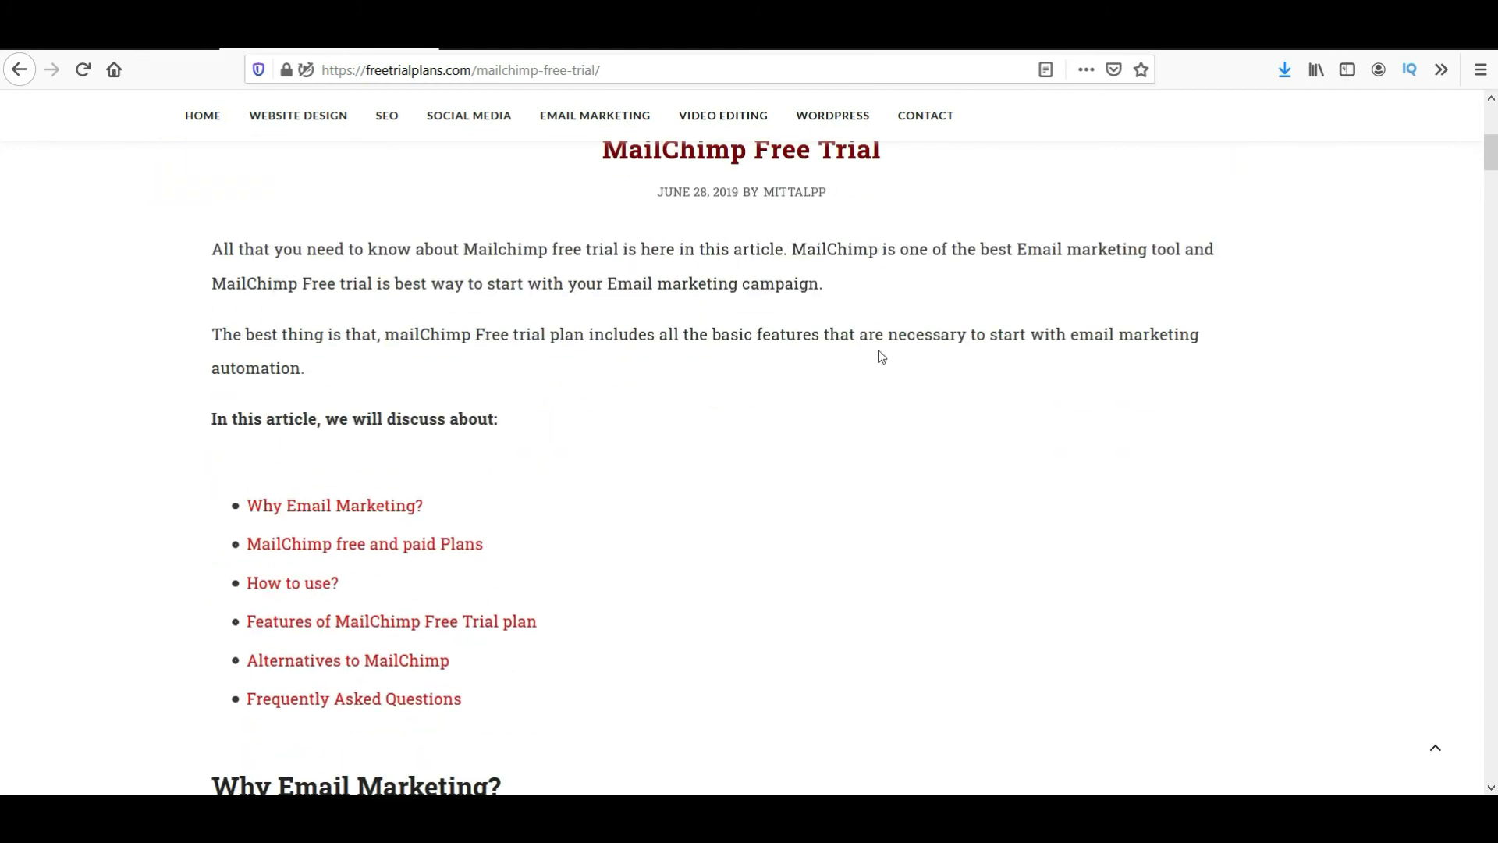
scroll(down, 3)
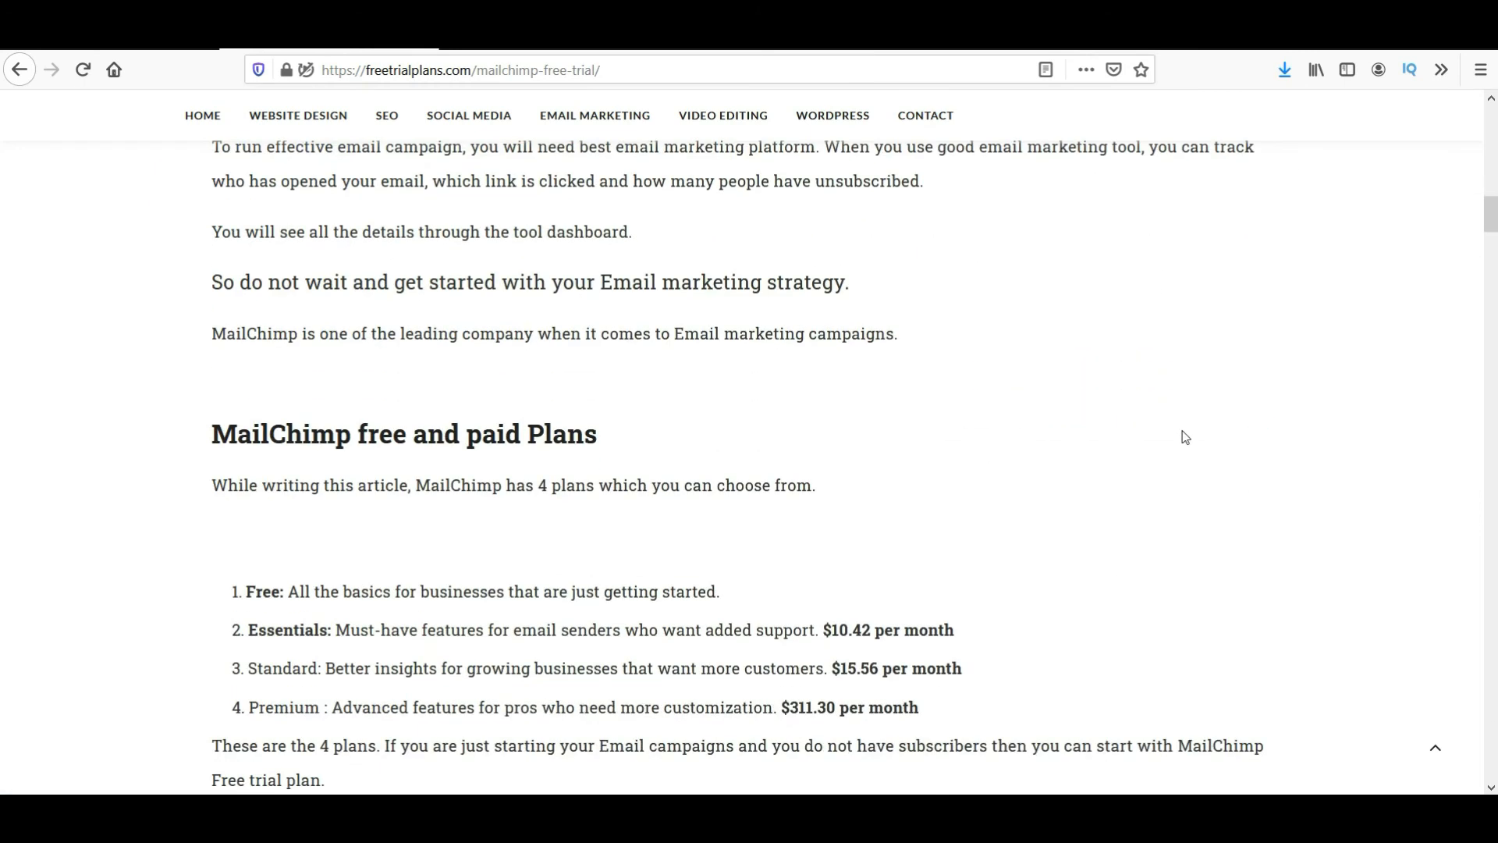
scroll(down, 3)
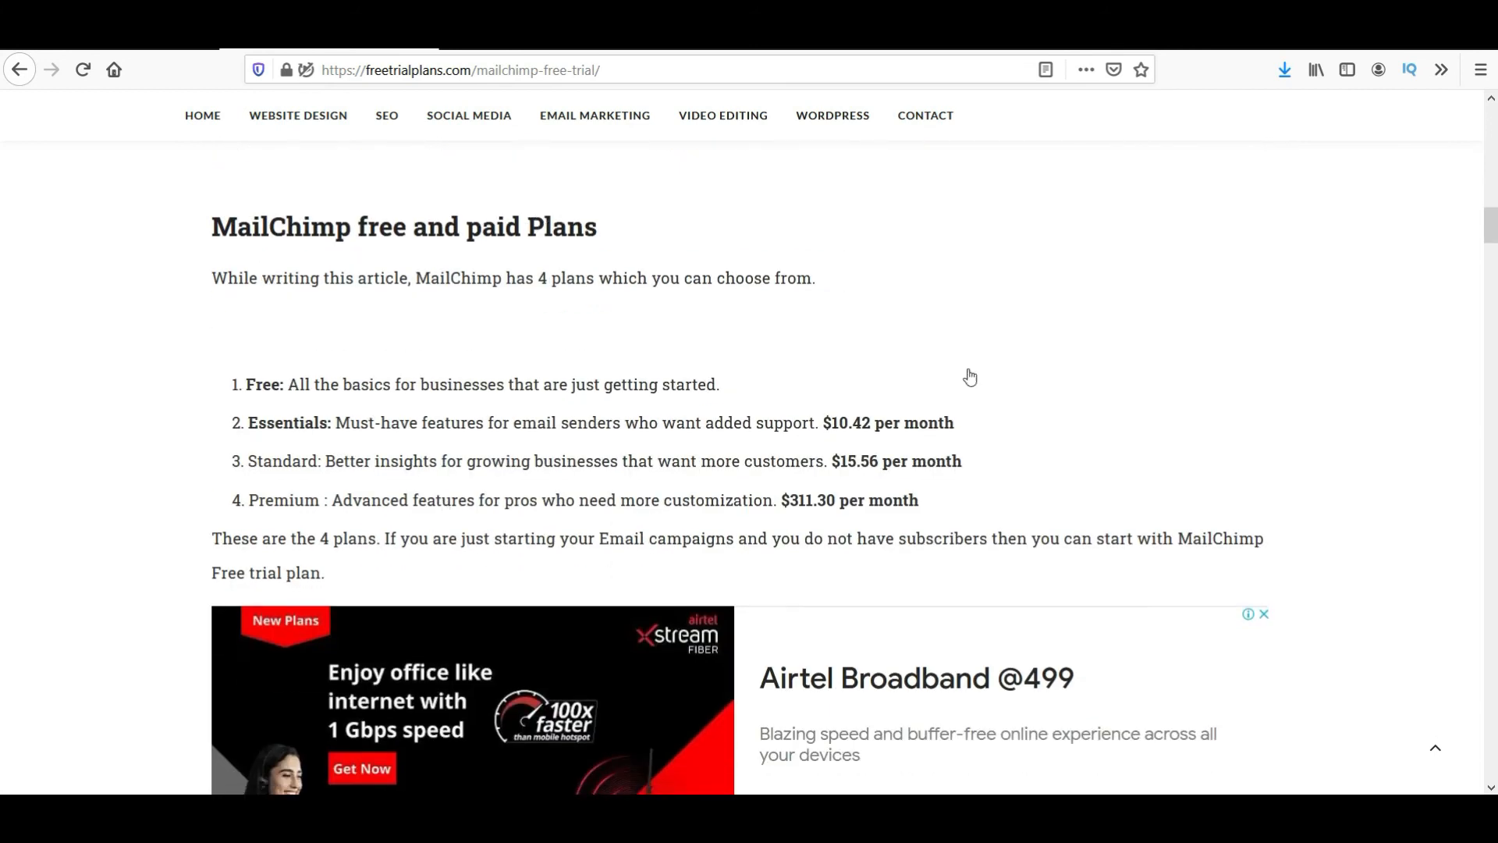
scroll(down, 3)
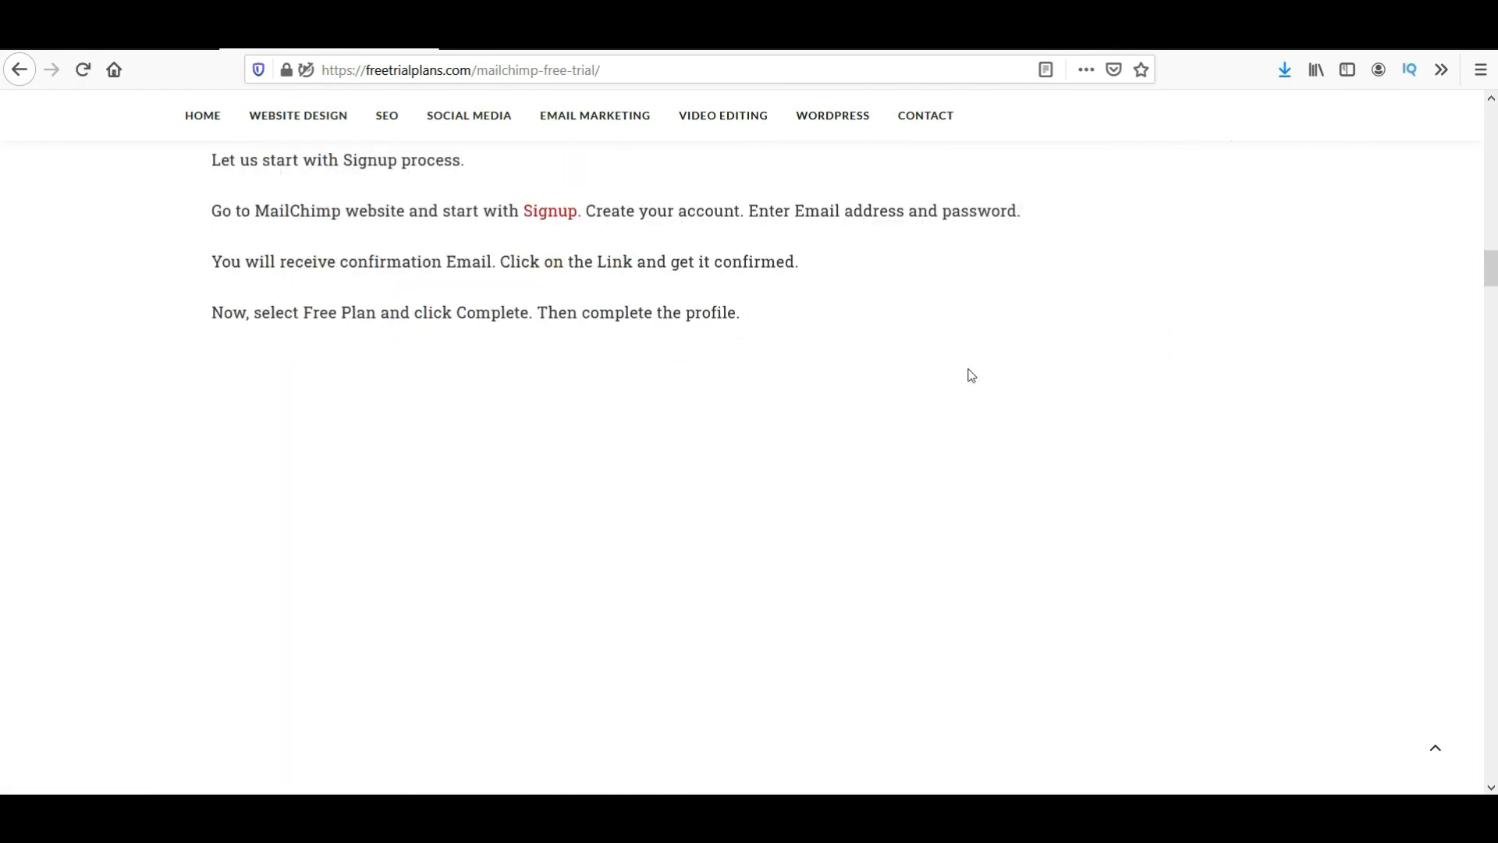
scroll(down, 3)
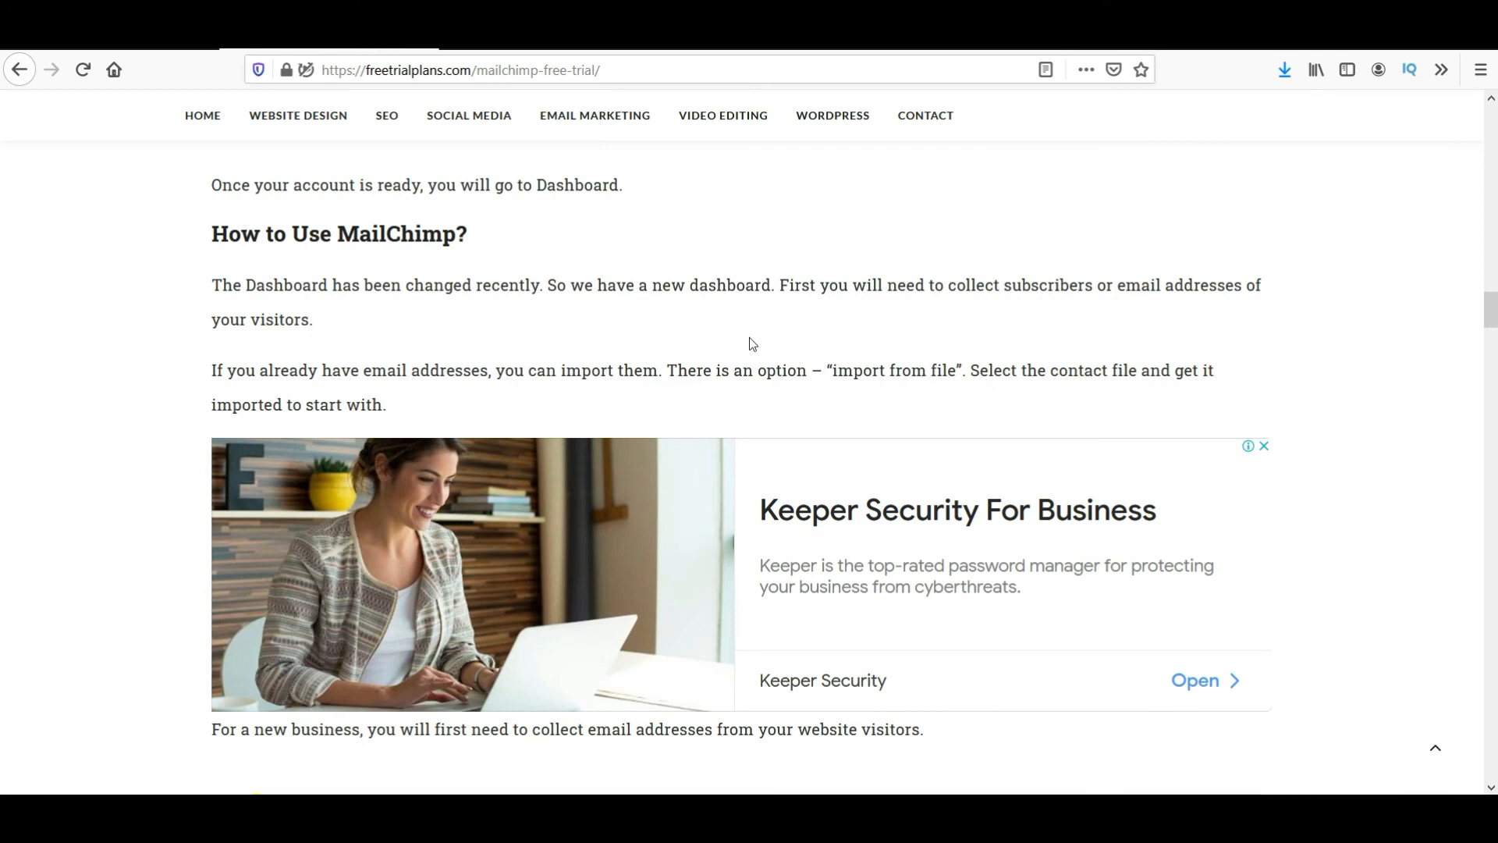
scroll(down, 3)
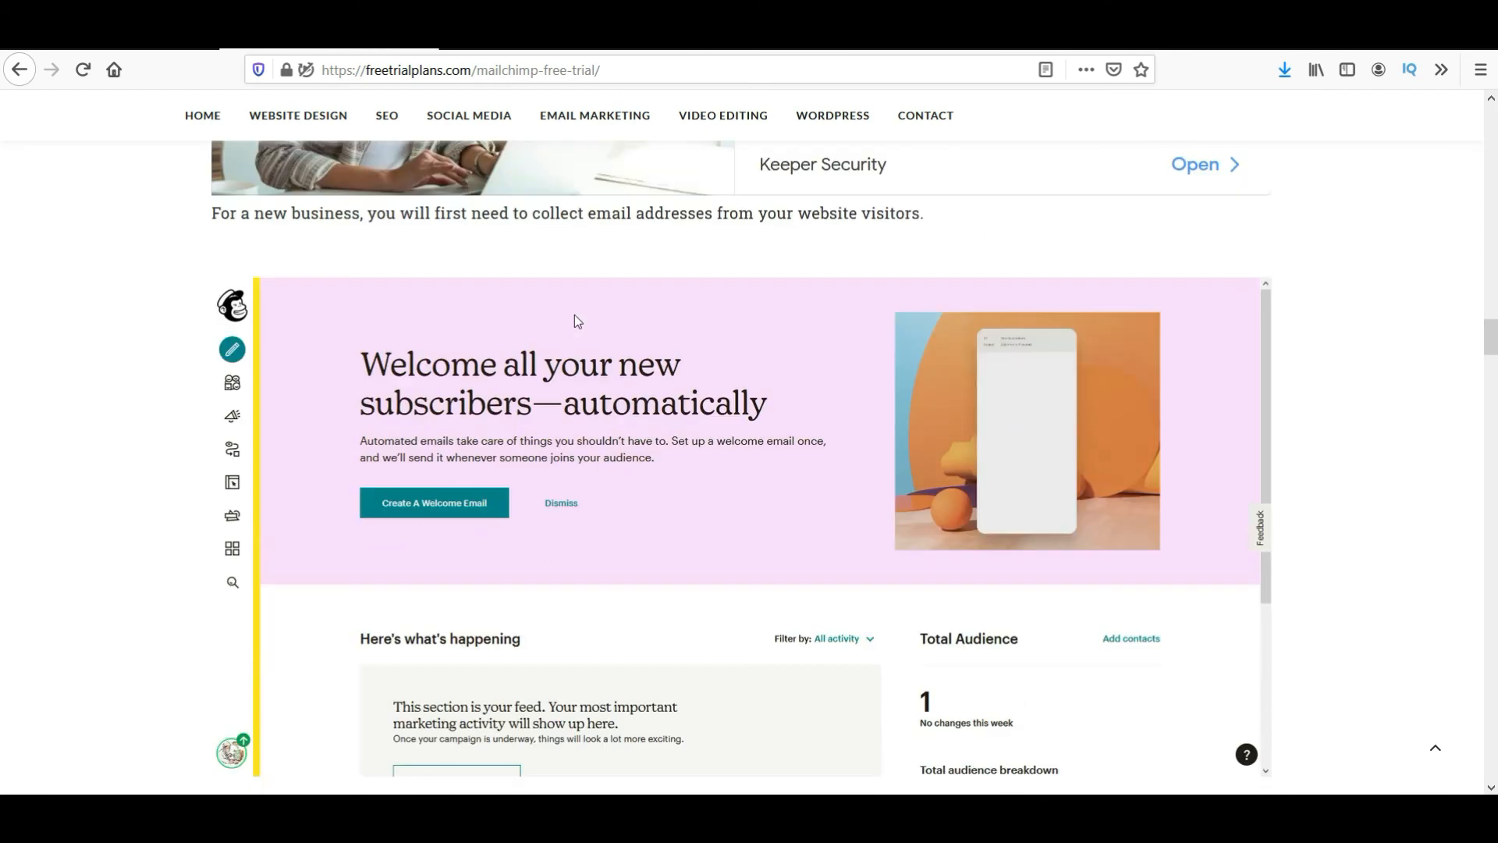
scroll(down, 3)
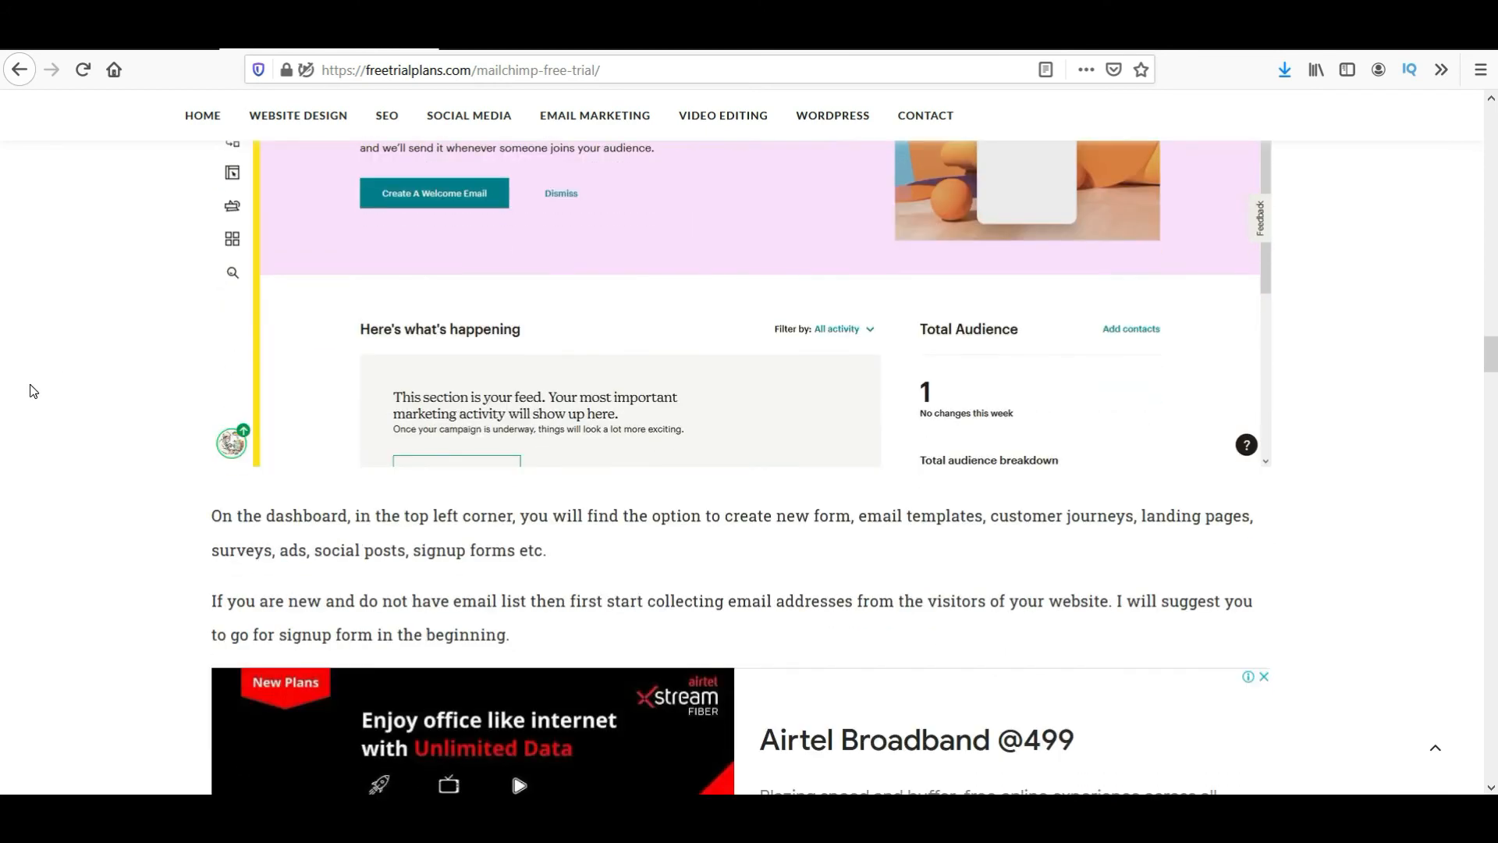
scroll(down, 3)
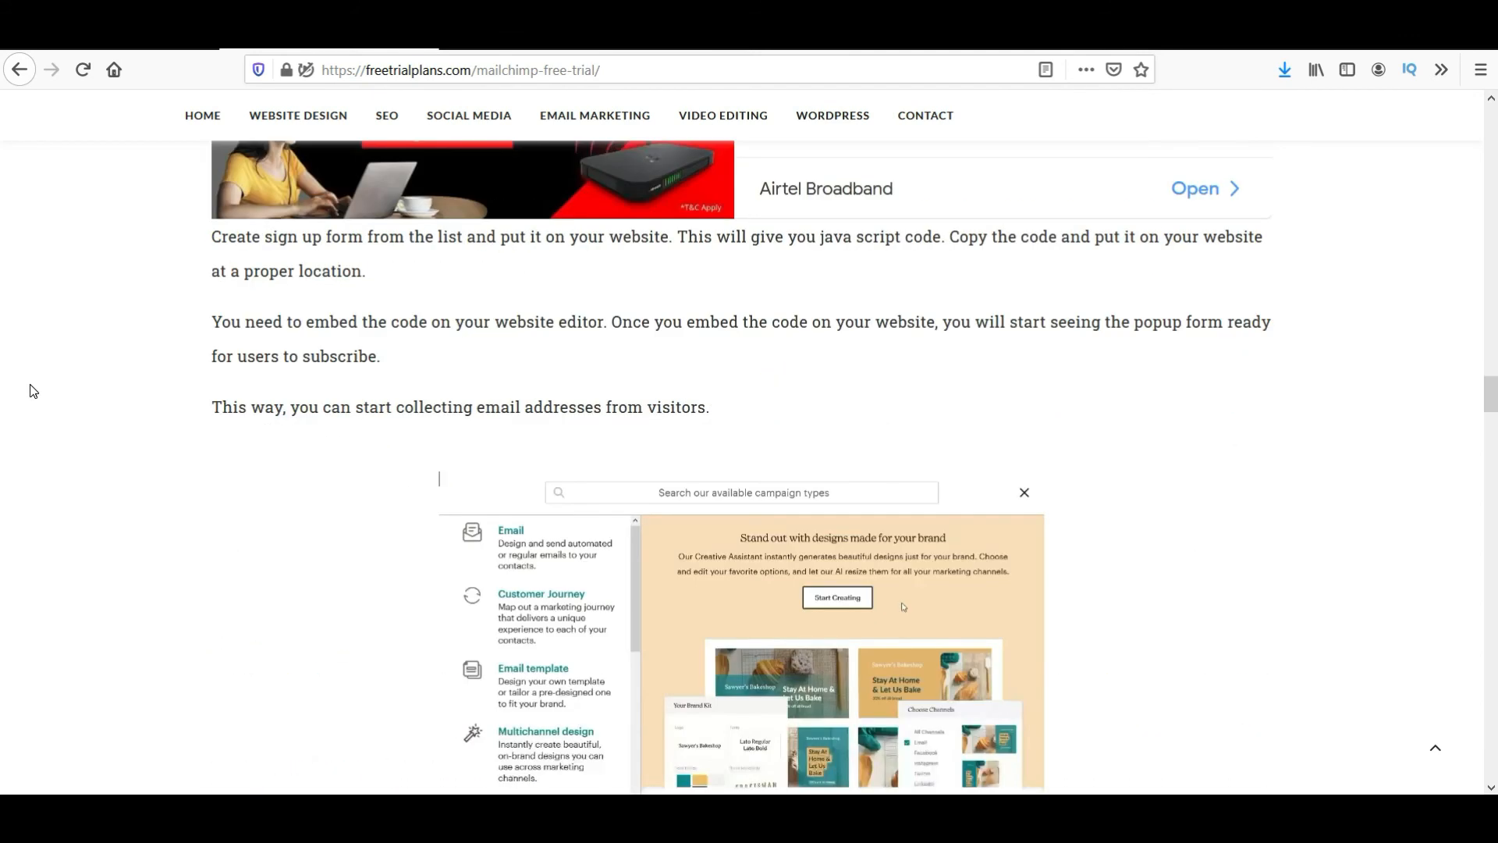
scroll(down, 3)
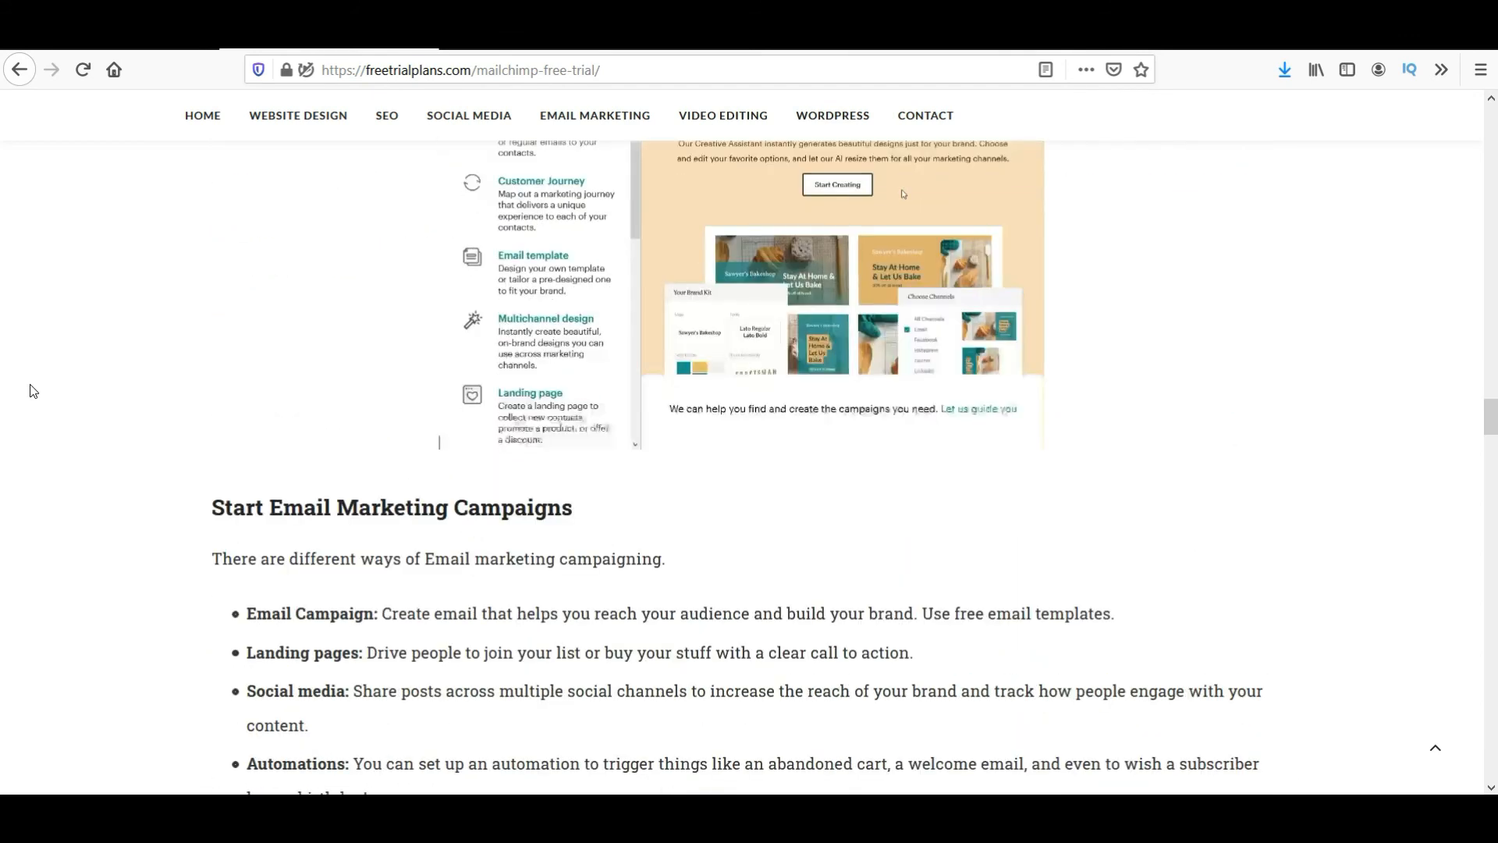
scroll(down, 3)
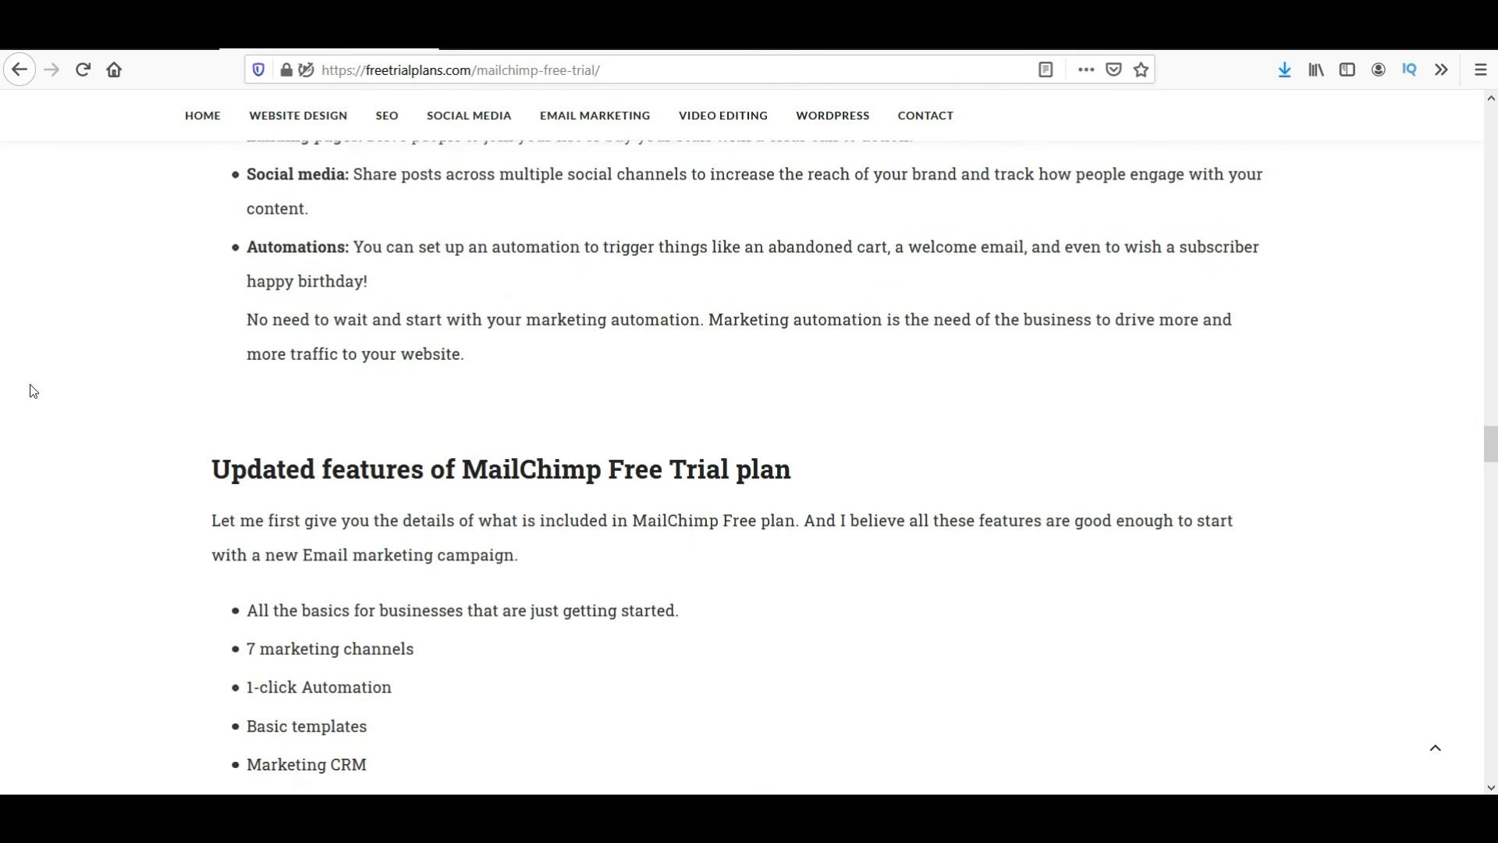
scroll(down, 3)
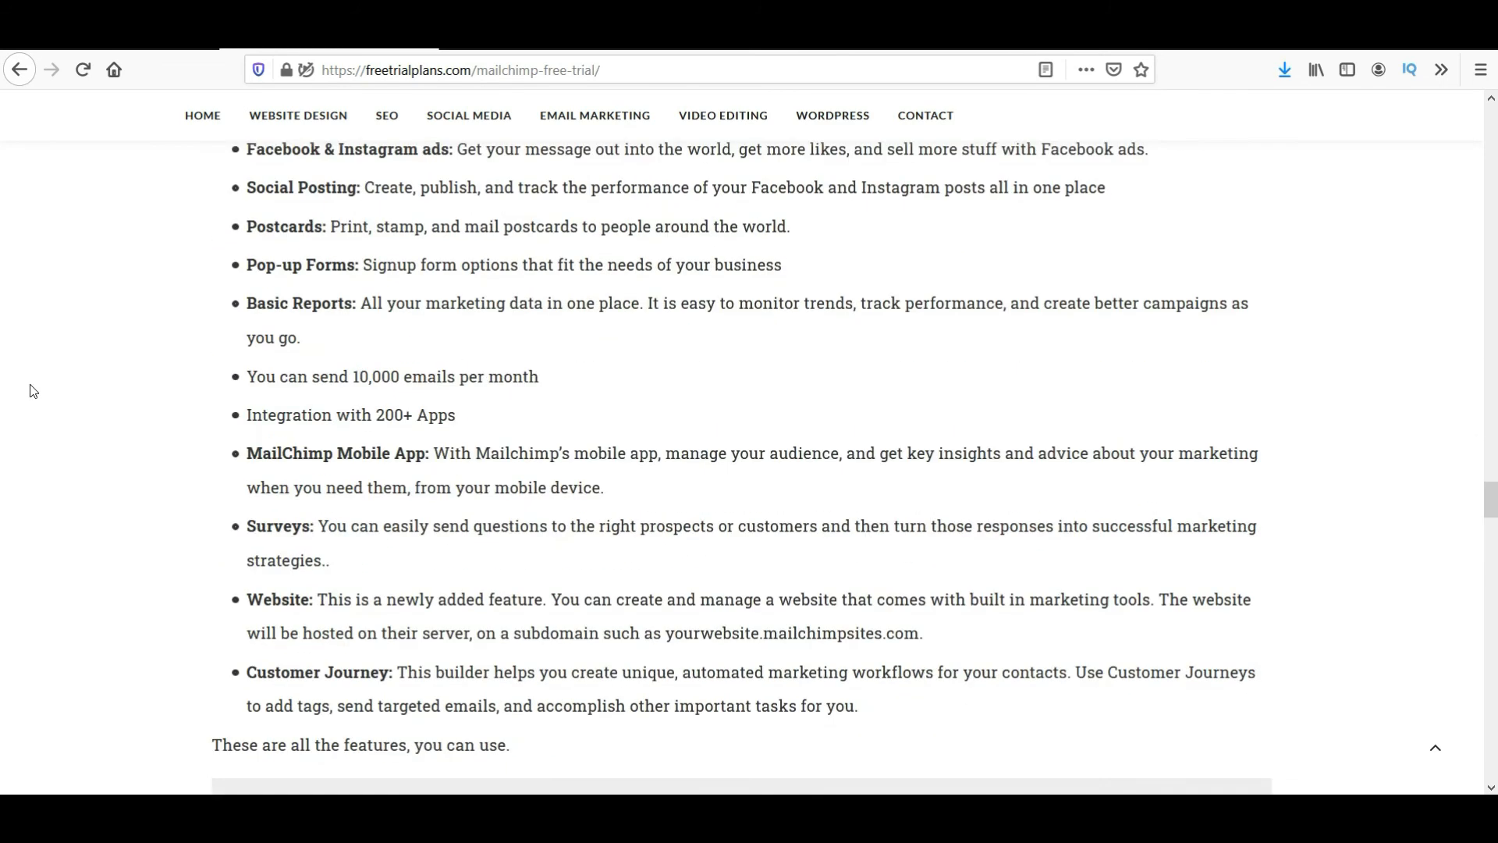
scroll(down, 3)
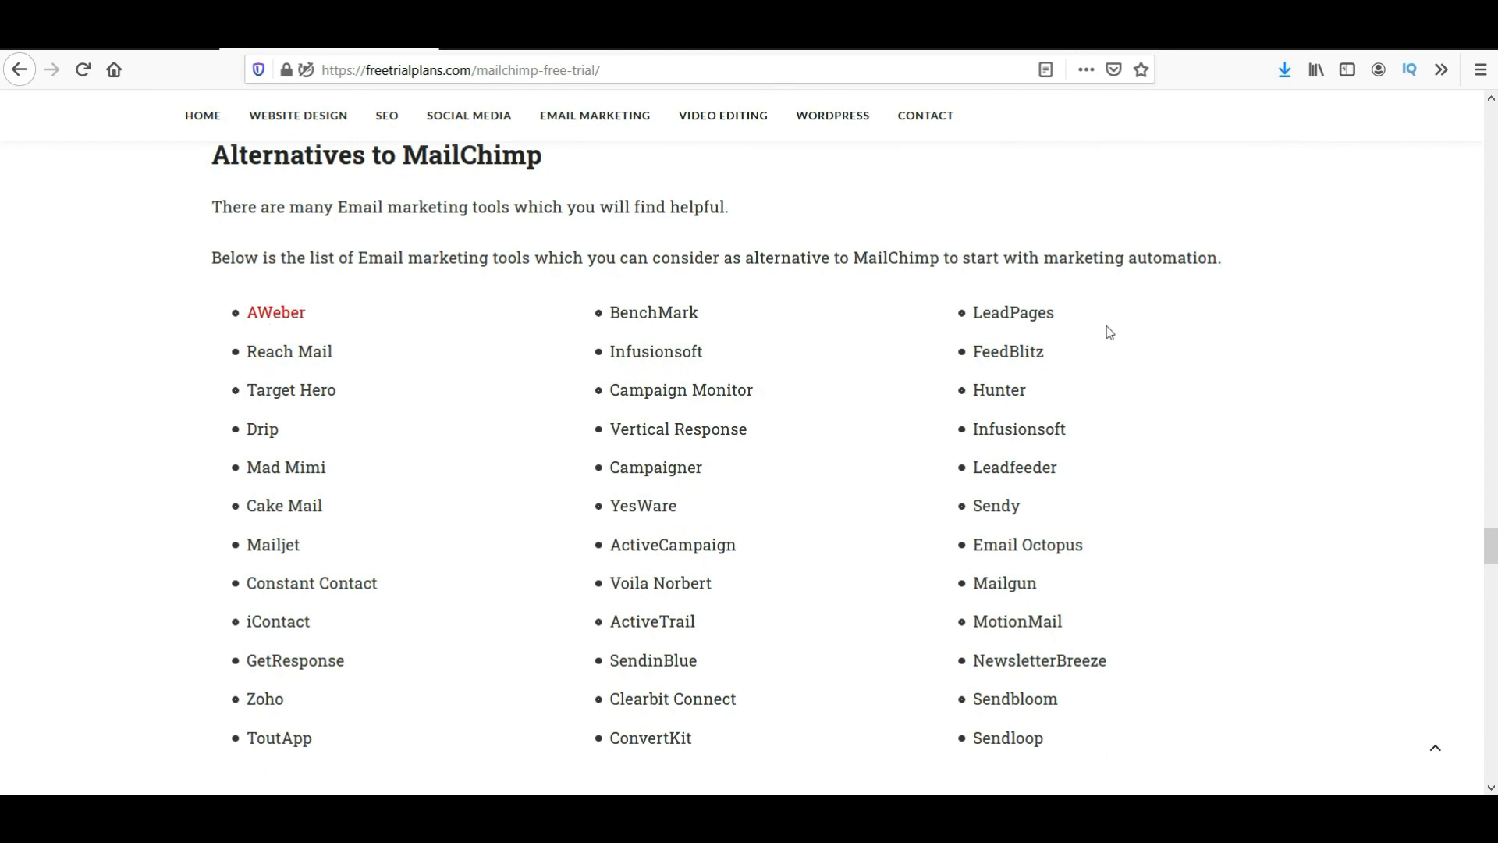
mouse_move(683, 386)
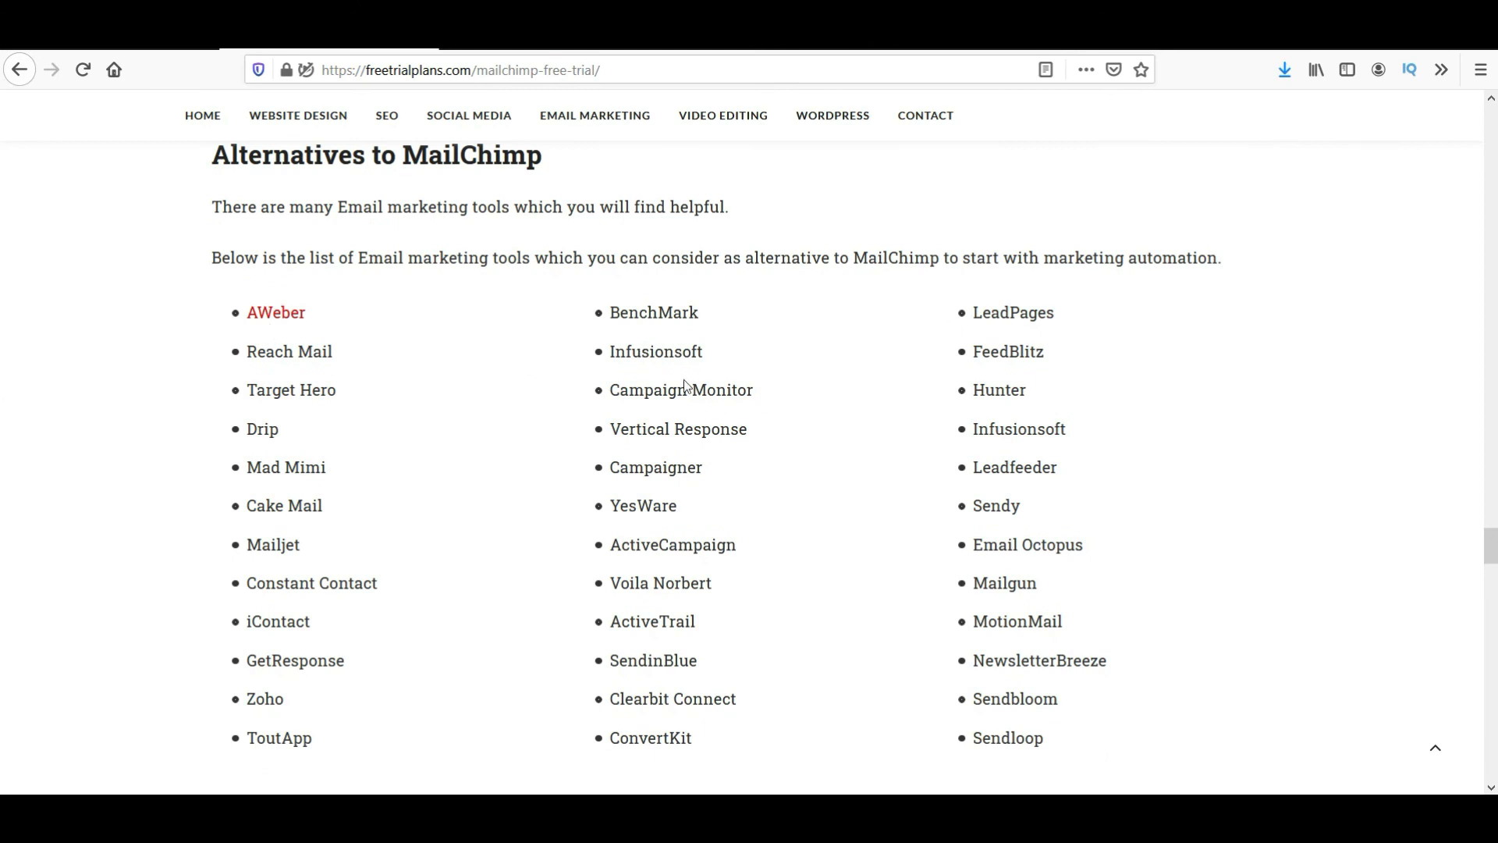
mouse_move(4, 484)
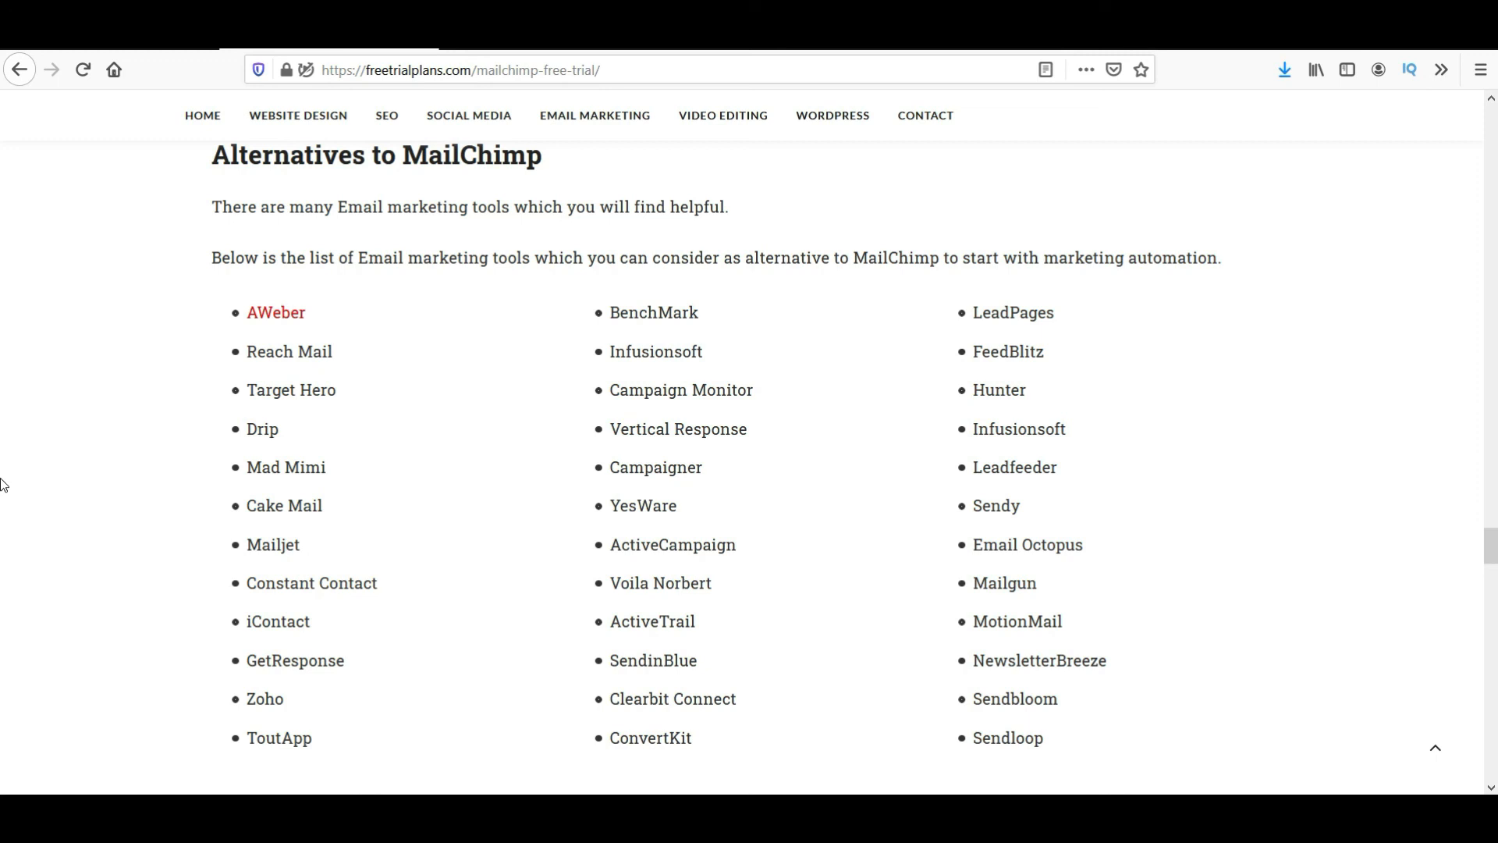
- Follow the AWeber link in the Alternatives to MailChimp list
click(275, 313)
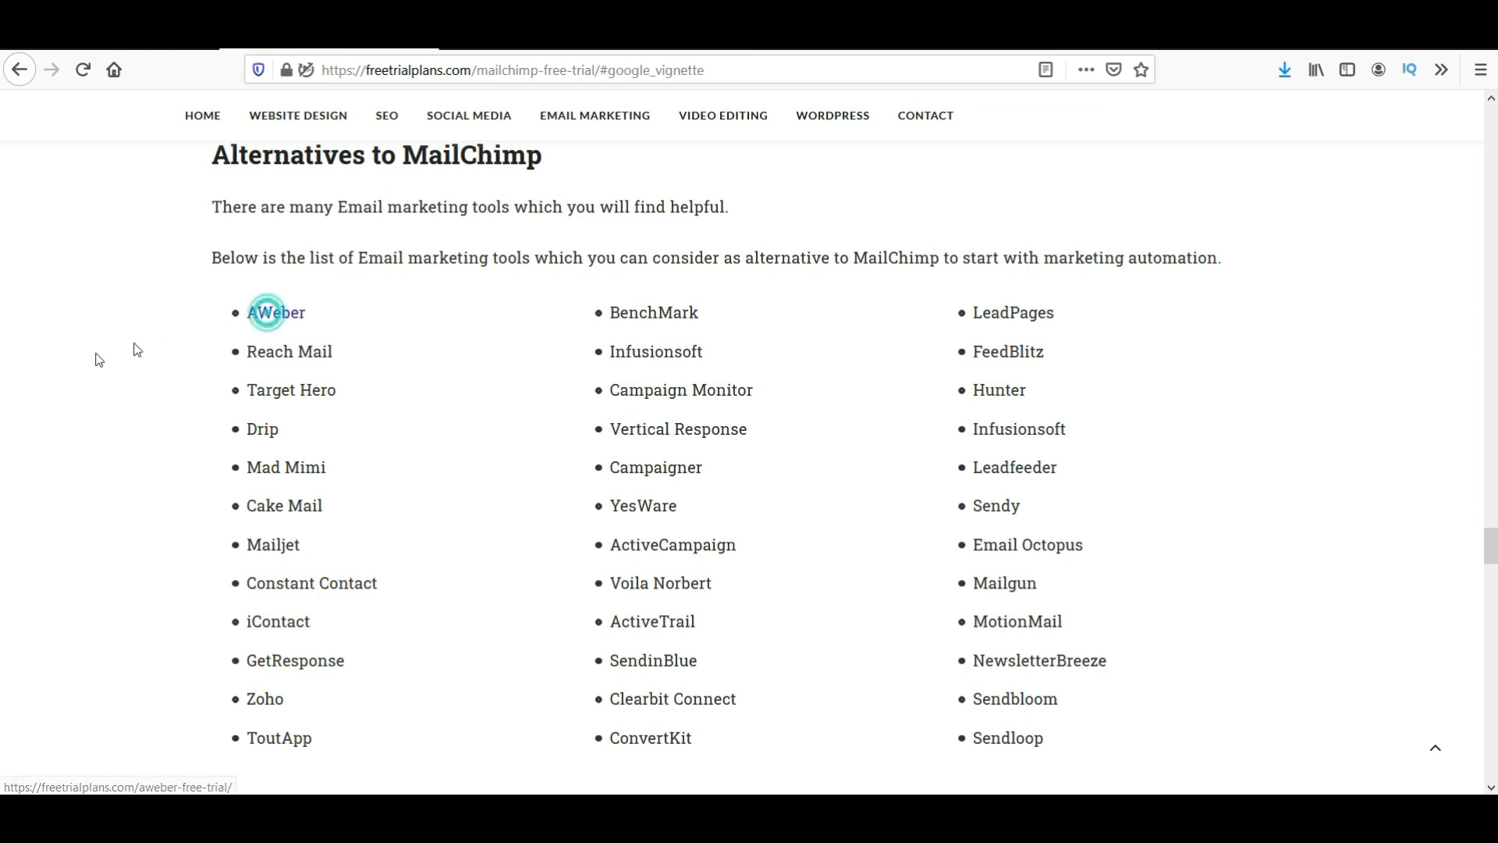
- Dismiss the full-page ad and read the Aweber Free Trial article down to its plan features
click(274, 312)
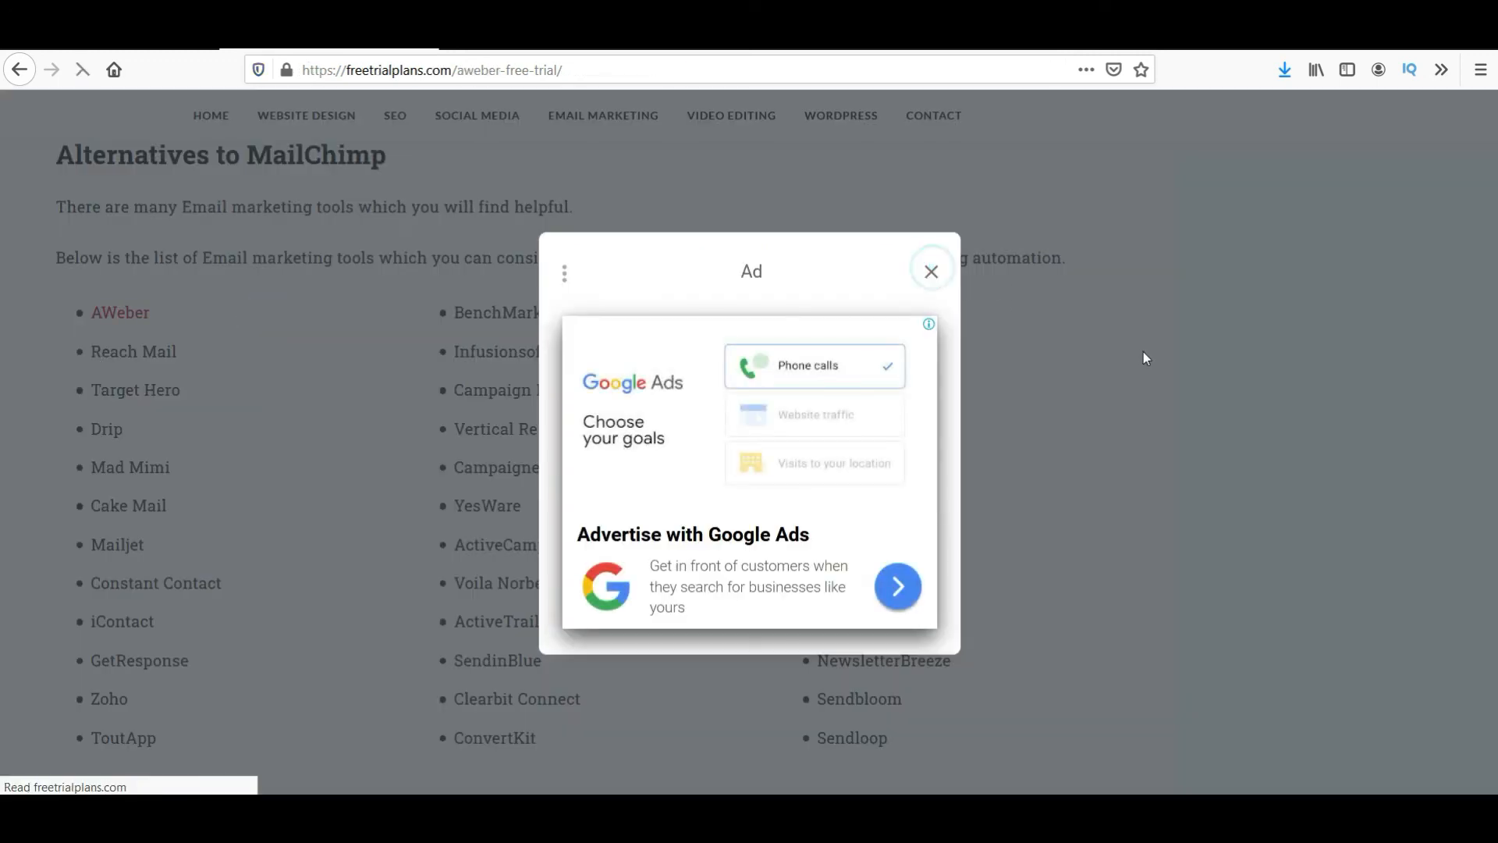
click(930, 270)
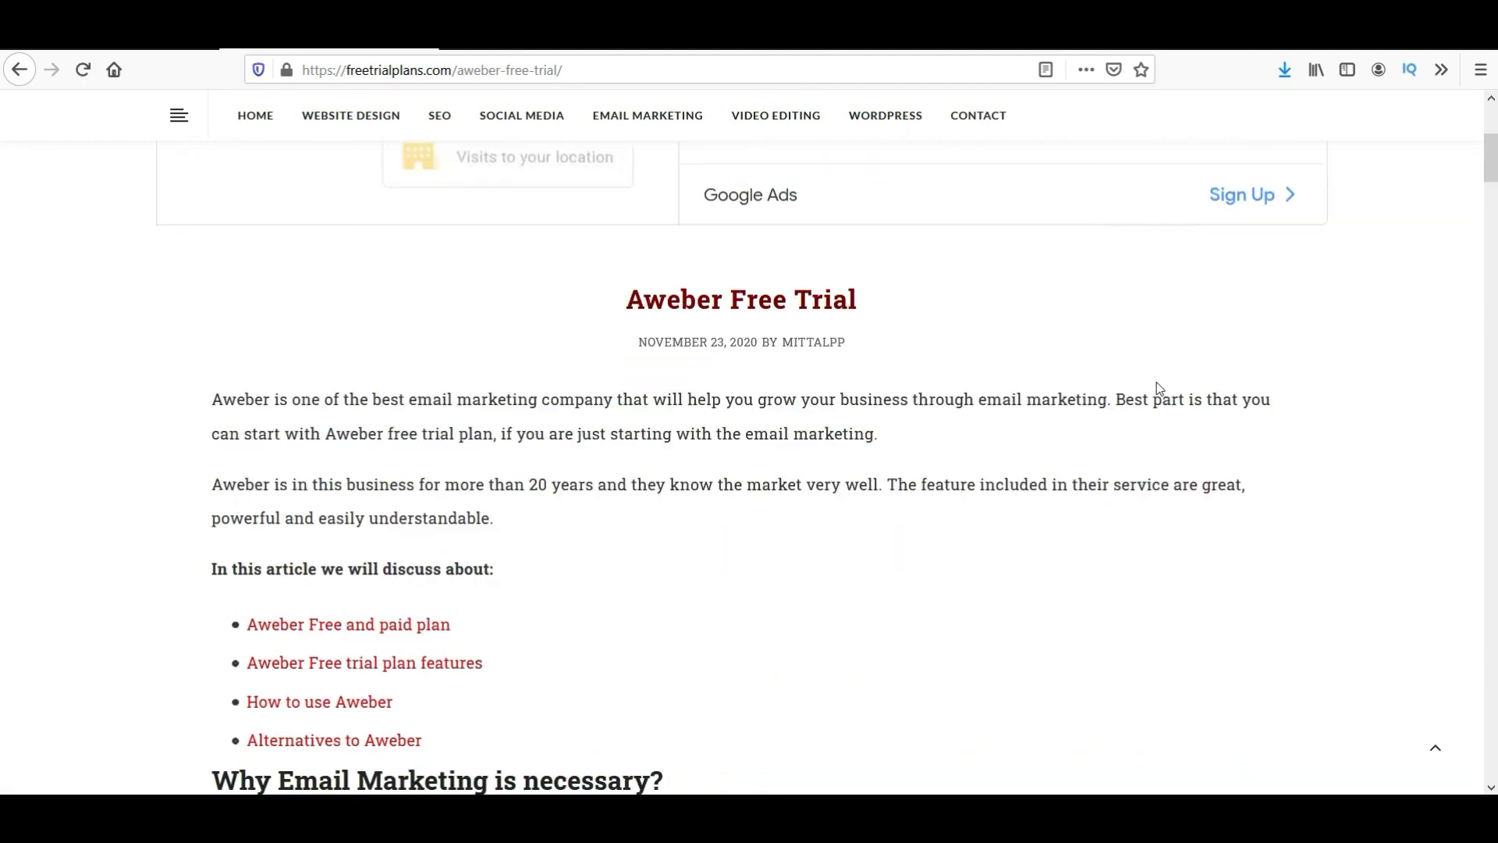
scroll(down, 3)
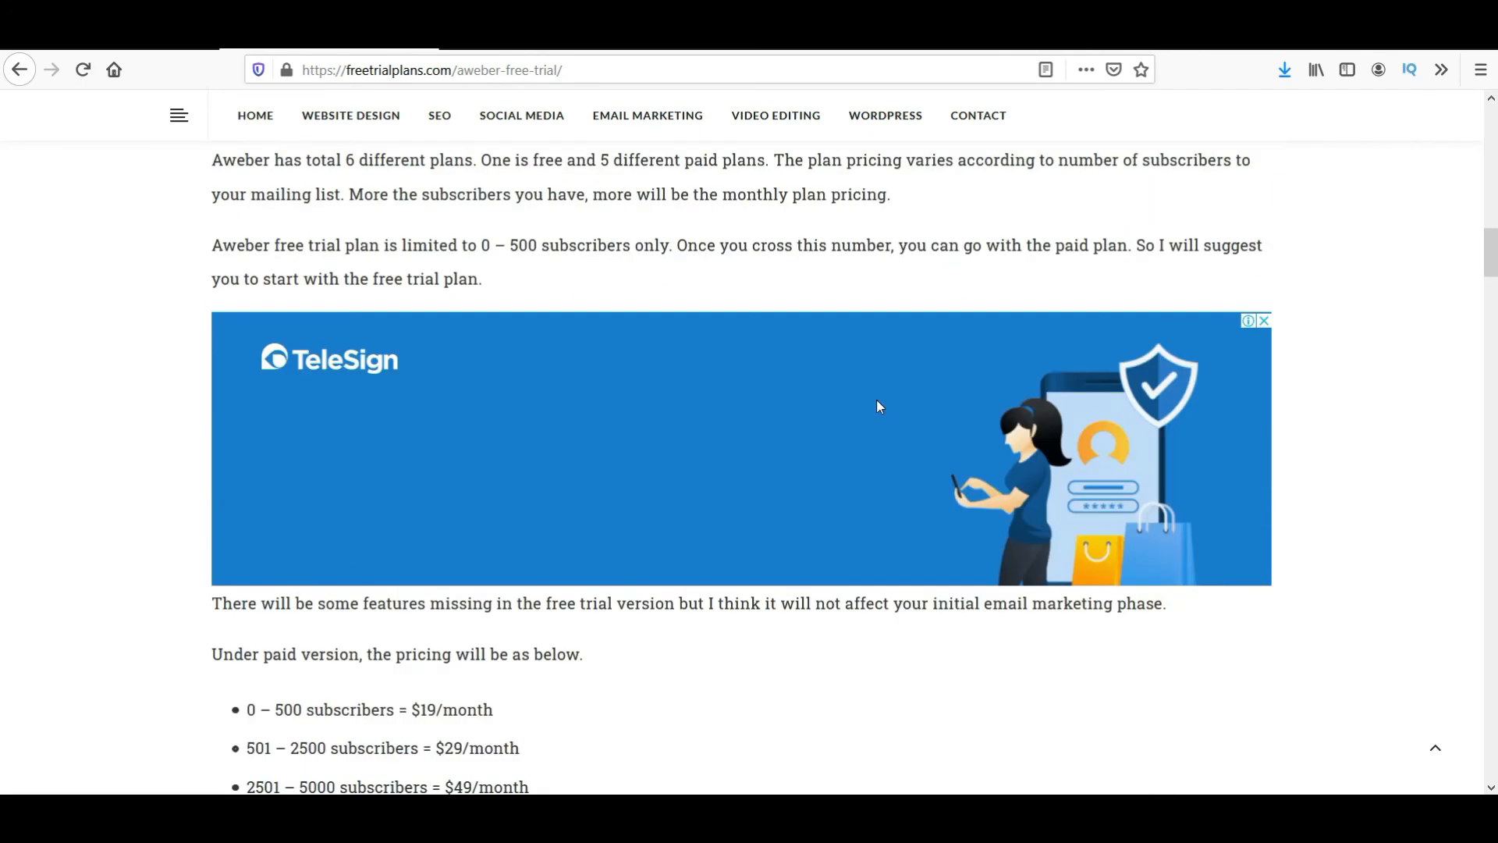
scroll(down, 3)
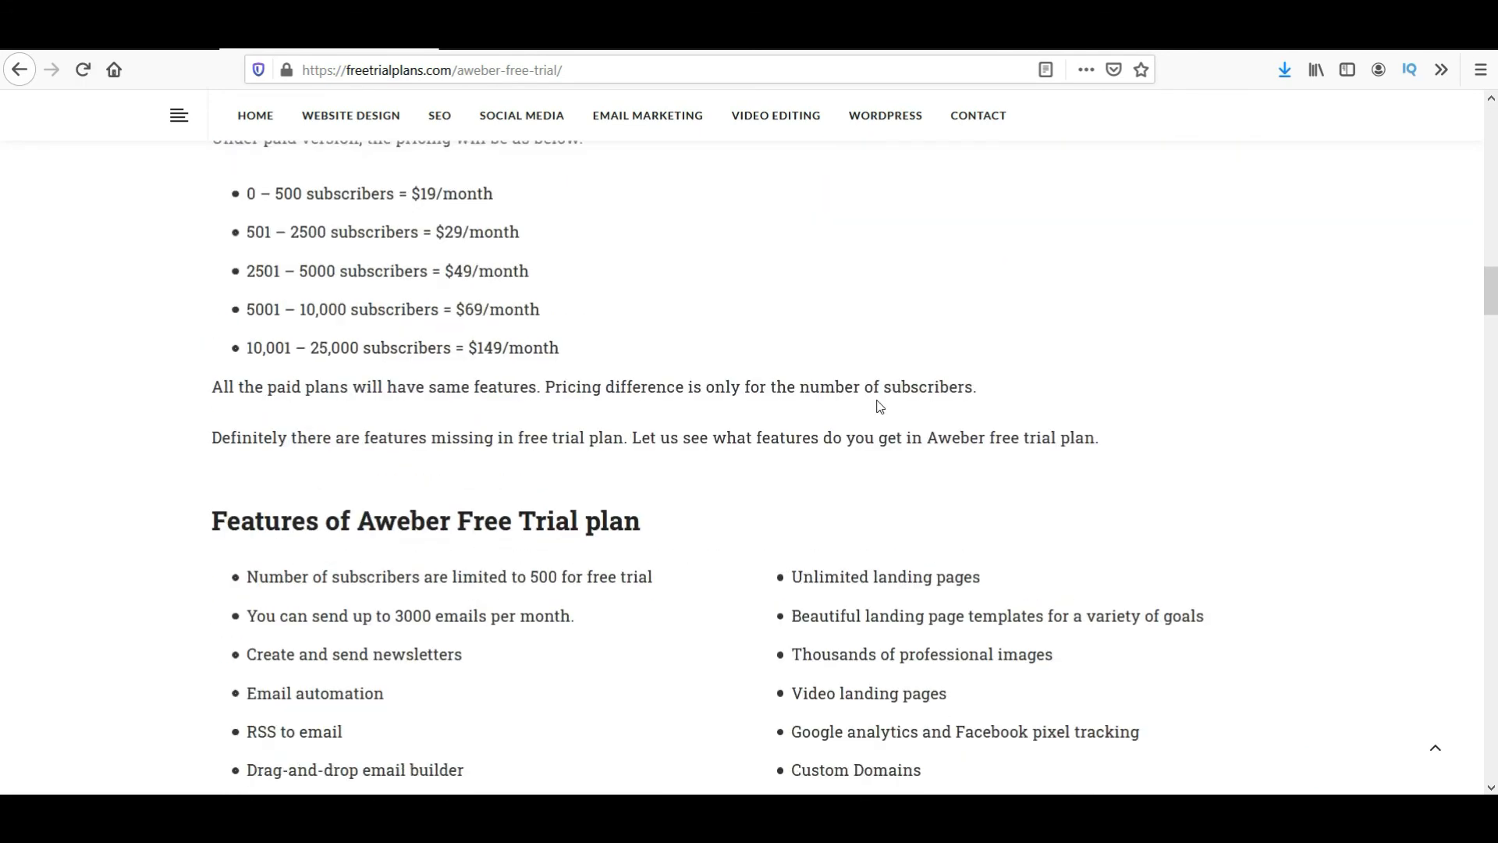